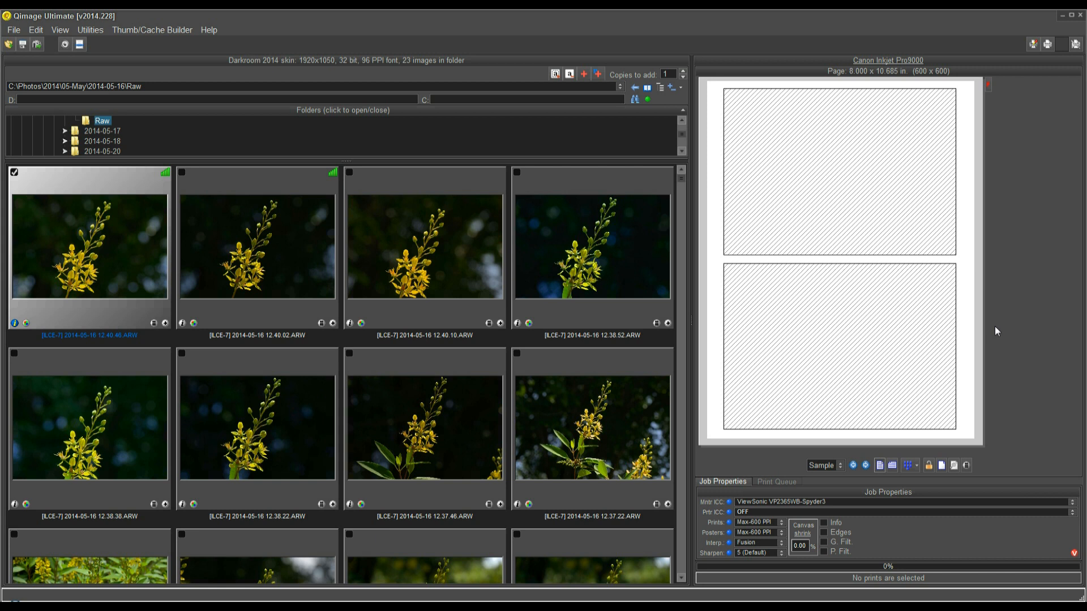
mouse_move(868, 304)
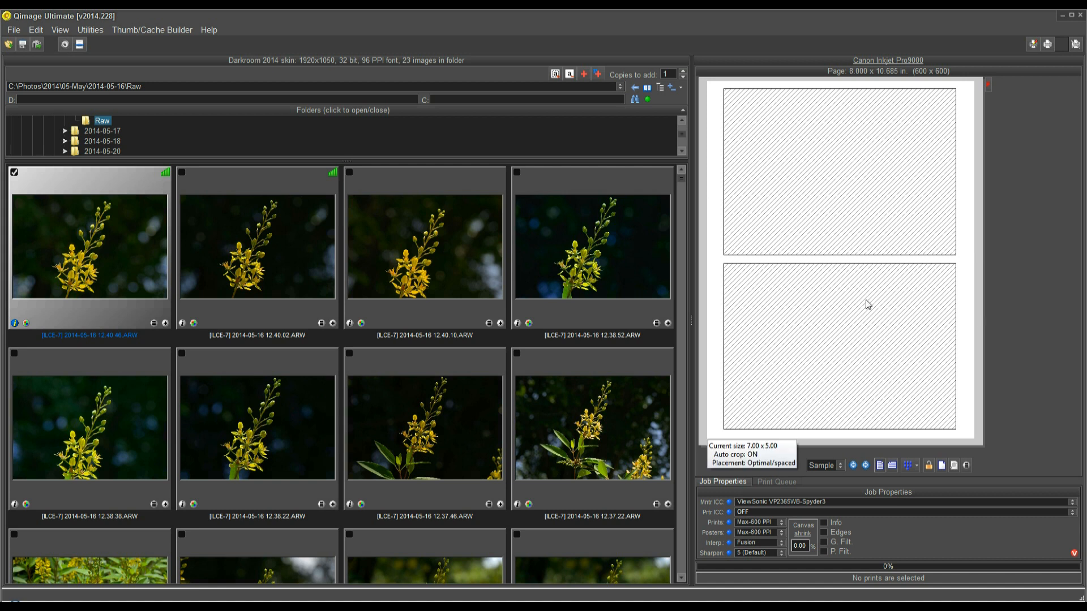
mouse_move(332, 322)
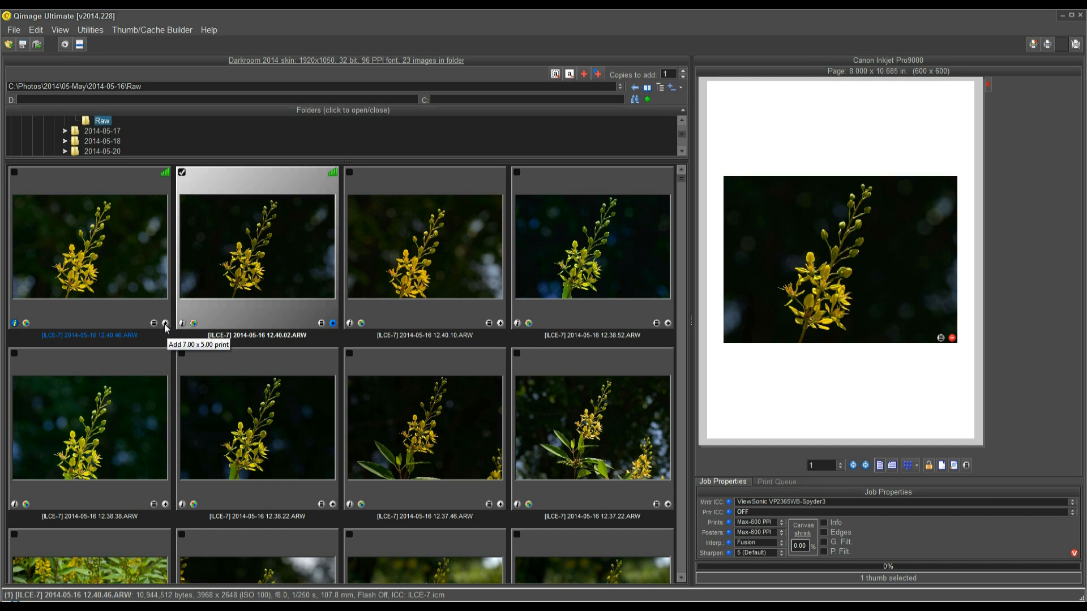
Step: Add a second 7 x 5 orchid print so two prints stack on the page
left_click(165, 323)
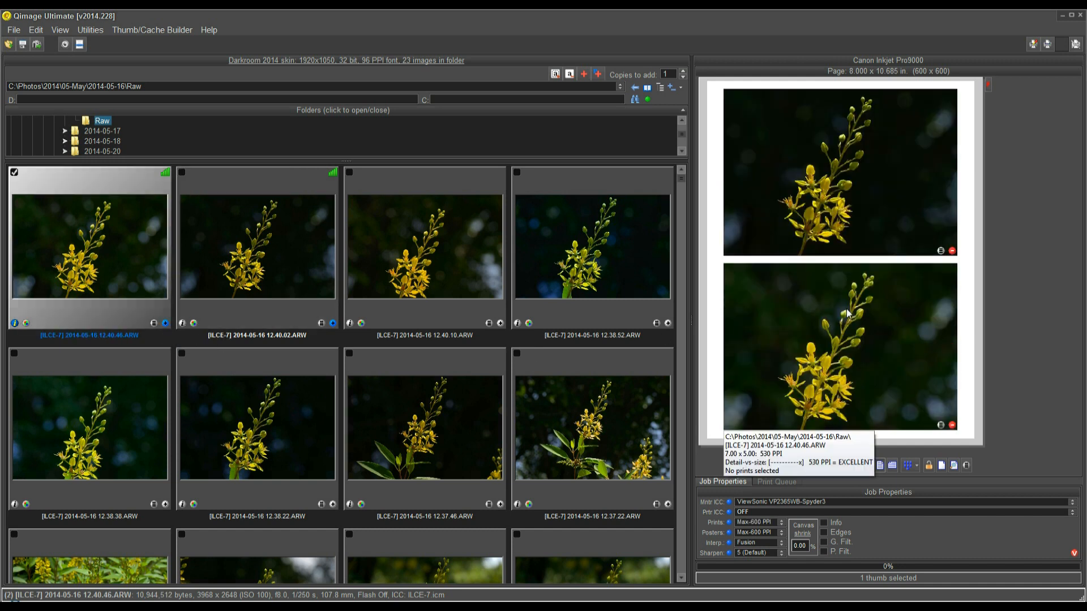
mouse_move(1014, 269)
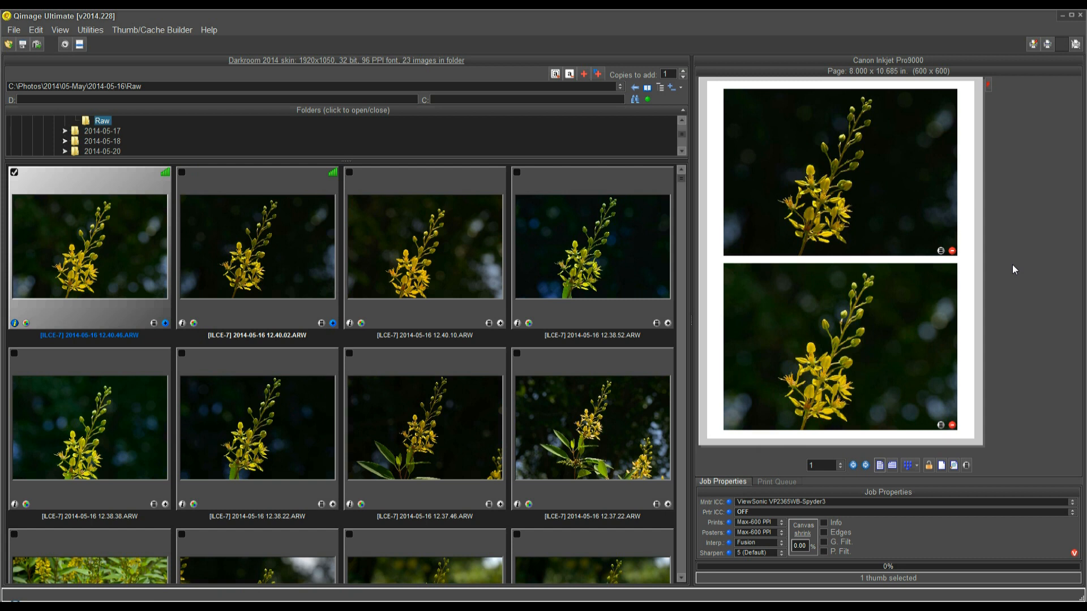
mouse_move(769, 514)
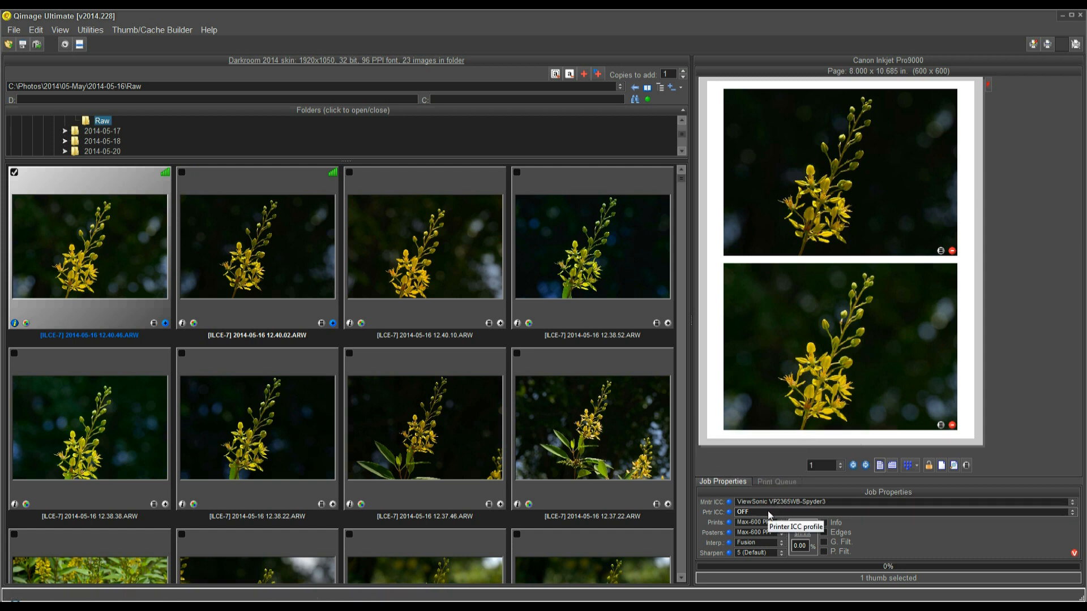
mouse_move(778, 514)
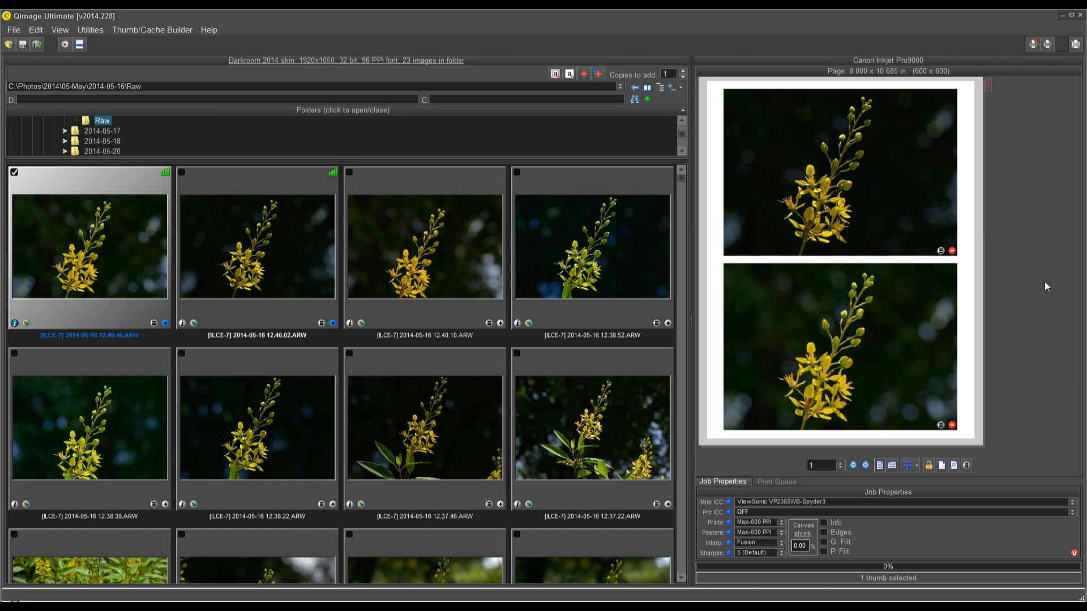
mouse_move(1005, 252)
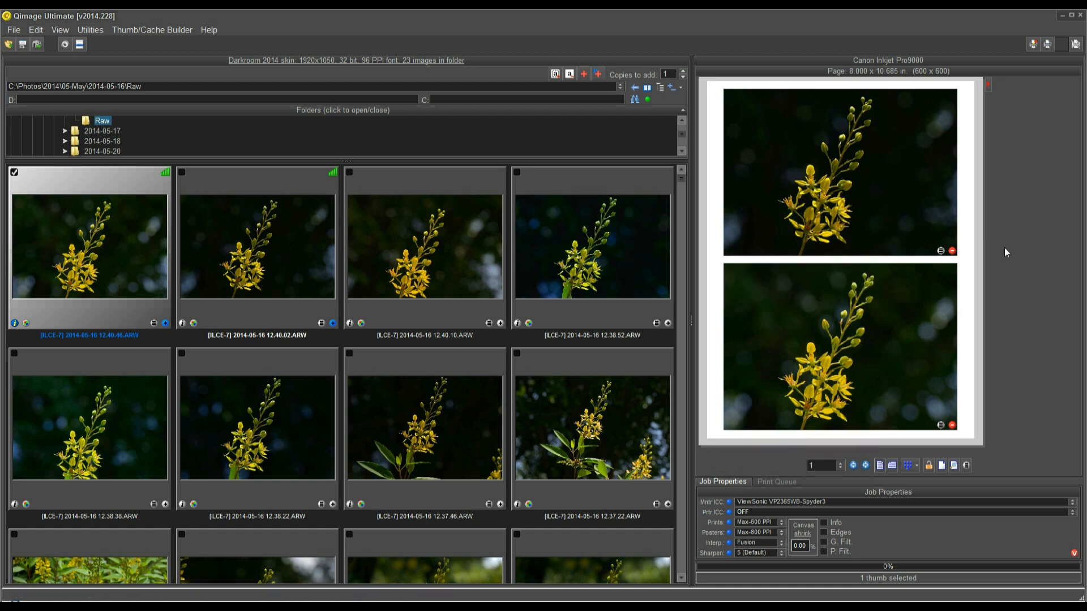
mouse_move(1012, 210)
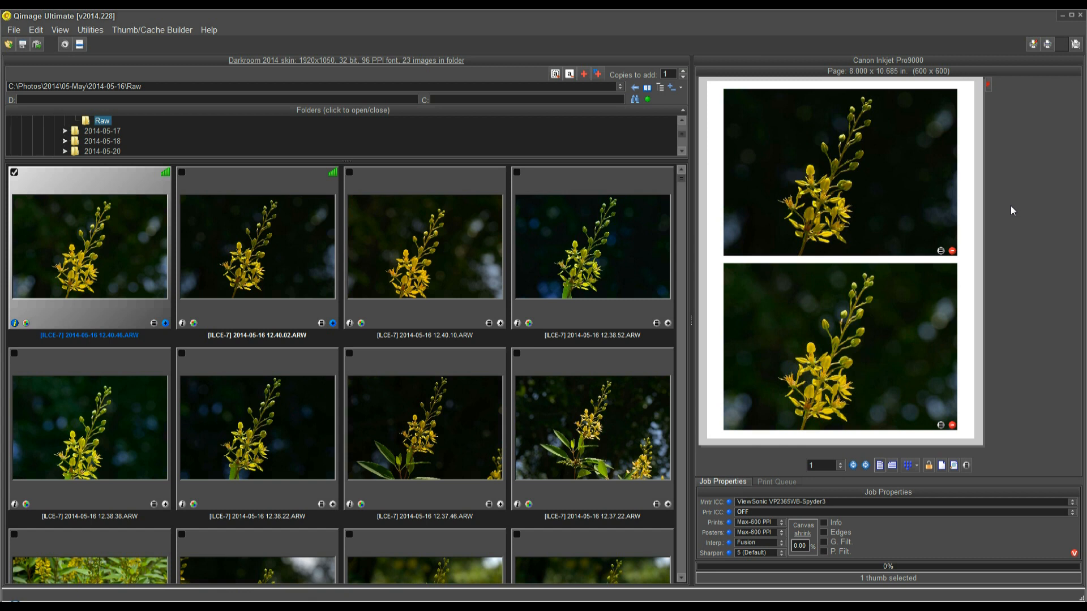
mouse_move(886, 67)
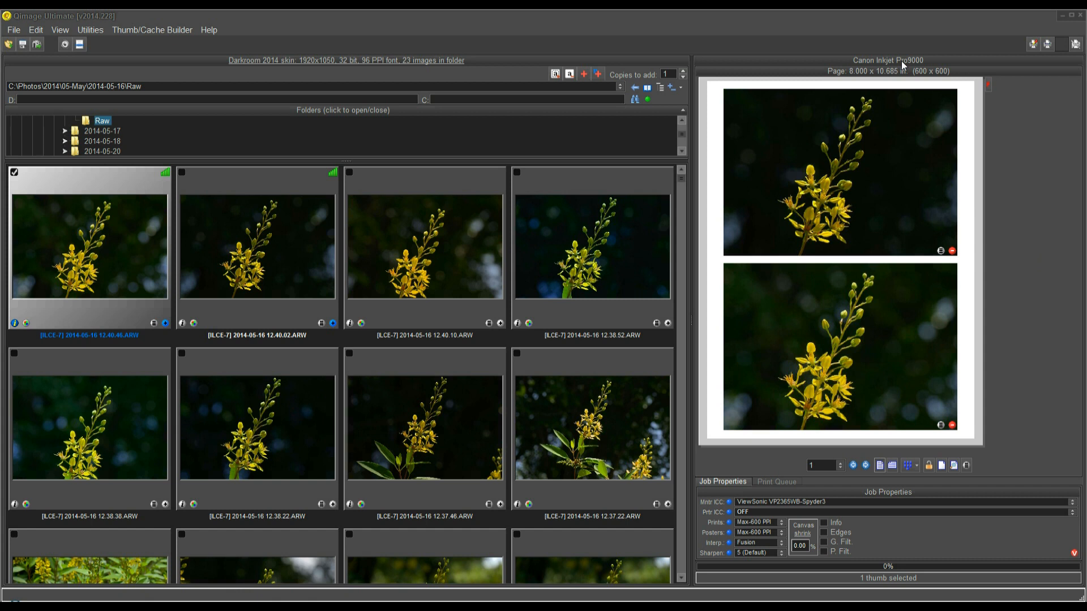
mouse_move(1016, 345)
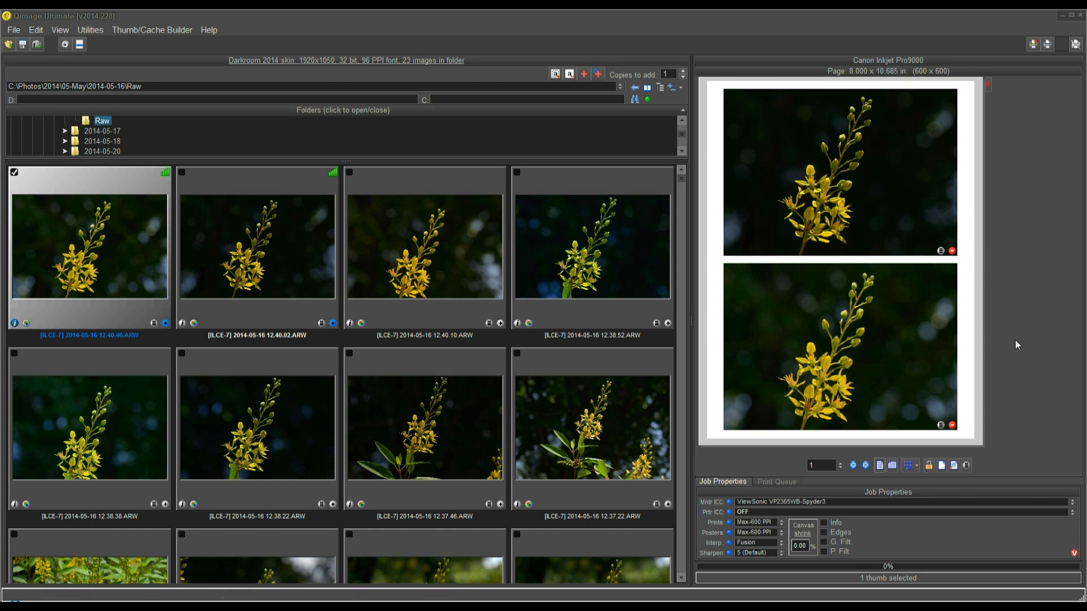
mouse_move(961, 153)
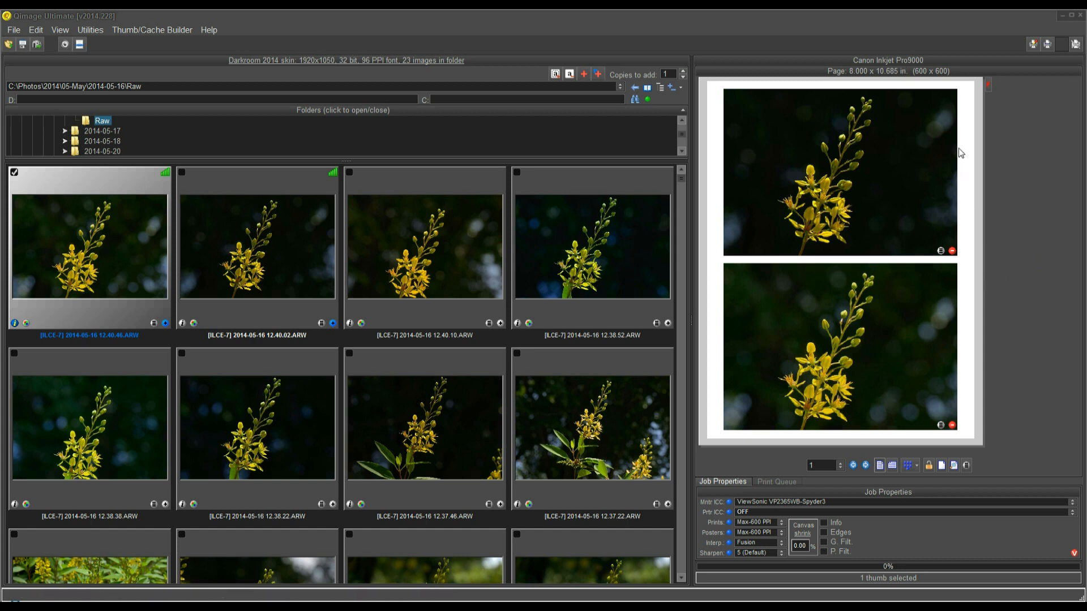
mouse_move(968, 320)
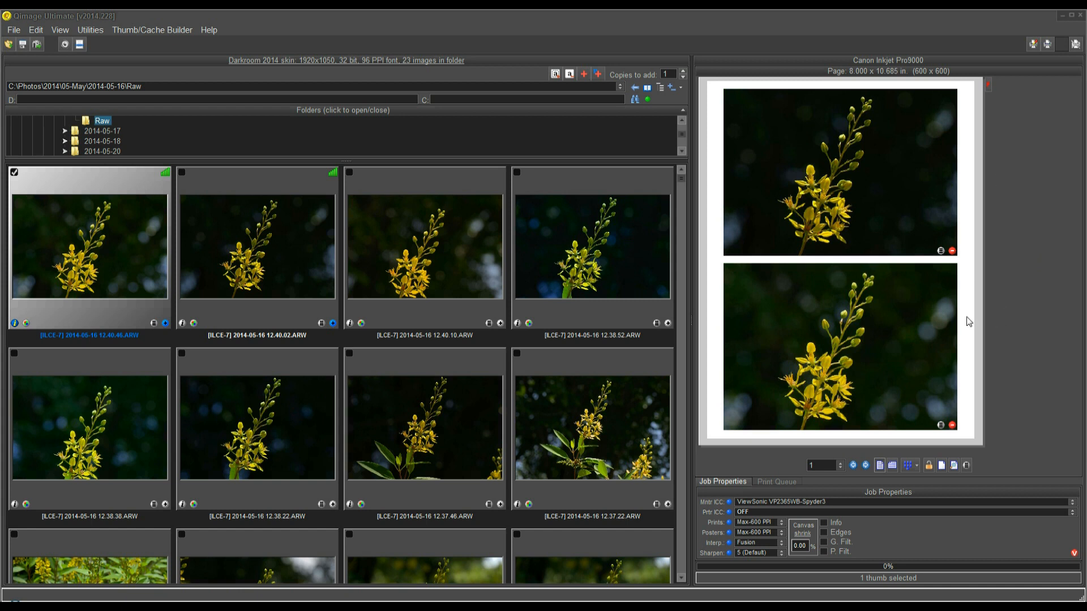
mouse_move(961, 338)
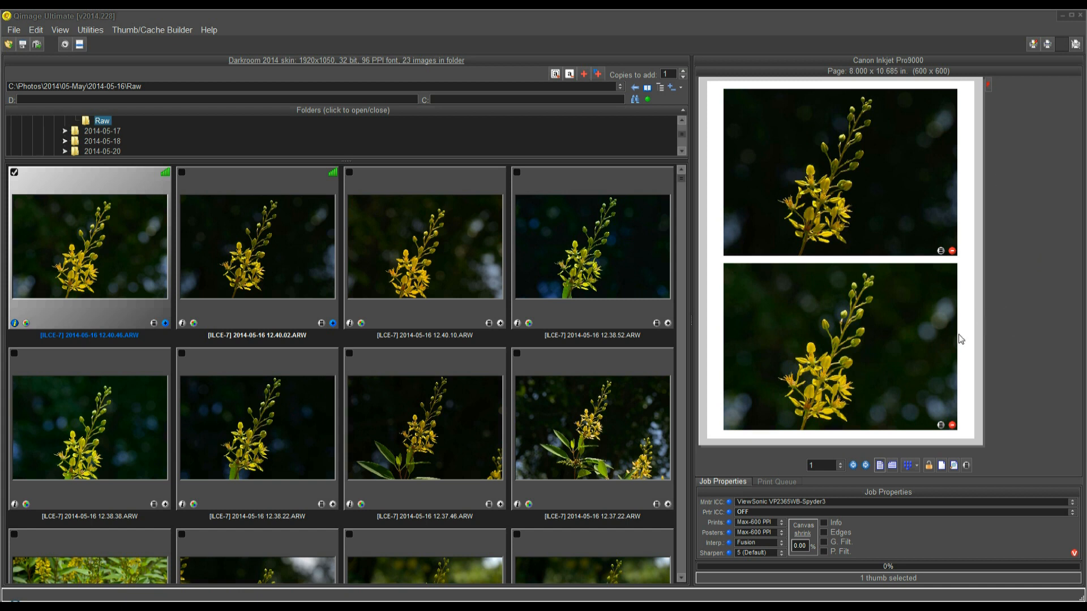
mouse_move(964, 266)
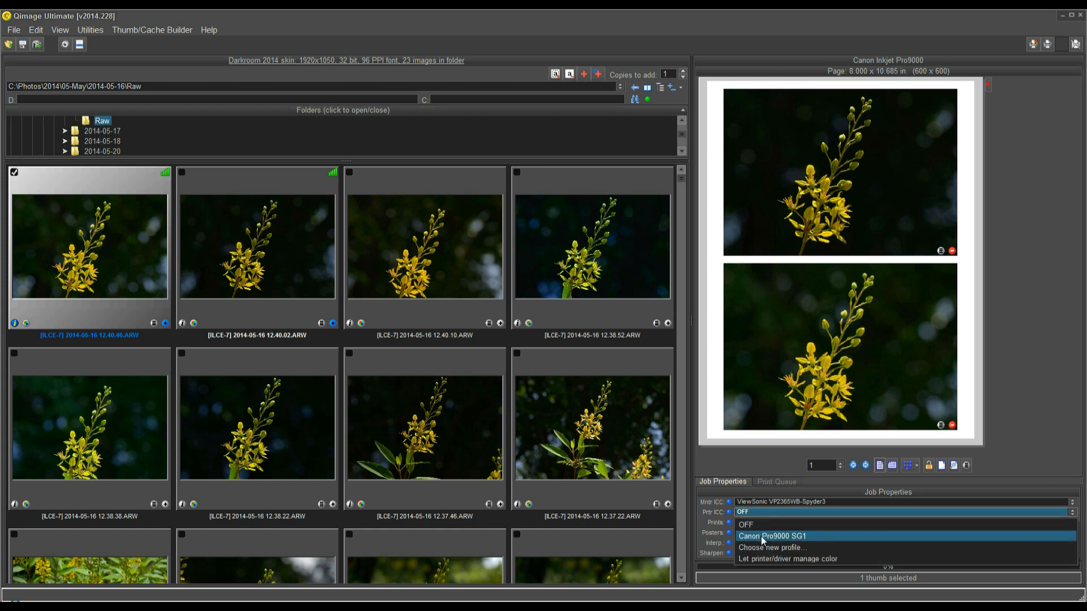
Step: Enable printer colour management on the Printer tab with the Canon Pro9000 SG1 profile
left_click(771, 548)
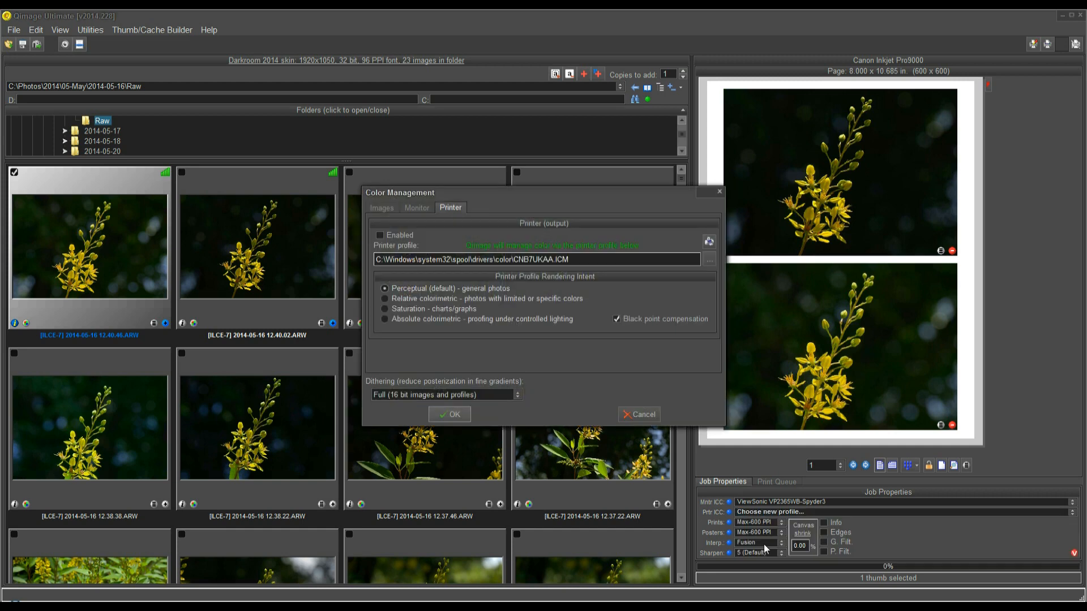
mouse_move(454, 227)
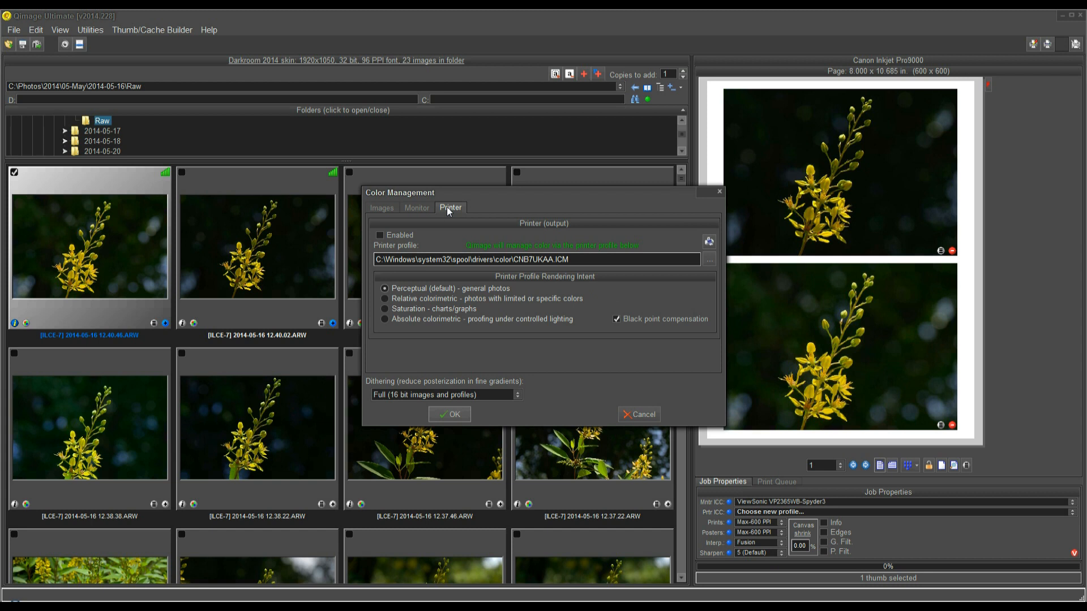
mouse_move(628, 272)
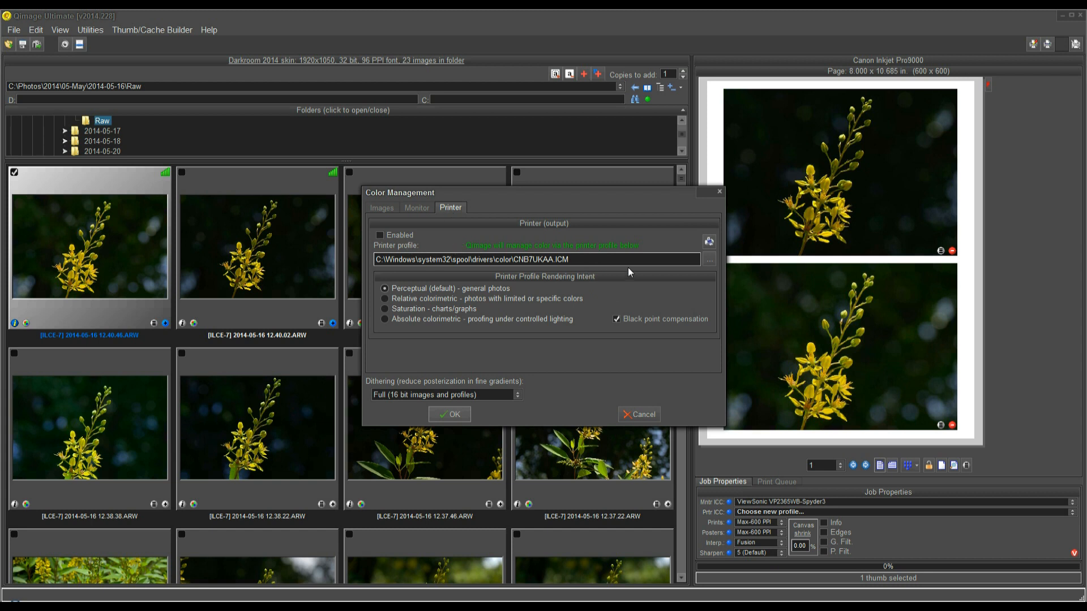
mouse_move(707, 260)
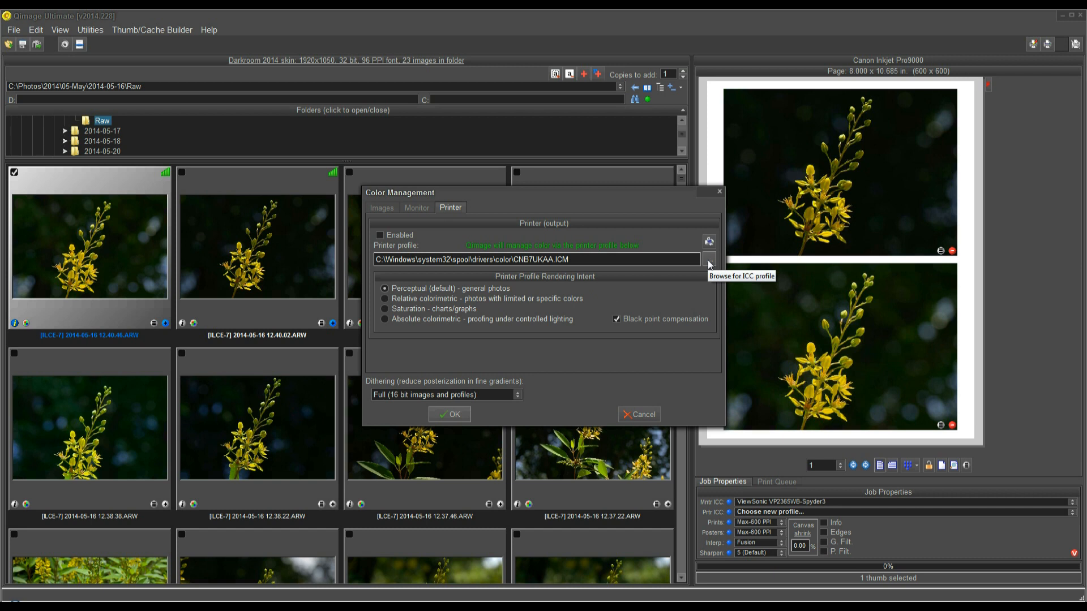
left_click(380, 236)
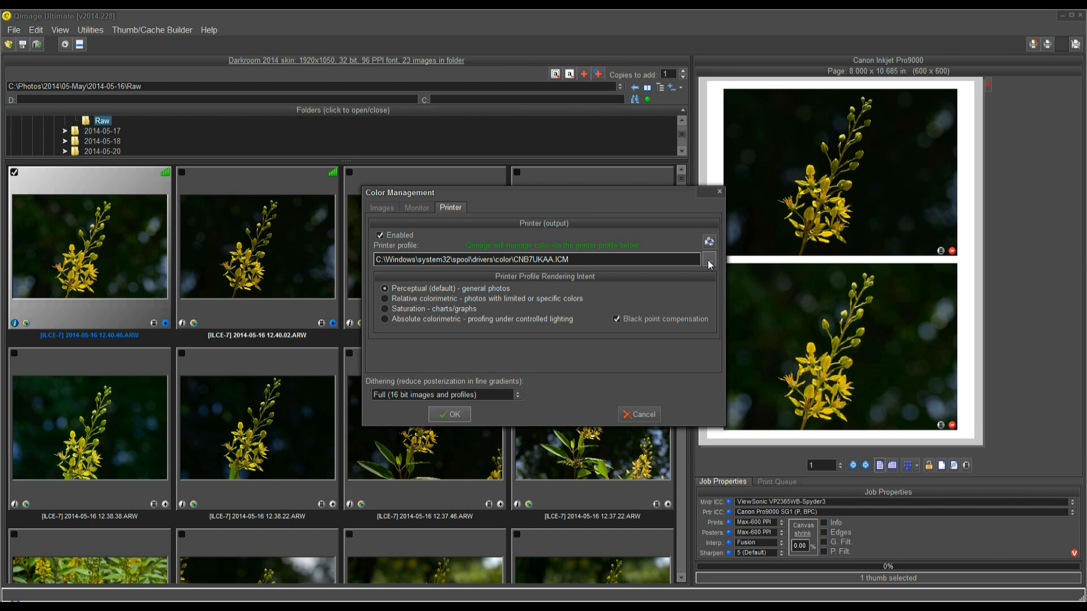
mouse_move(630, 298)
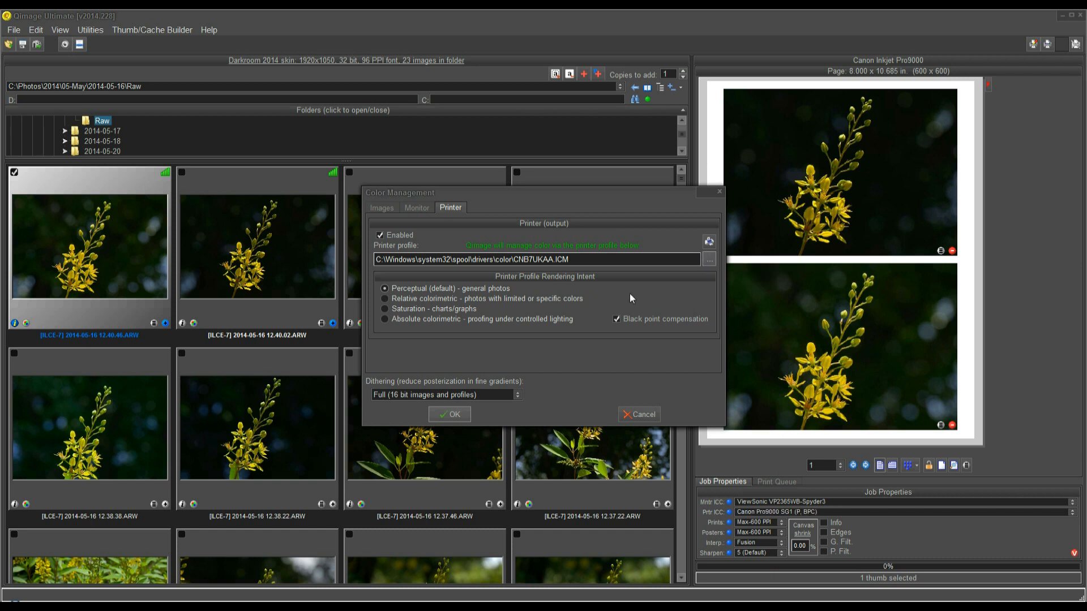
Step: Browse the installed Windows printer profiles to find Canon Pro9000 SG1
left_click(708, 260)
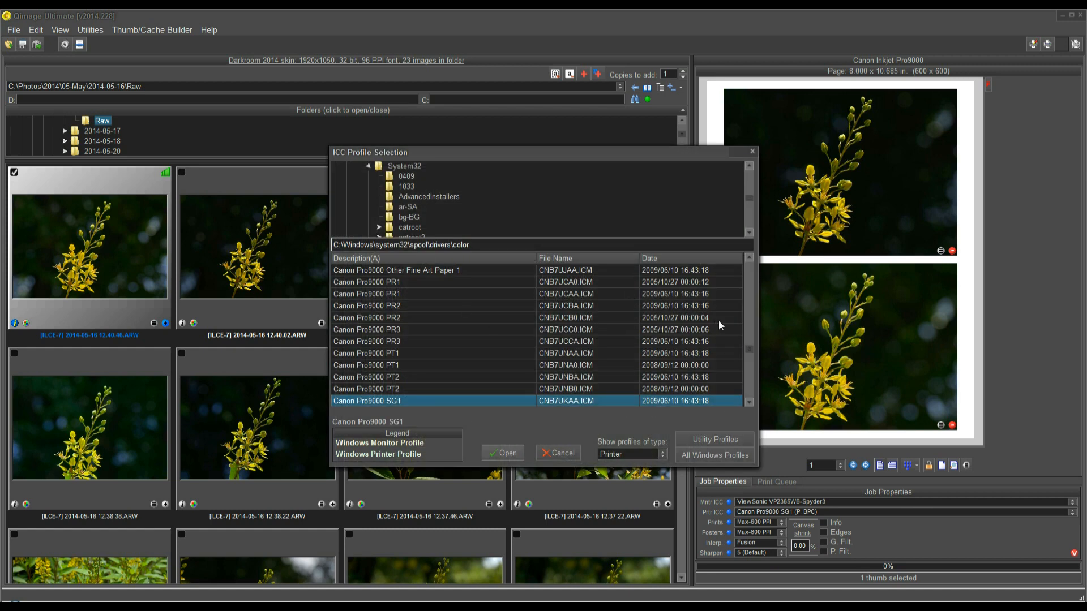
mouse_move(708, 372)
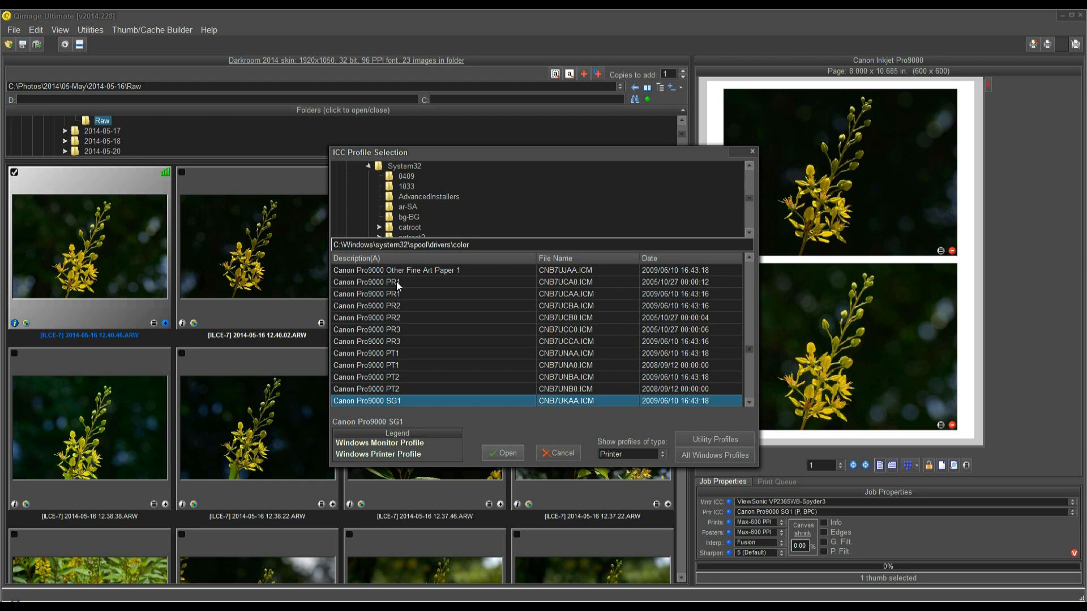
mouse_move(407, 289)
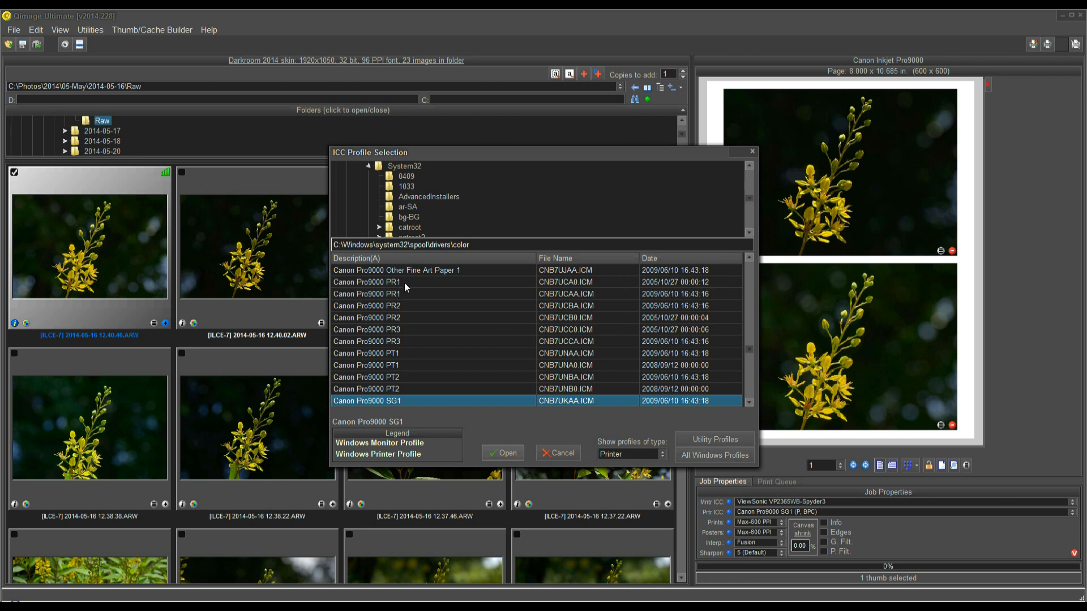
mouse_move(750, 333)
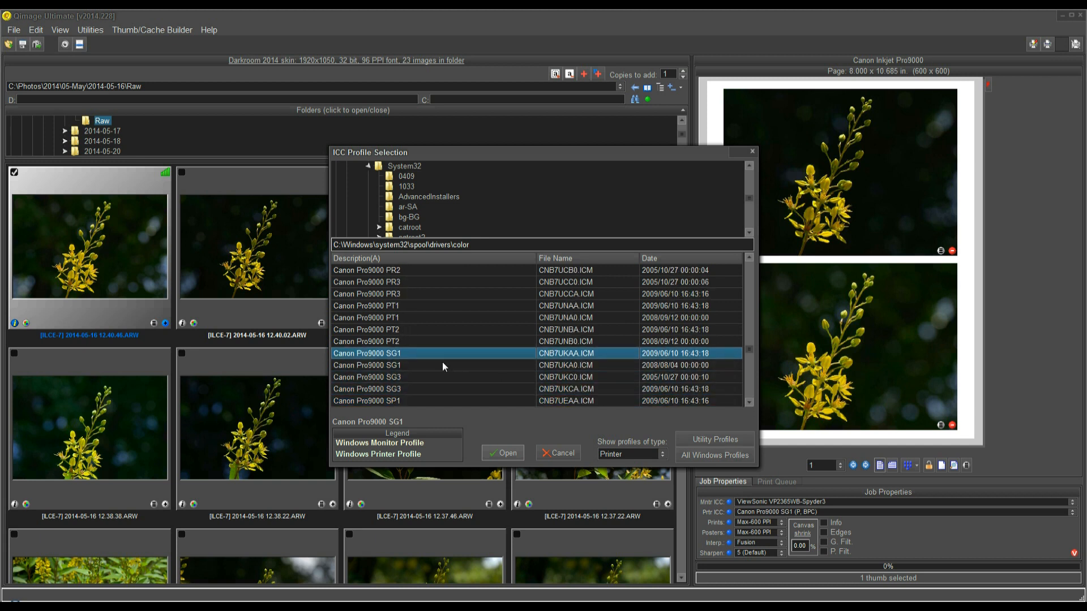
mouse_move(389, 276)
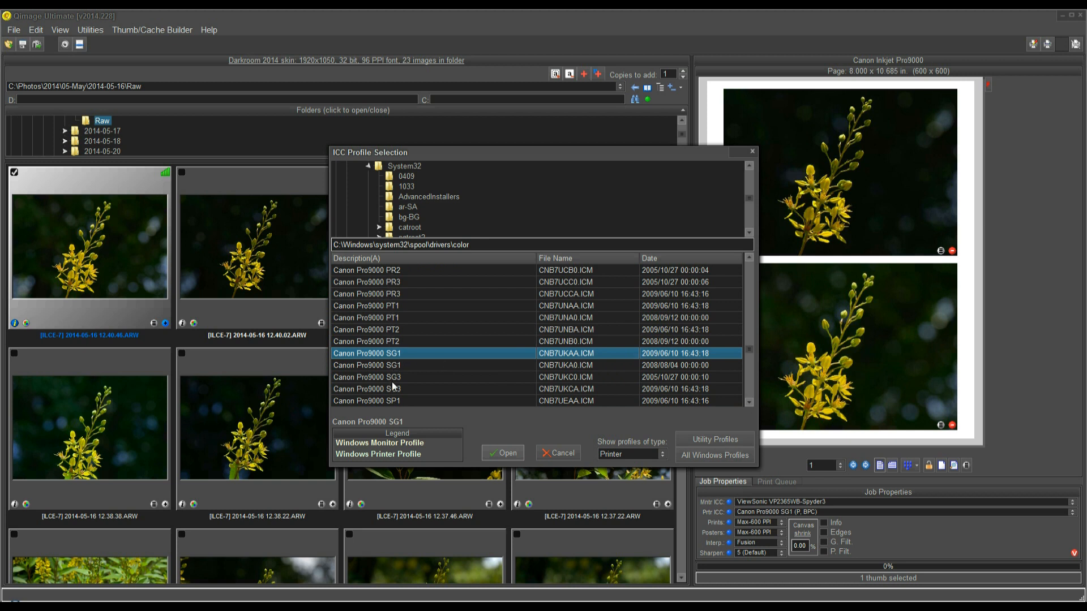
mouse_move(396, 373)
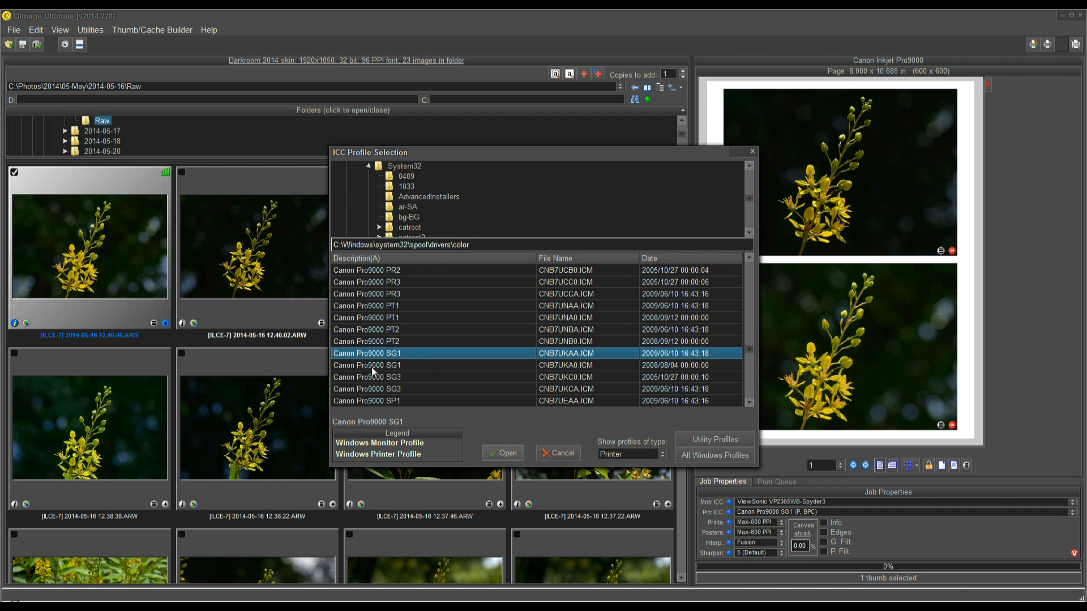
mouse_move(369, 373)
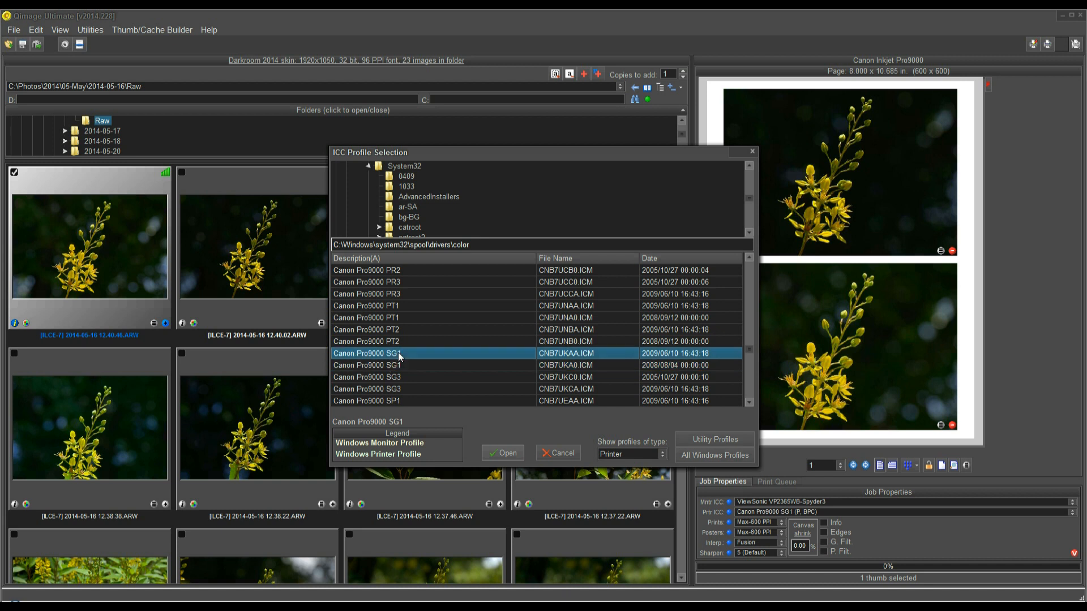
mouse_move(868, 330)
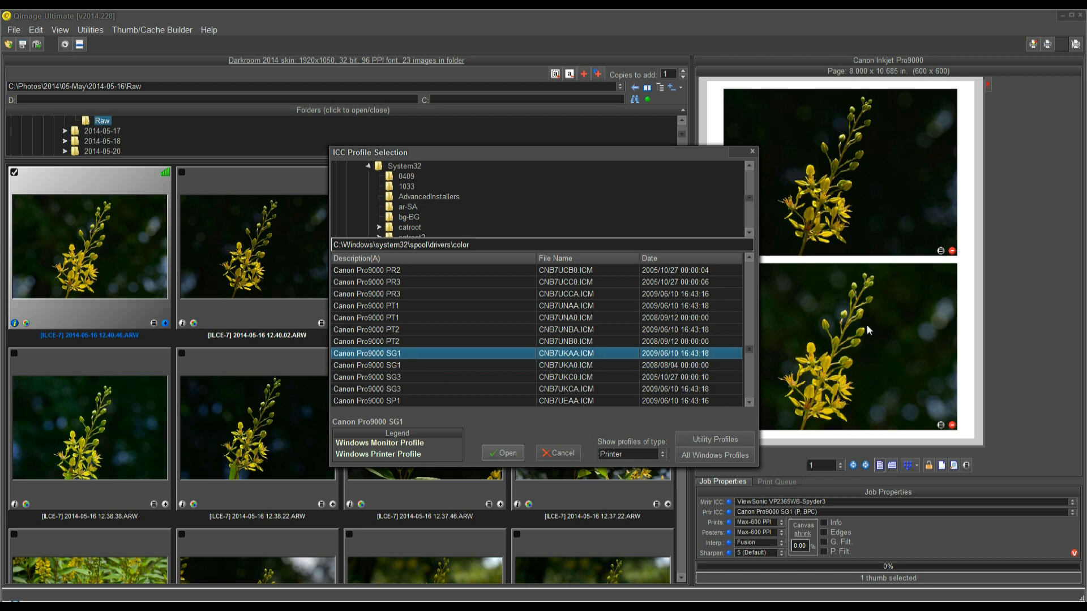
mouse_move(408, 365)
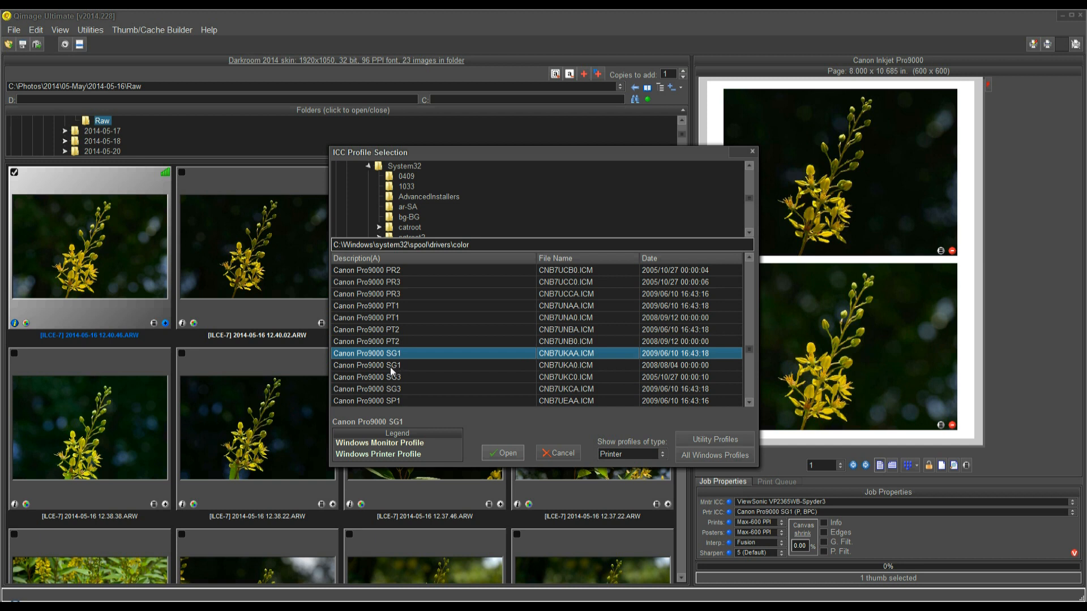
mouse_move(402, 367)
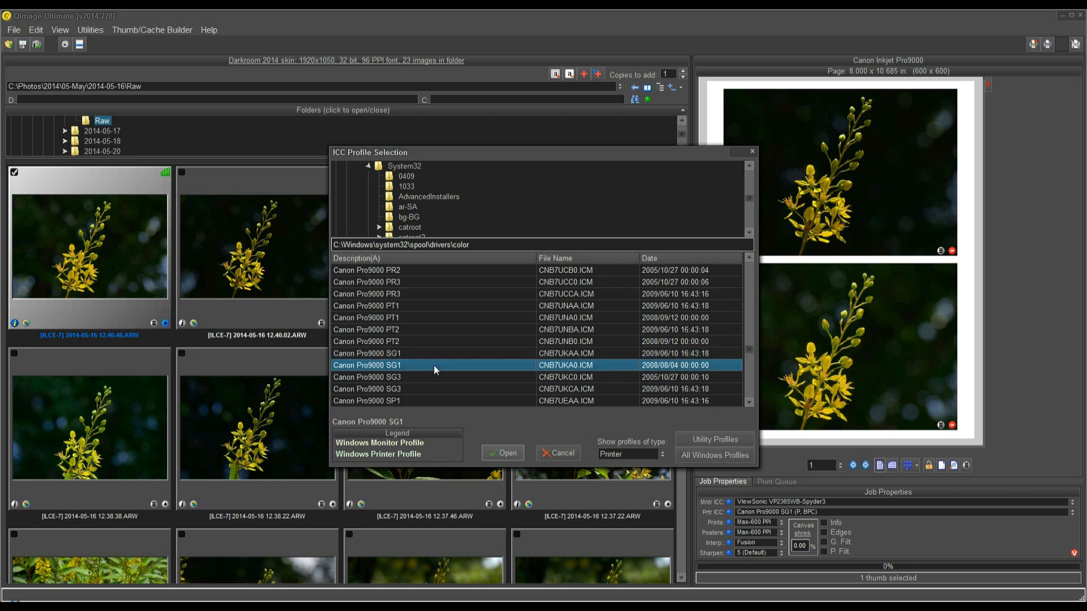
mouse_move(569, 366)
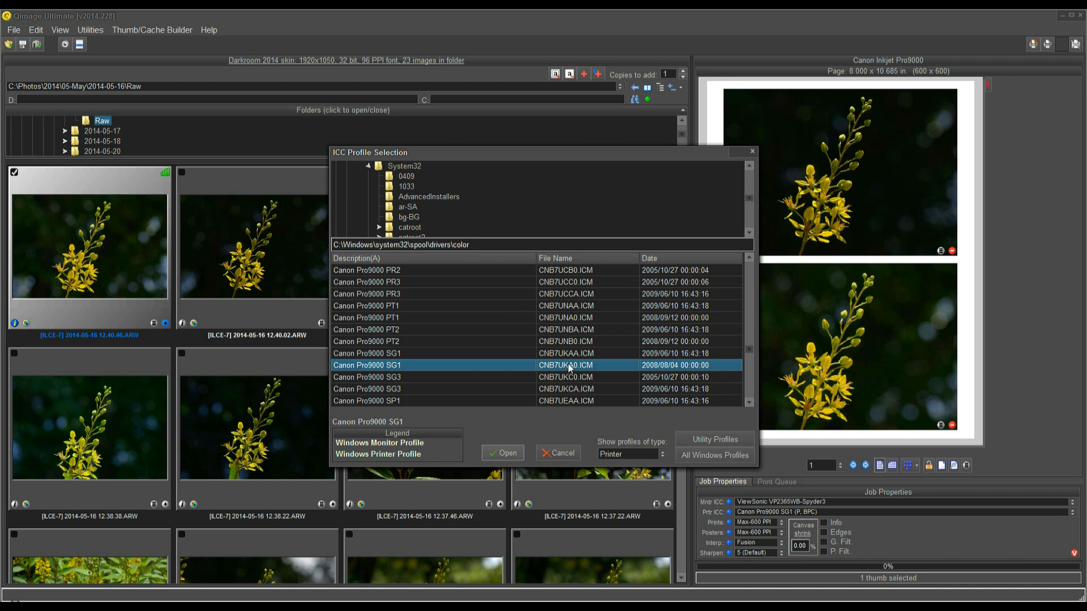
mouse_move(594, 378)
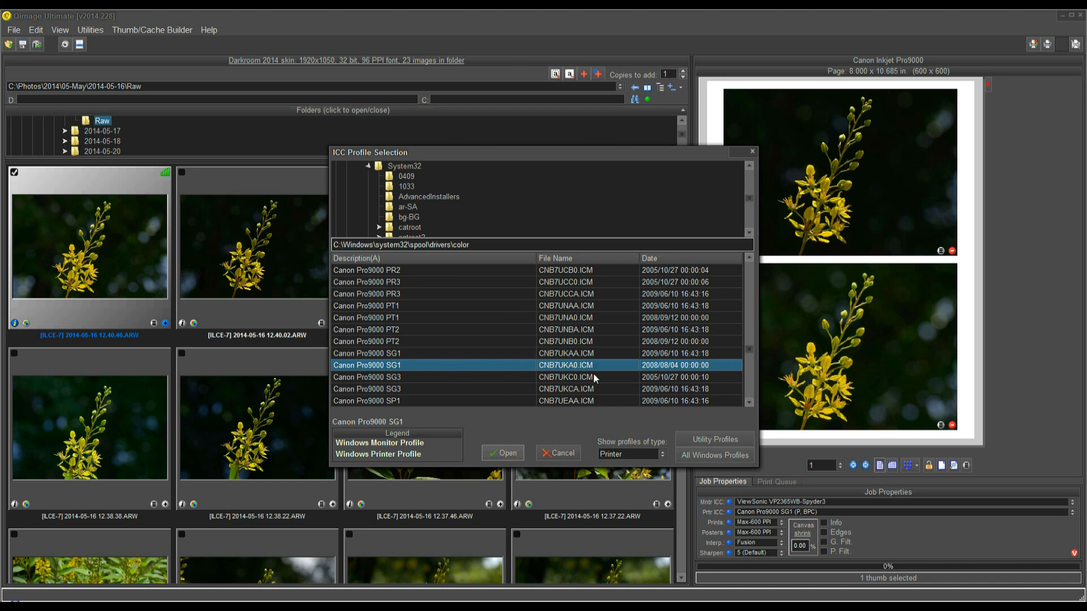
mouse_move(657, 371)
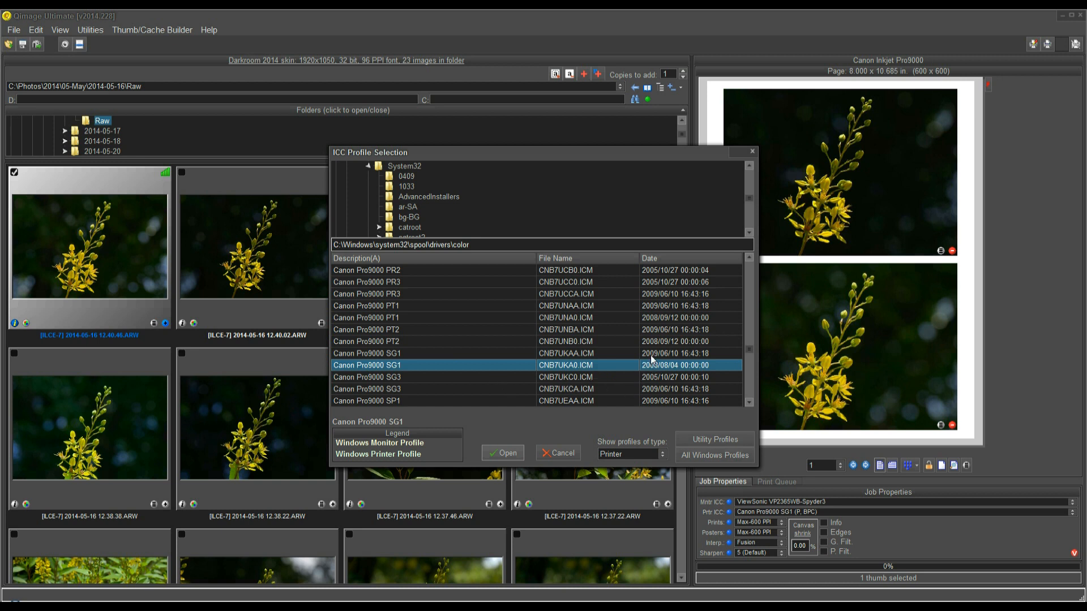
mouse_move(502, 378)
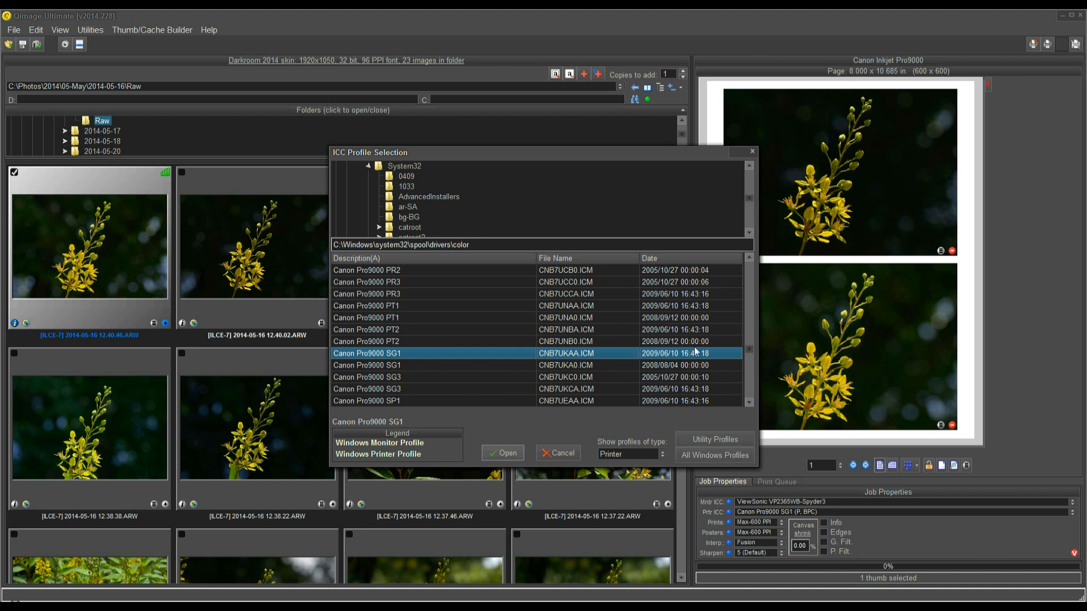
mouse_move(692, 353)
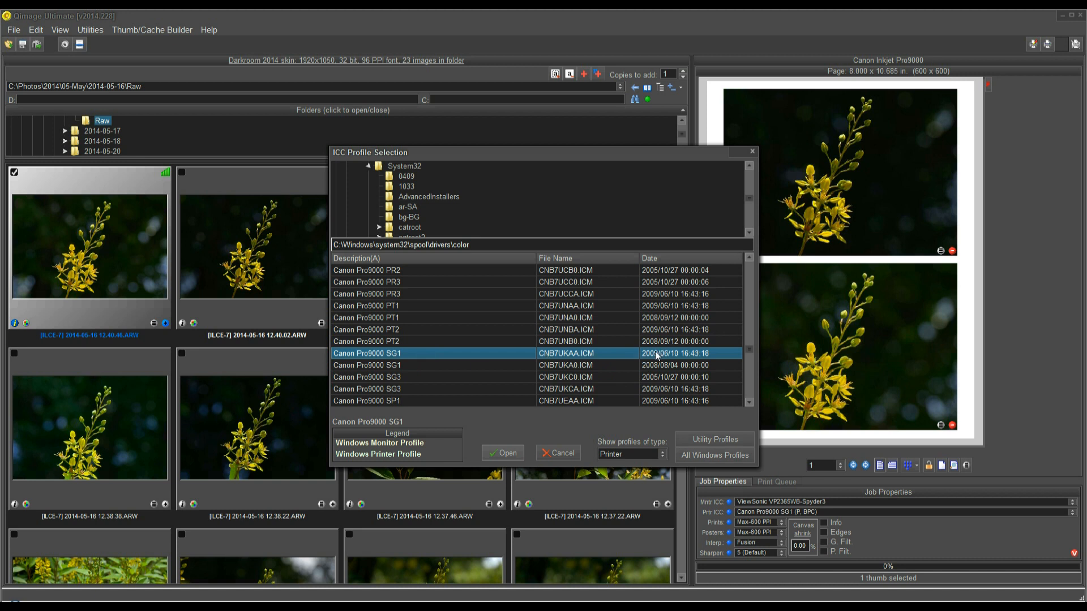
mouse_move(450, 357)
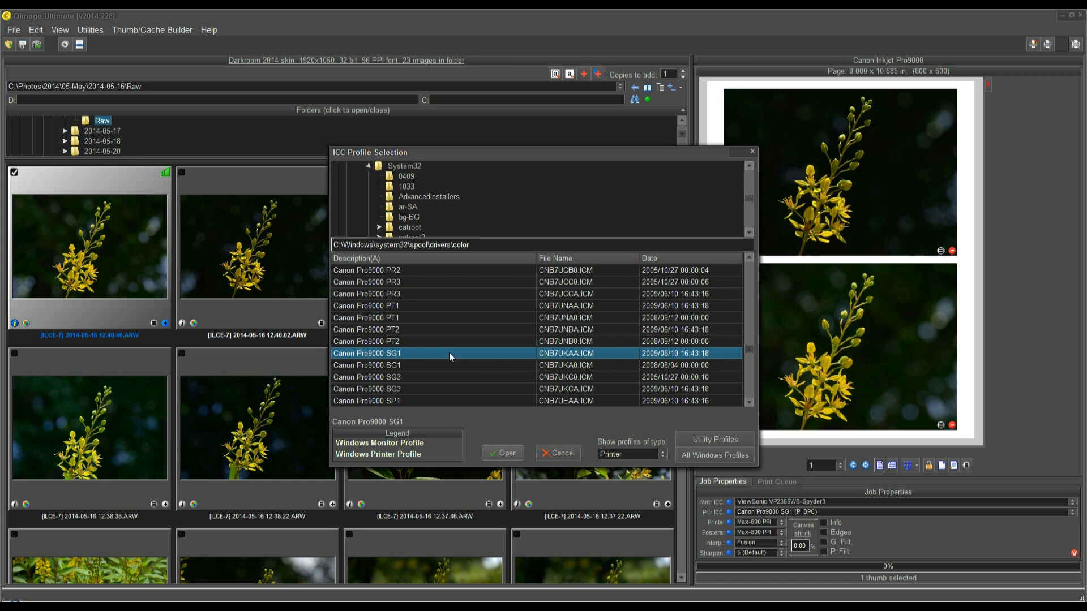
mouse_move(552, 359)
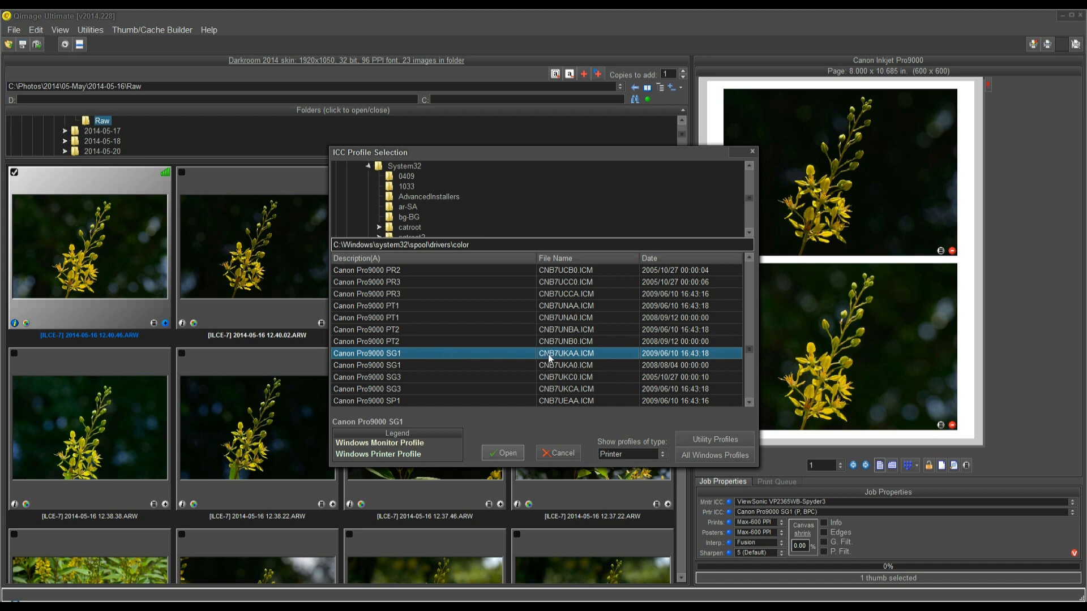
mouse_move(571, 354)
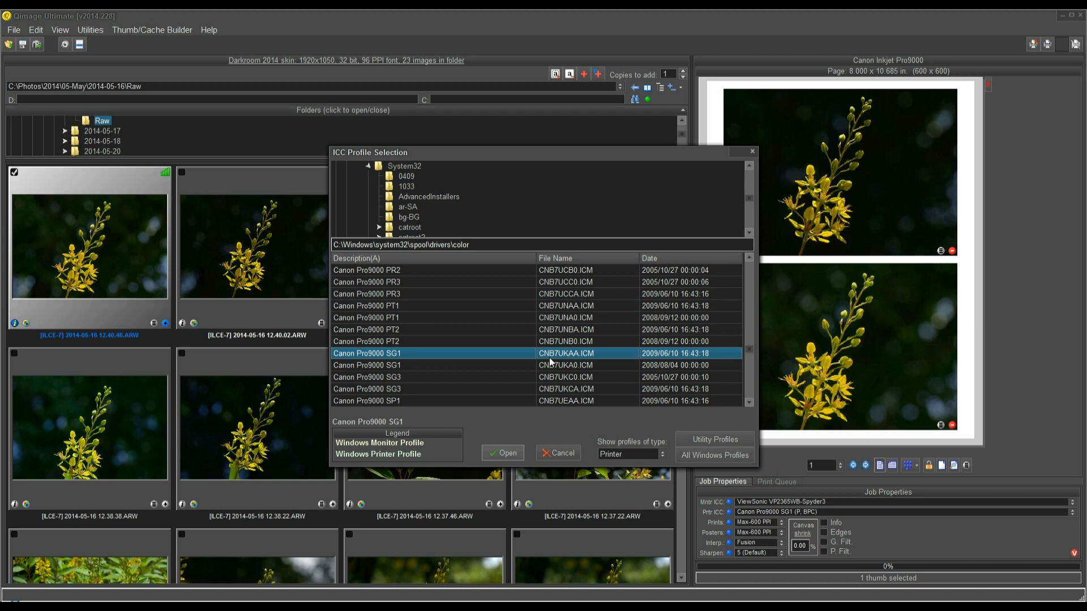
mouse_move(391, 354)
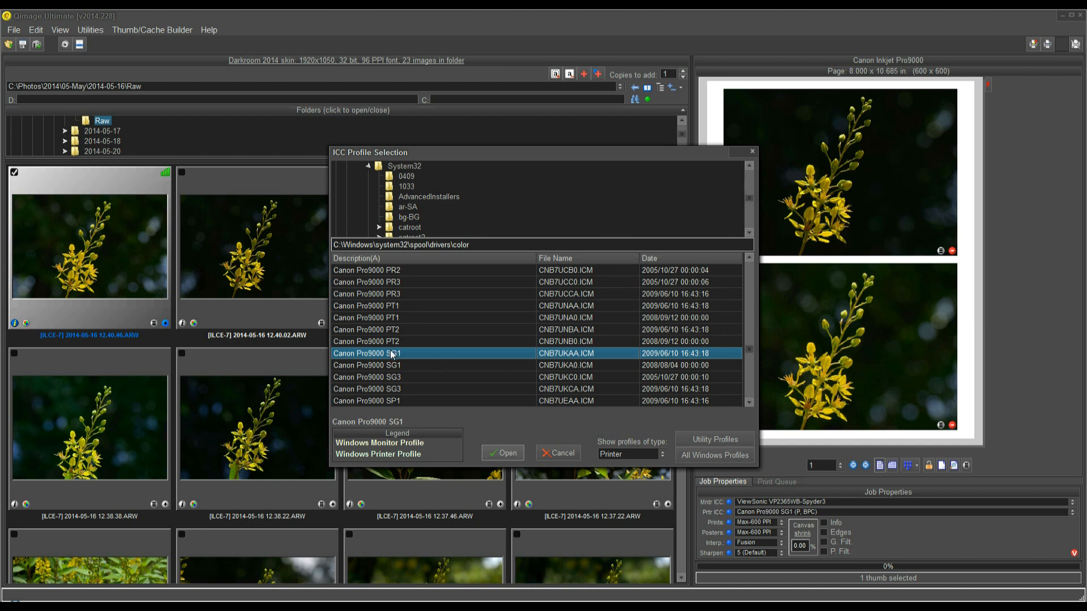
mouse_move(362, 361)
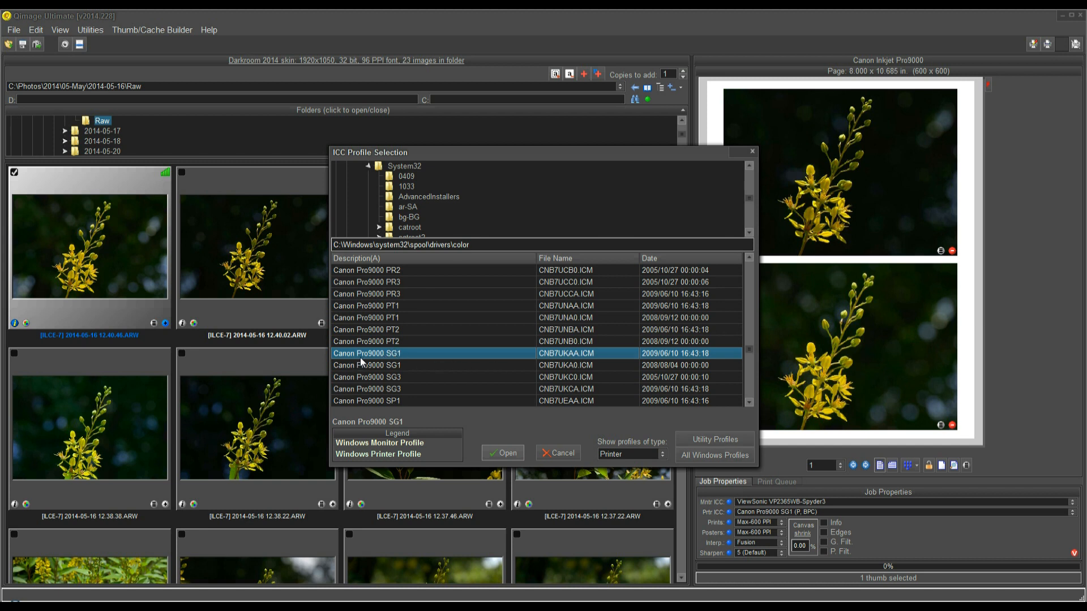
mouse_move(395, 354)
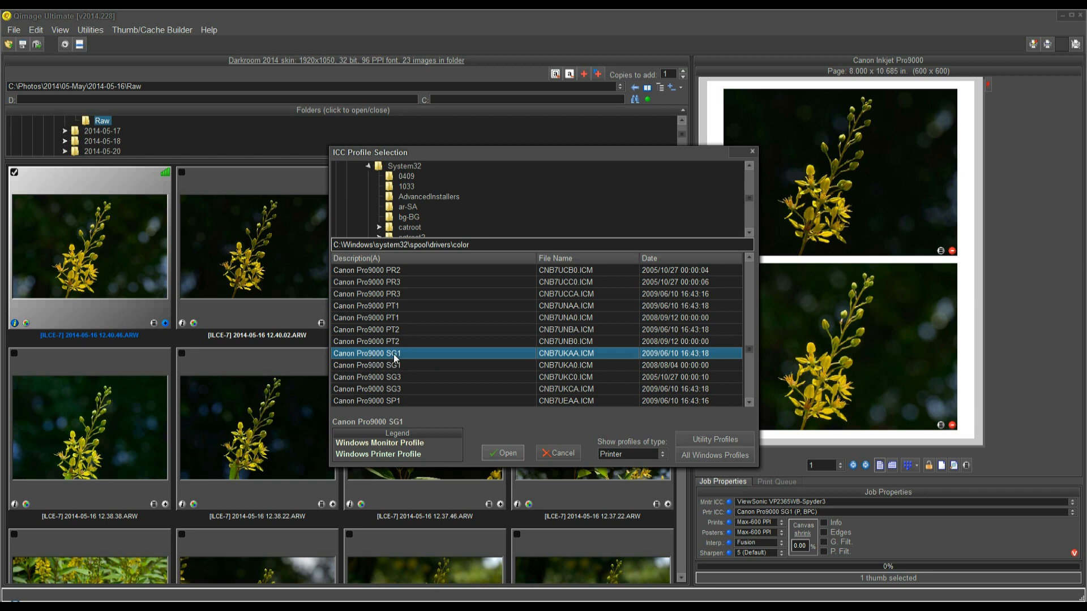
mouse_move(399, 359)
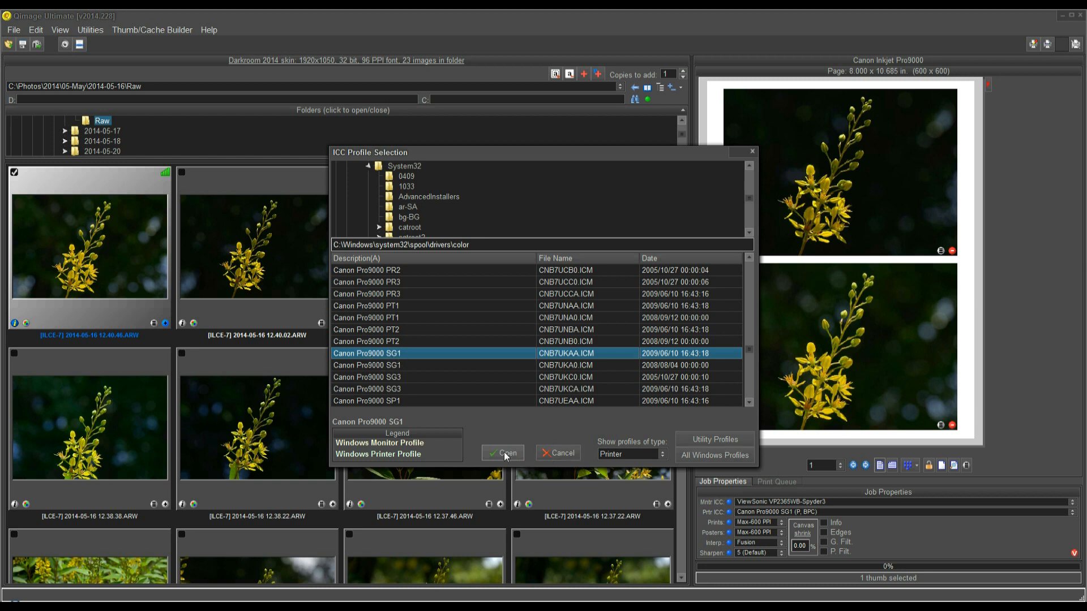
Step: Confirm Canon Pro9000 SG1 as the printer ICC profile
left_click(501, 453)
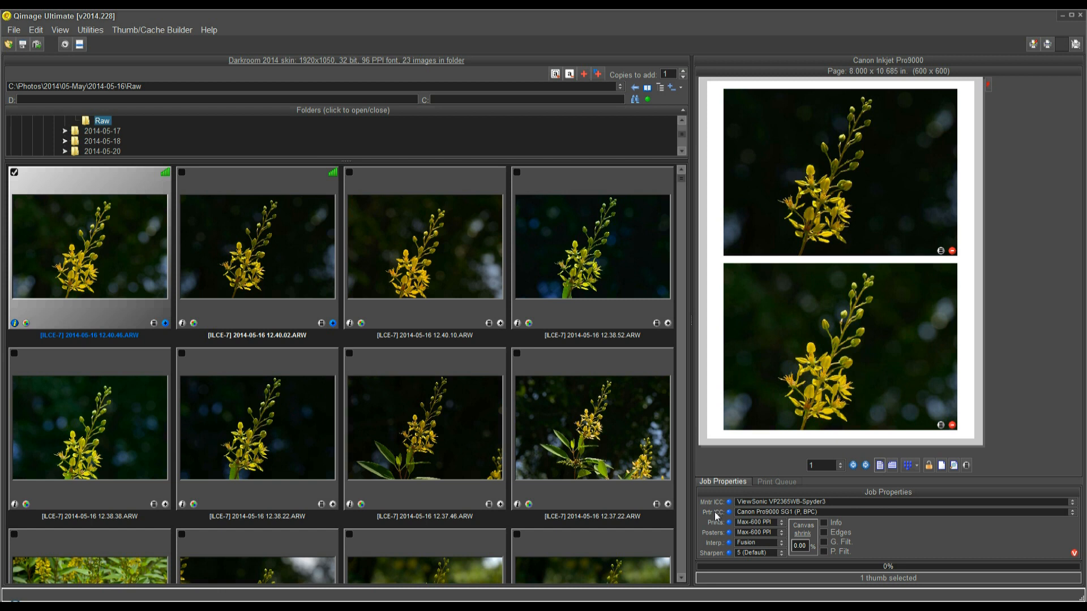
mouse_move(781, 511)
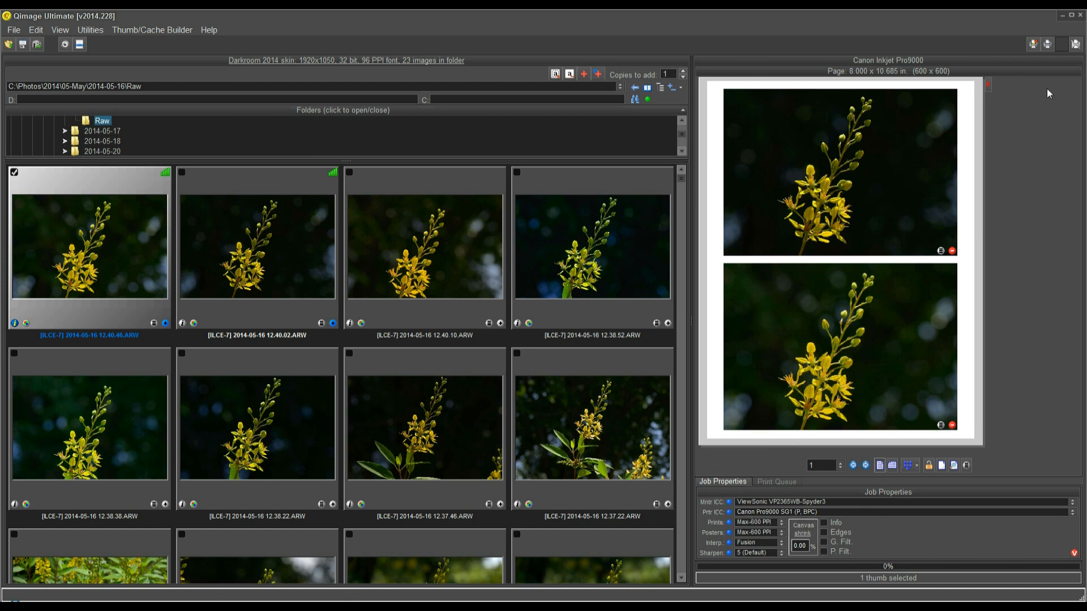
mouse_move(1033, 44)
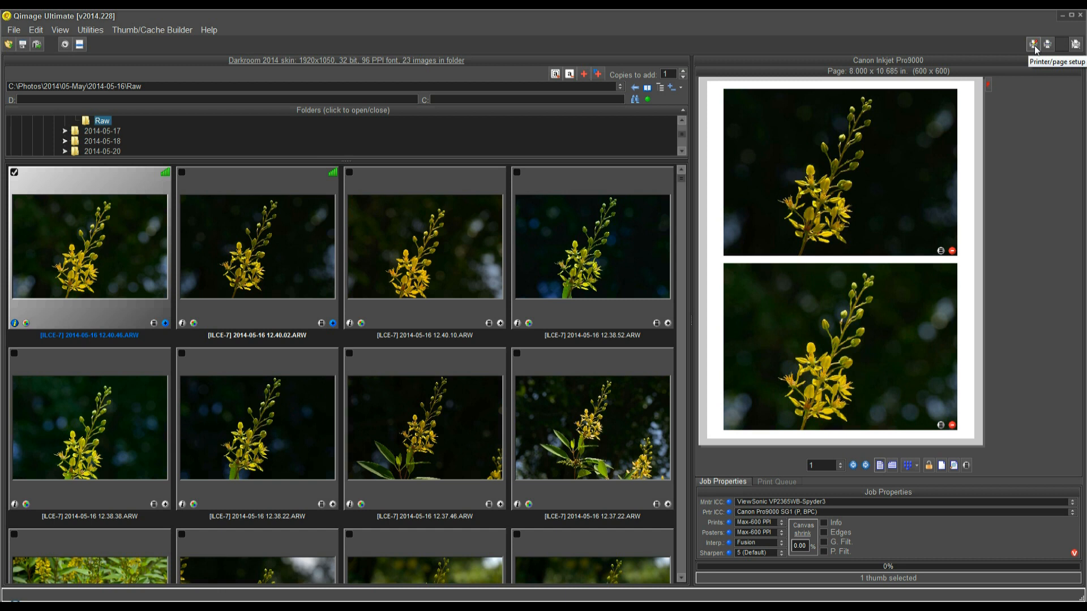
Step: Bring up Print Setup showing the Canon Inkjet Pro9000 on Letter 8.5x11 portrait
left_click(1033, 44)
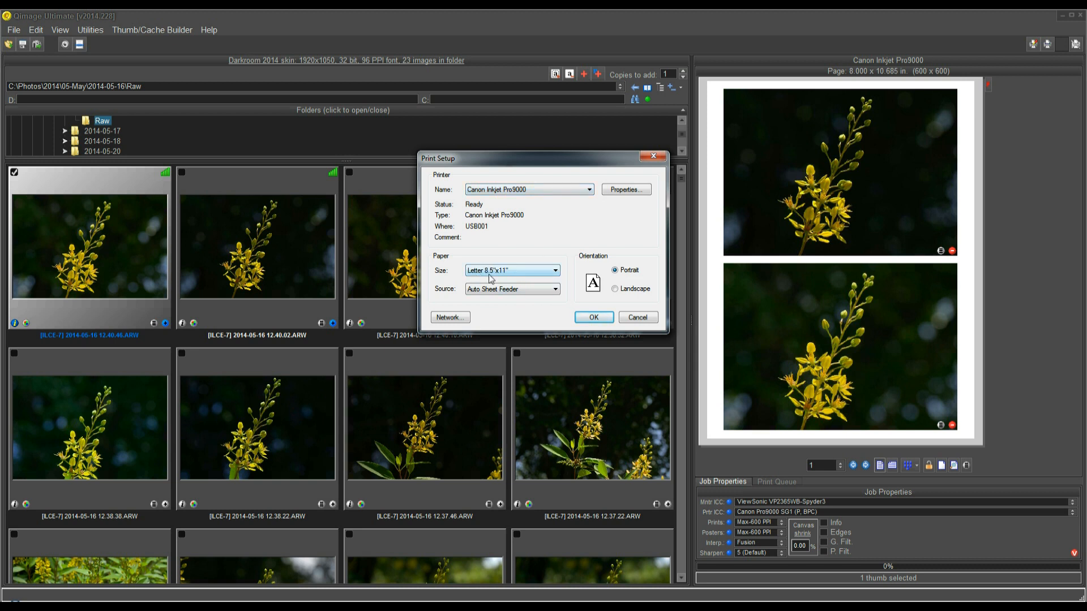
mouse_move(514, 275)
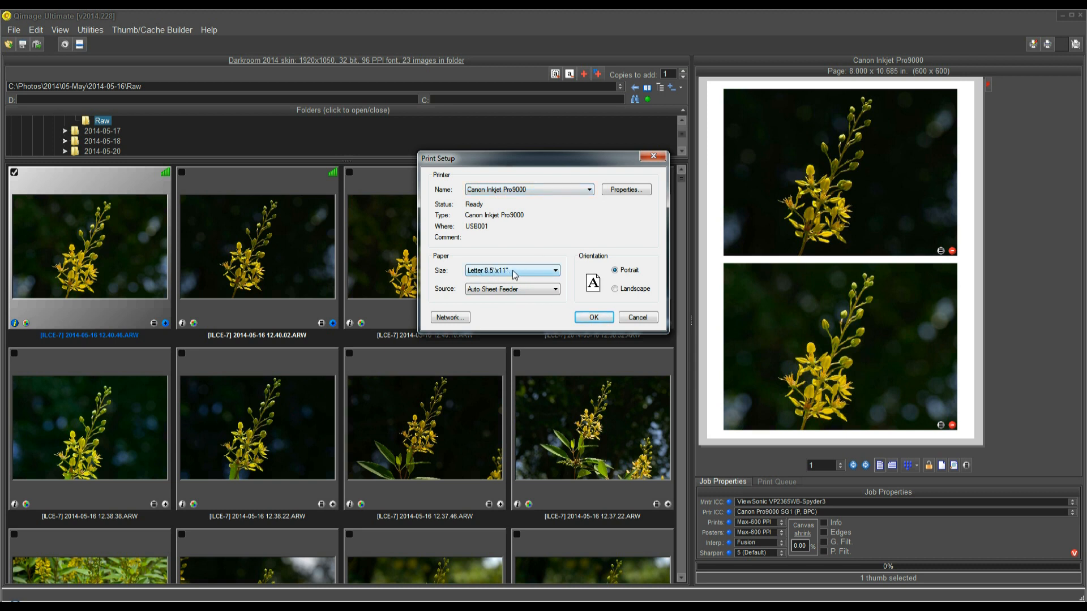
mouse_move(623, 189)
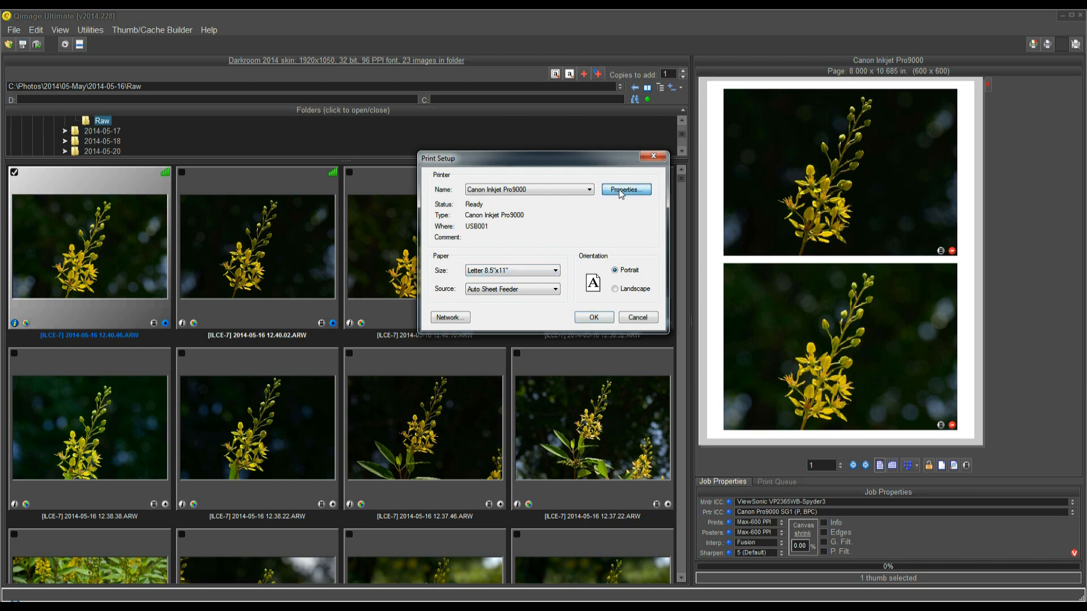
Step: Review the Canon Pro9000 driver's custom print quality and keep colour intensity on Manual
left_click(625, 189)
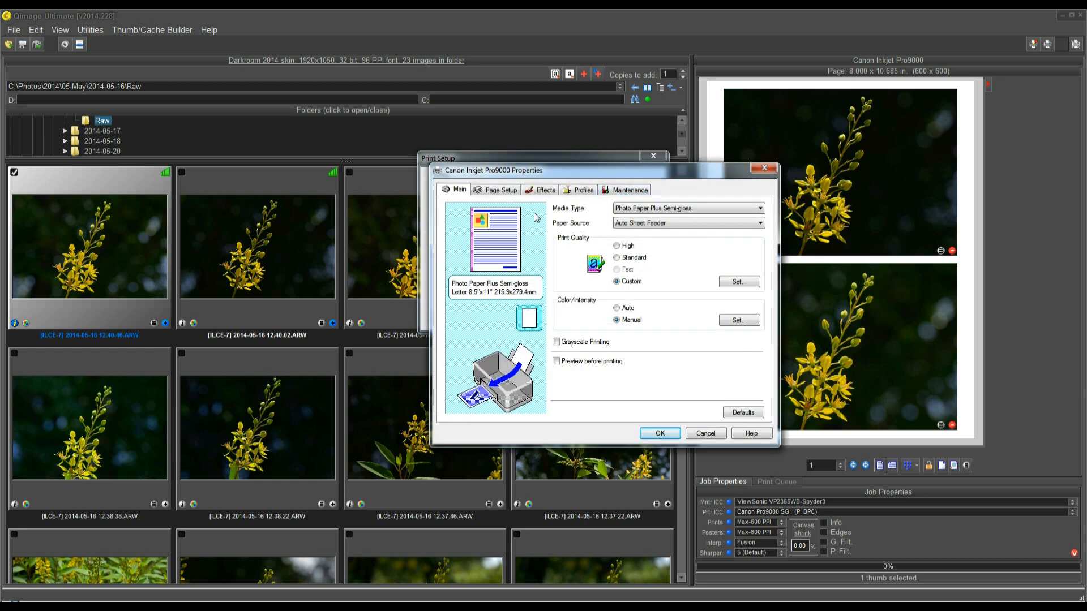
mouse_move(637, 269)
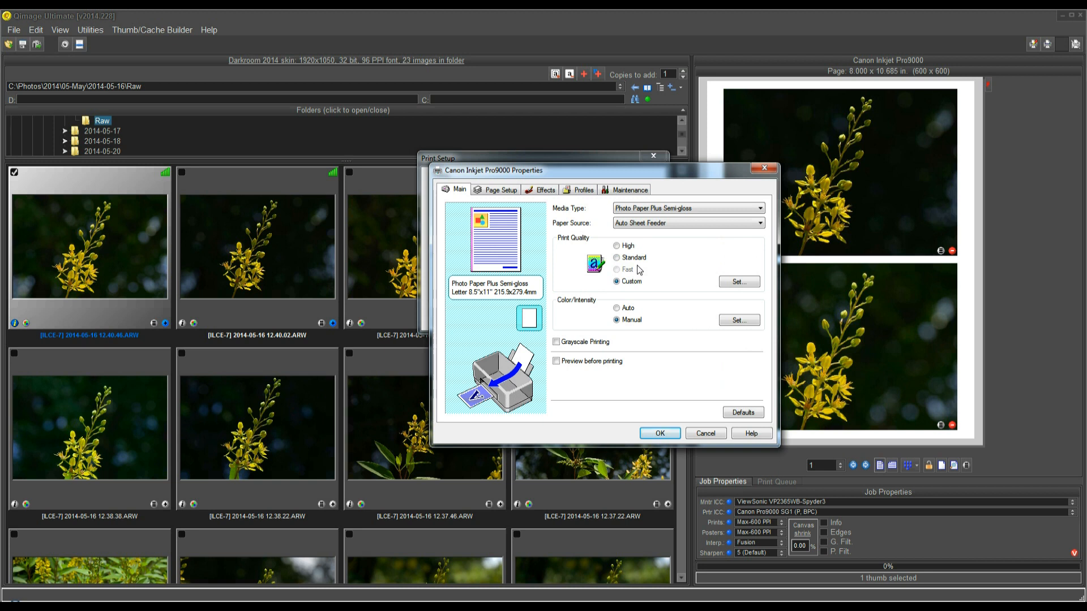
mouse_move(612, 287)
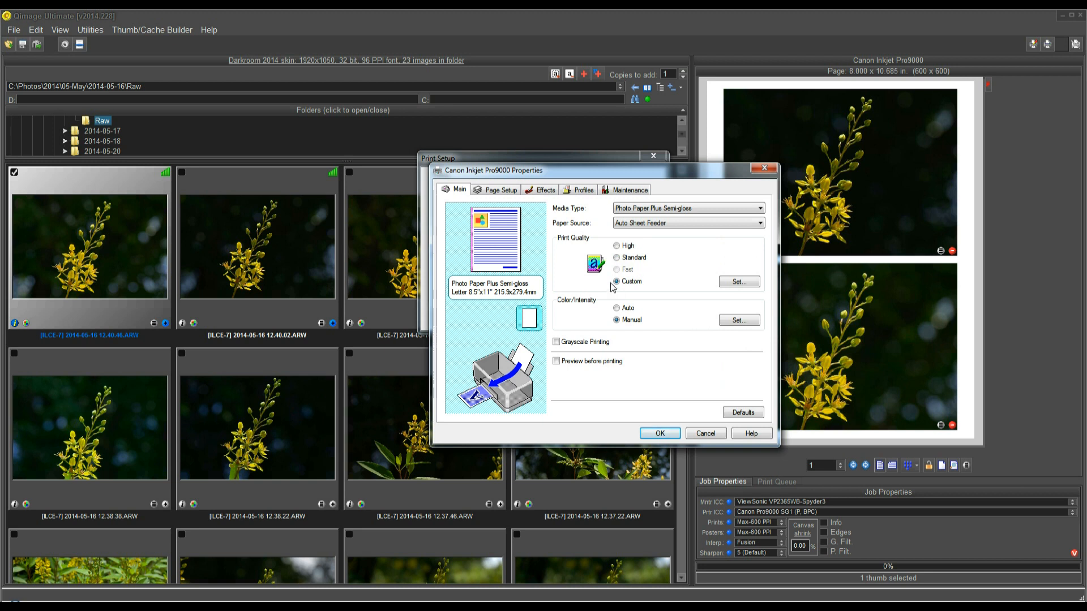
mouse_move(622, 287)
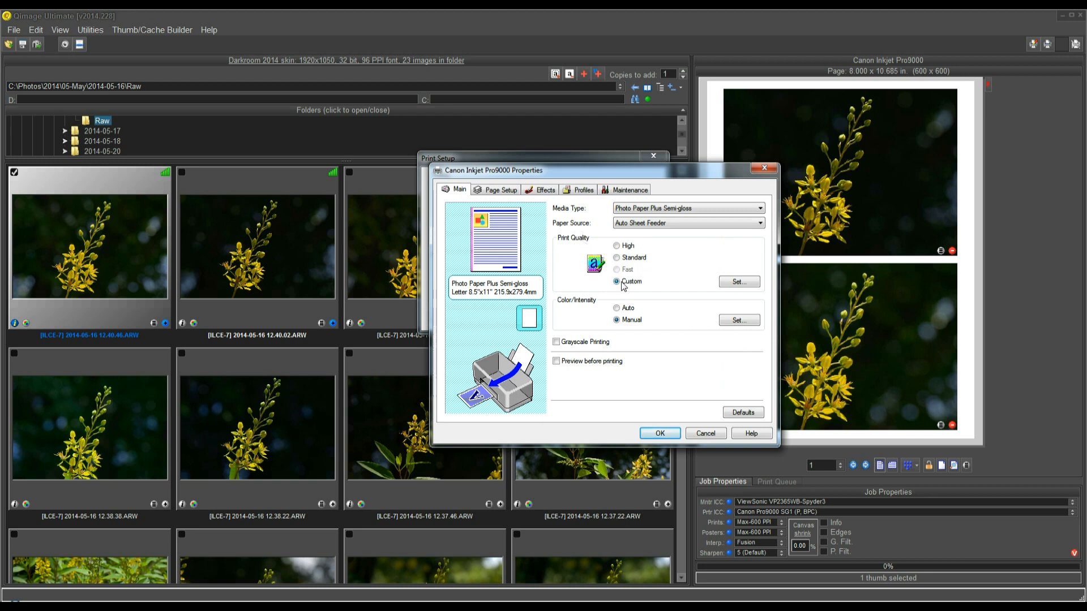
left_click(738, 282)
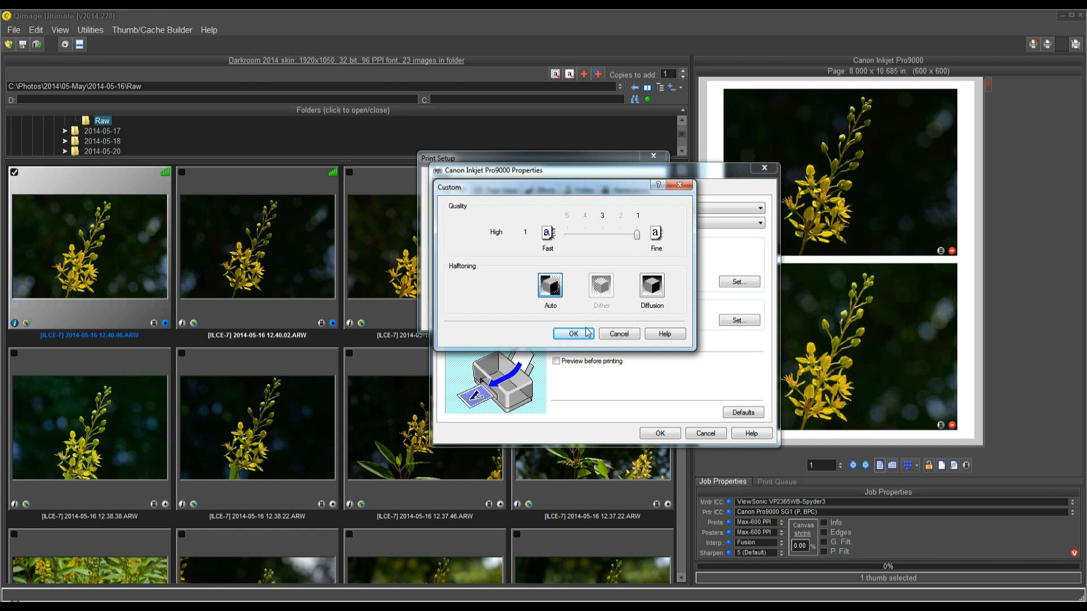
left_click(573, 333)
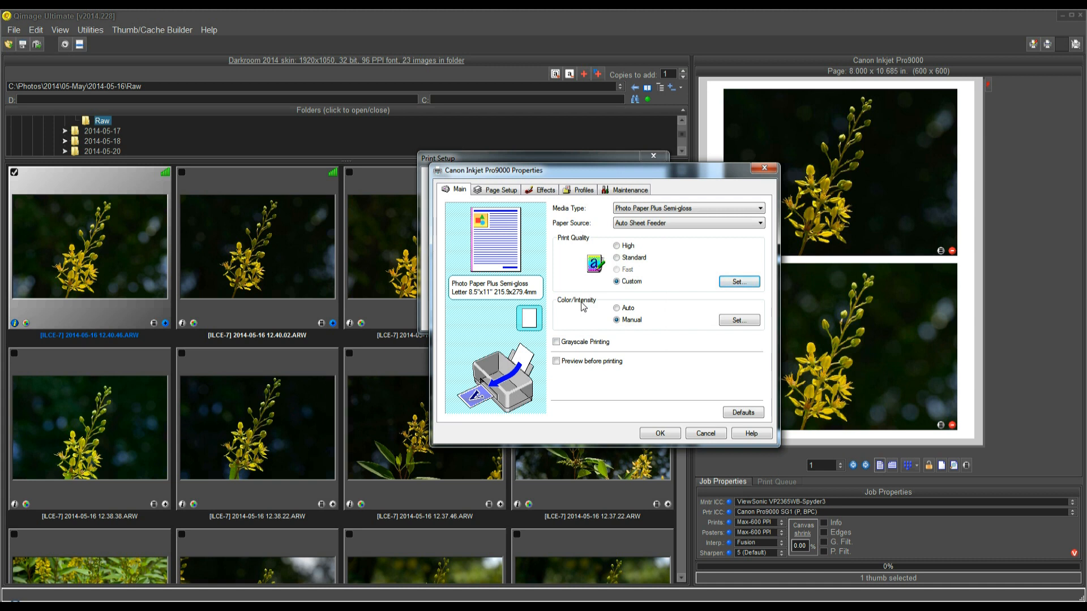
mouse_move(672, 313)
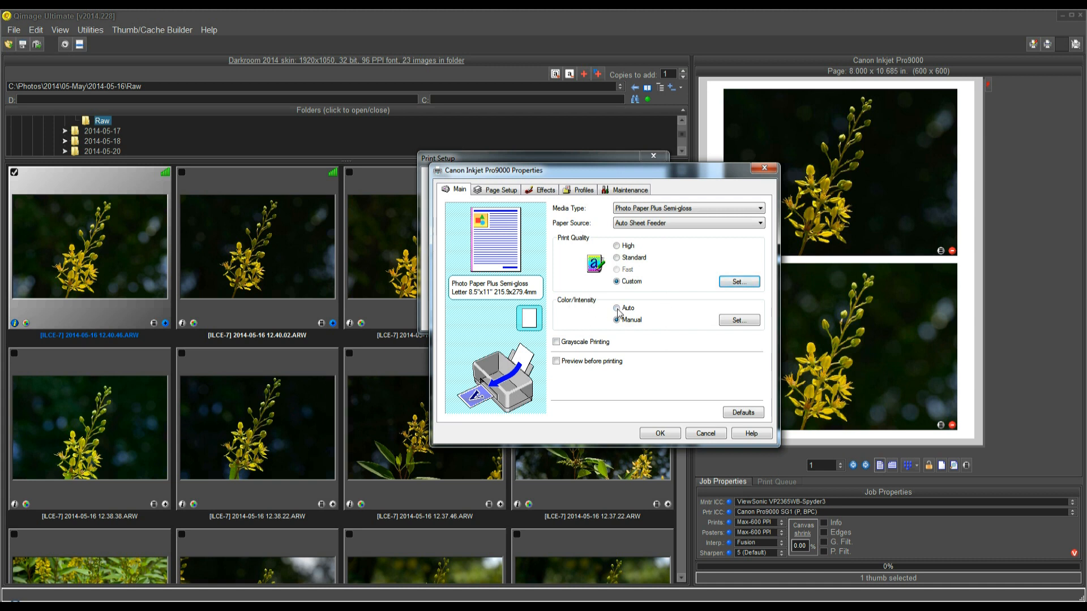
left_click(615, 319)
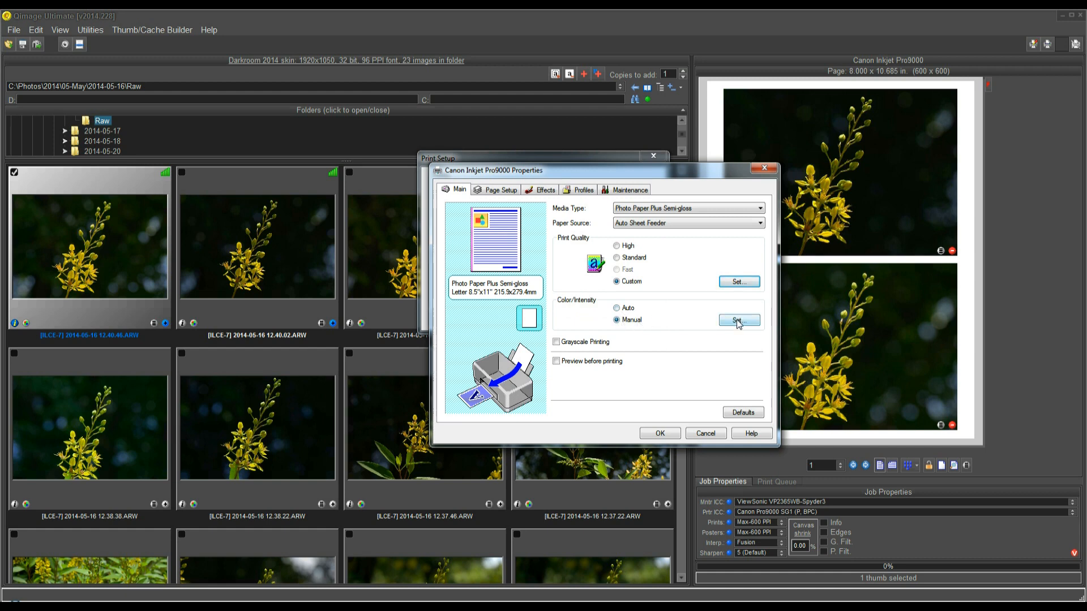
Step: View the driver's Manual Color Adjustment Matching choices, with Color Correction at None
left_click(739, 320)
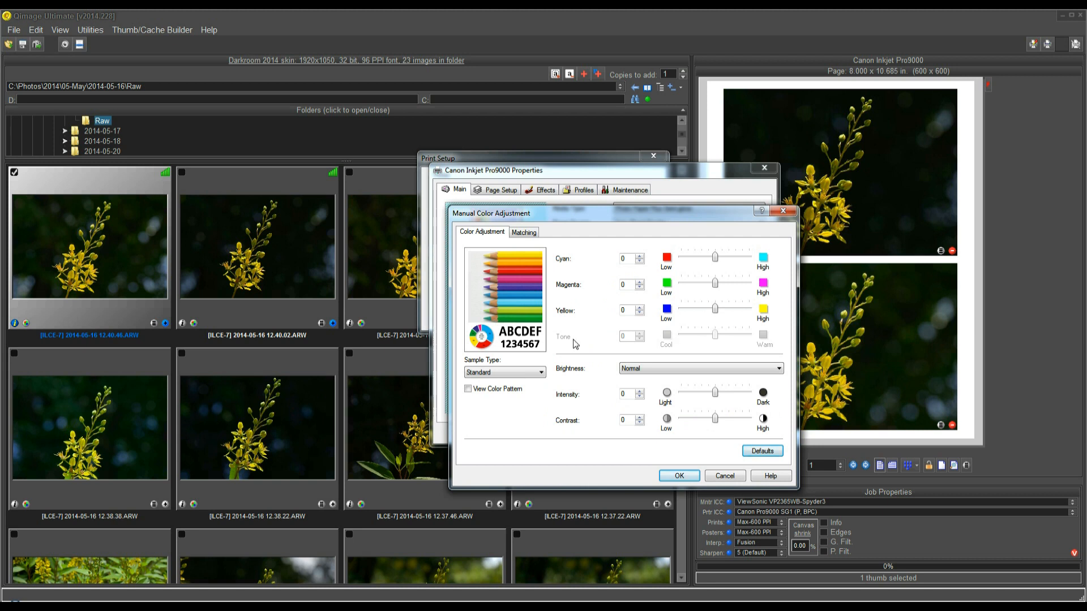
mouse_move(714, 385)
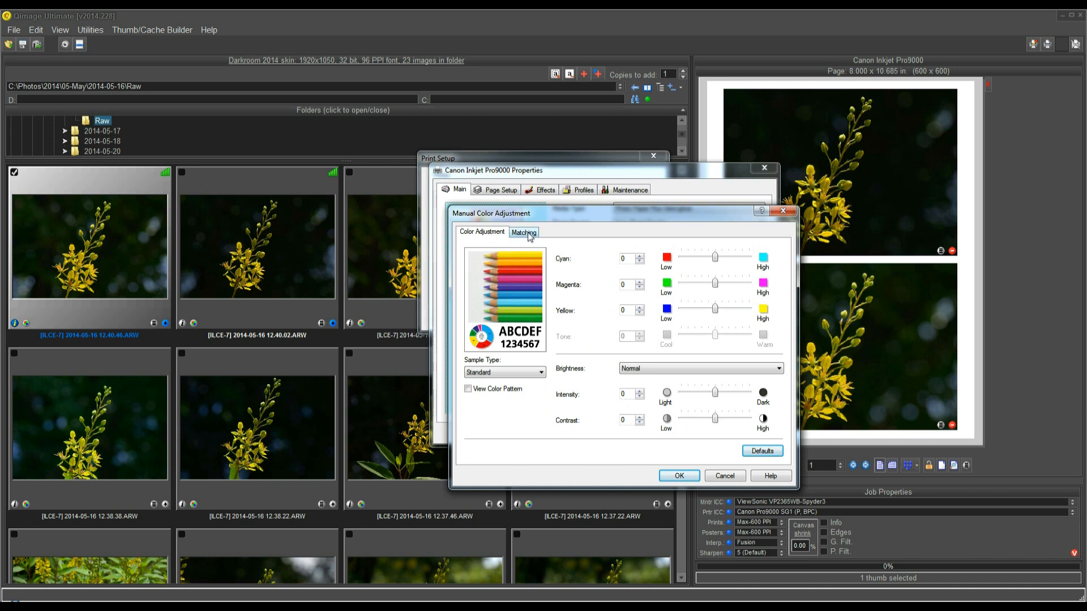
left_click(523, 233)
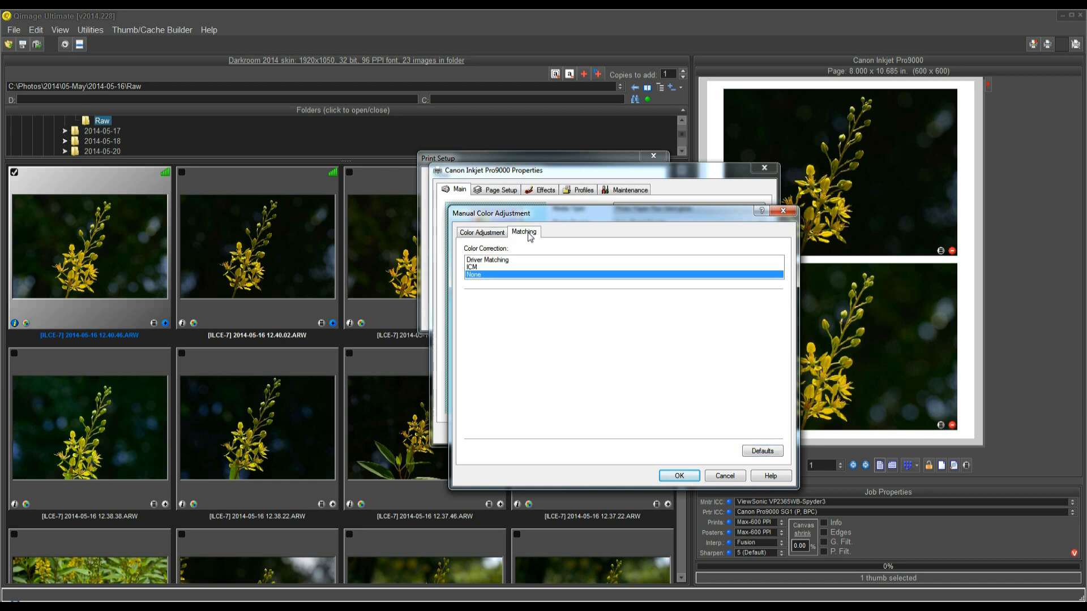
mouse_move(480, 278)
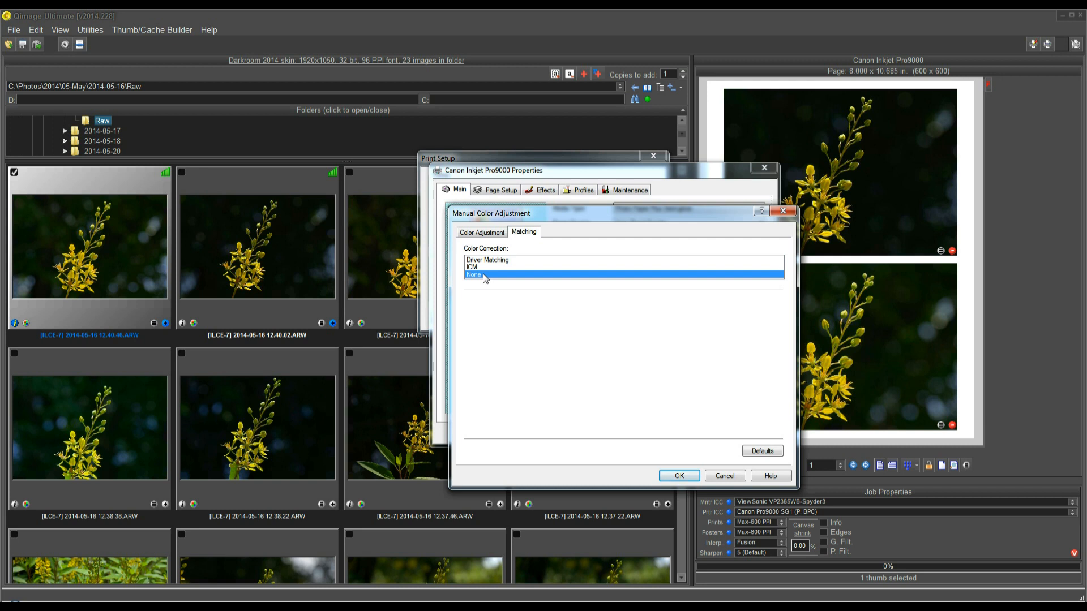
mouse_move(479, 281)
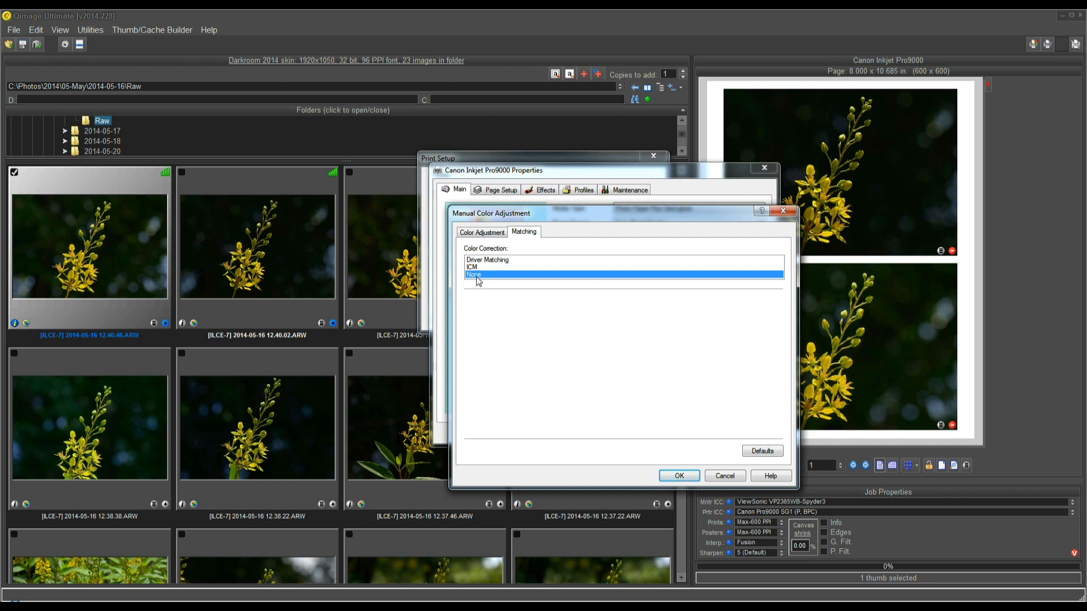
mouse_move(704, 453)
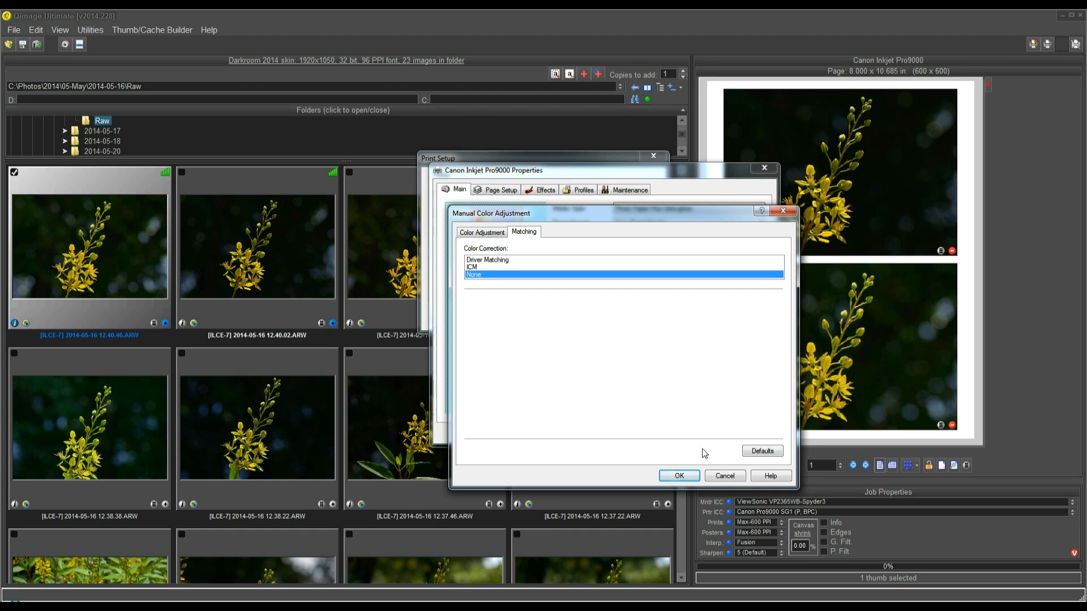
Step: Close colour adjustment, keep Photo Paper Plus Semi-gloss media, and accept the driver properties
left_click(678, 476)
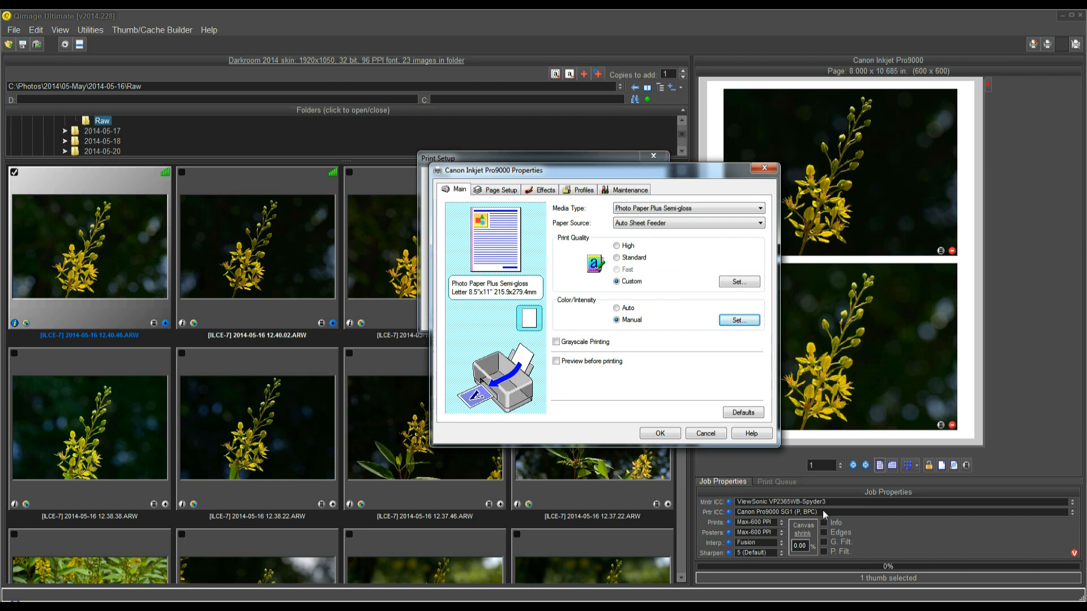
mouse_move(774, 513)
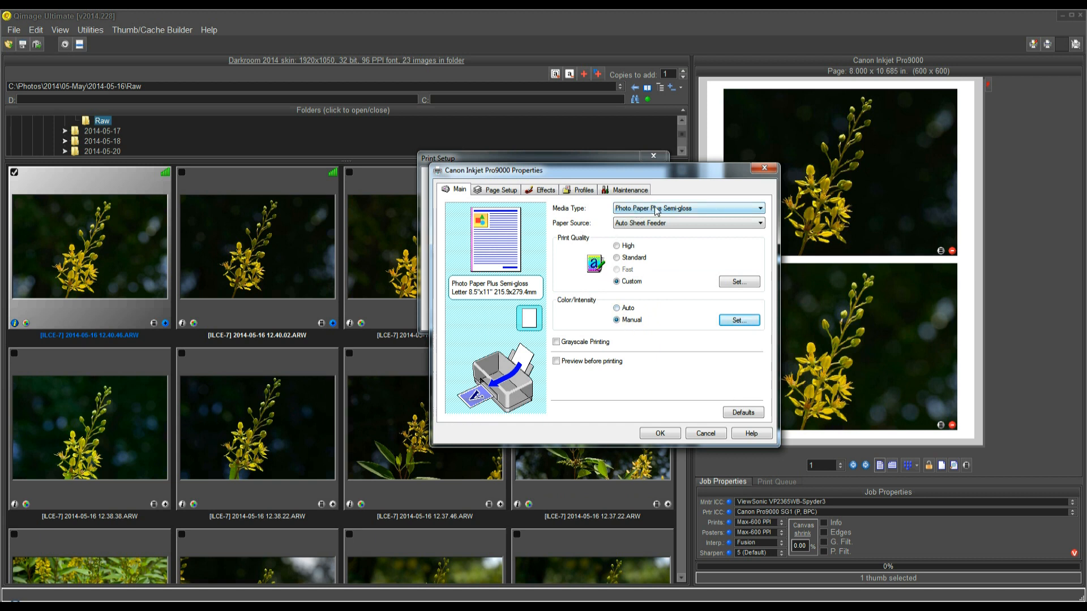
left_click(758, 208)
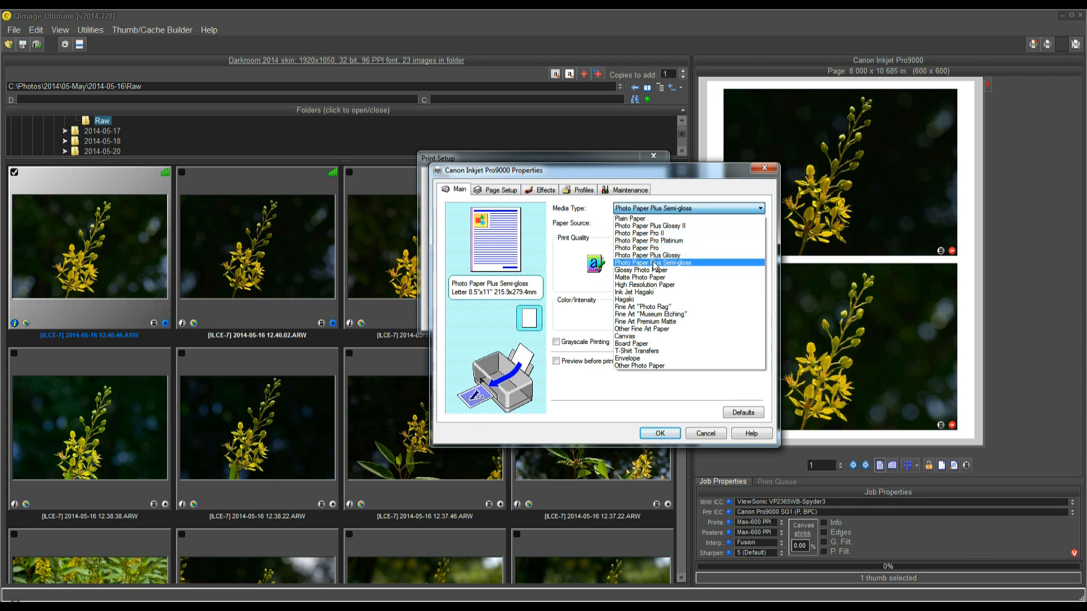
mouse_move(676, 269)
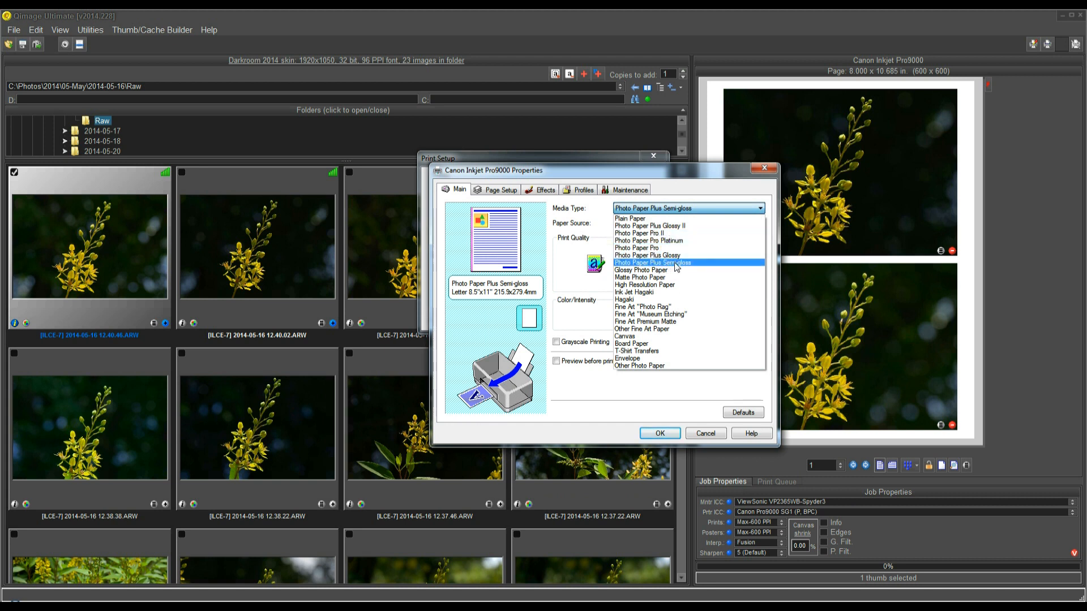
left_click(652, 263)
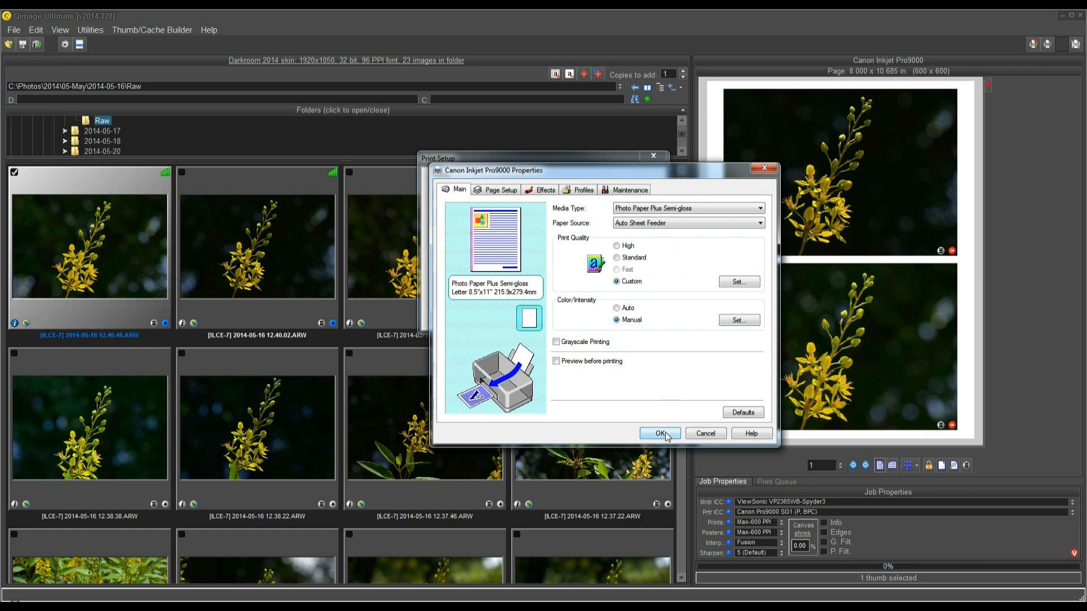
left_click(659, 432)
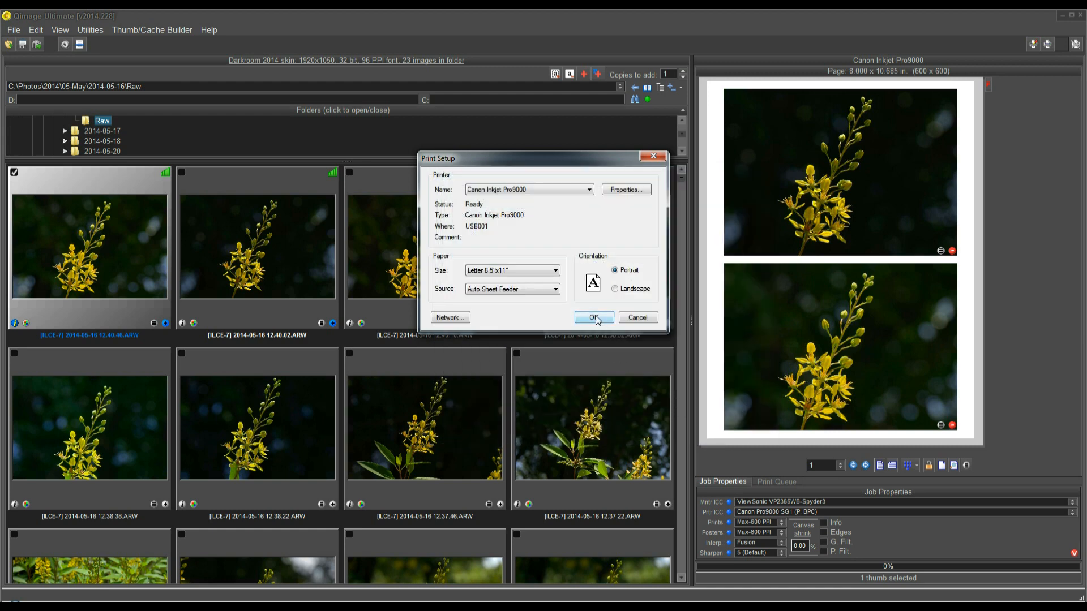
Step: Change the output printer to the EPSON Stylus Photo R1900 Series
left_click(592, 317)
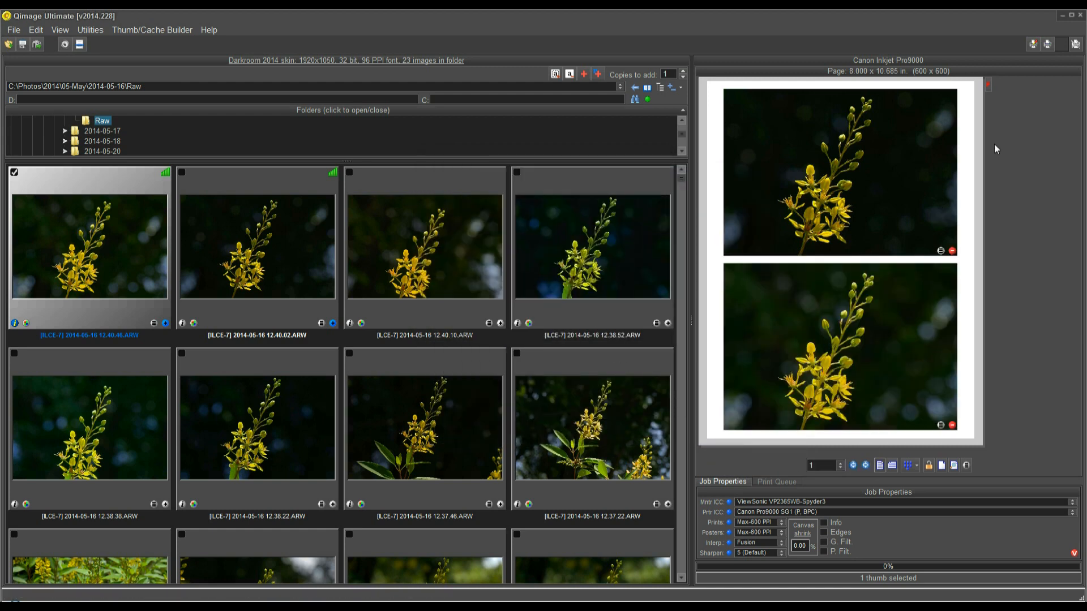
mouse_move(990, 304)
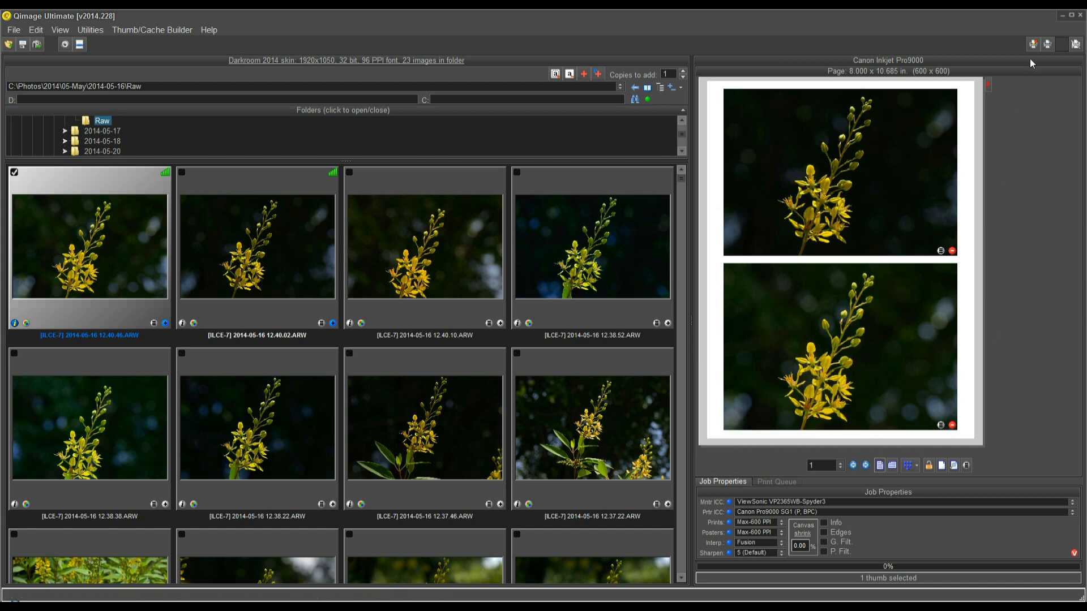
left_click(1034, 44)
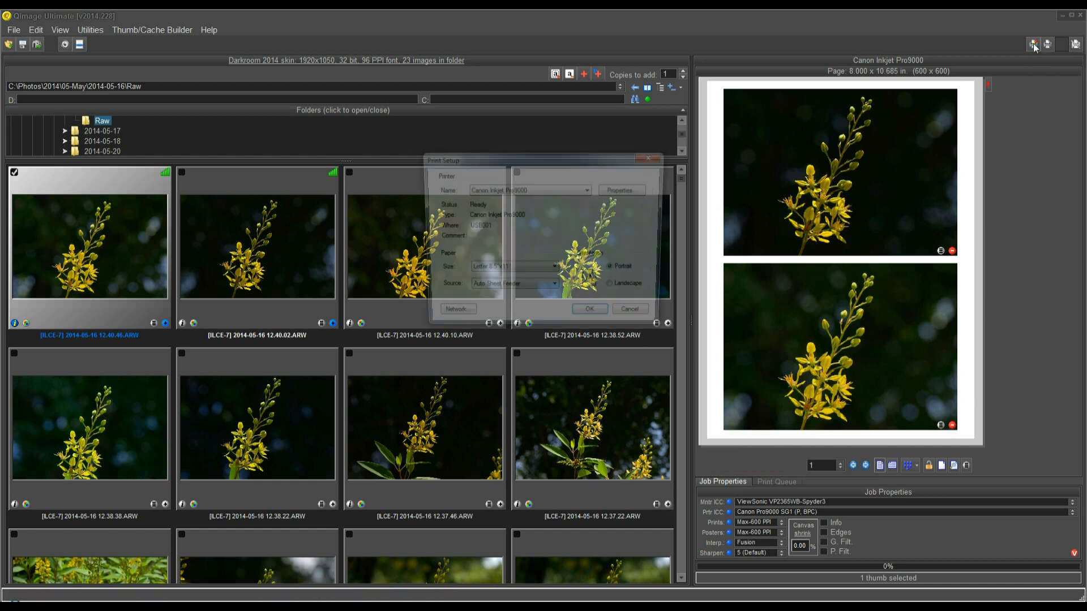
left_click(588, 189)
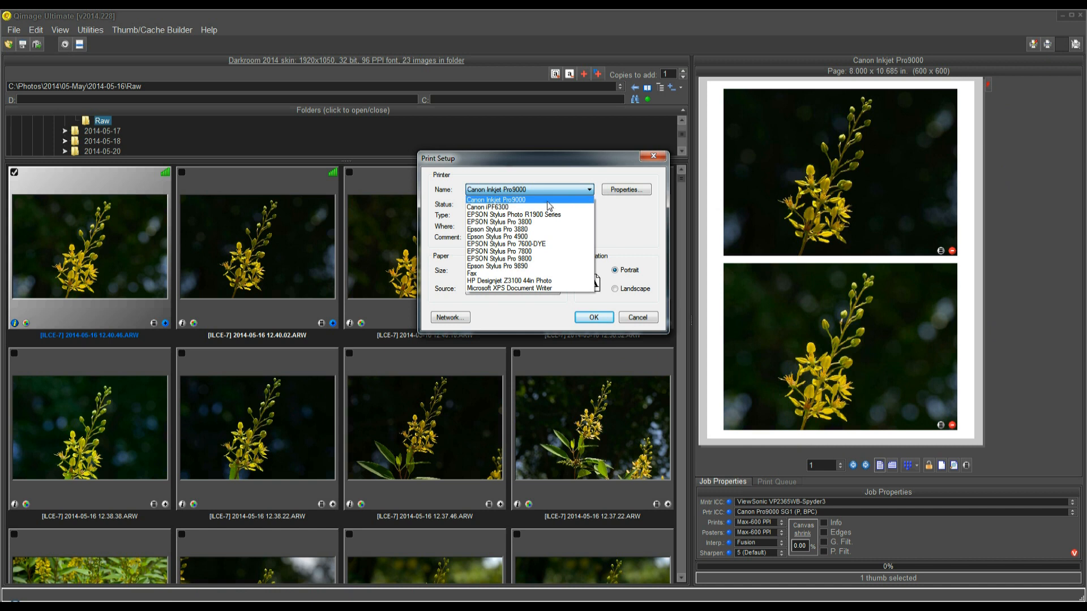
left_click(514, 214)
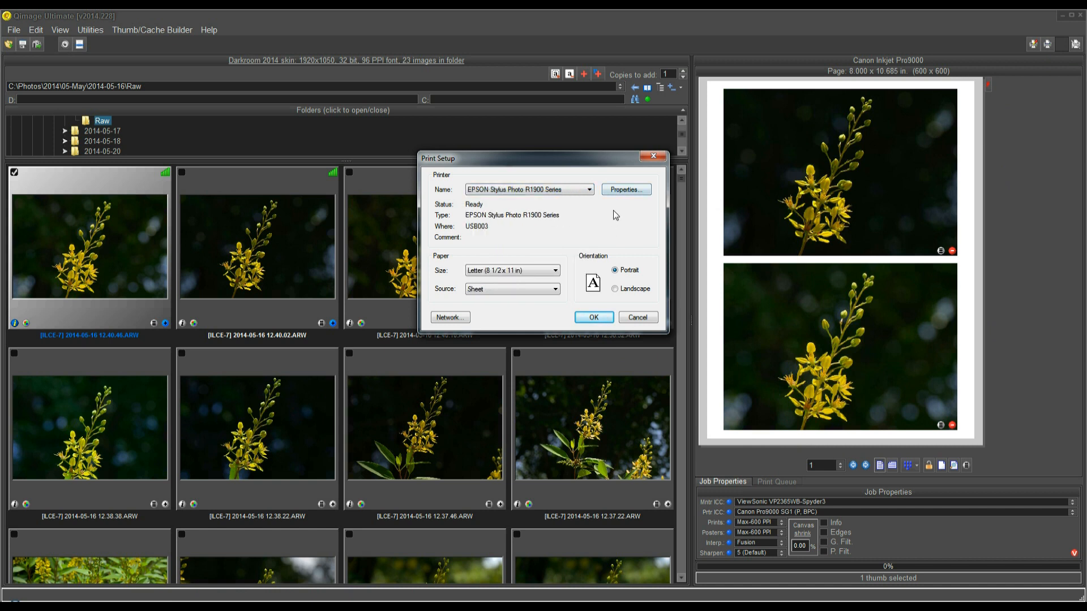
left_click(592, 317)
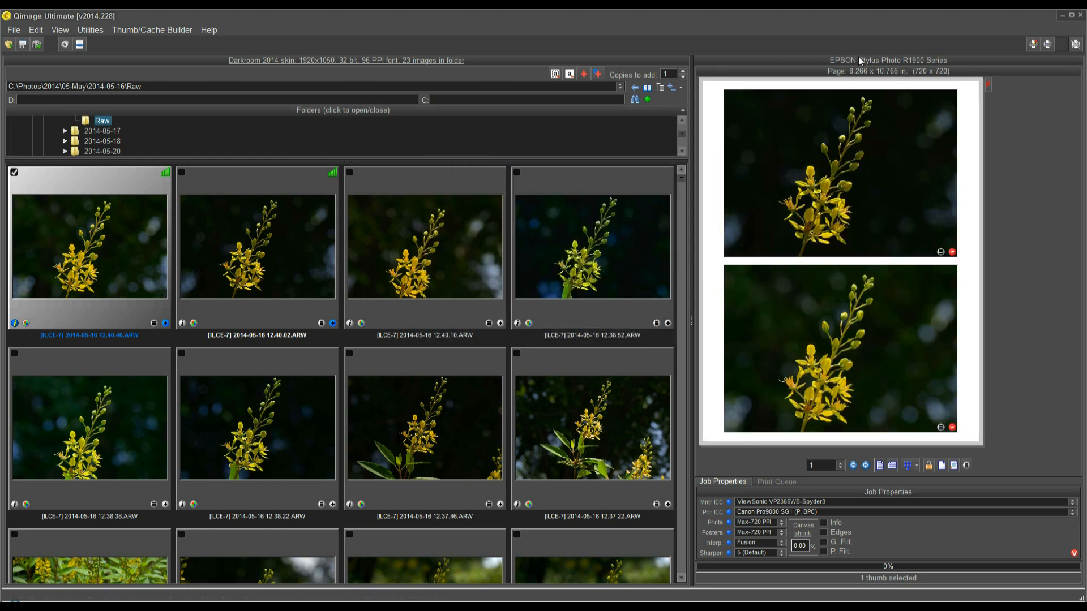
mouse_move(904, 64)
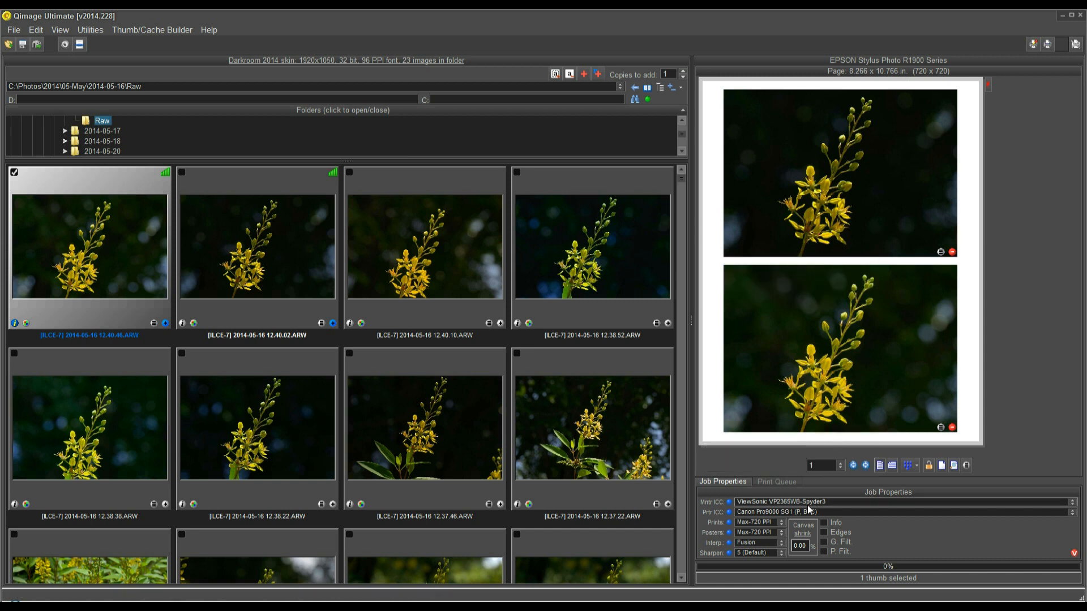
mouse_move(800, 512)
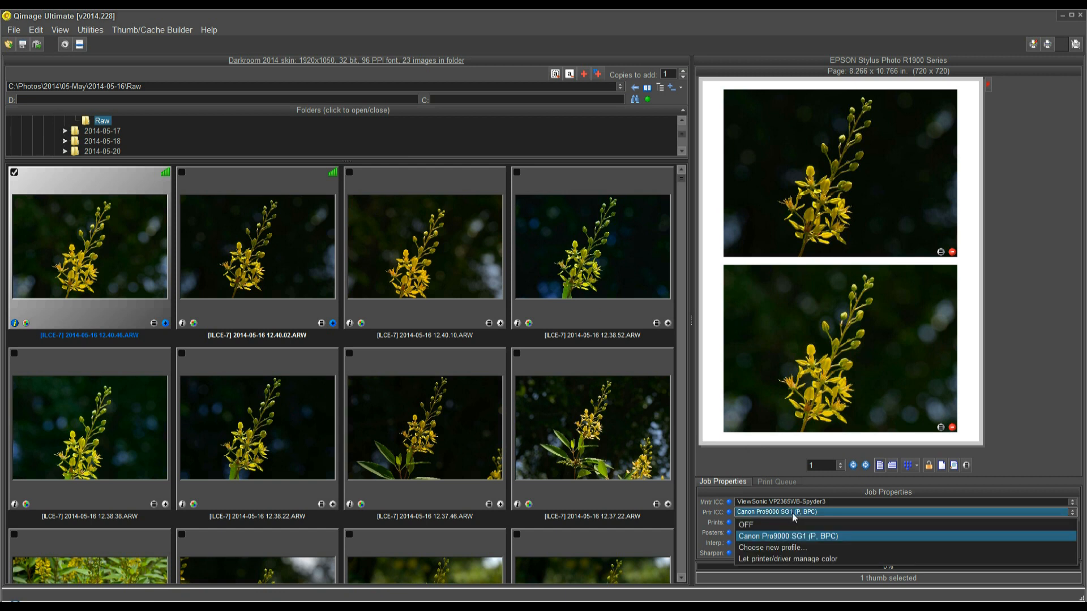
Step: Browse the Epson R1900 profiles and select SPR1900 UPrmLstr BstPhto.icc
left_click(770, 548)
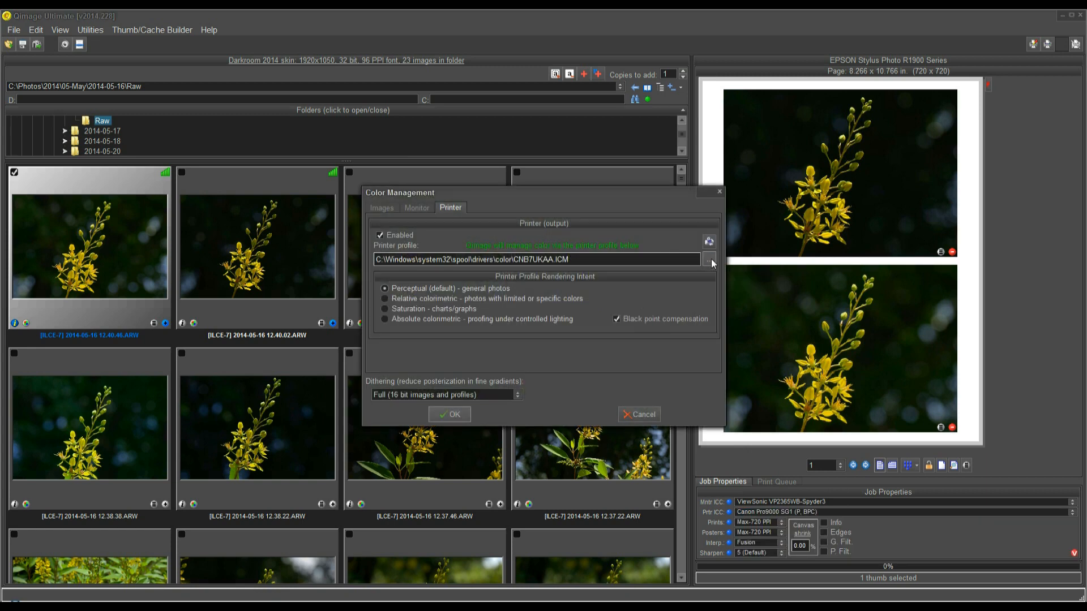
left_click(711, 259)
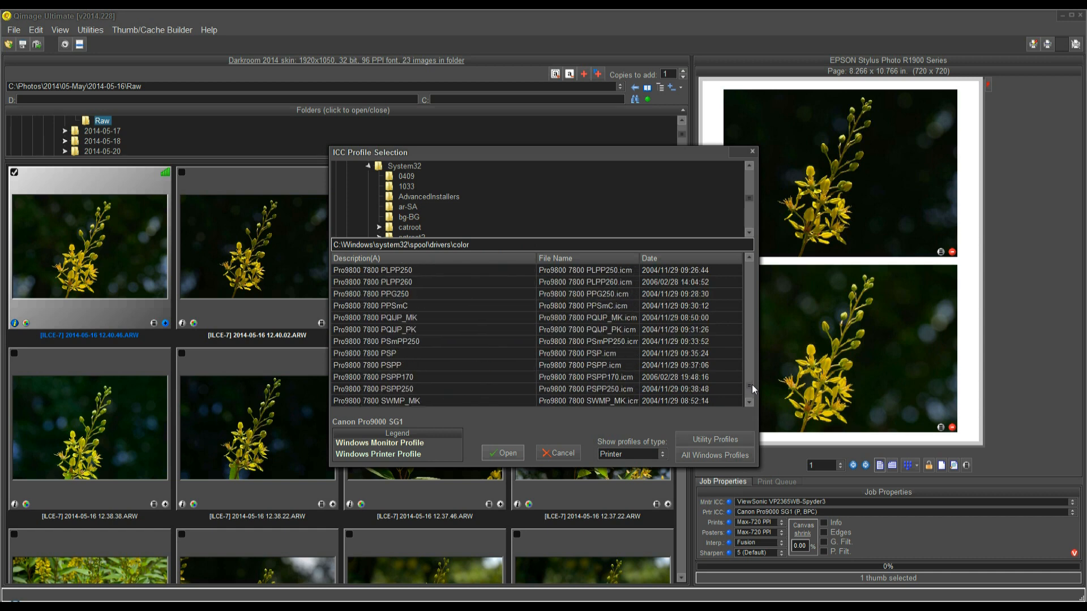
scroll("down", 3)
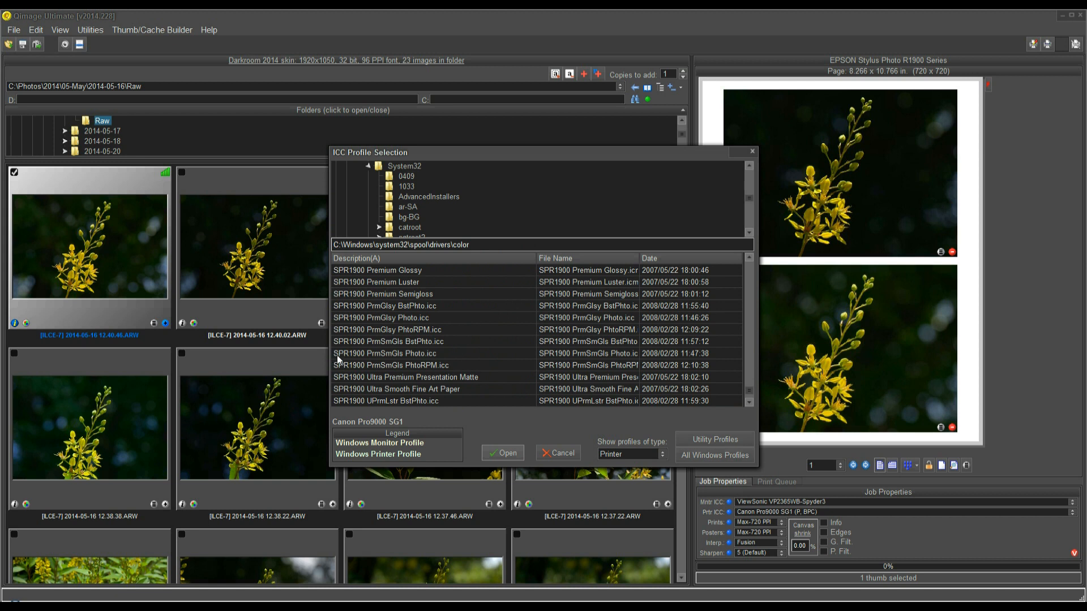
mouse_move(373, 362)
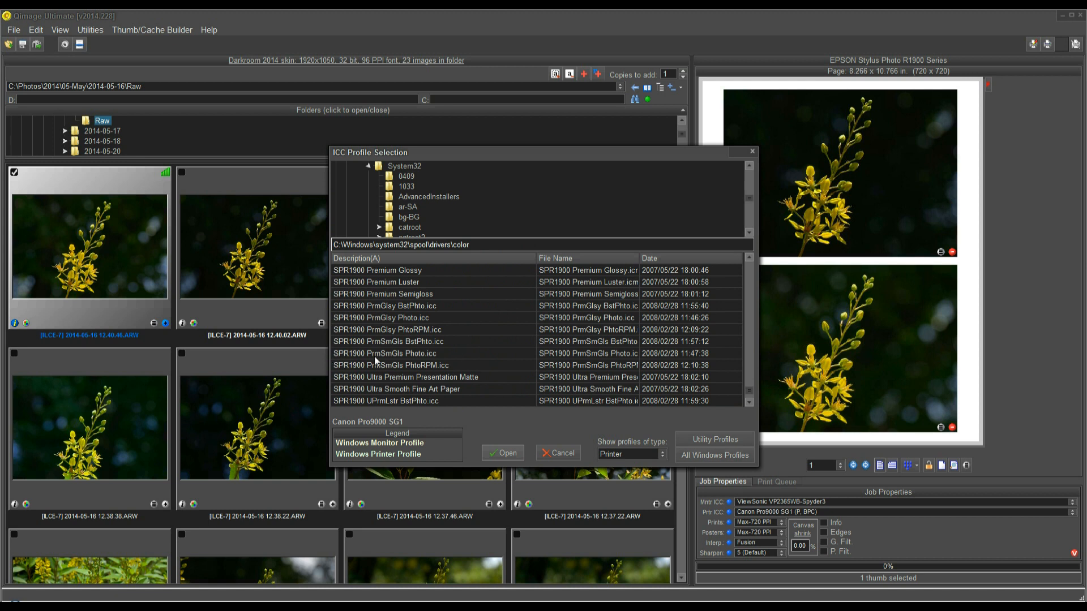
left_click(376, 282)
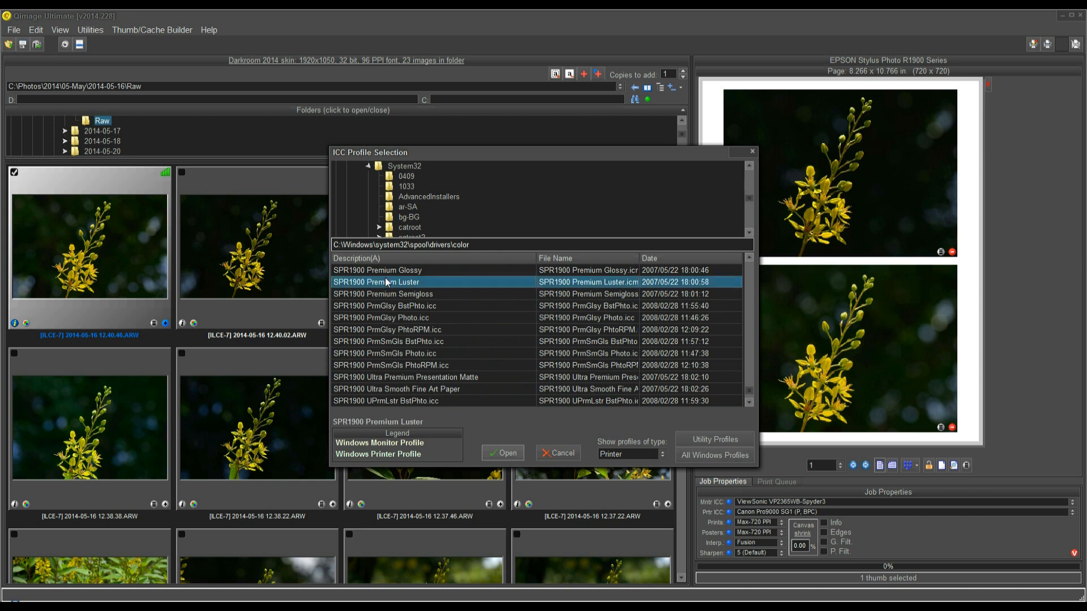
left_click(384, 294)
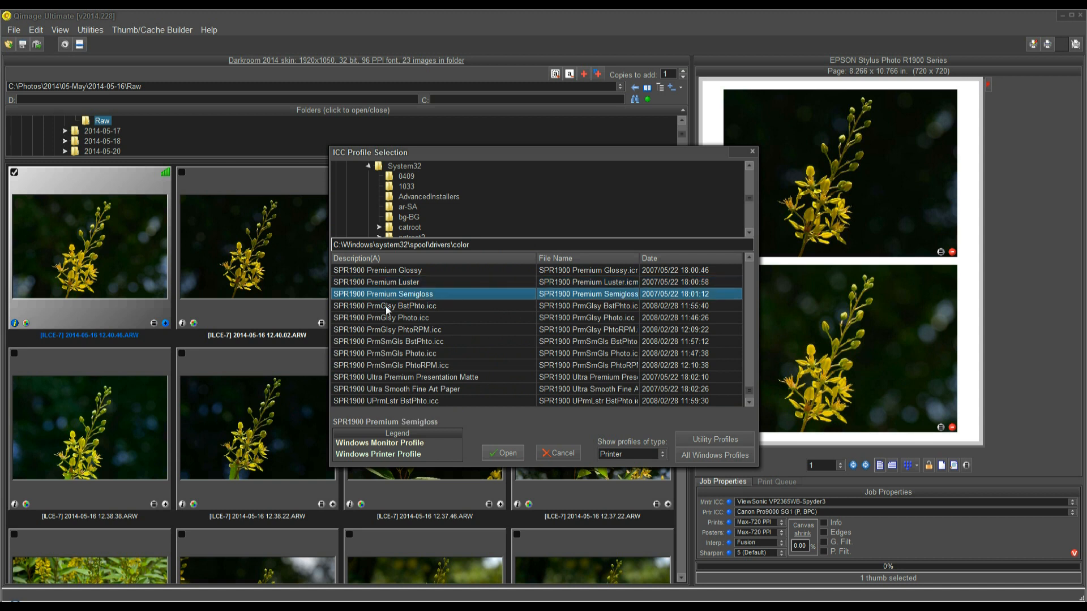
left_click(386, 306)
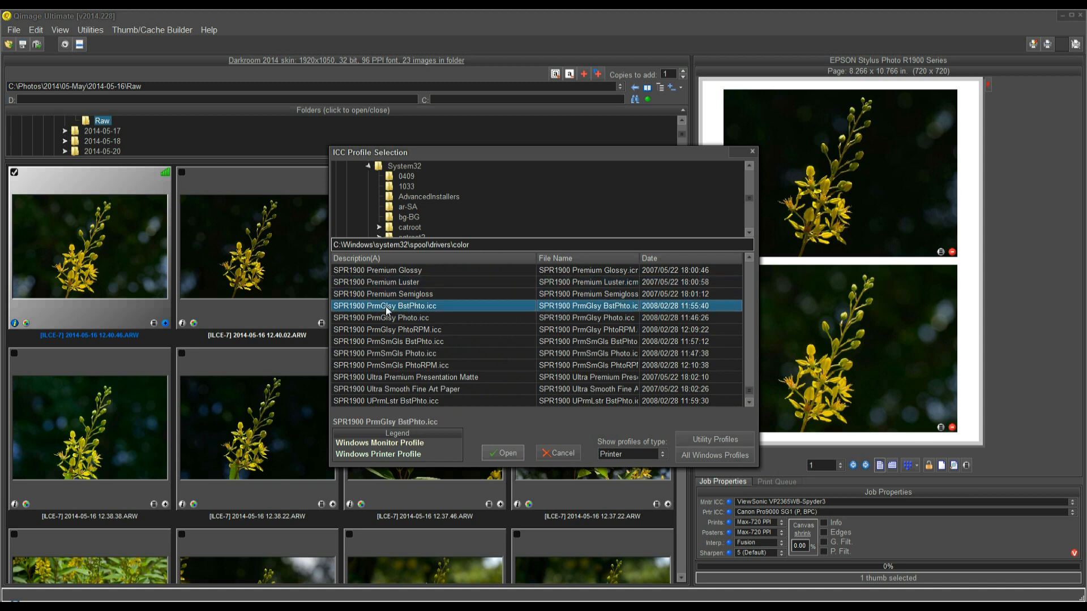
left_click(385, 317)
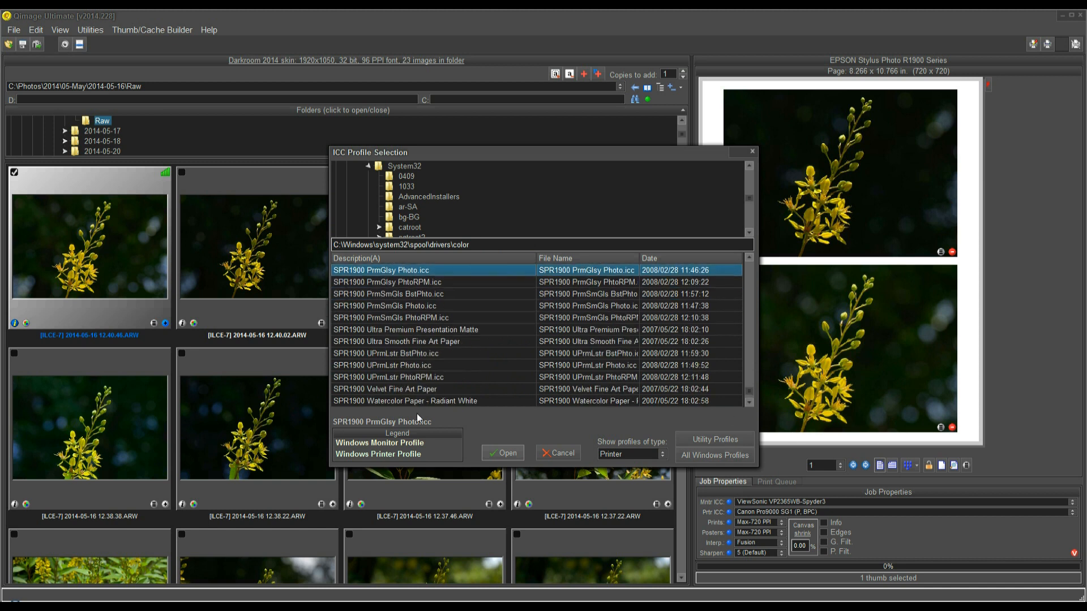
mouse_move(386, 359)
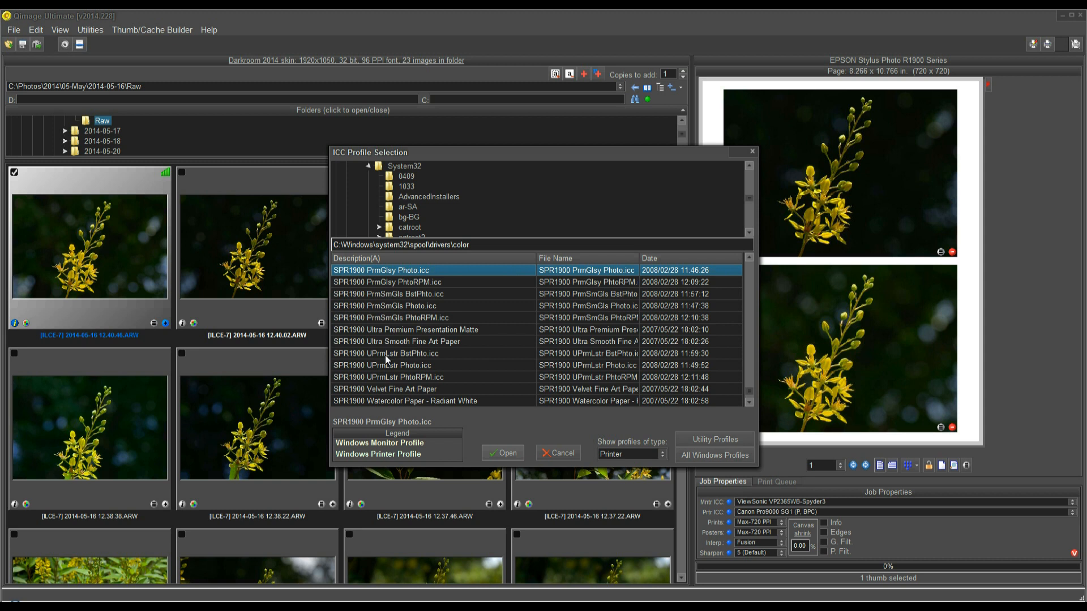
left_click(386, 353)
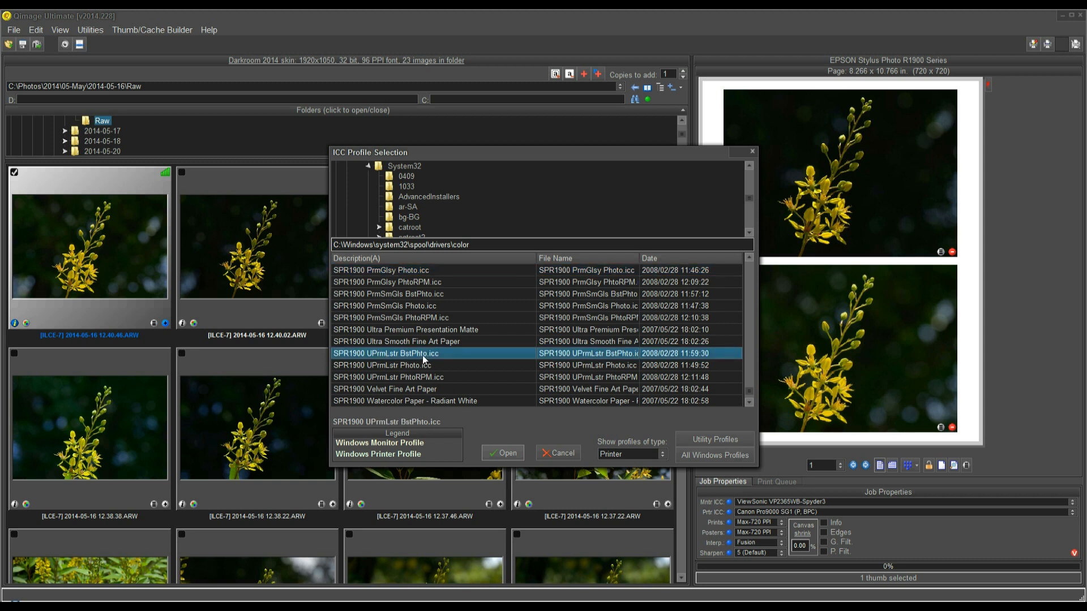
mouse_move(588, 350)
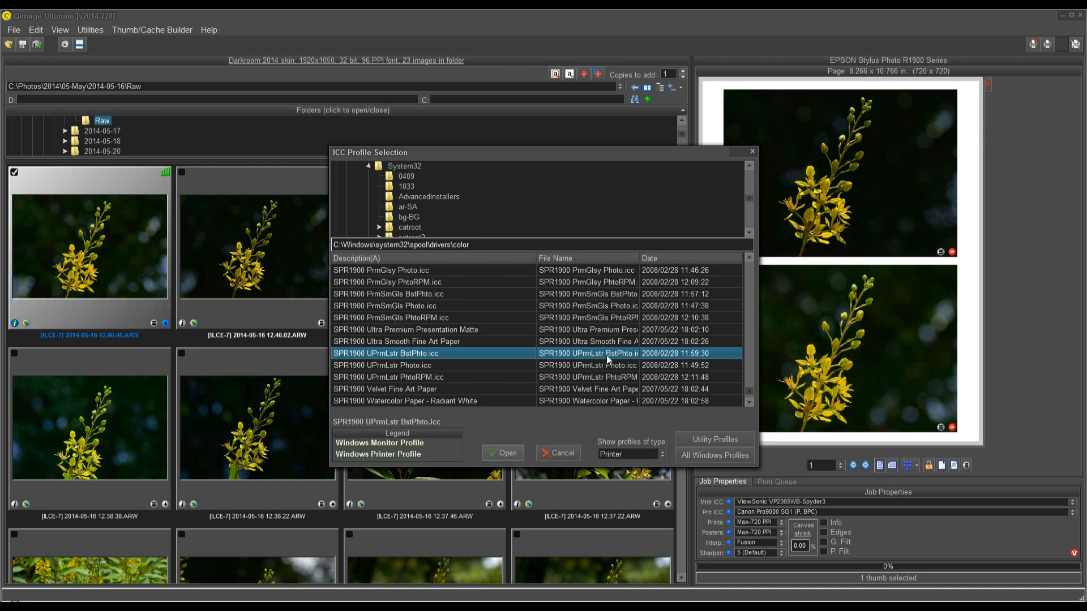
mouse_move(432, 372)
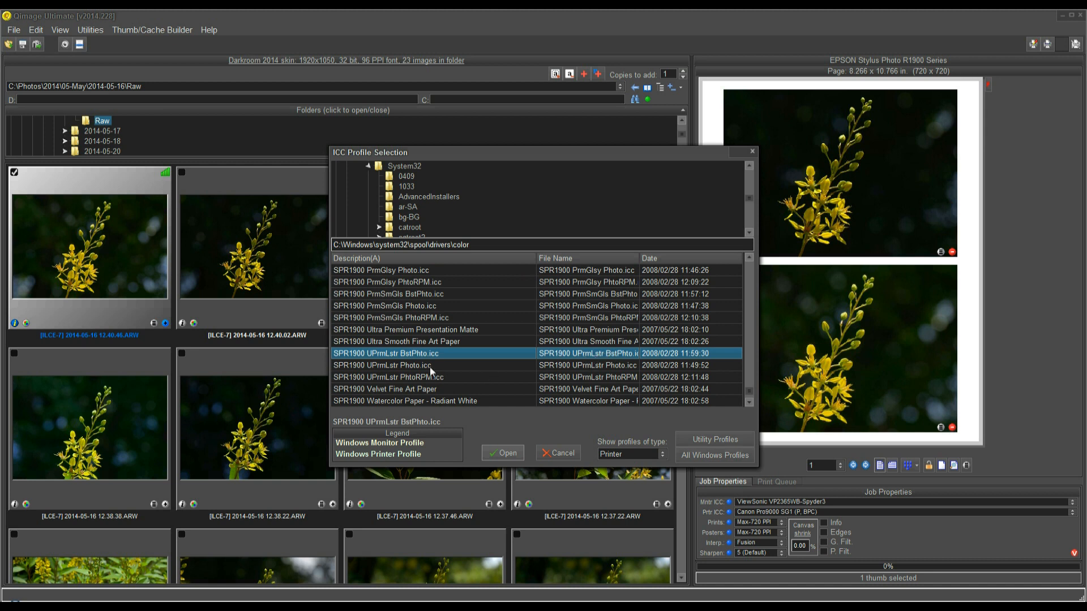
mouse_move(380, 367)
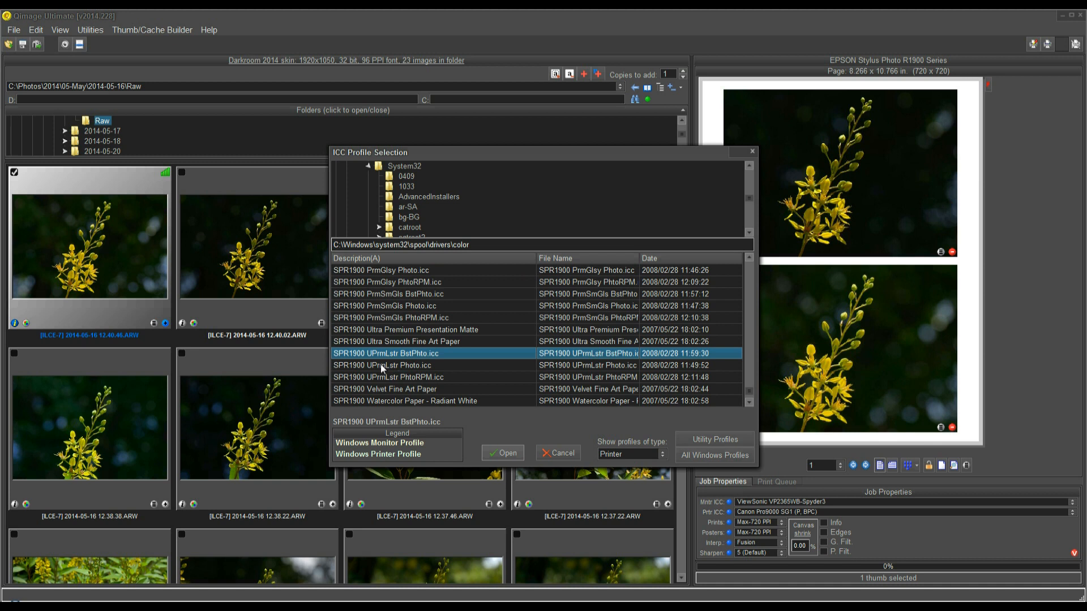
mouse_move(392, 360)
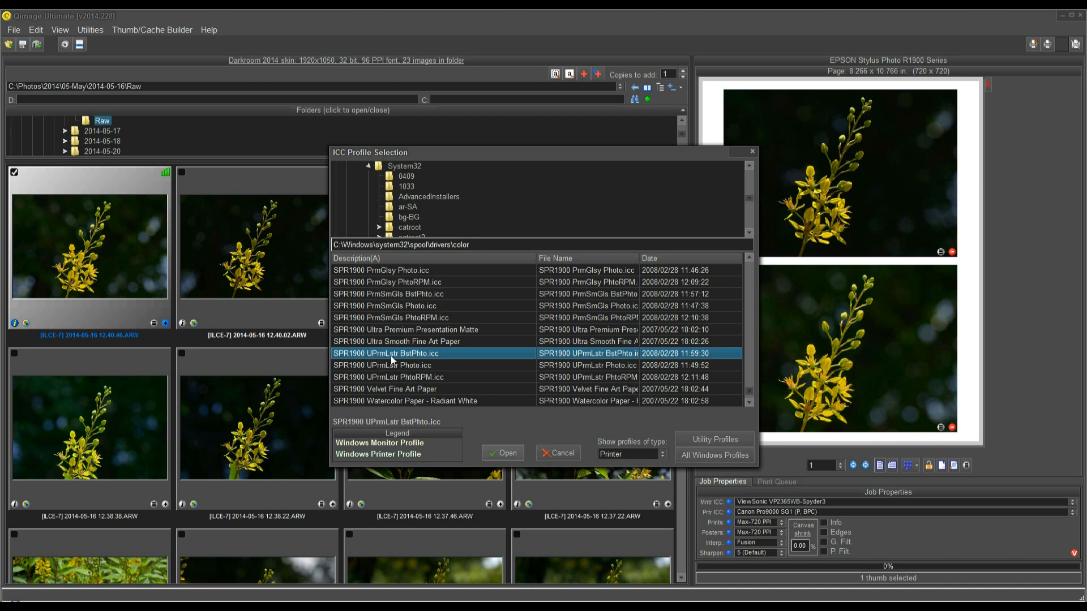
mouse_move(418, 358)
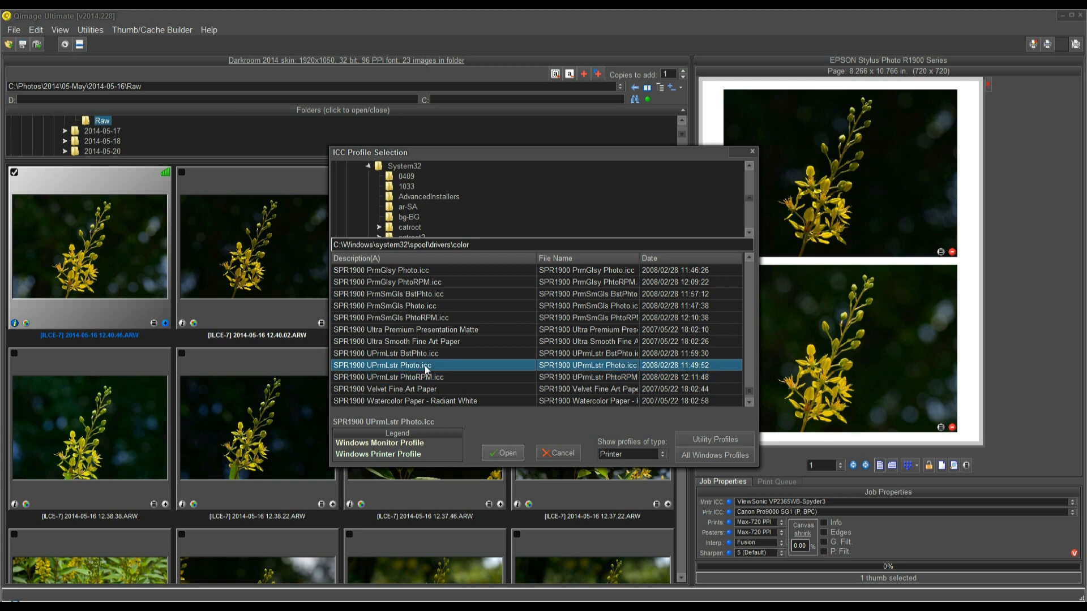
mouse_move(421, 372)
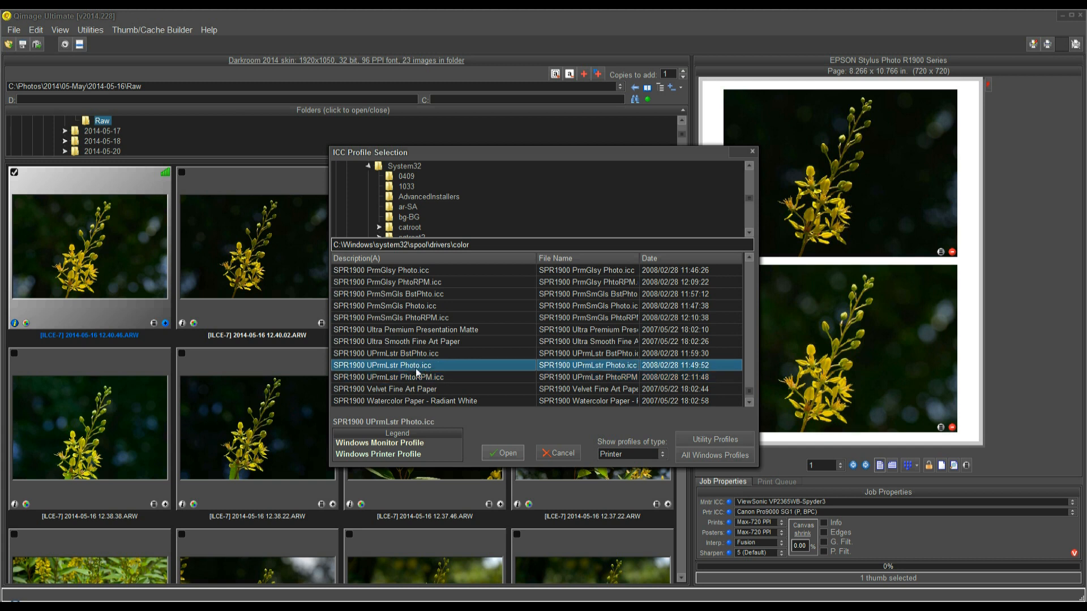
mouse_move(417, 353)
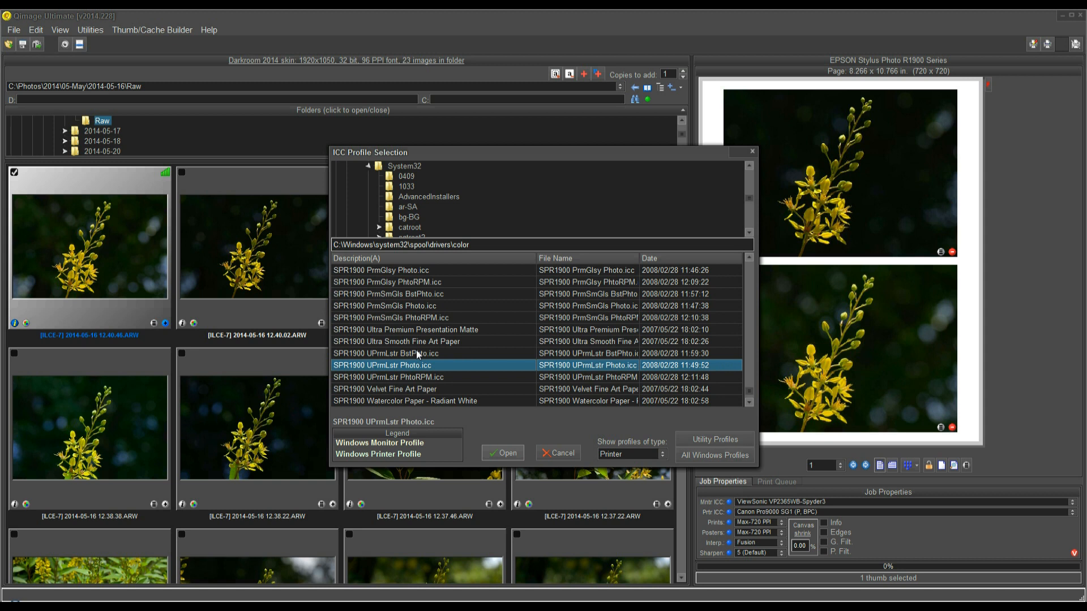
left_click(416, 353)
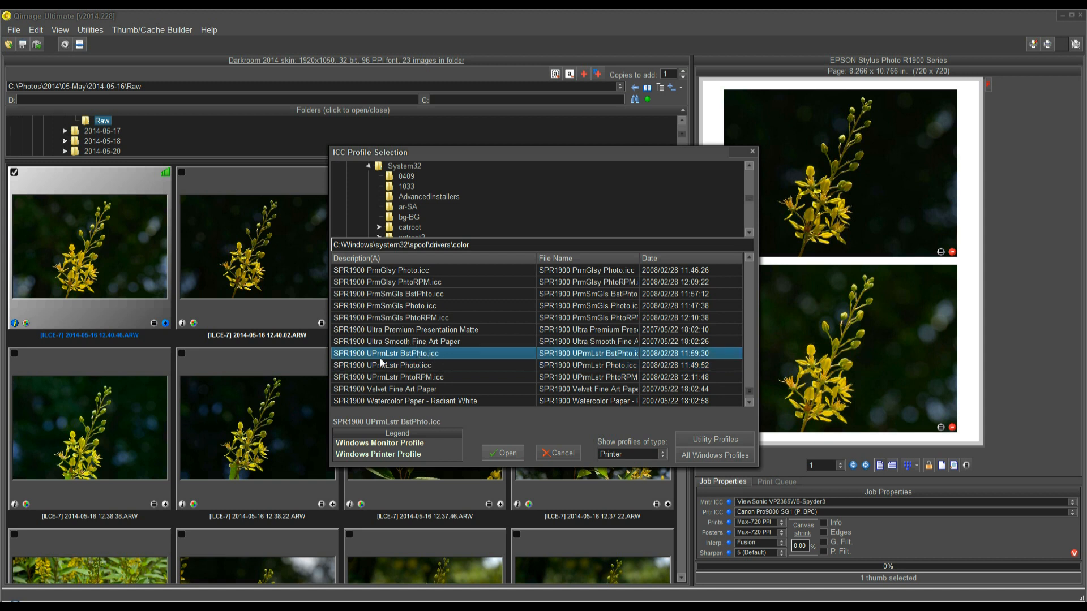
mouse_move(408, 357)
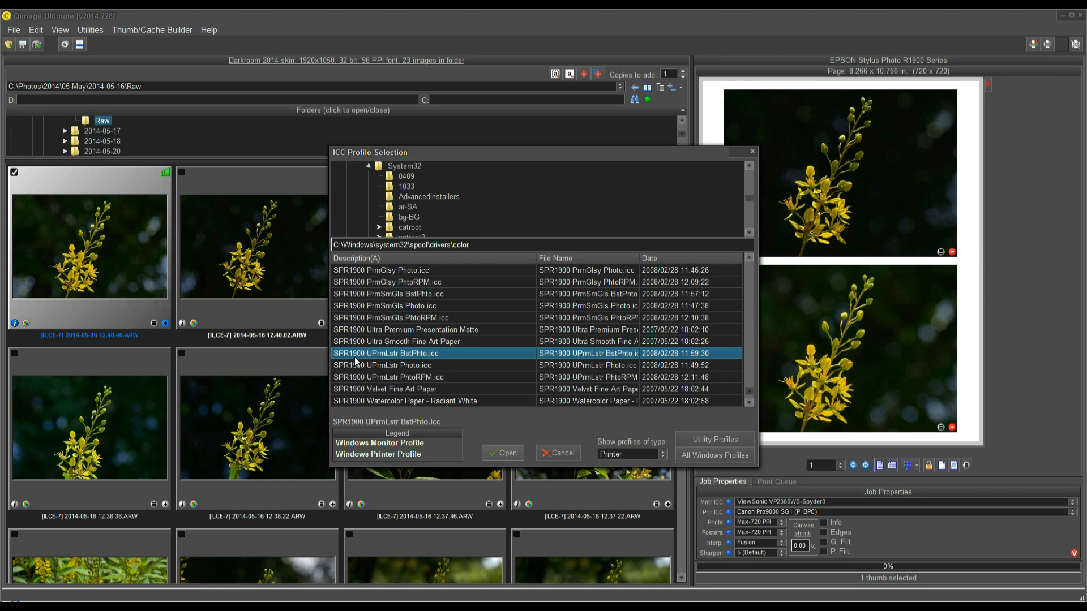
mouse_move(376, 360)
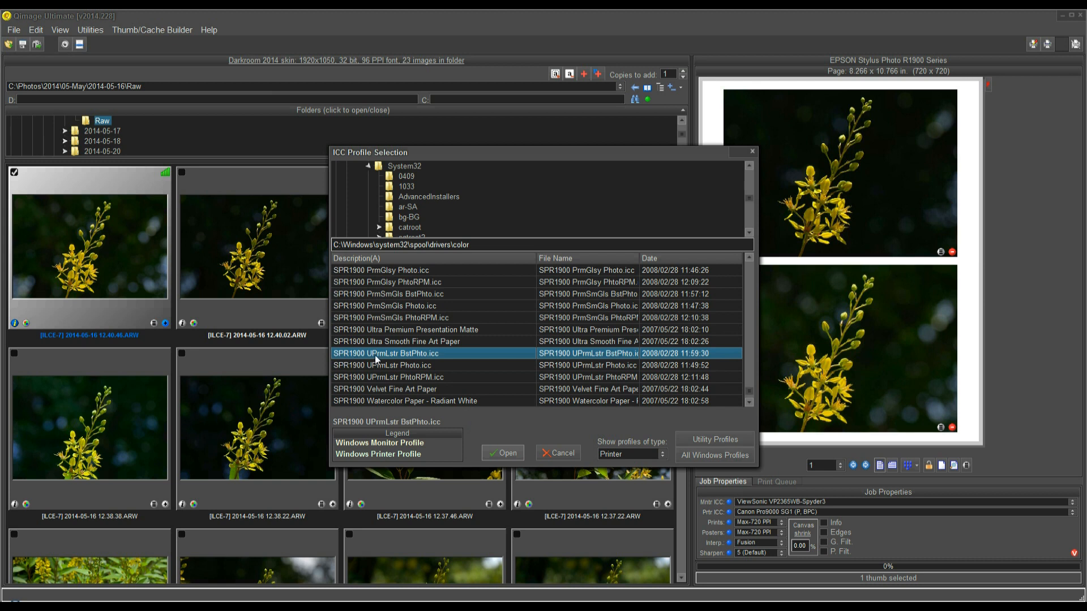
mouse_move(388, 362)
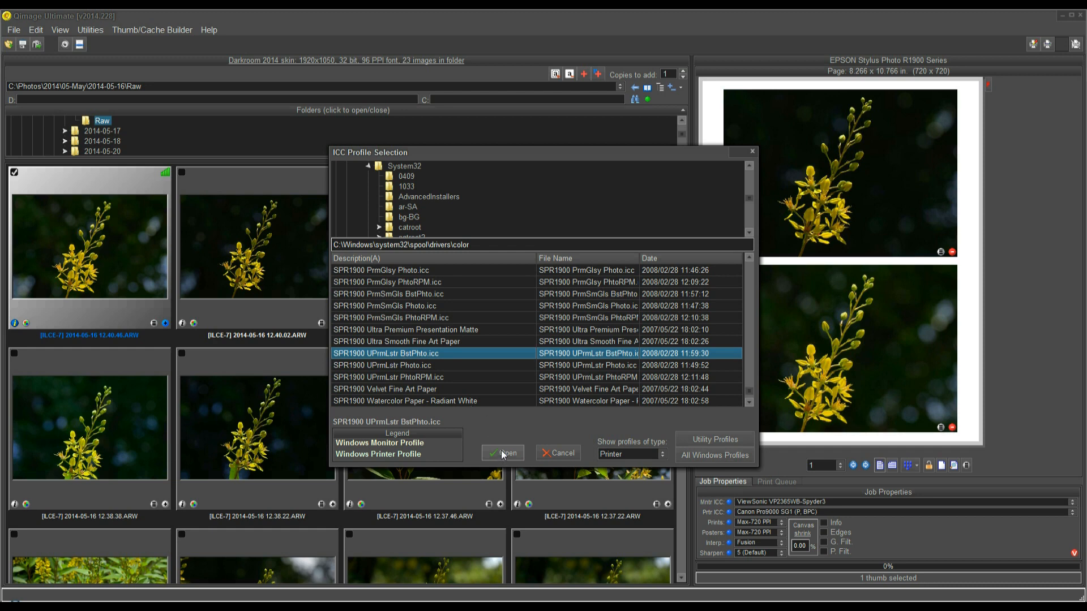
Step: Load SPR1900 UPrmLstr BstPhto.icc as printer profile, confirm colour management, and decline restoring previous printer settings
left_click(502, 453)
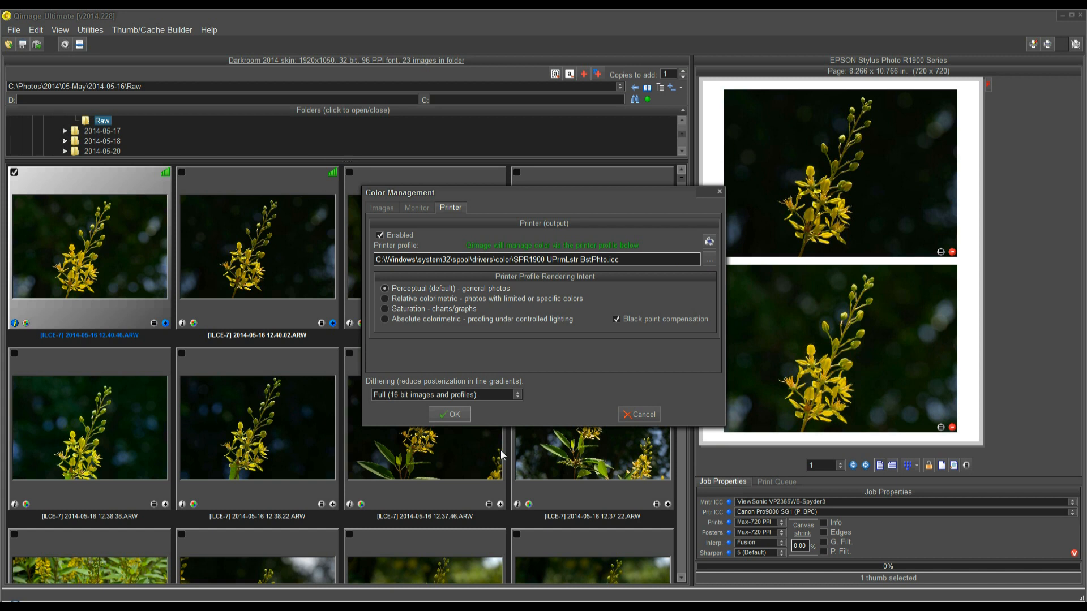
mouse_move(486, 287)
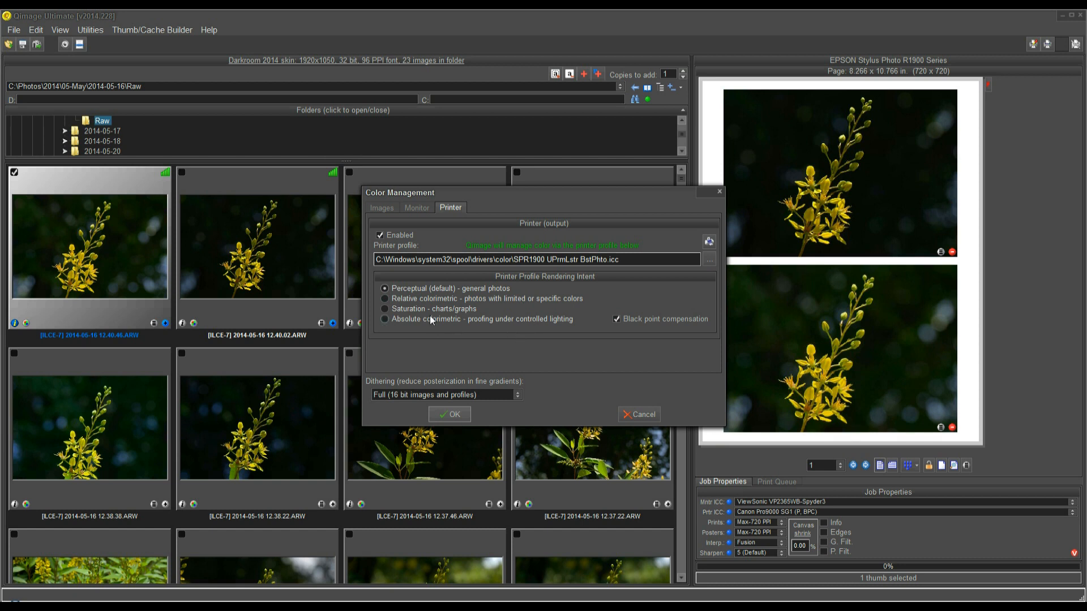
left_click(616, 319)
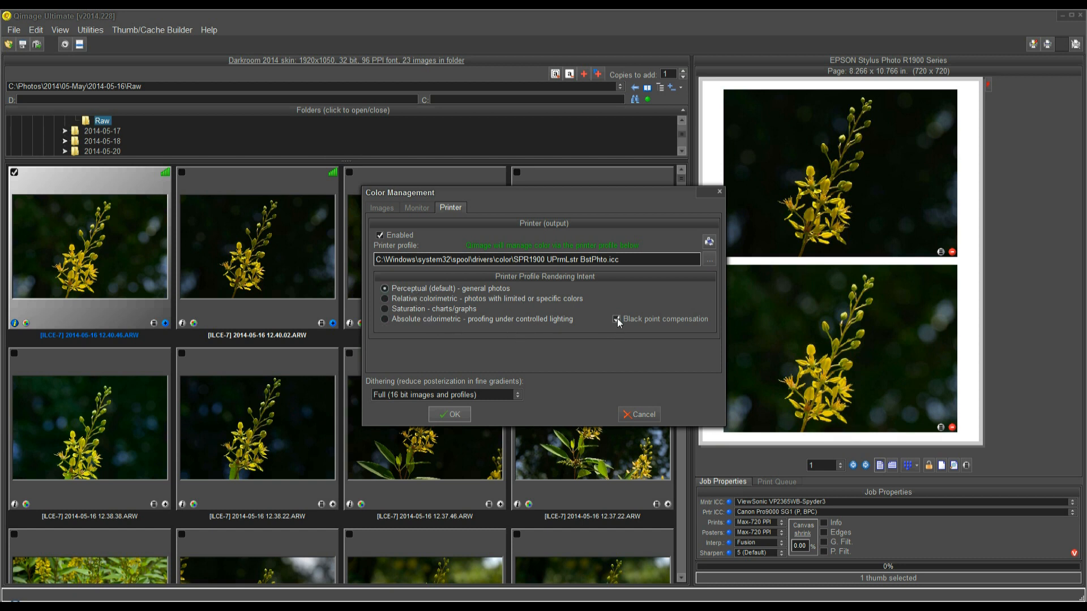
left_click(616, 319)
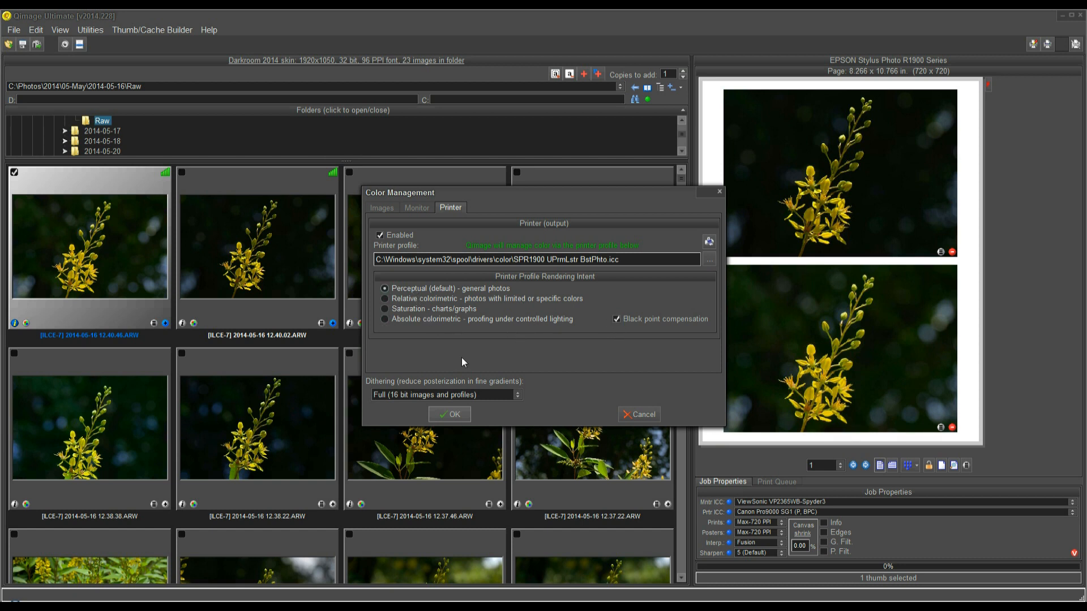
left_click(449, 414)
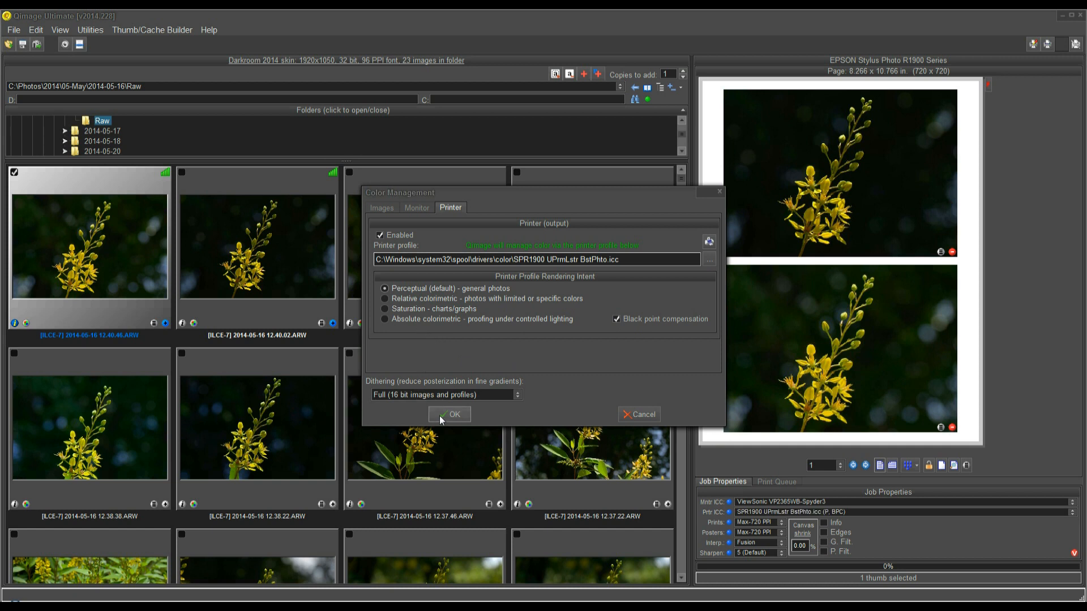
left_click(449, 414)
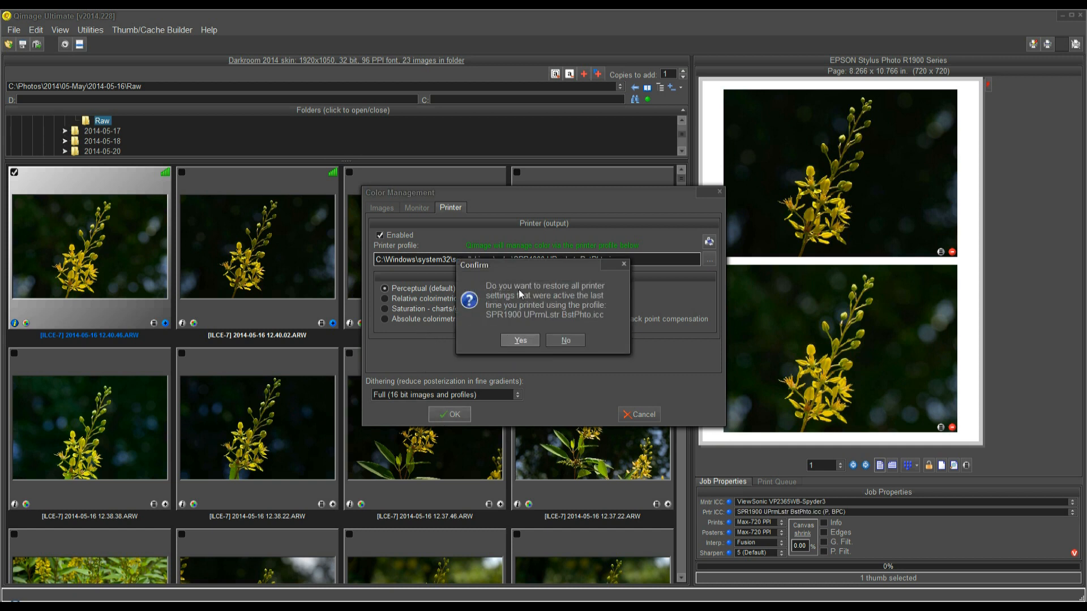
mouse_move(544, 314)
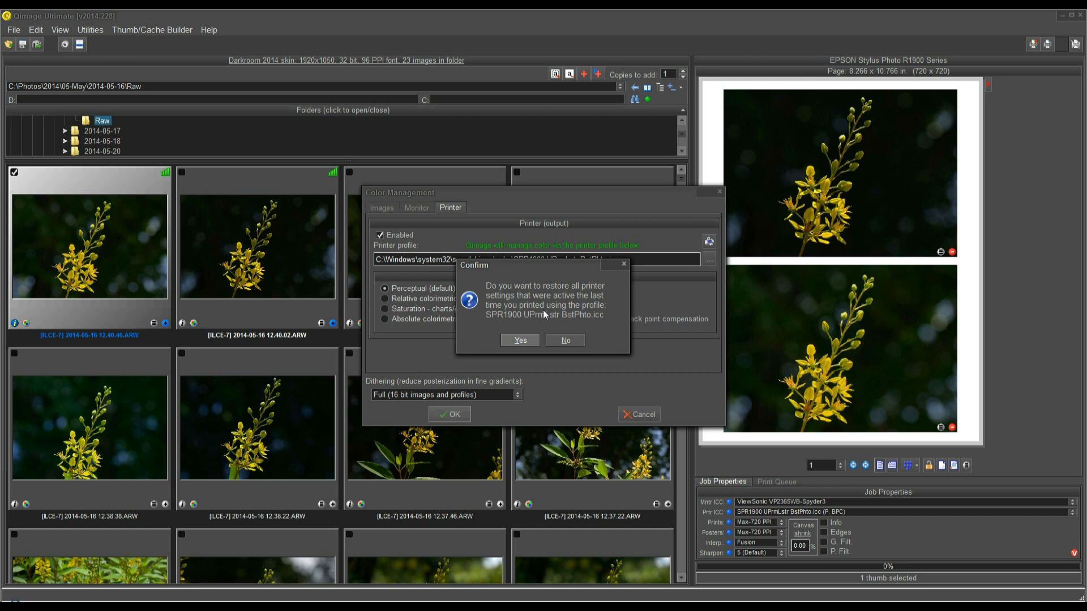
mouse_move(562, 338)
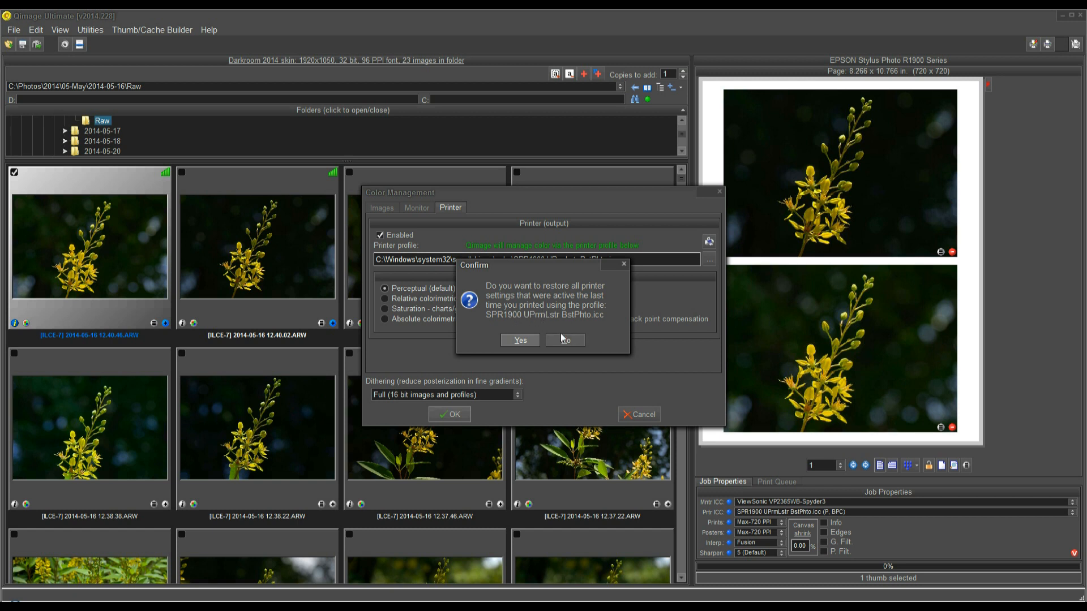
left_click(563, 339)
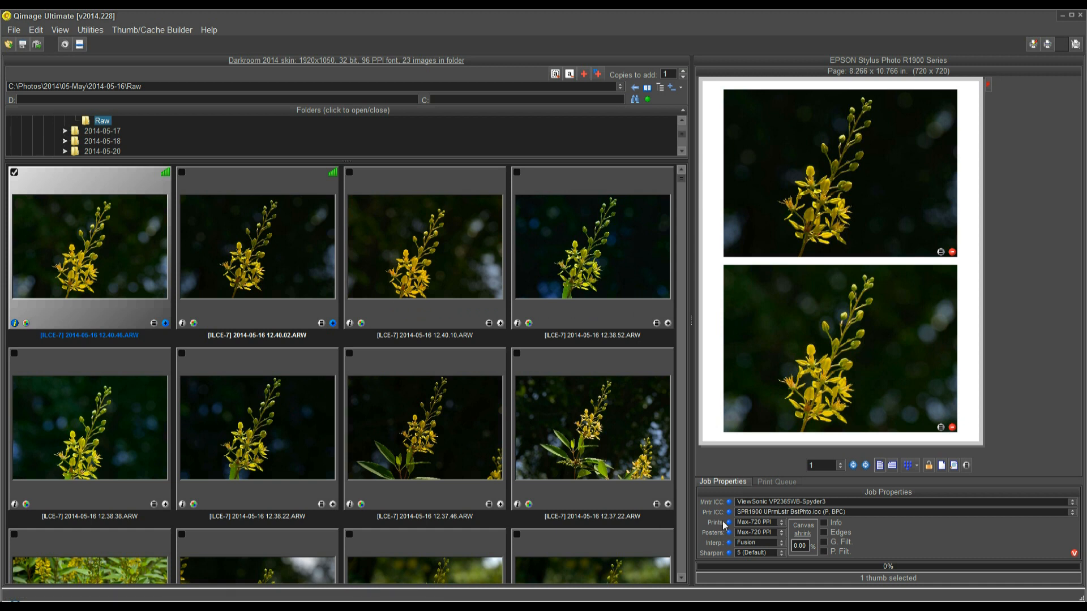
mouse_move(762, 512)
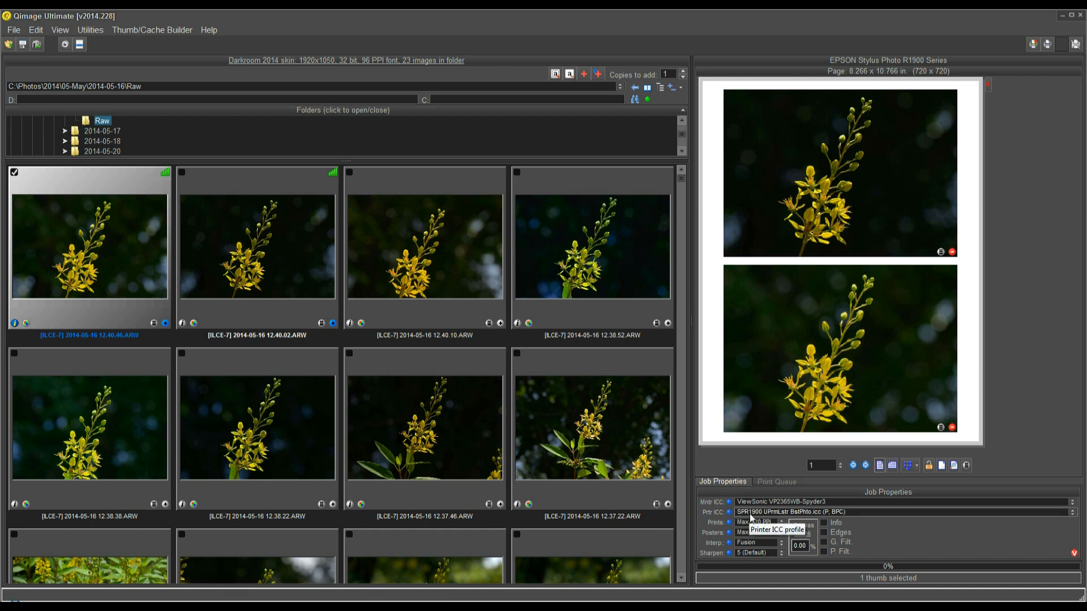
mouse_move(811, 516)
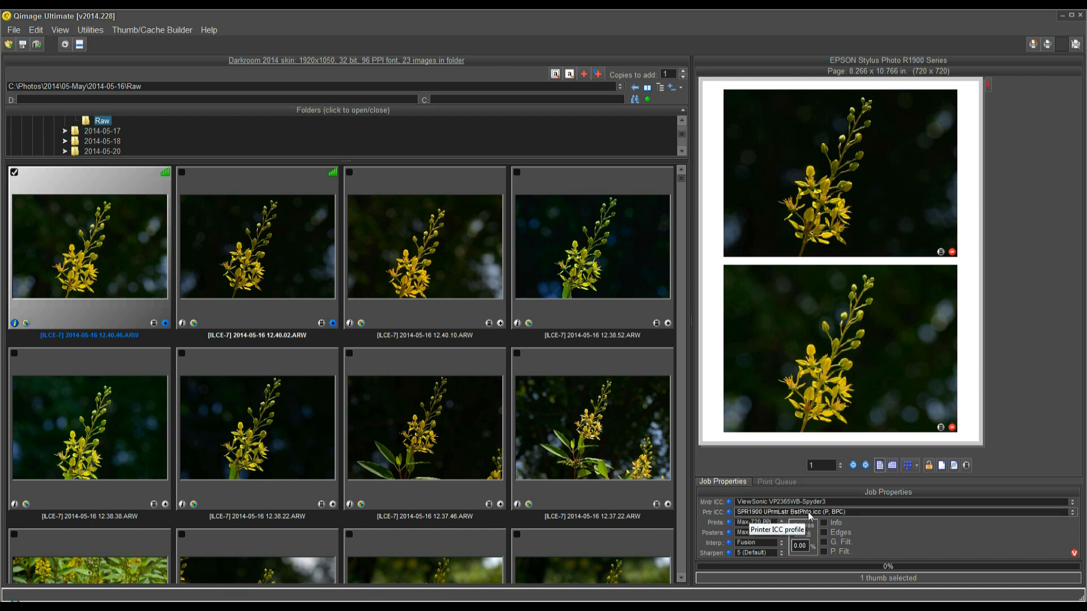
mouse_move(1061, 26)
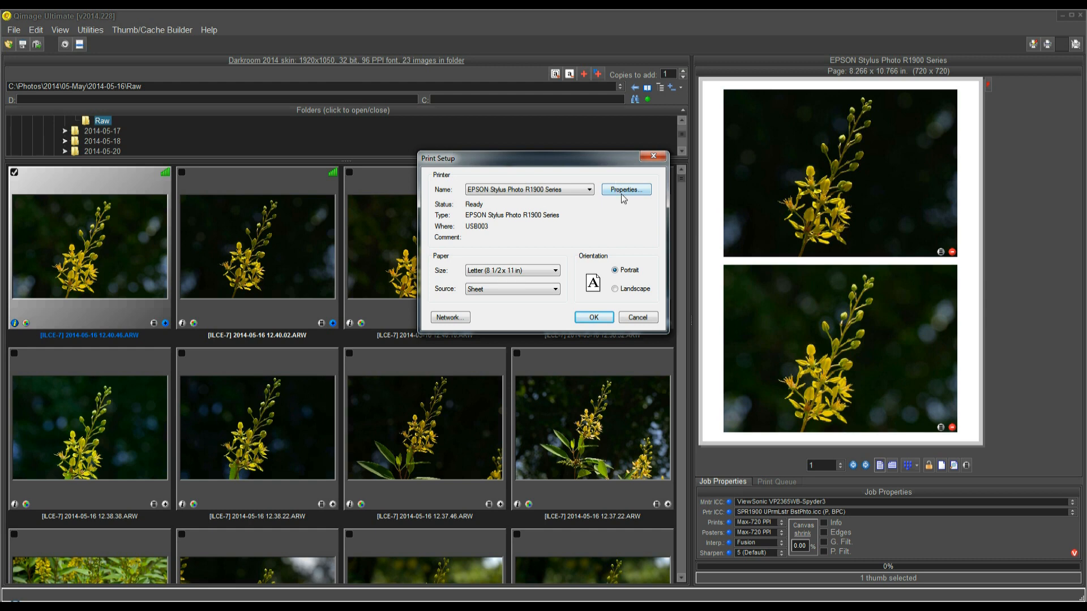
Step: In the Epson R1900 driver properties, set paper type to Ultra Premium Photo Paper Luster
left_click(624, 189)
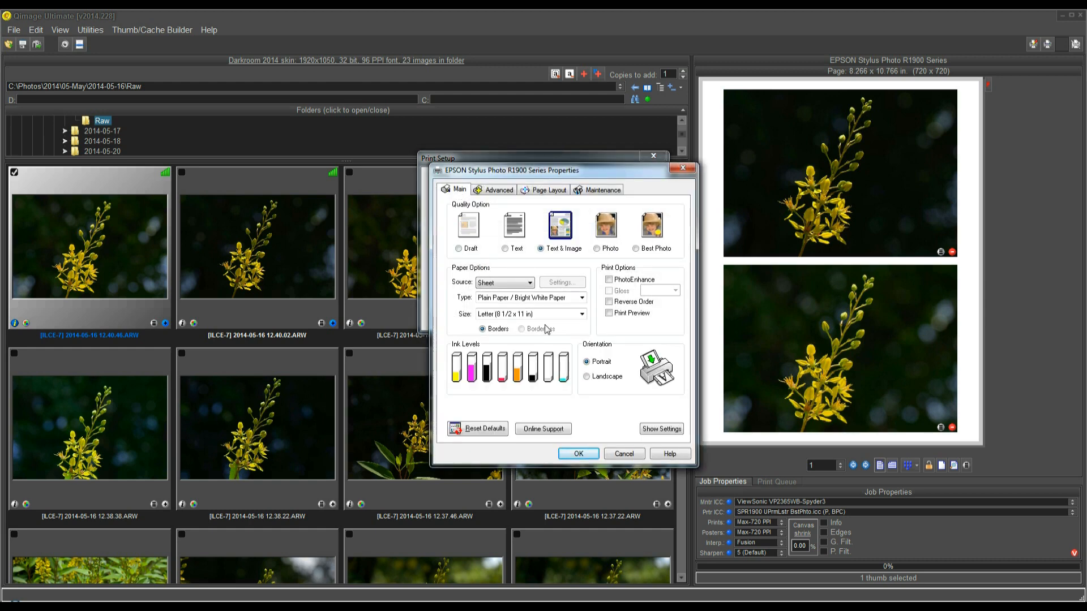
mouse_move(496, 282)
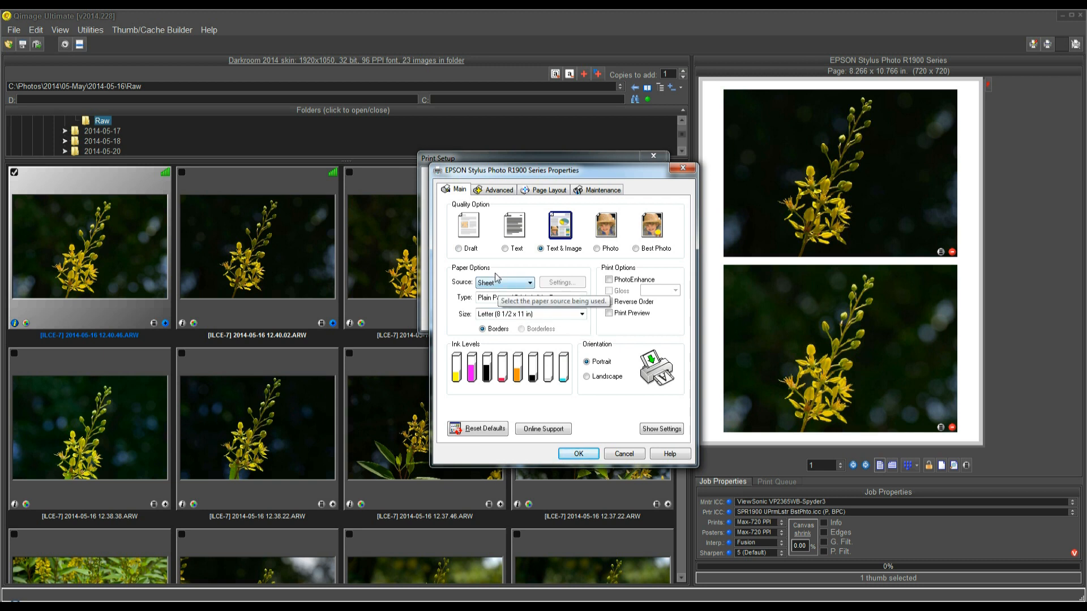
left_click(582, 298)
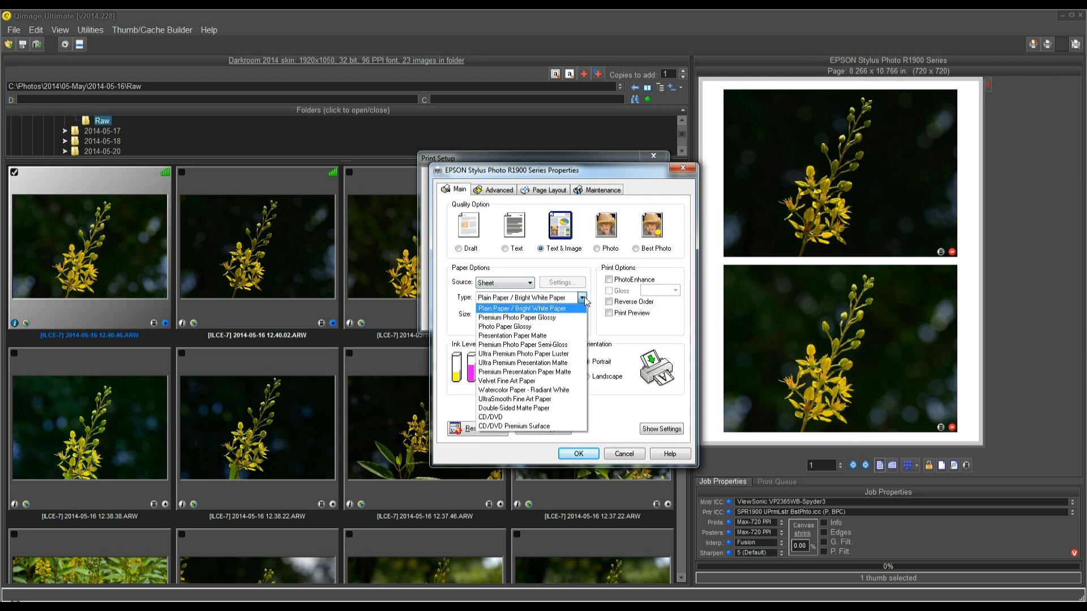
mouse_move(523, 353)
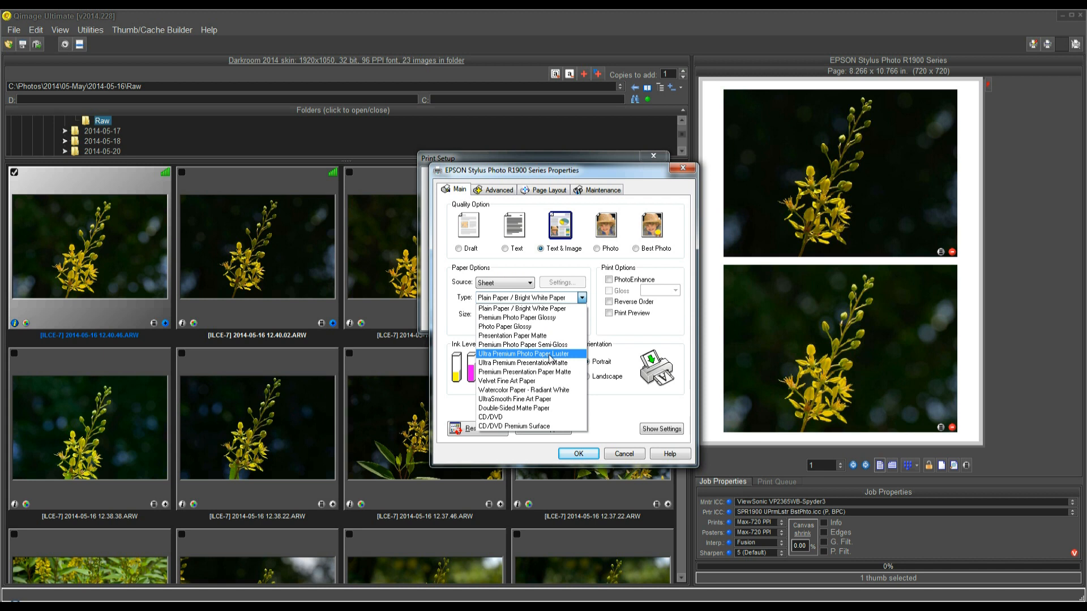
left_click(529, 354)
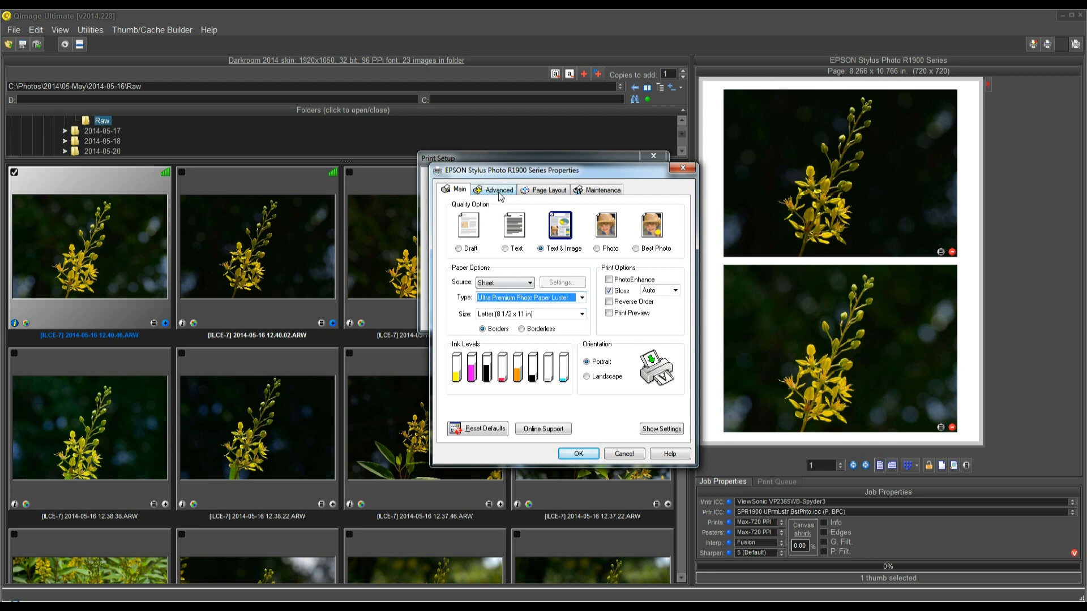
Step: On the driver's Advanced settings, set print quality to Best Photo
left_click(499, 189)
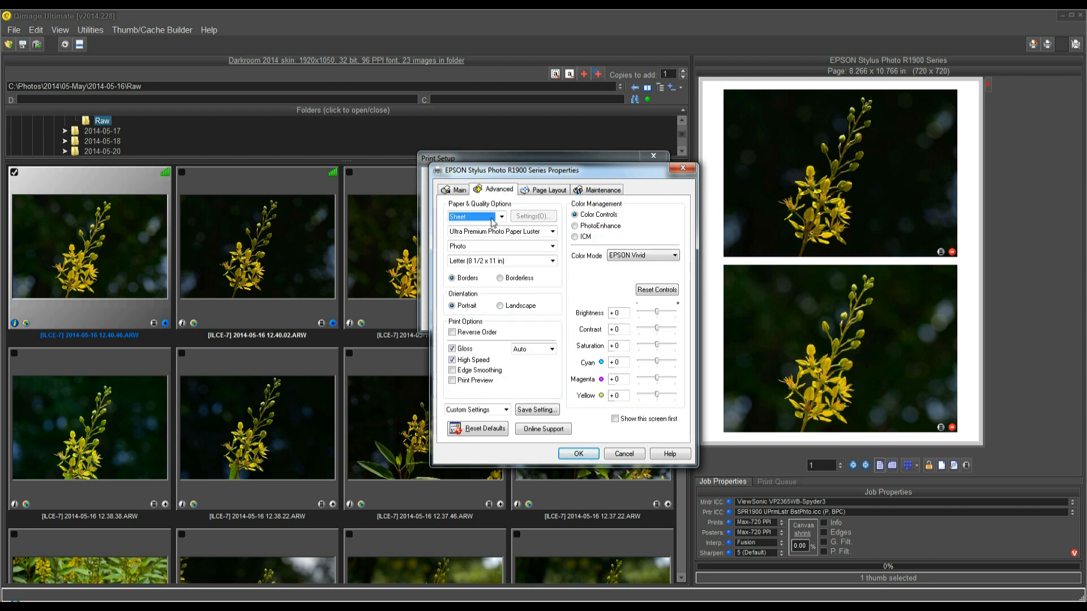
mouse_move(552, 245)
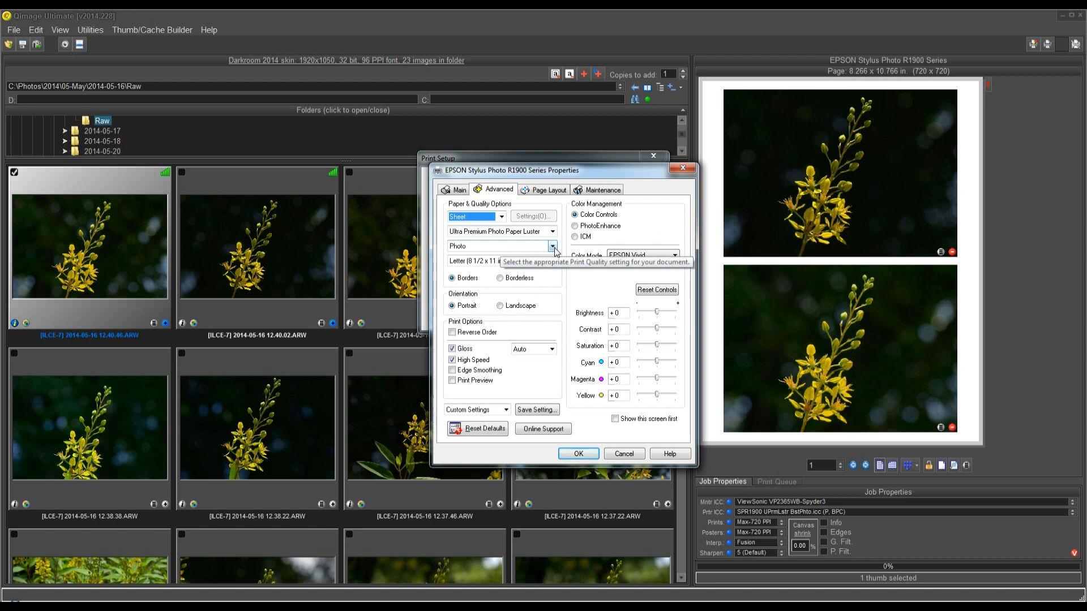
left_click(553, 245)
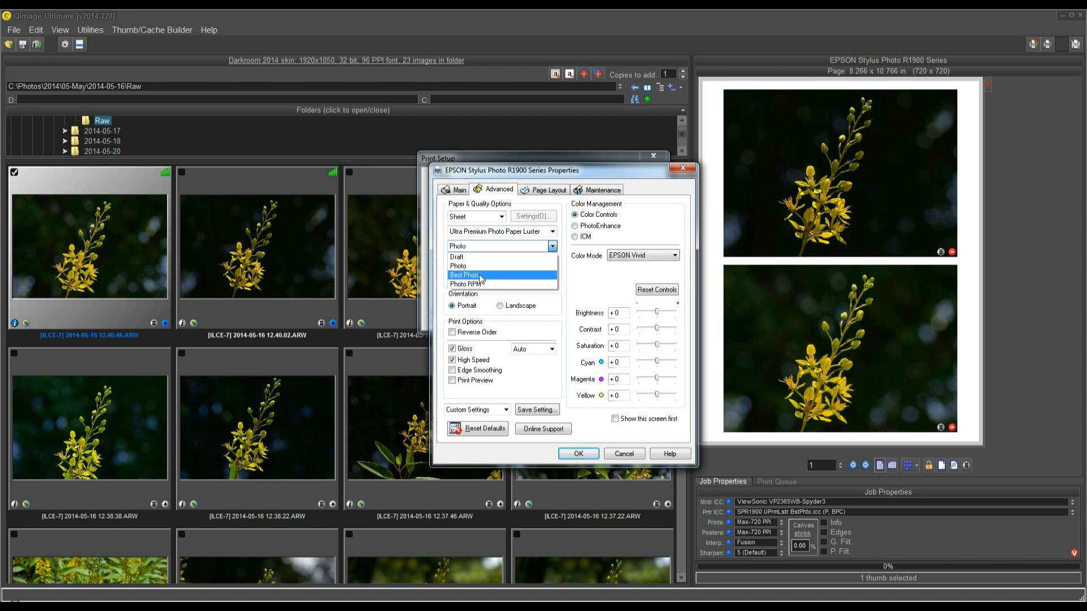
left_click(465, 274)
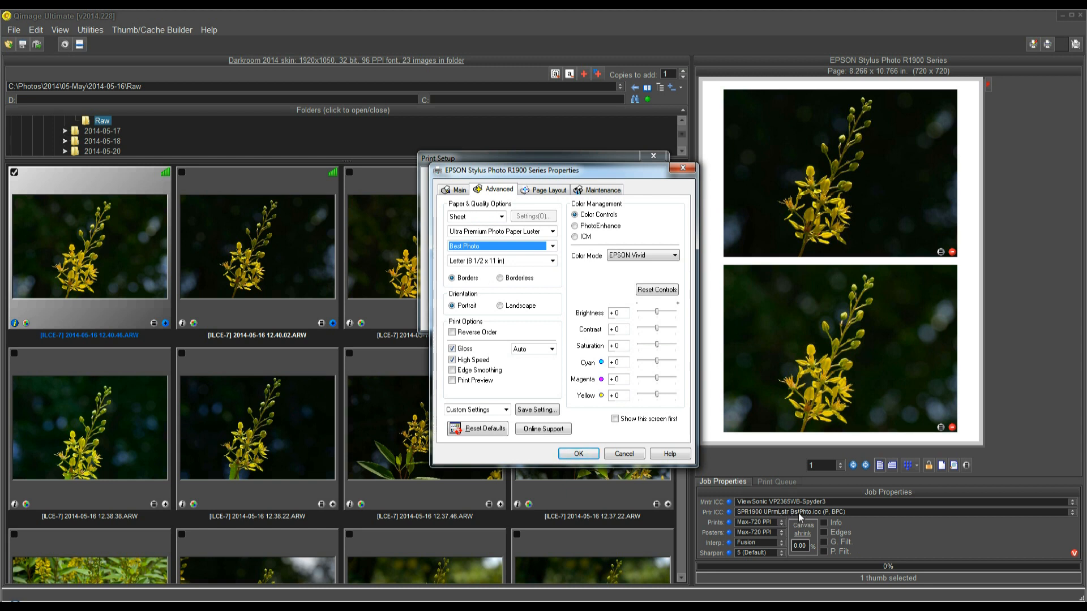
mouse_move(826, 511)
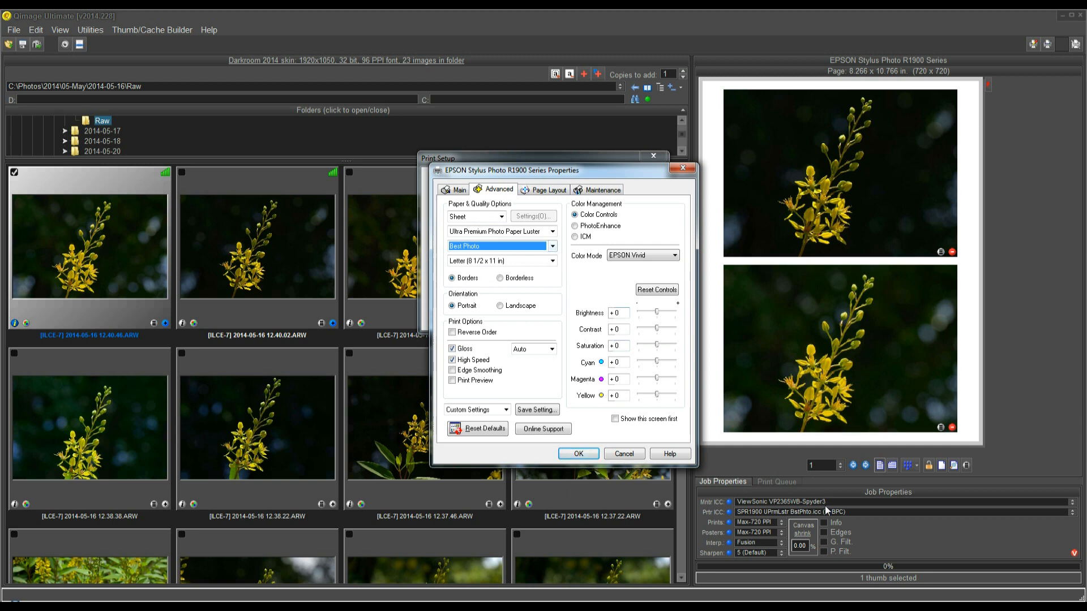
mouse_move(533, 294)
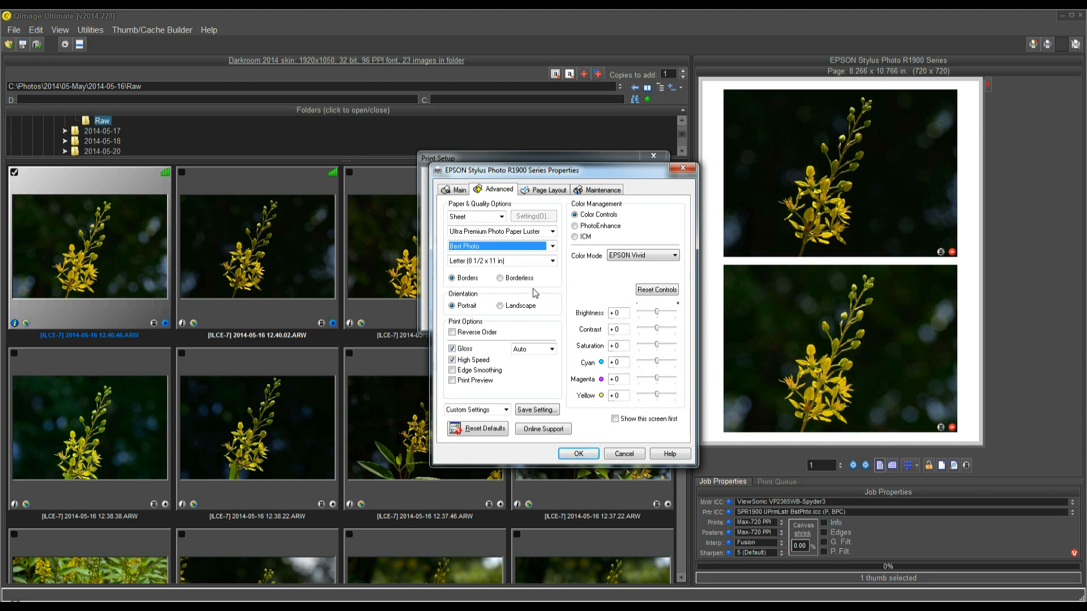
mouse_move(498, 246)
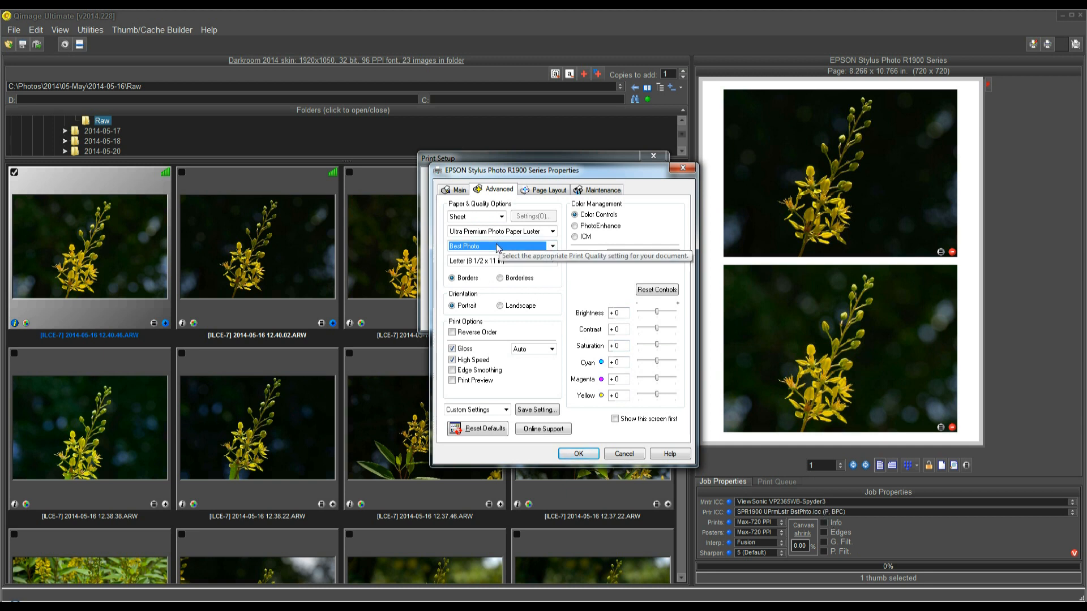
mouse_move(506, 241)
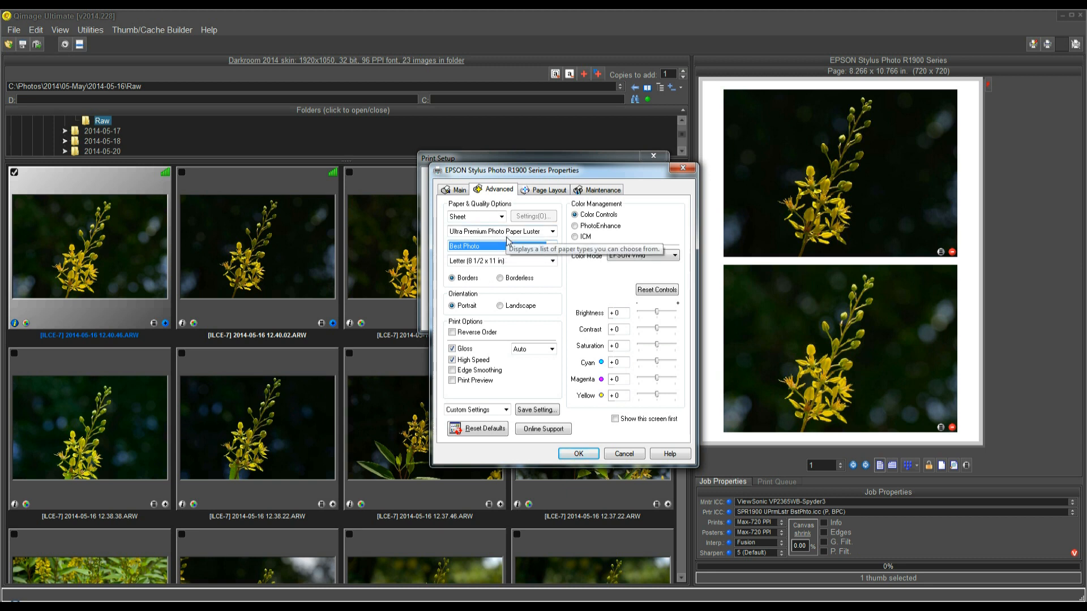
mouse_move(590, 239)
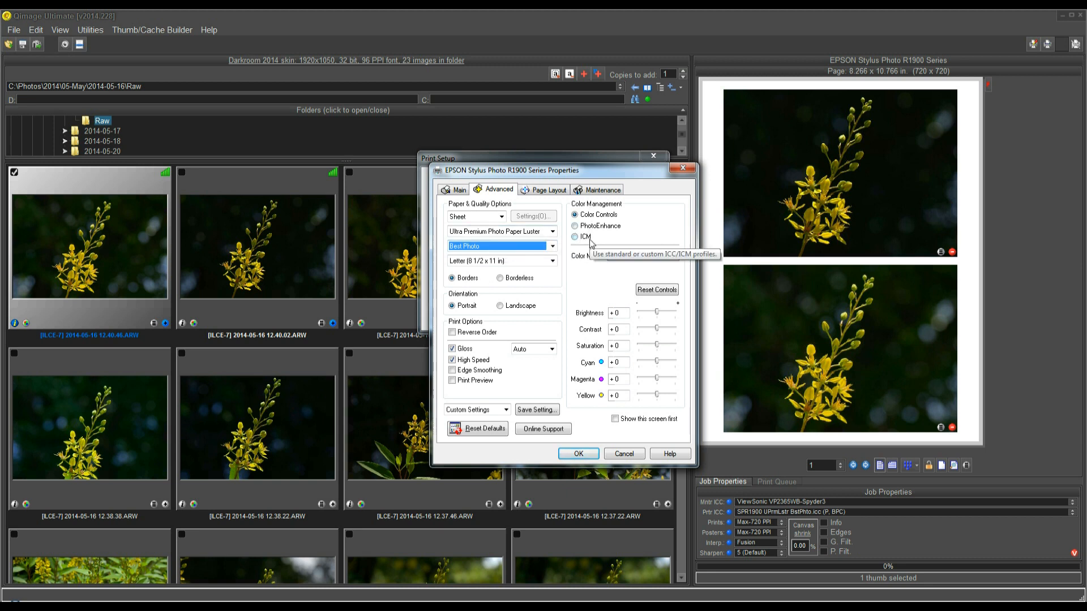
mouse_move(602, 240)
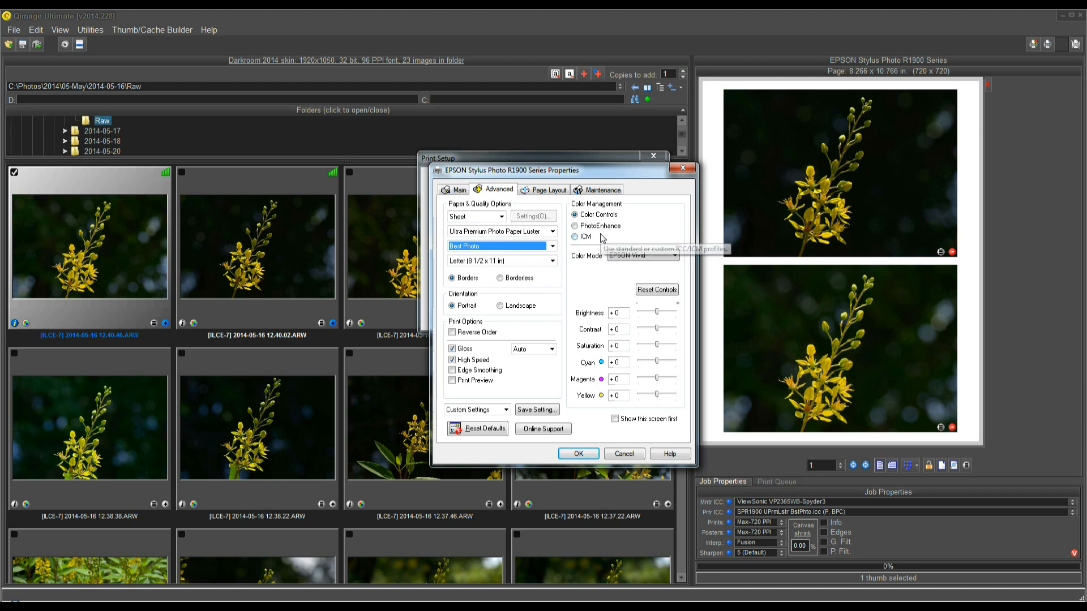
mouse_move(588, 236)
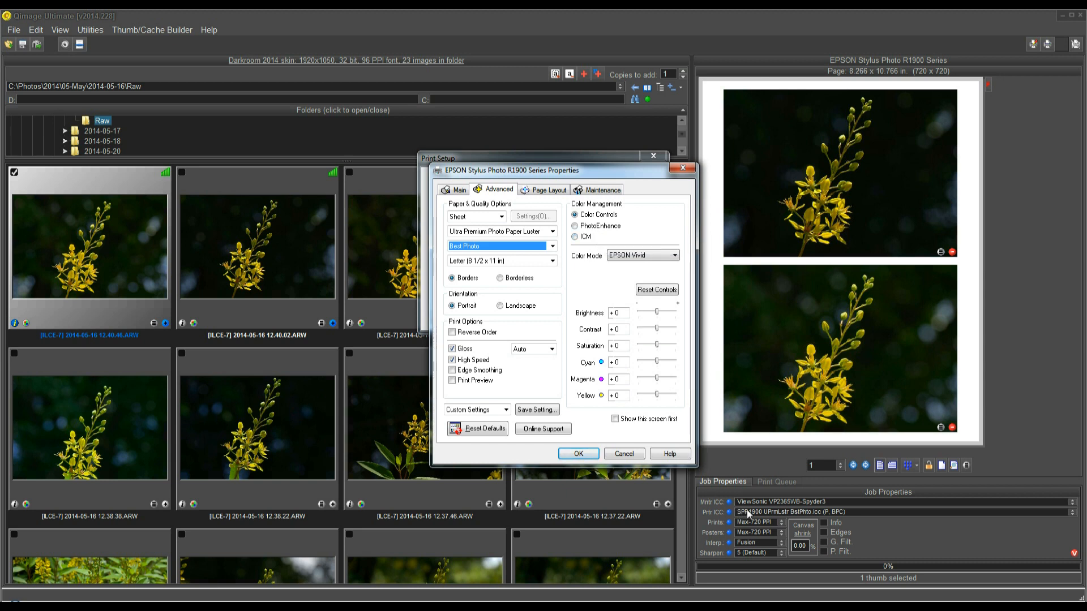
mouse_move(579, 258)
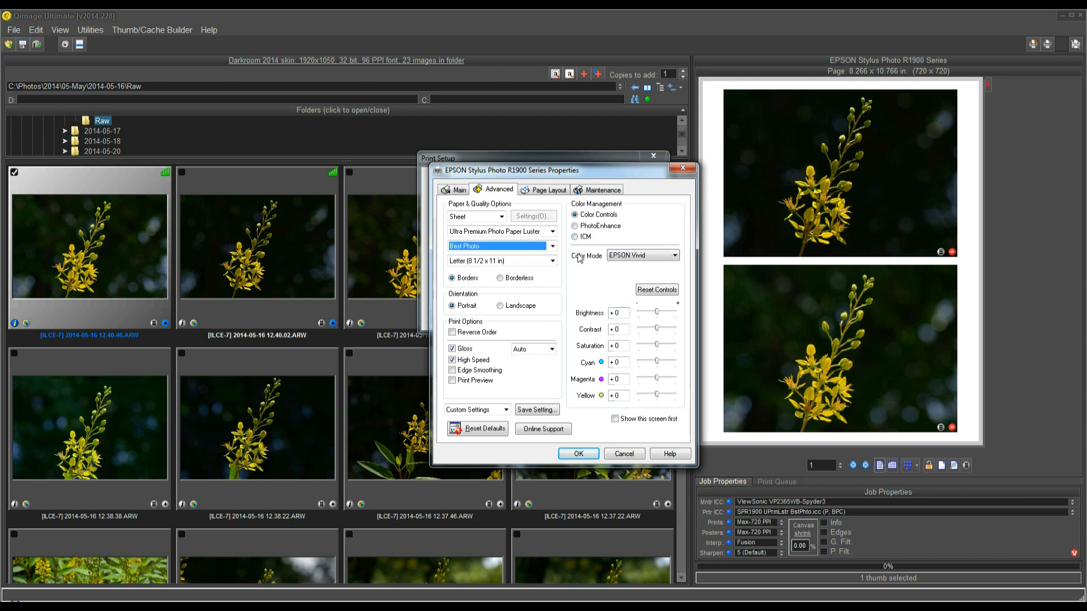
mouse_move(599, 226)
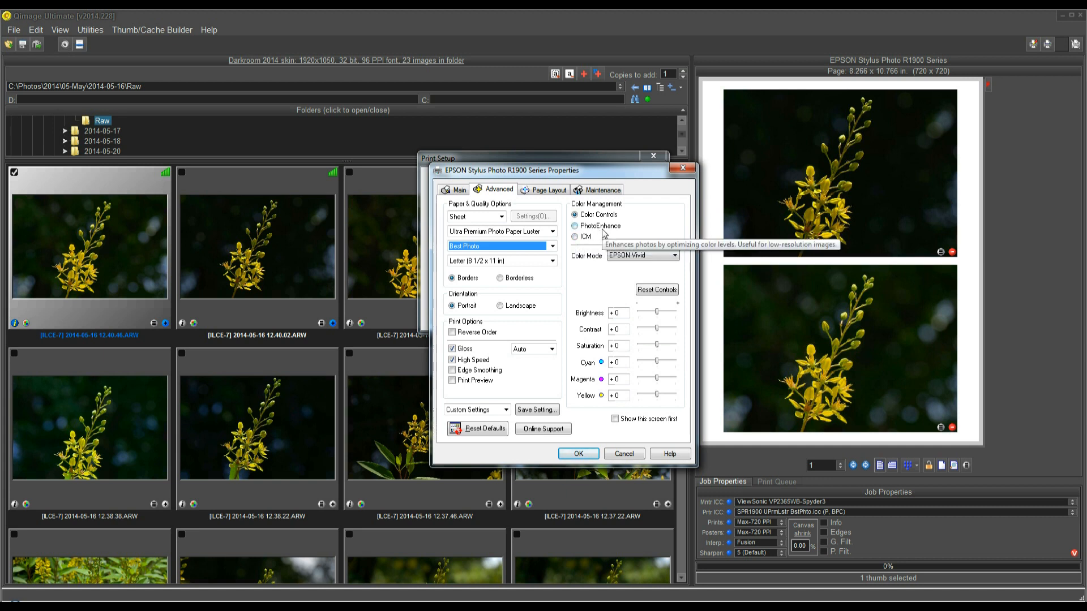
mouse_move(582, 281)
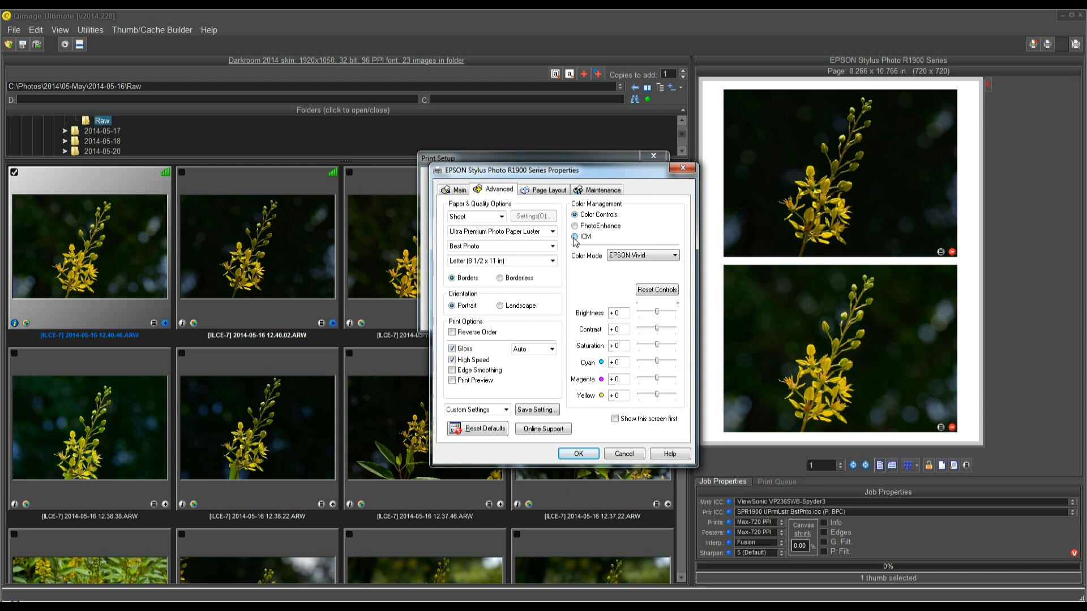
Step: Set driver colour management to ICM with Off (No Color Adjustment), then confirm properties and print setup
left_click(575, 237)
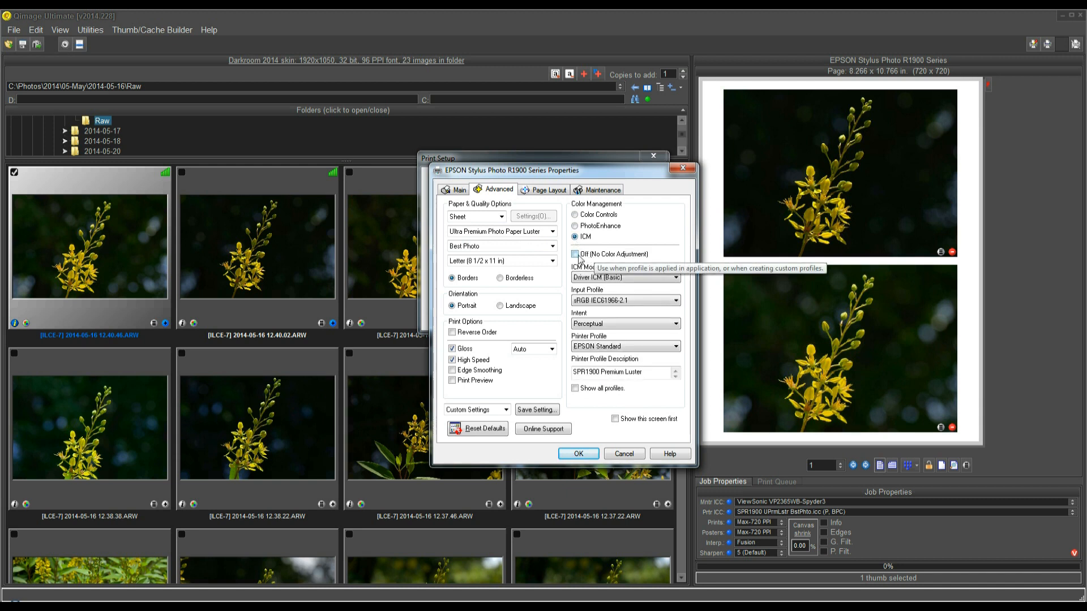
left_click(575, 254)
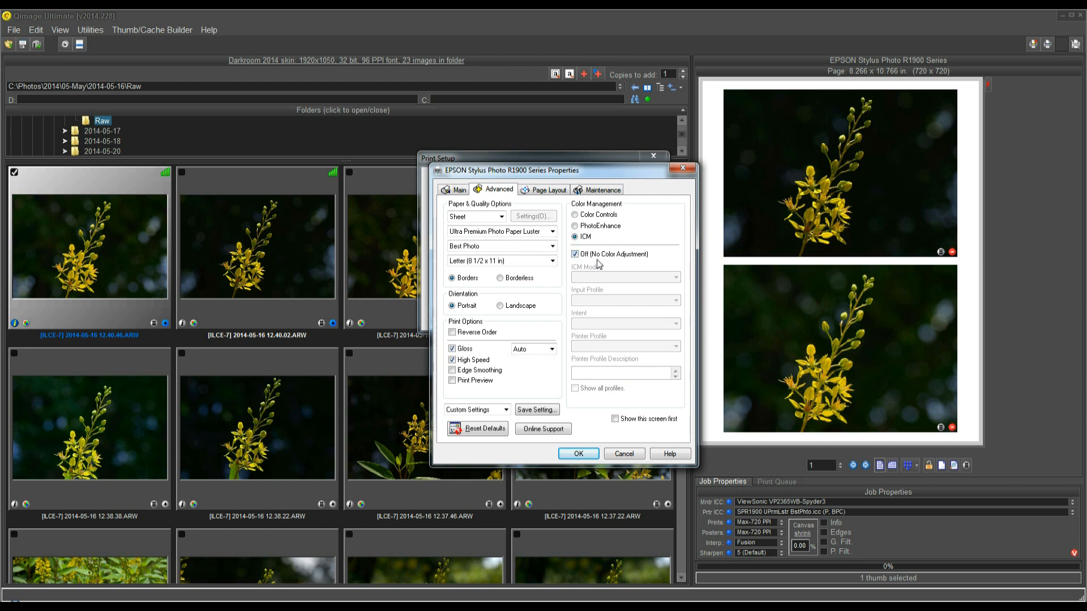
mouse_move(600, 264)
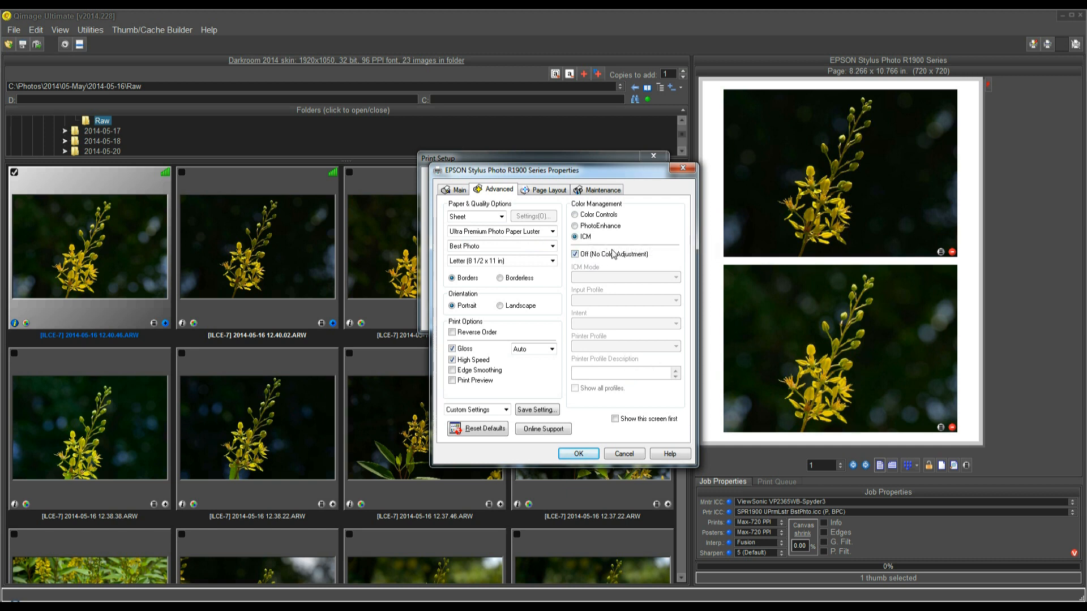
mouse_move(584, 239)
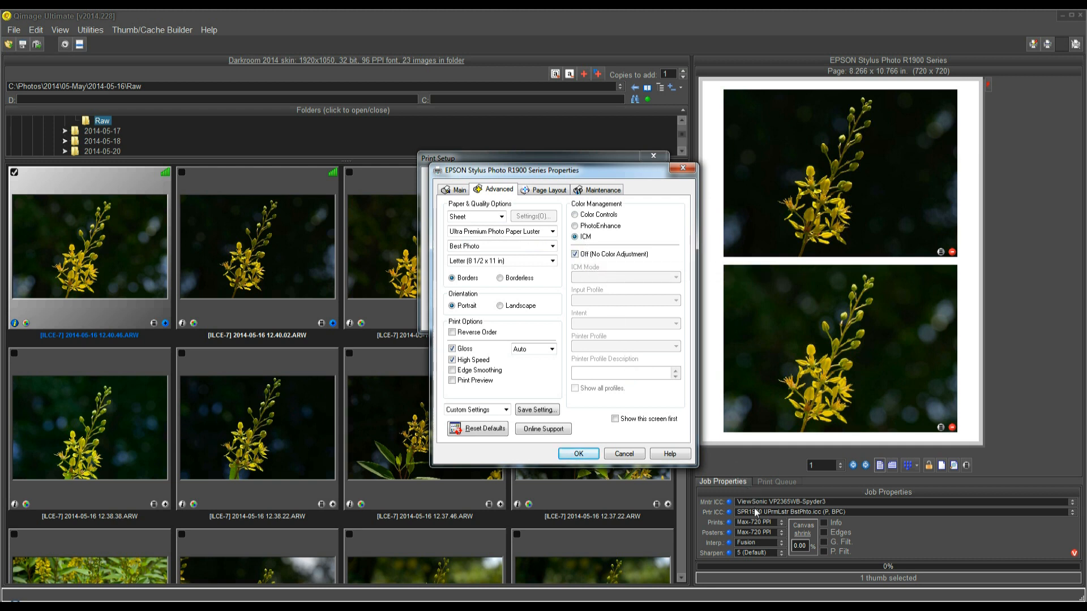
mouse_move(575, 254)
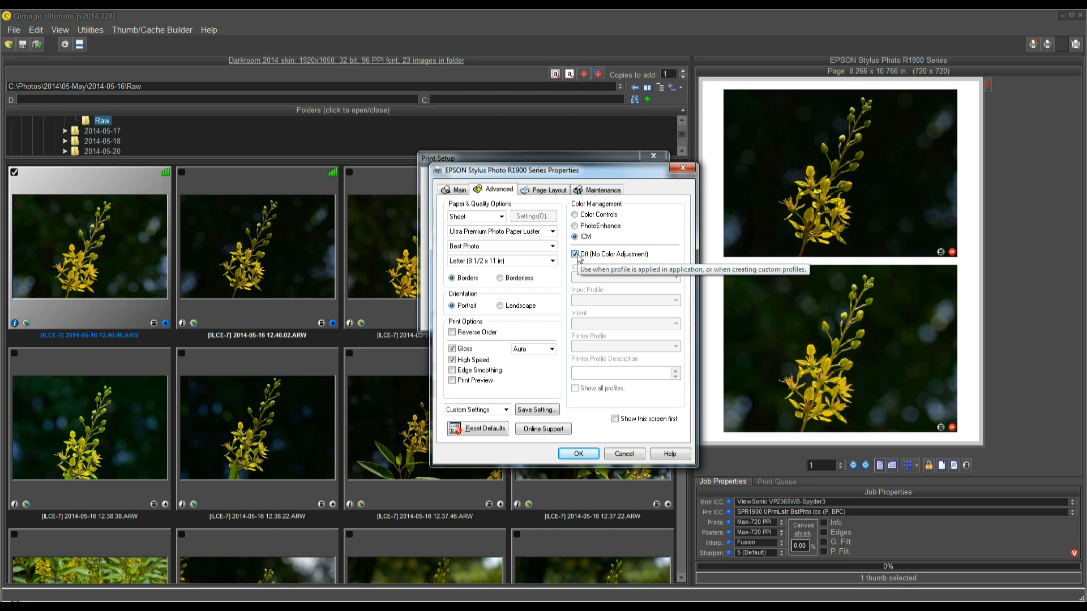
mouse_move(584, 456)
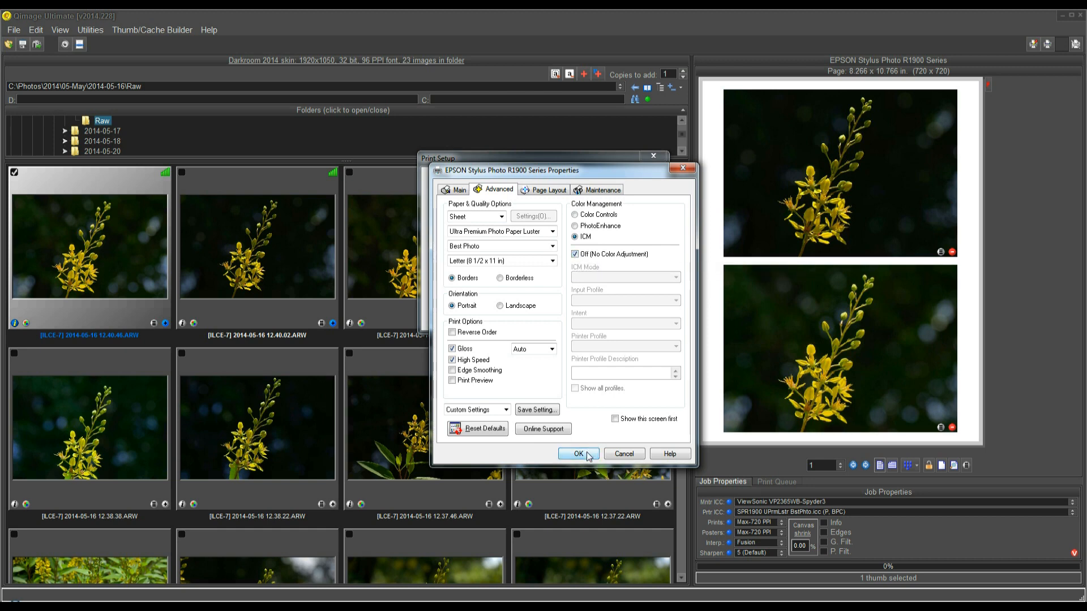
left_click(578, 454)
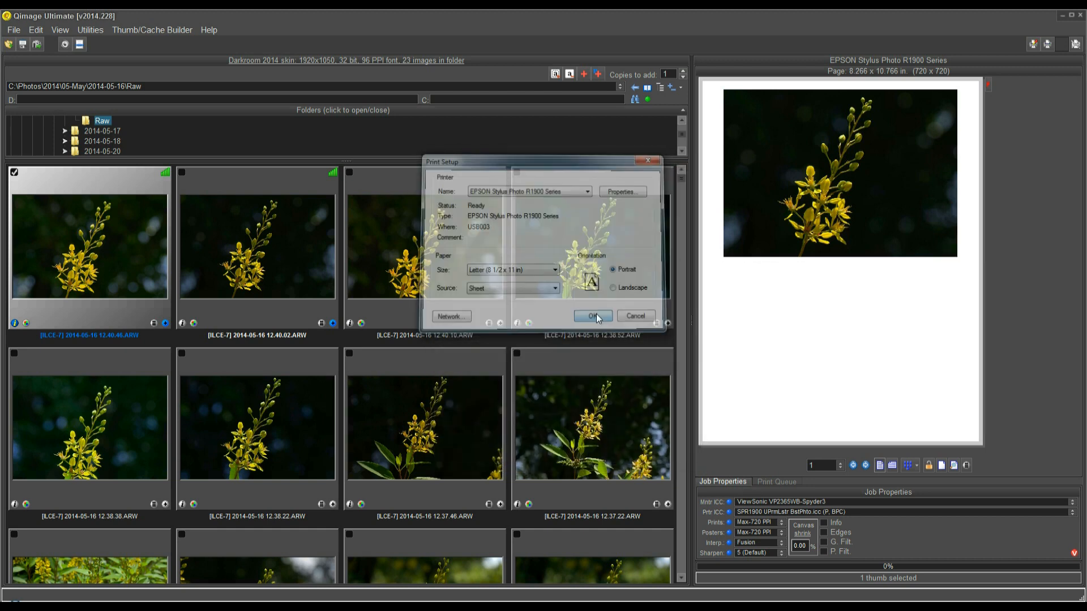
left_click(592, 316)
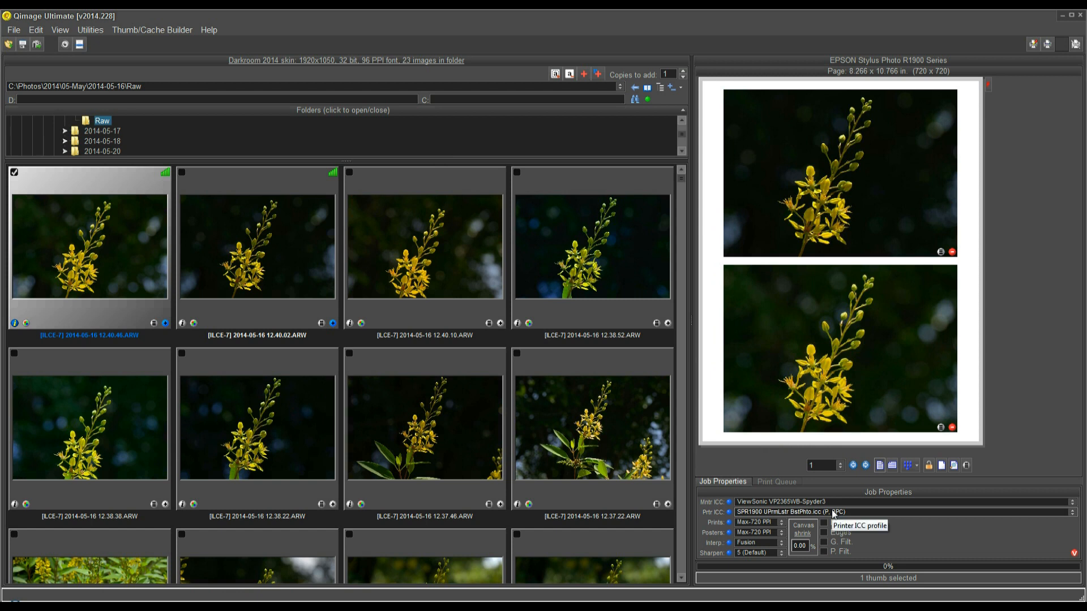
mouse_move(1022, 331)
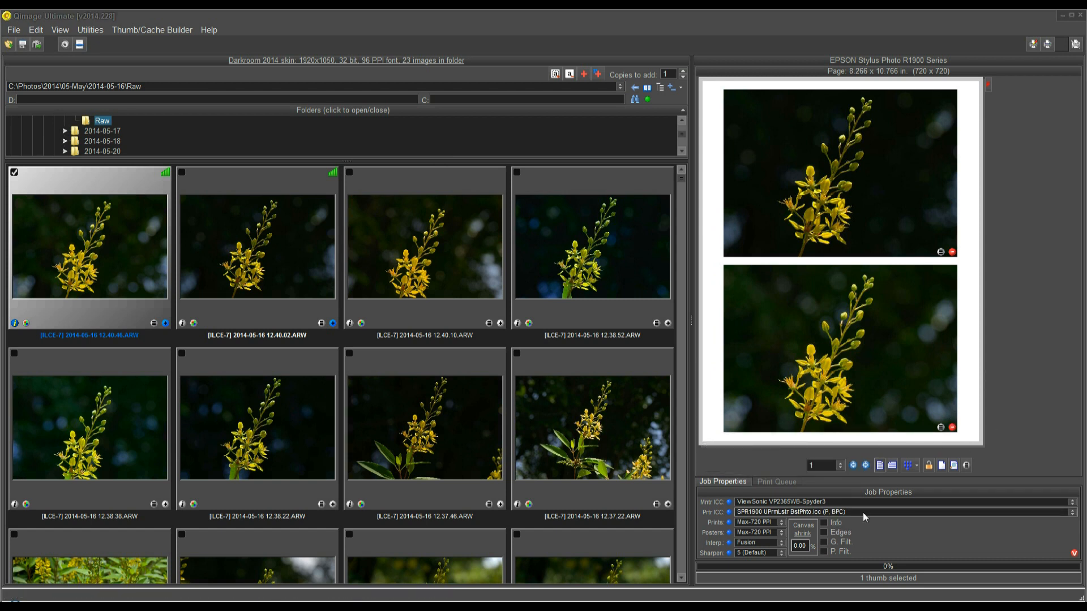
mouse_move(910, 519)
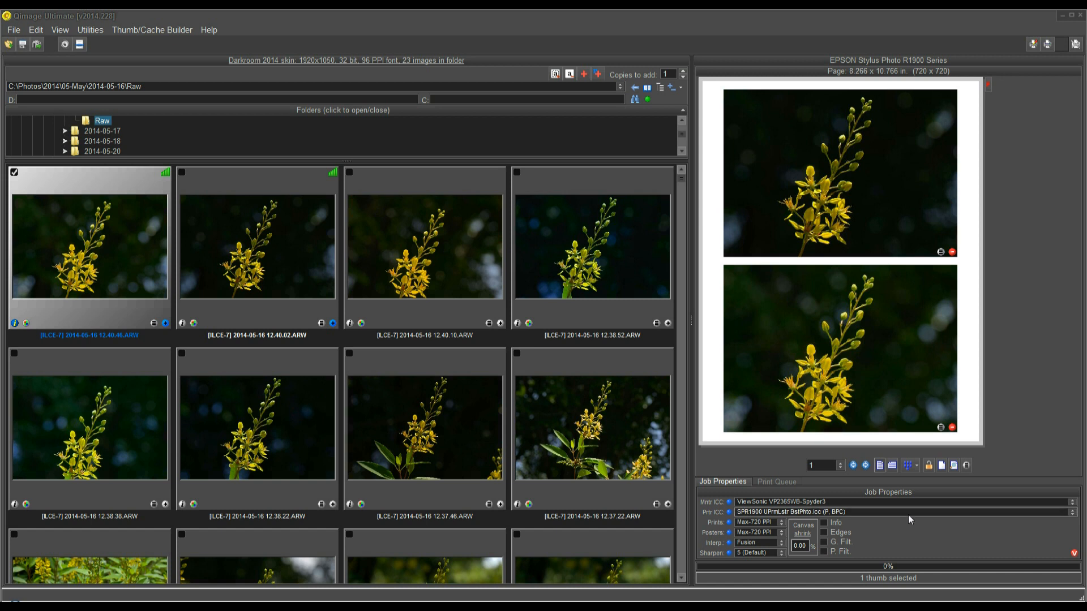
mouse_move(1011, 434)
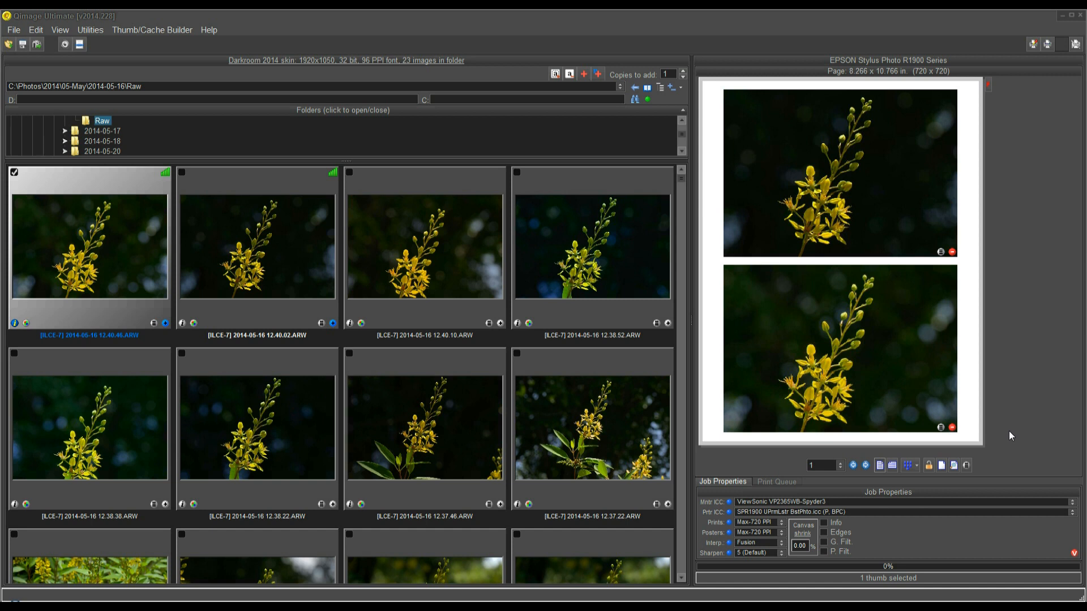
mouse_move(1029, 84)
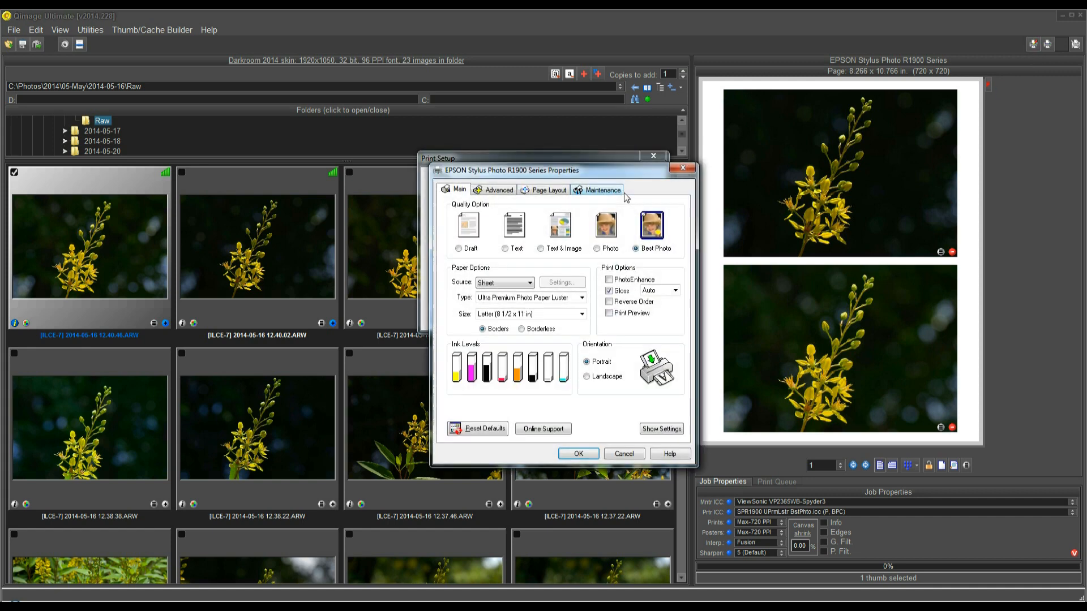
mouse_move(582, 297)
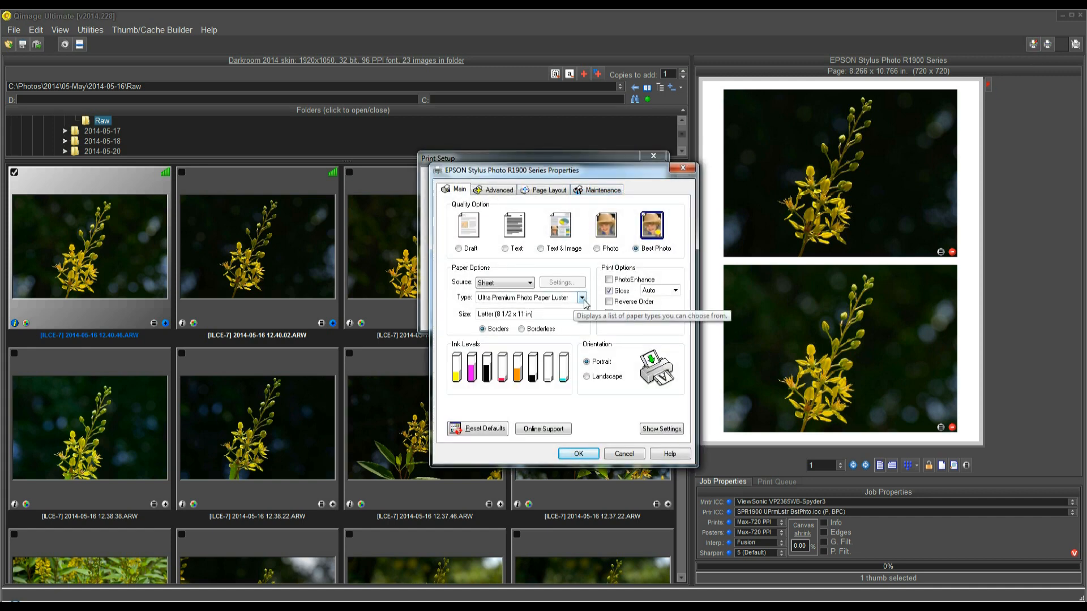
Step: Browse the paper type list, then cancel the print setup without applying changes
left_click(581, 298)
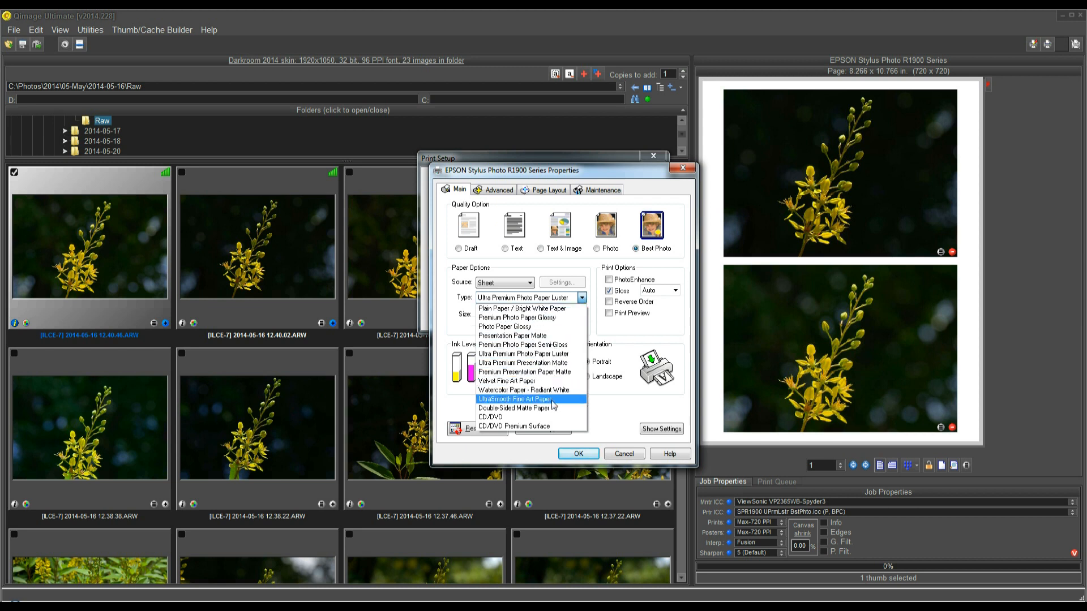
mouse_move(530, 317)
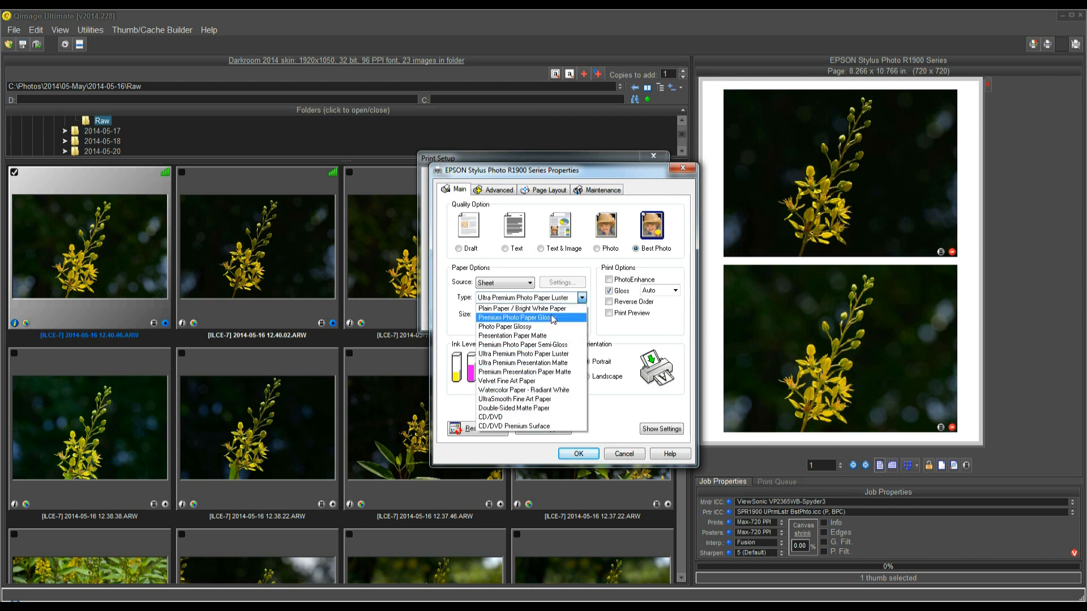
mouse_move(529, 390)
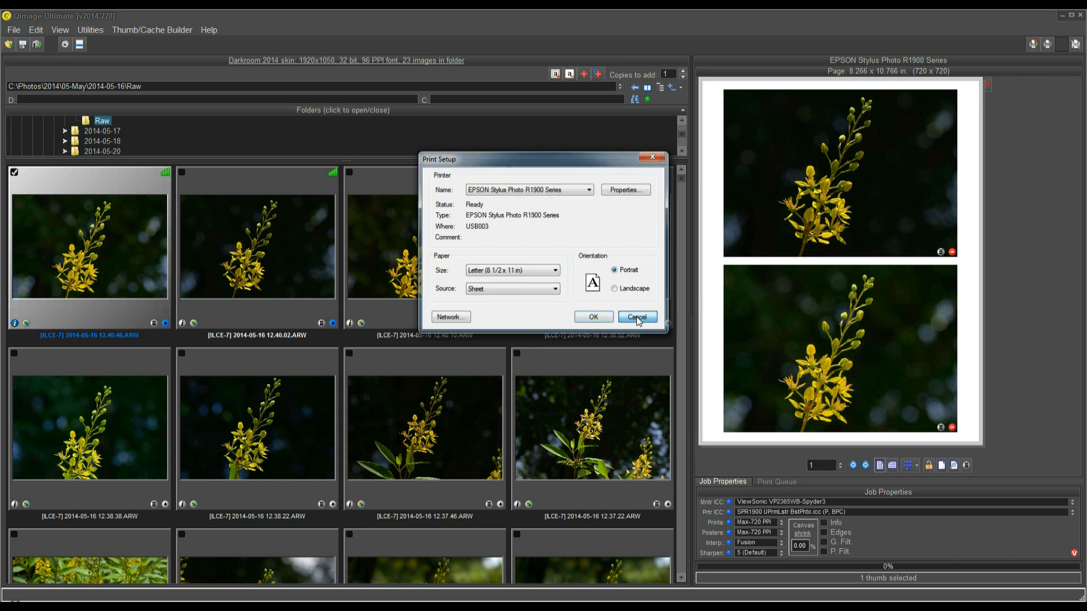
left_click(635, 317)
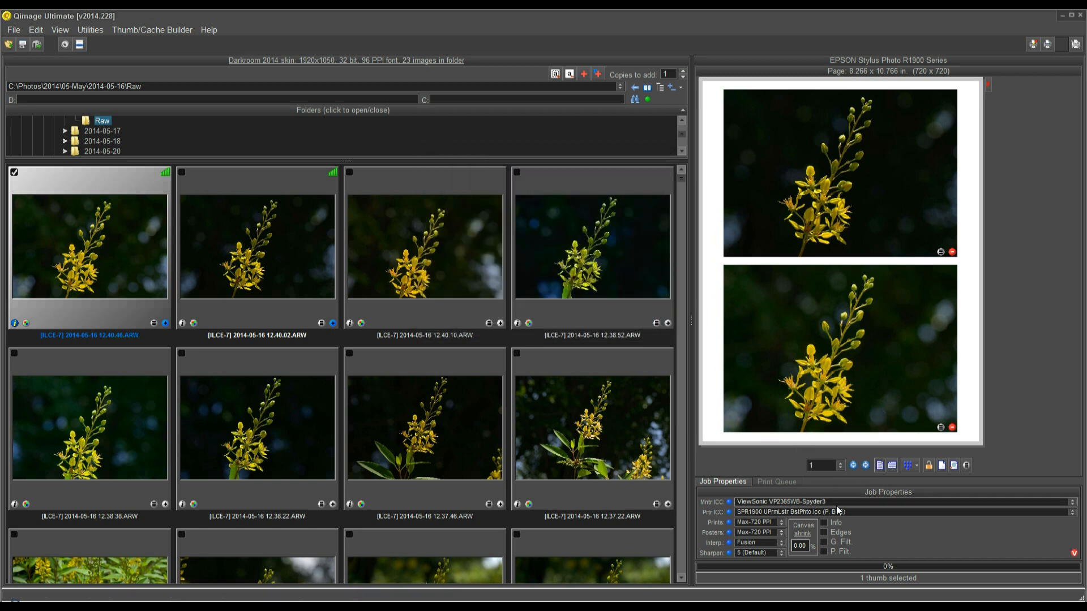
mouse_move(839, 512)
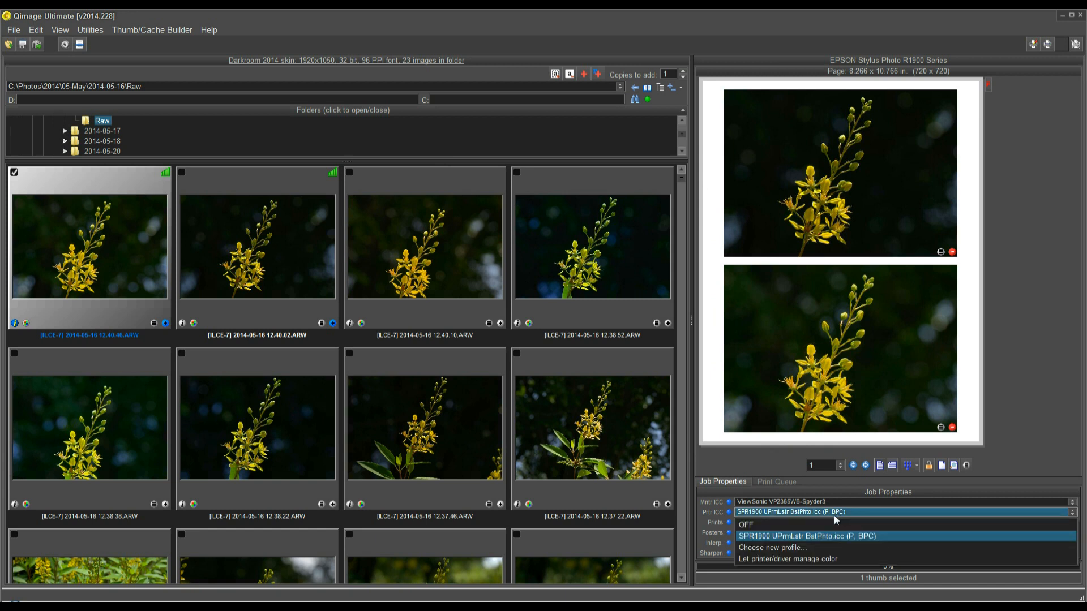
mouse_move(801, 558)
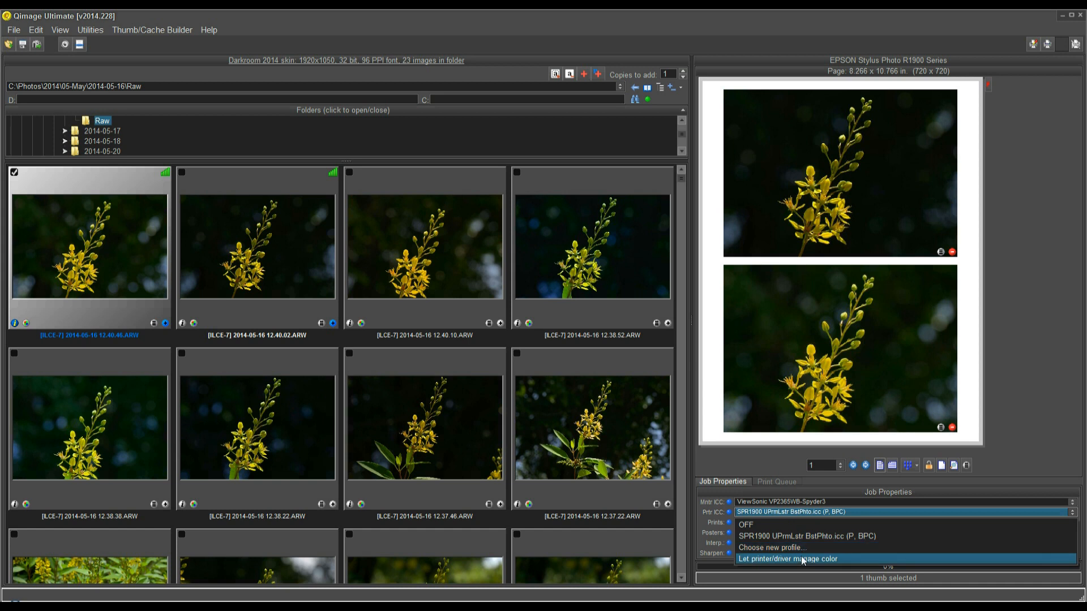
Step: Set Prtr ICC to 'Let printer/driver manage color' in Job Properties
left_click(787, 558)
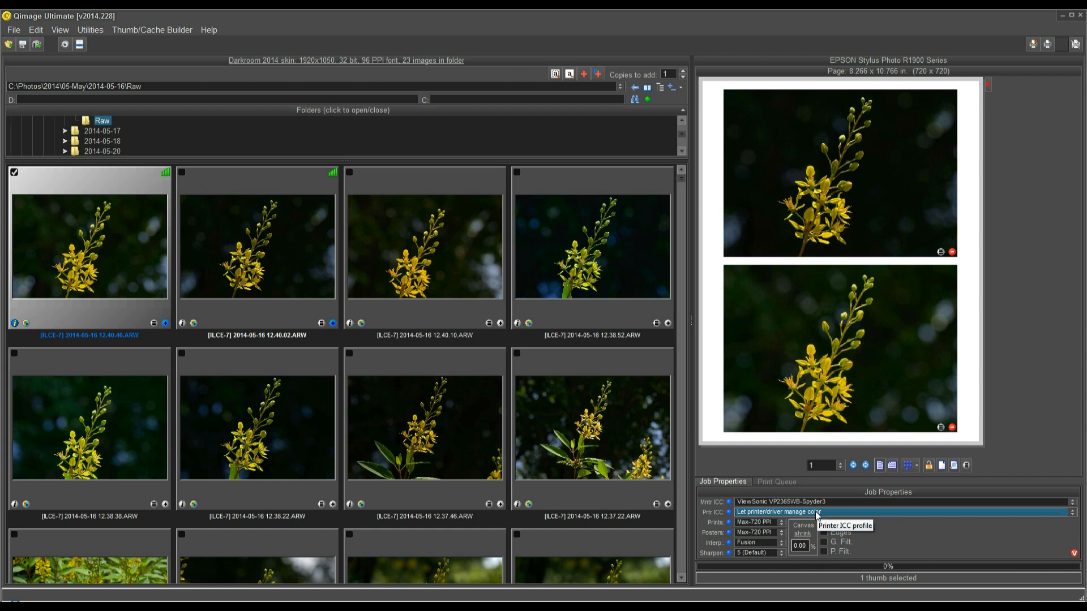
mouse_move(825, 517)
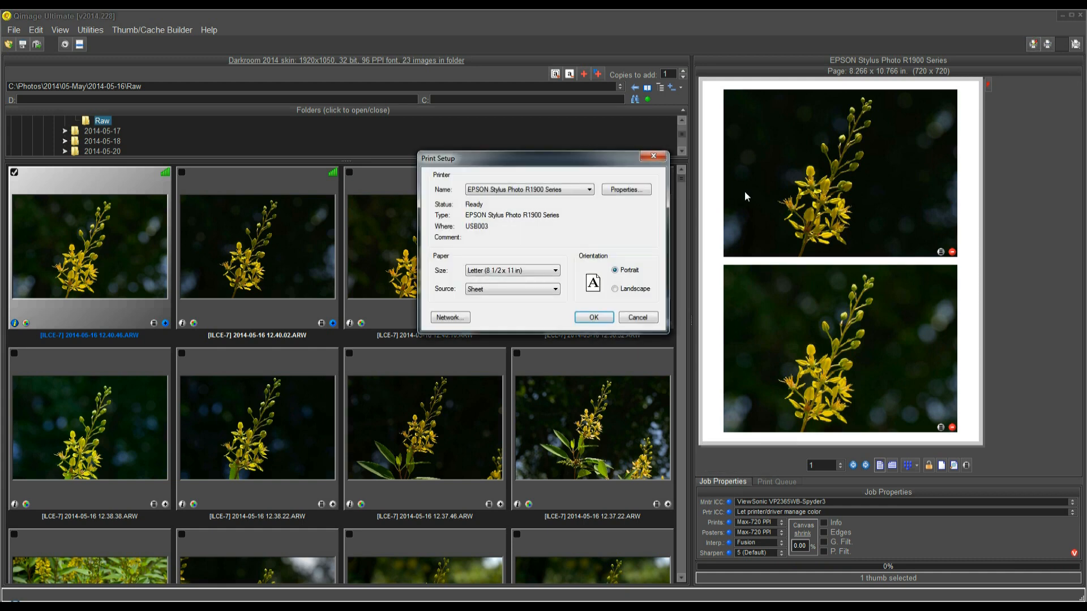
Step: In driver Advanced settings, try Color Controls, ICM with Host ICM, then return to Color Controls
left_click(624, 189)
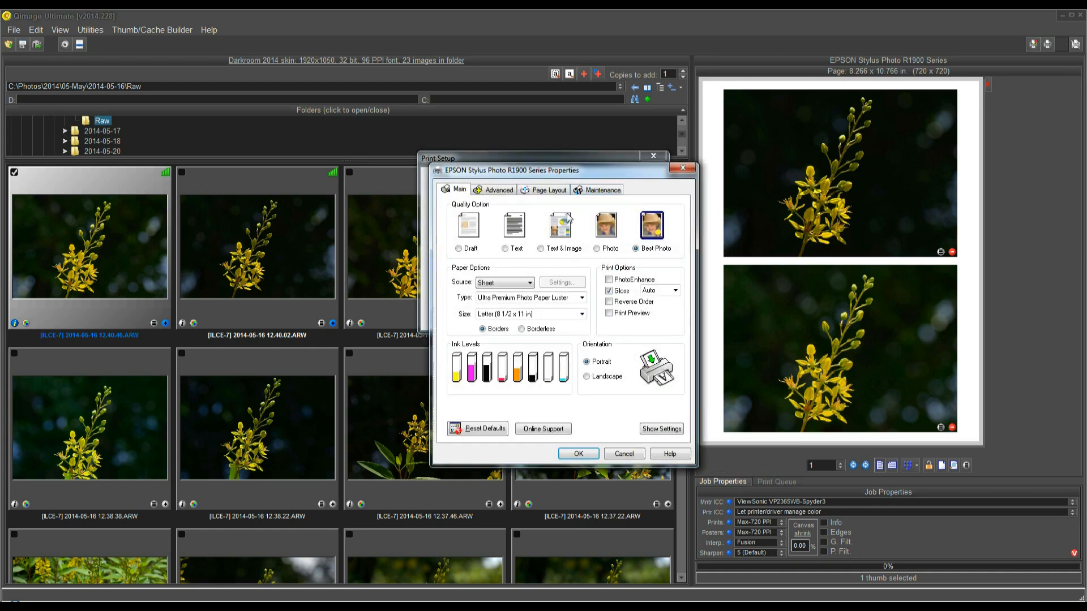
left_click(498, 189)
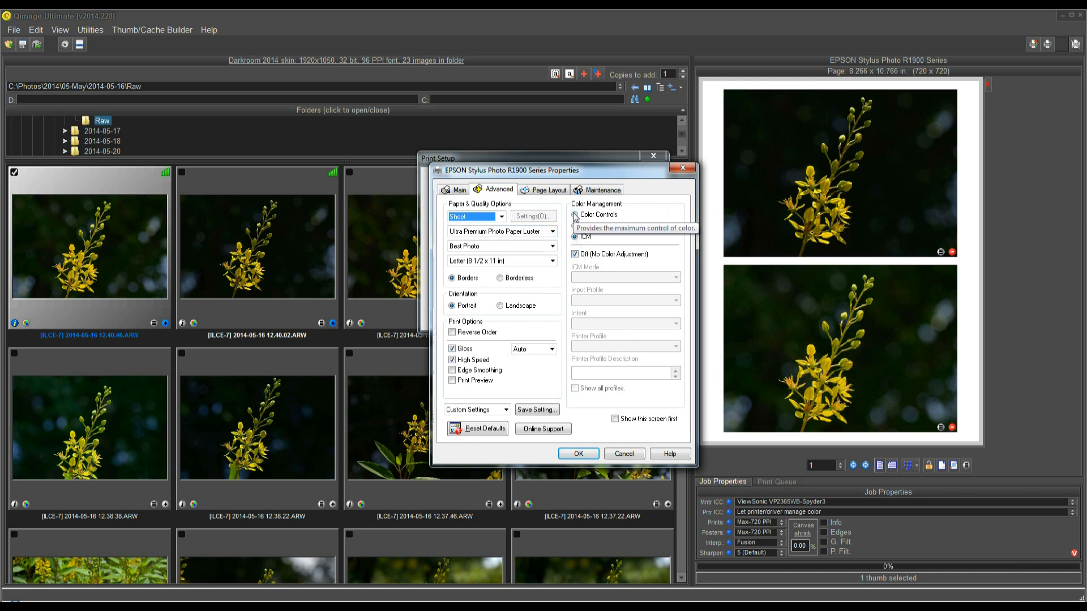
left_click(575, 214)
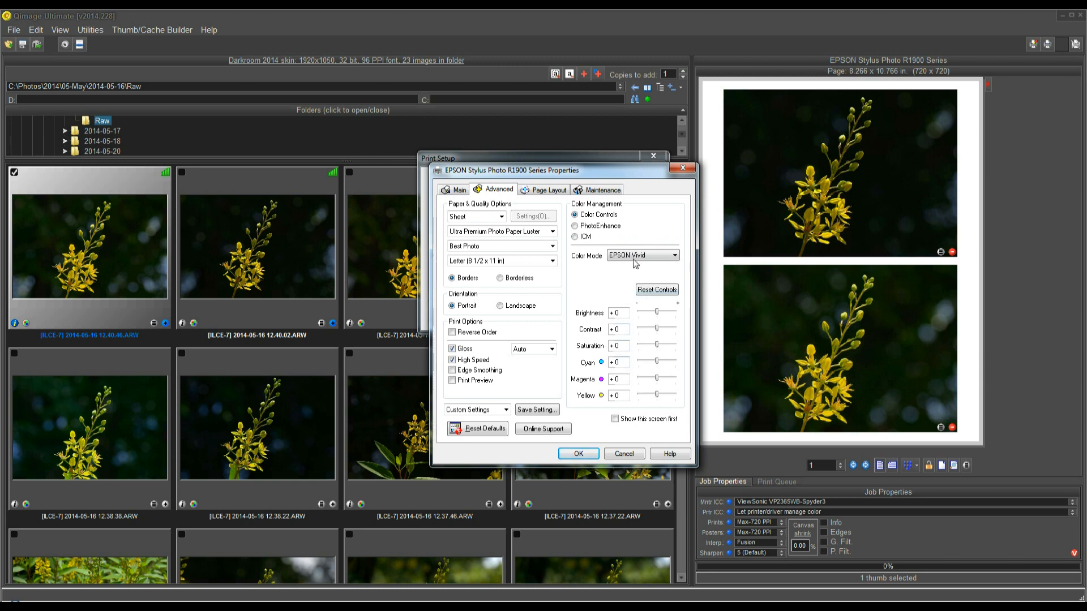
mouse_move(616, 237)
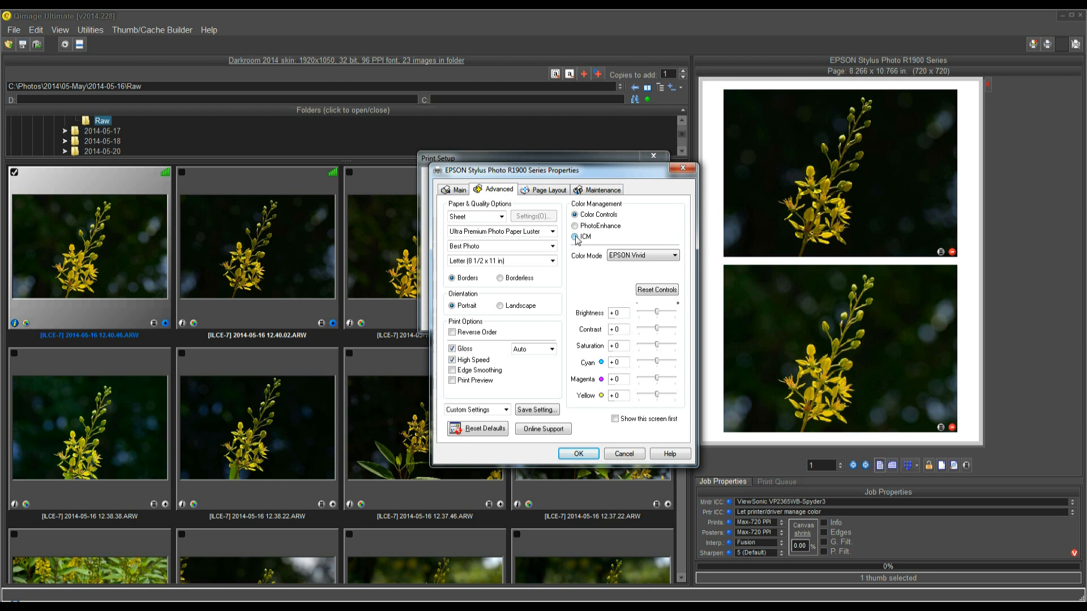
left_click(575, 237)
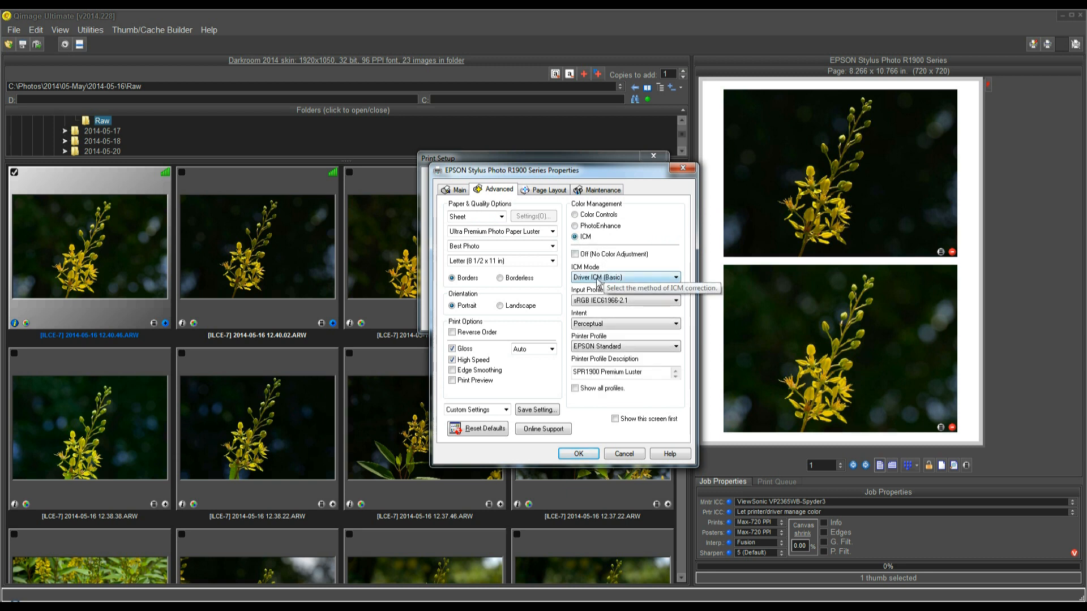
left_click(674, 277)
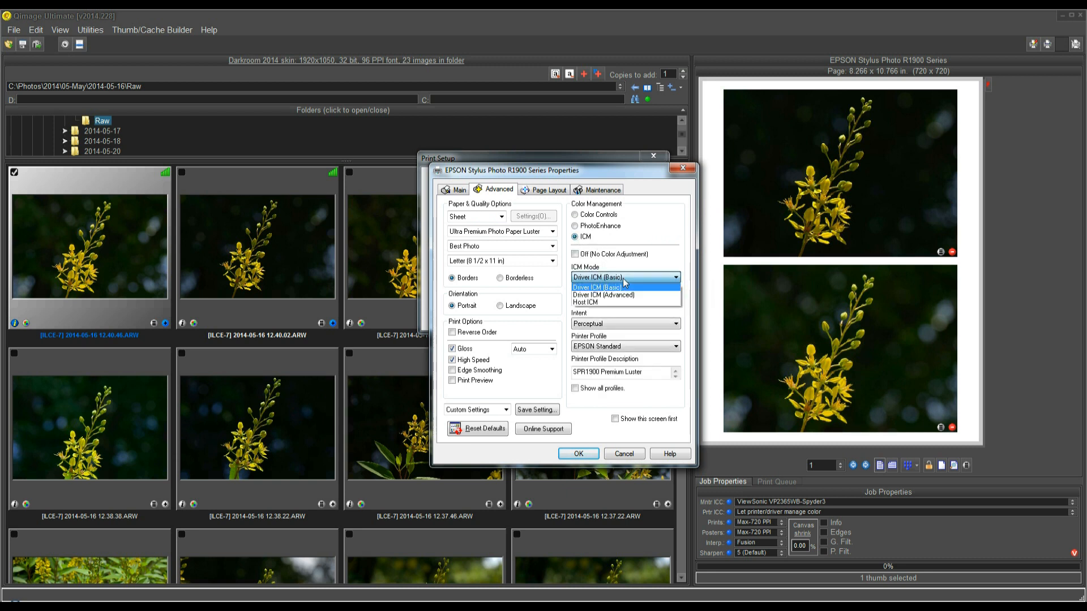
left_click(584, 302)
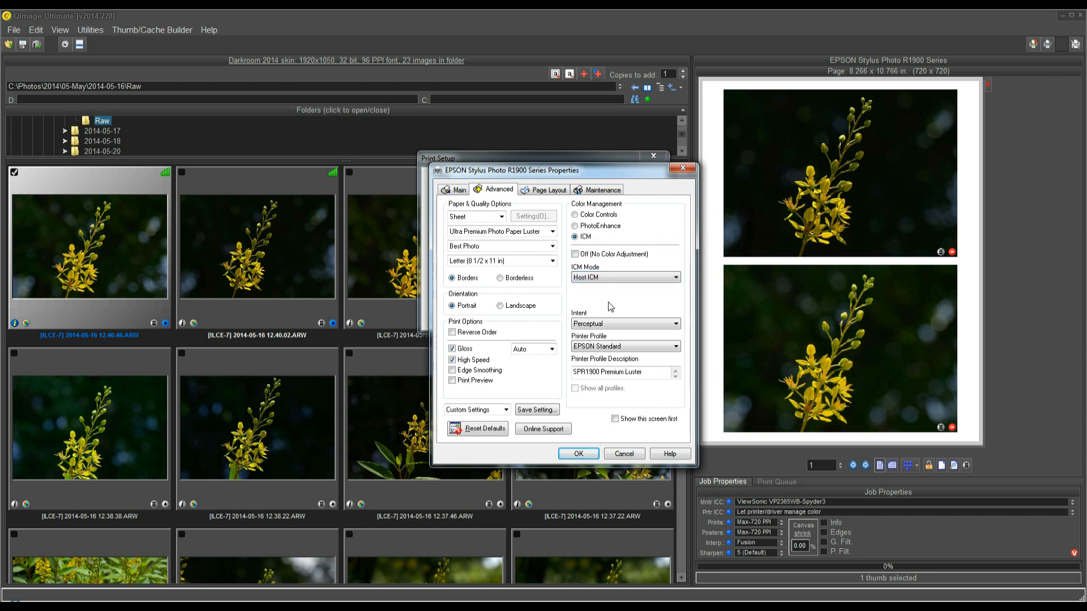
mouse_move(597, 295)
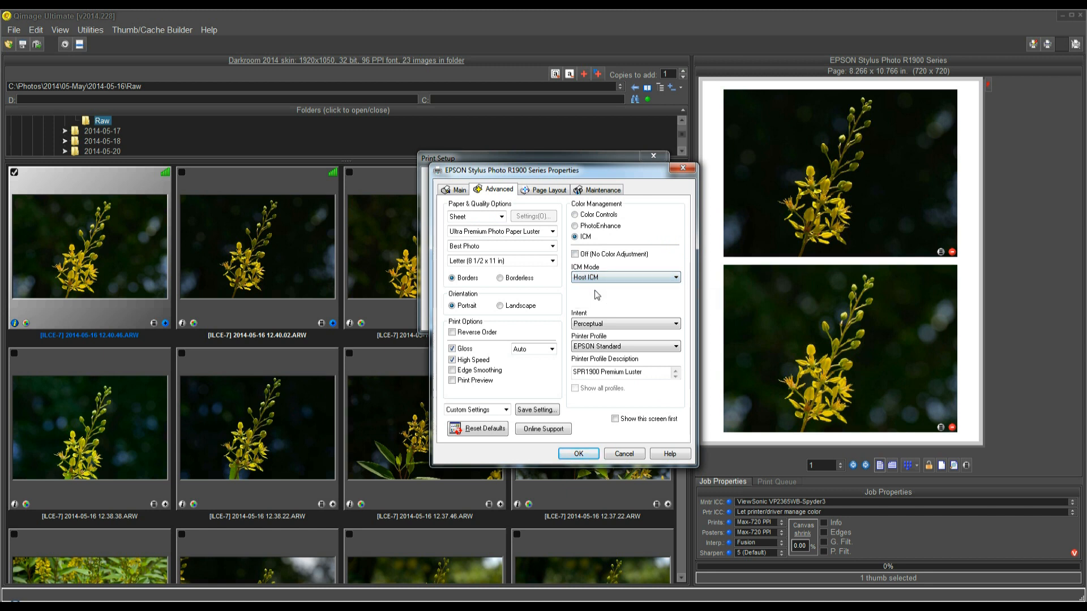
mouse_move(775, 514)
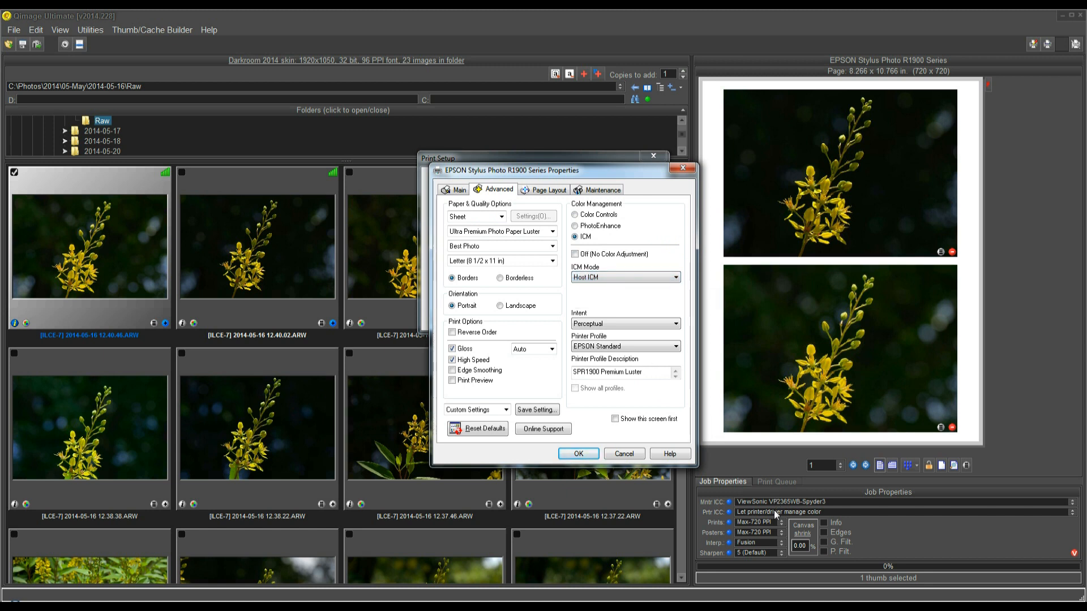
mouse_move(850, 316)
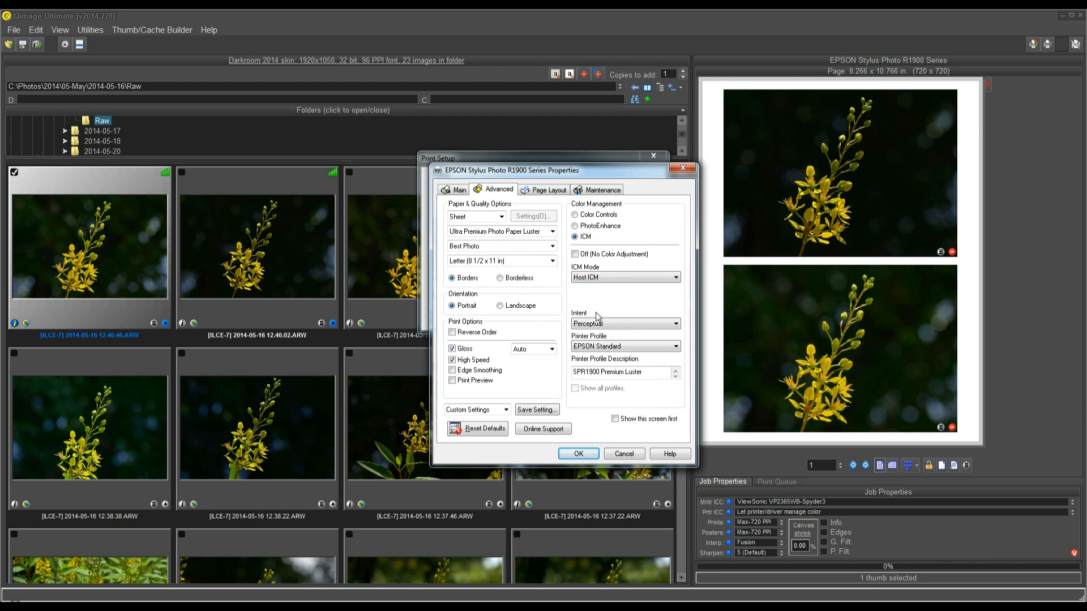
mouse_move(644, 372)
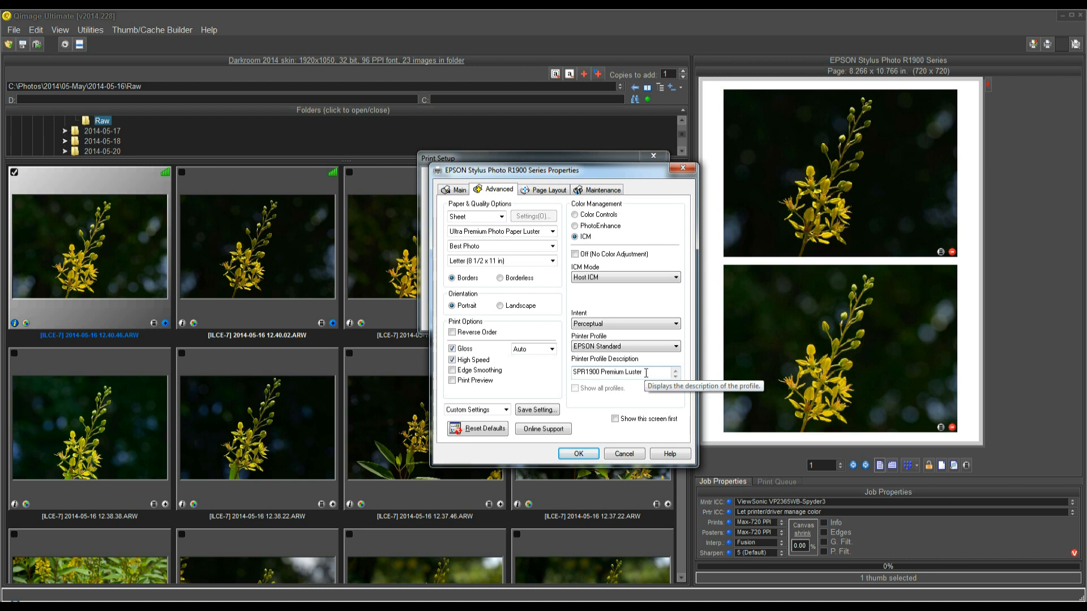
mouse_move(612, 288)
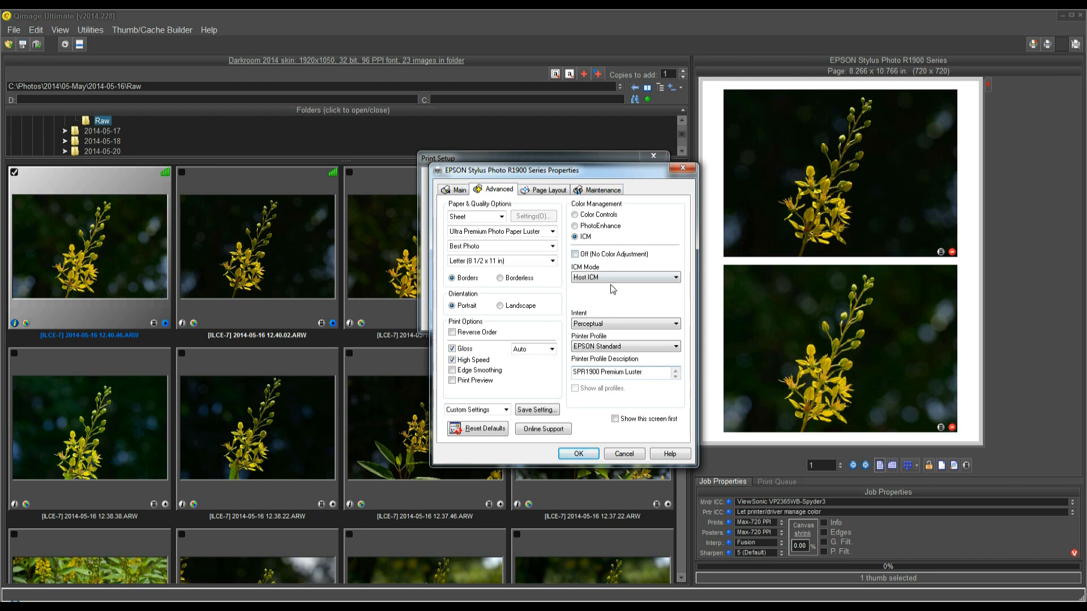
mouse_move(636, 378)
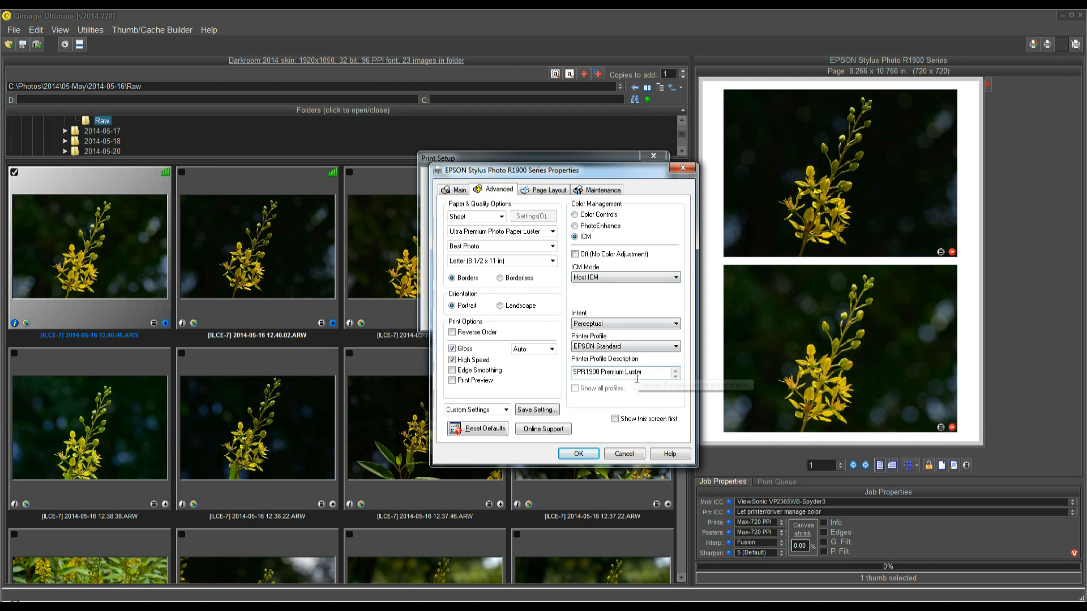
mouse_move(641, 375)
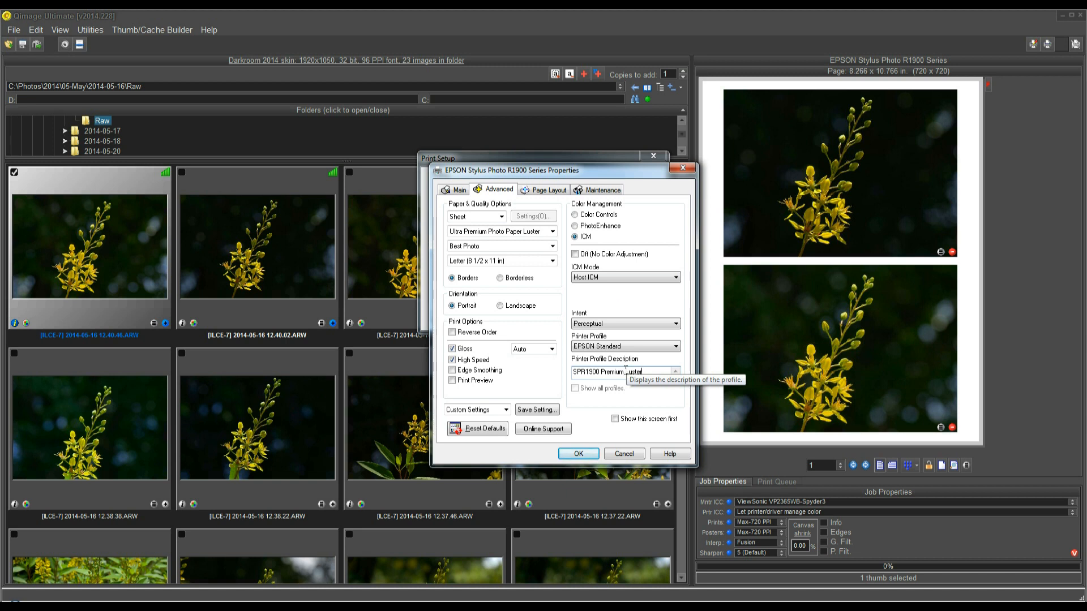
mouse_move(632, 312)
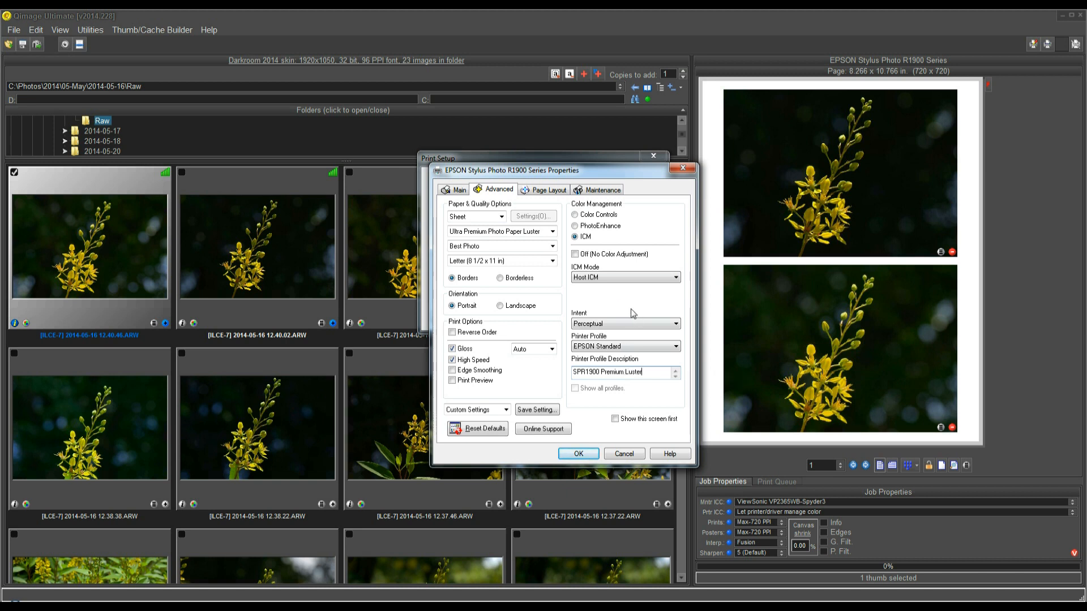
mouse_move(579, 224)
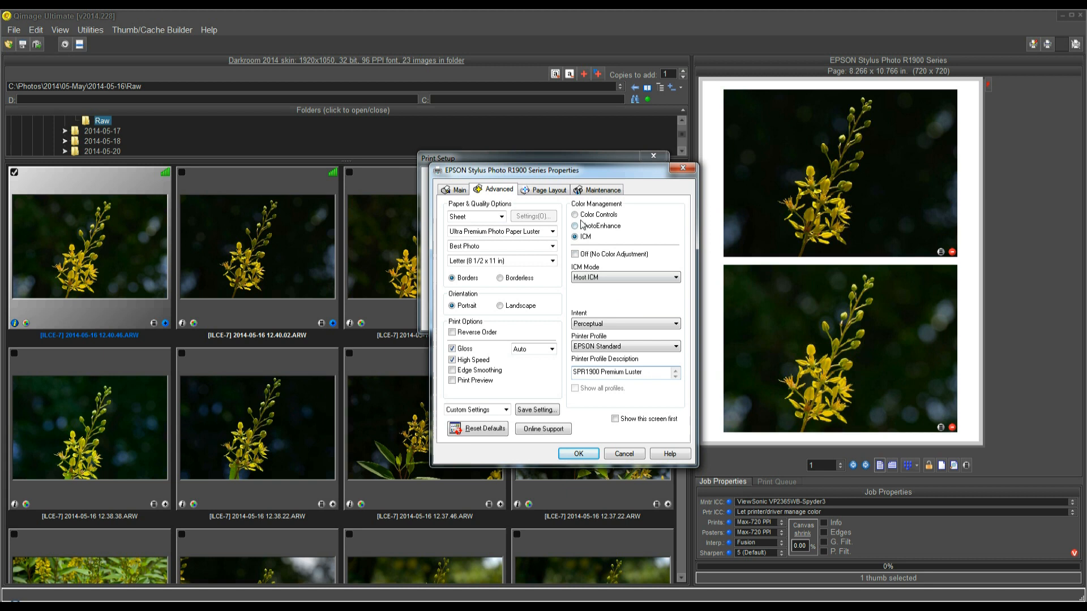
left_click(575, 213)
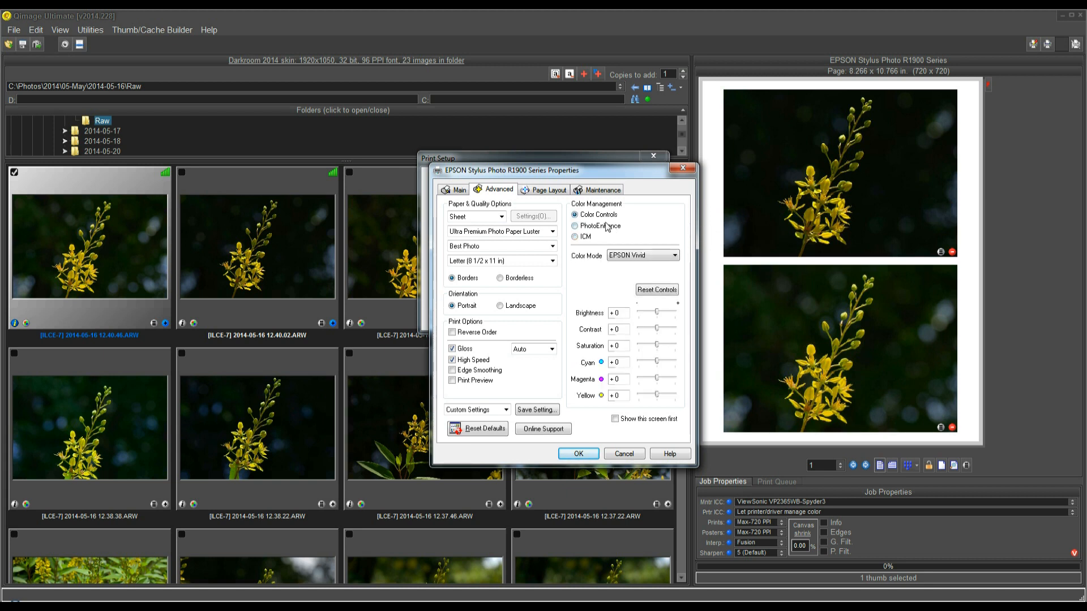
mouse_move(625, 439)
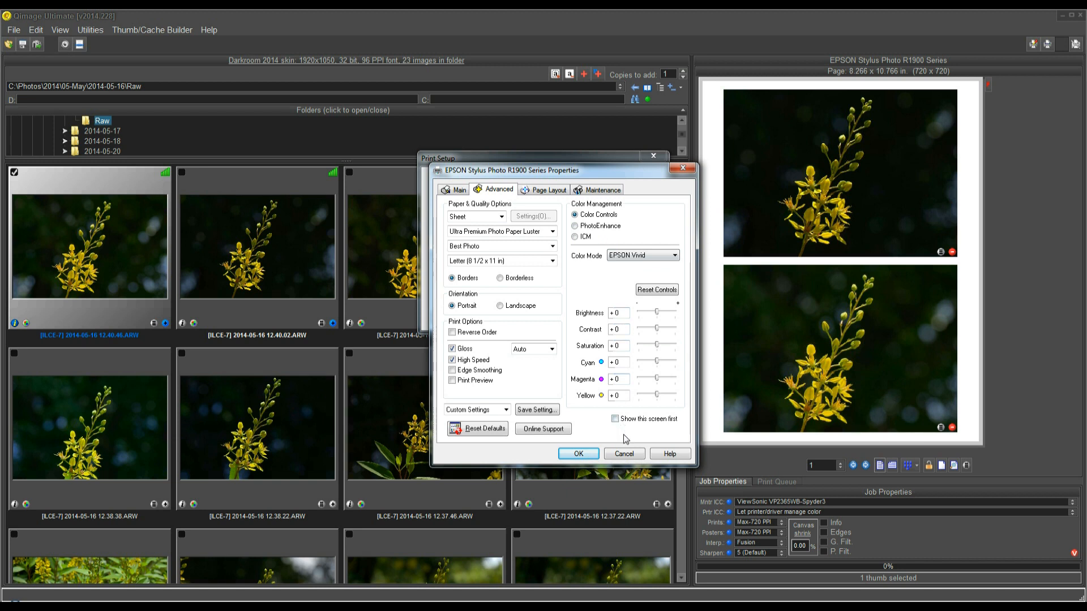
mouse_move(627, 449)
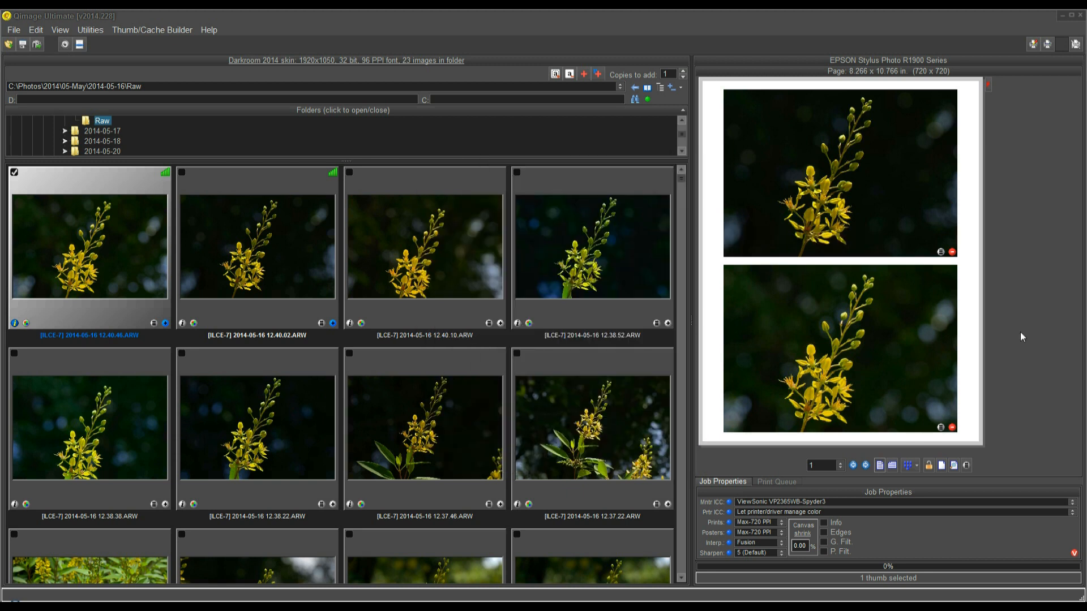
mouse_move(1012, 346)
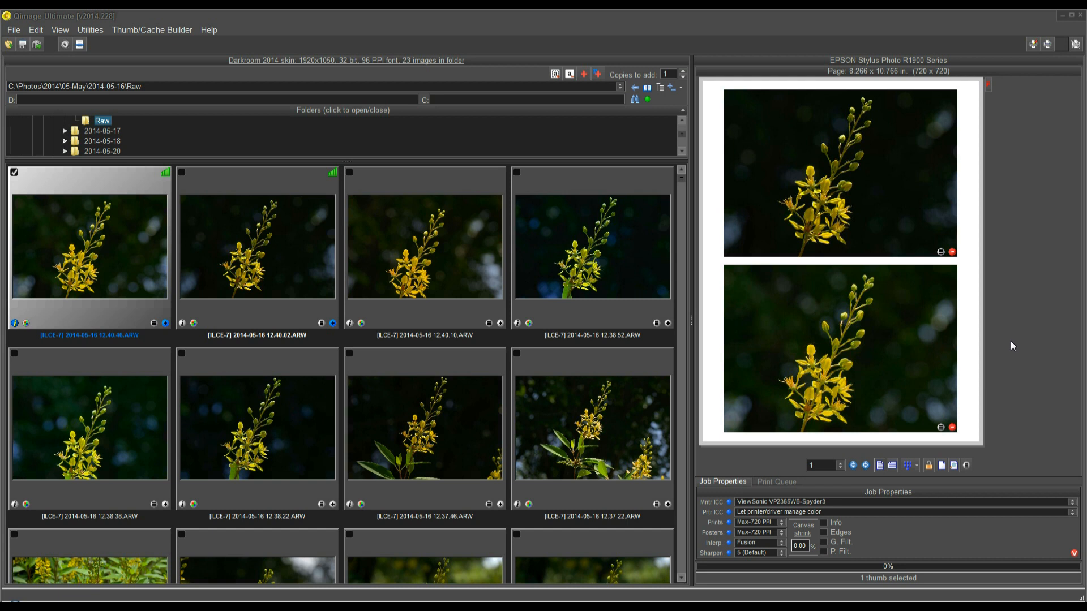
mouse_move(1012, 319)
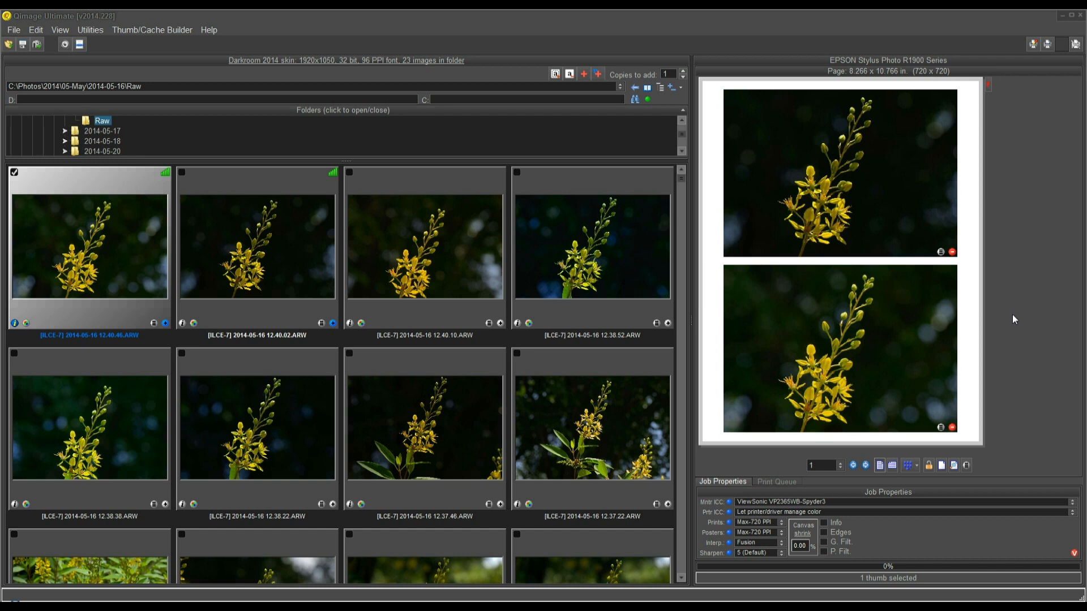
mouse_move(1034, 172)
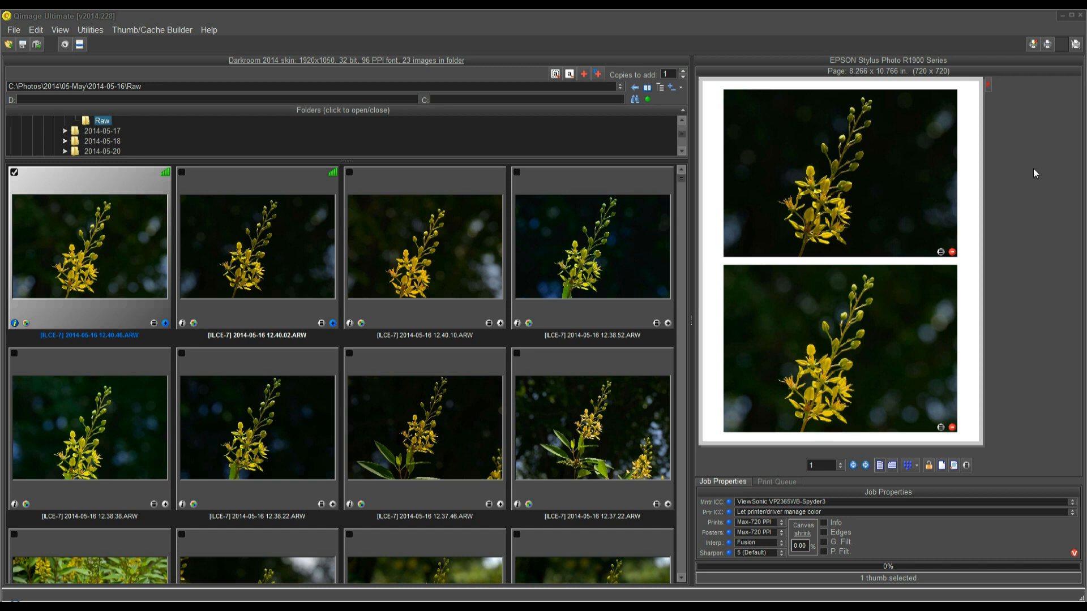
mouse_move(1033, 59)
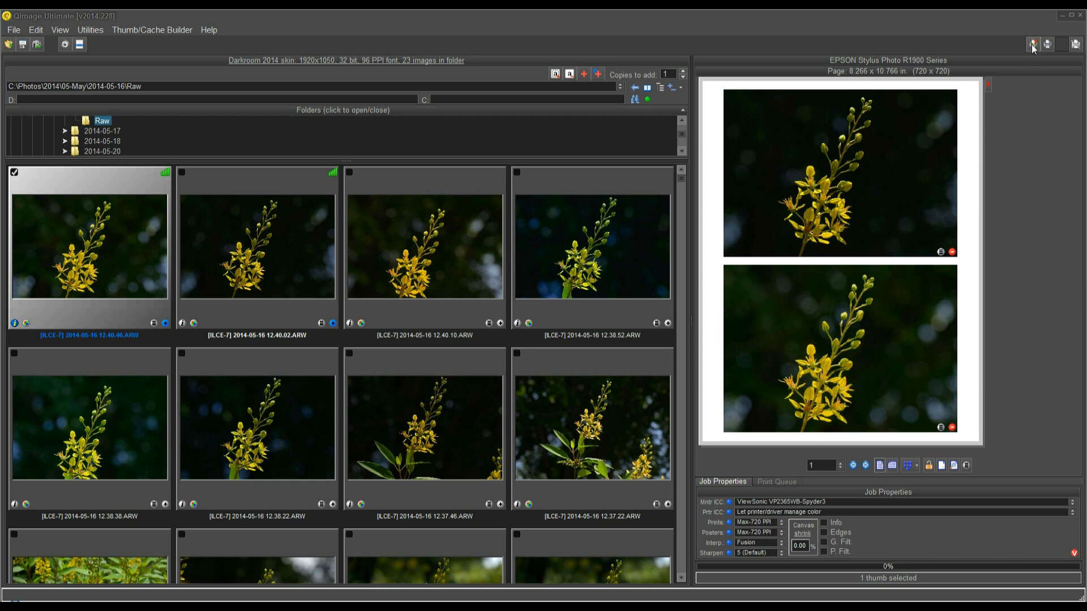
Step: Reopen Print Setup and choose the Epson Stylus Pro 3880 as printer
left_click(1032, 44)
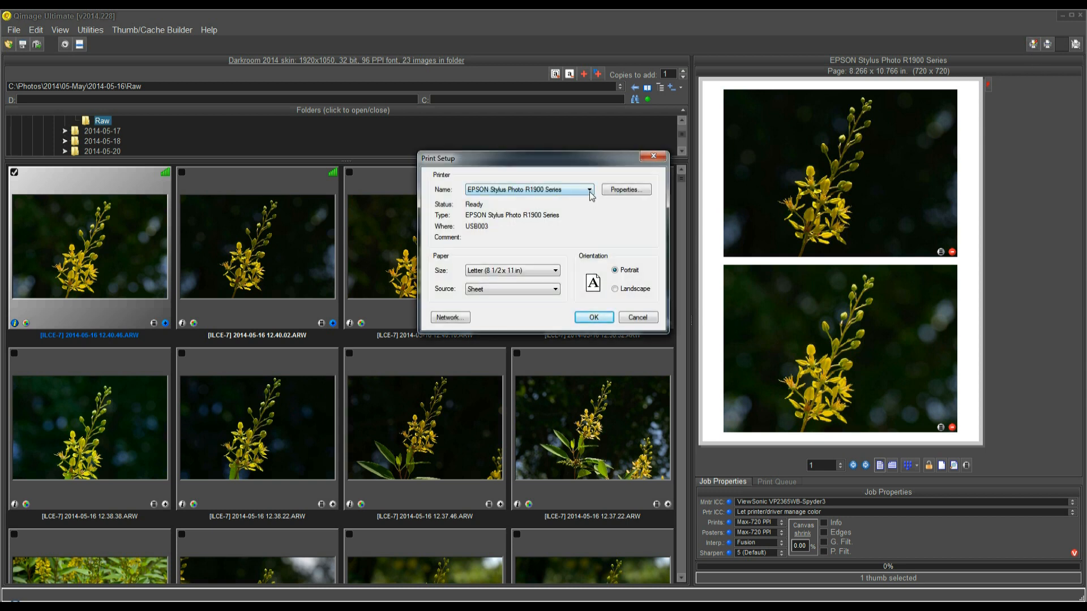
left_click(589, 189)
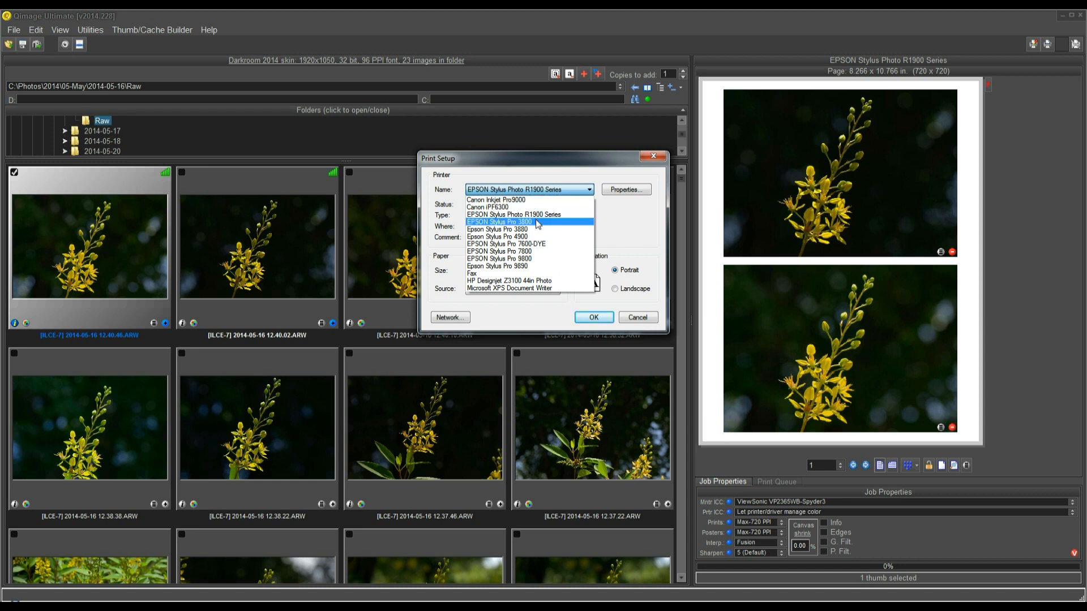
mouse_move(530, 228)
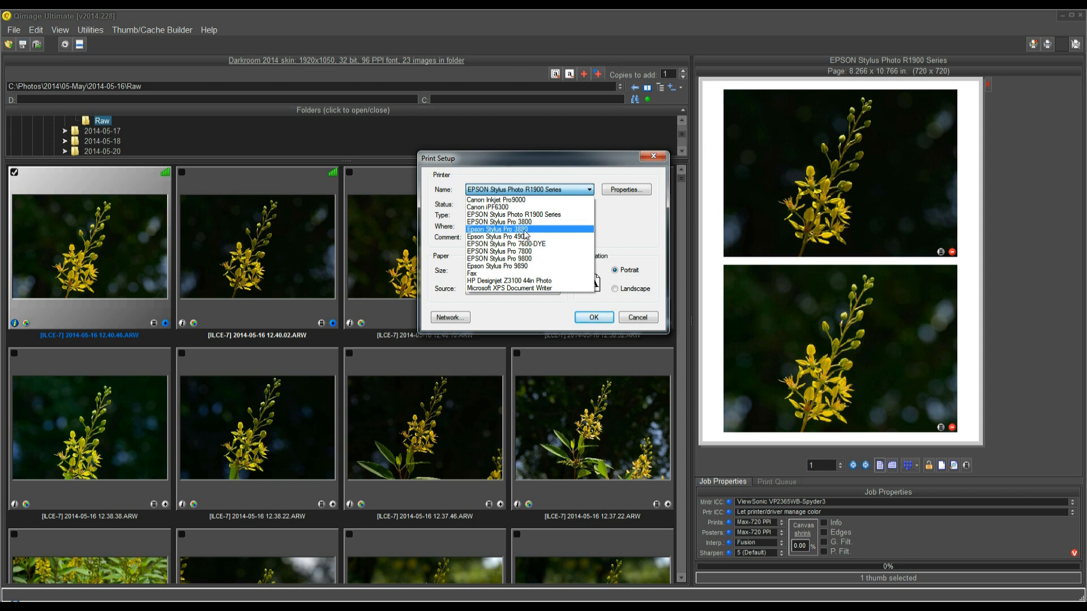
left_click(497, 230)
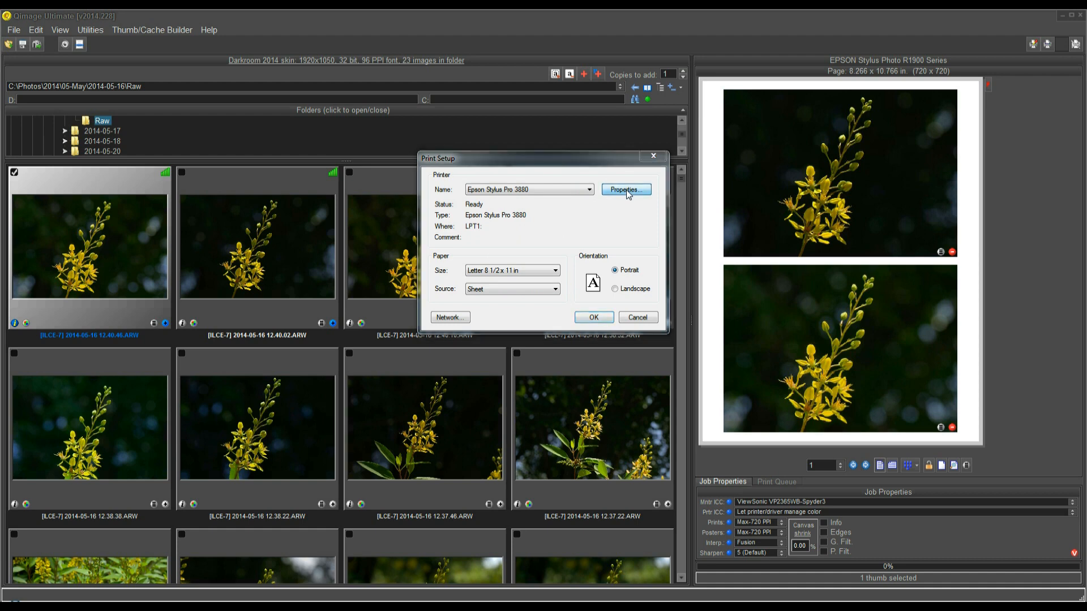
Step: In the 3880 driver's Page Layout, set paper size to US B 11 x 17 in and review output paper sizes
left_click(625, 189)
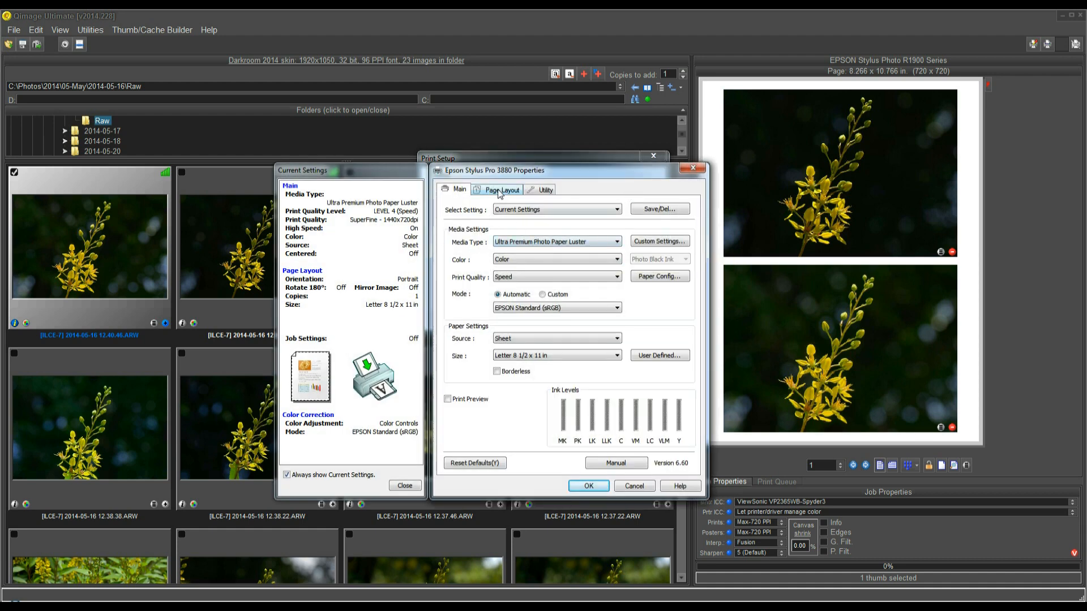
left_click(501, 189)
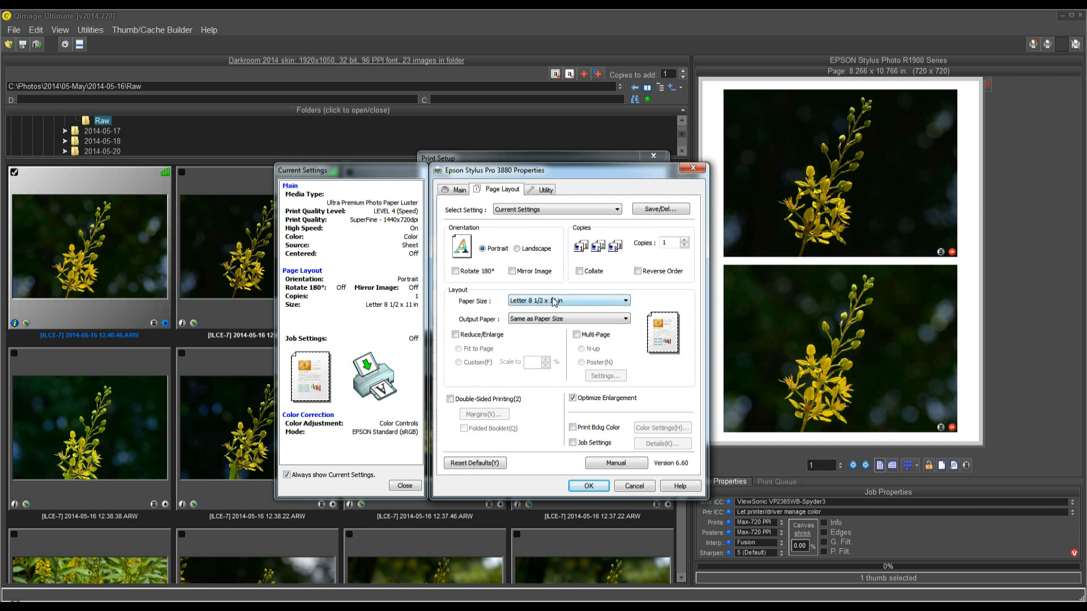
left_click(623, 300)
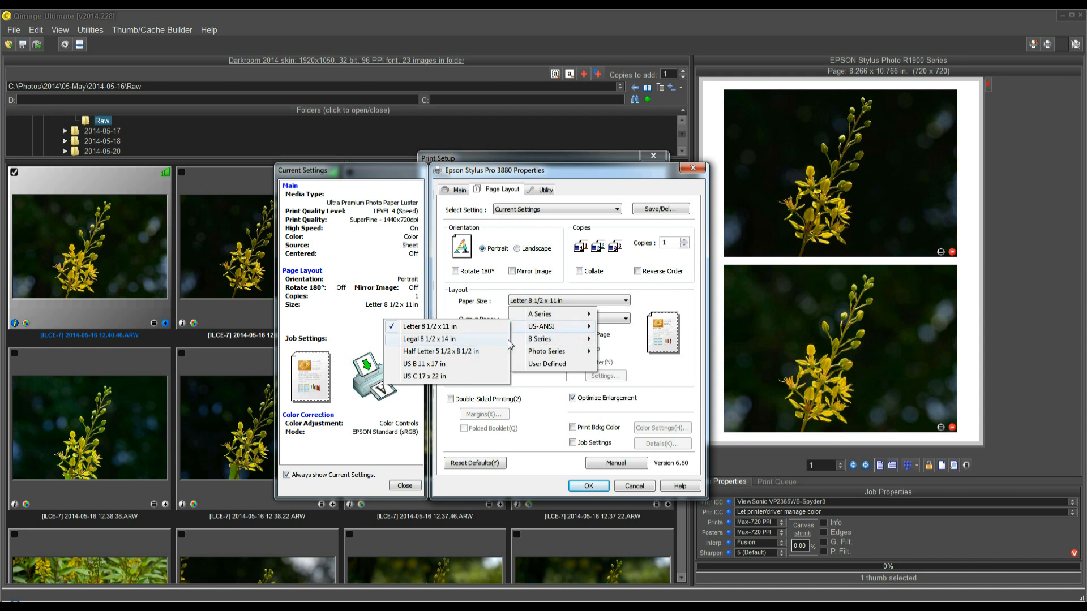
mouse_move(442, 364)
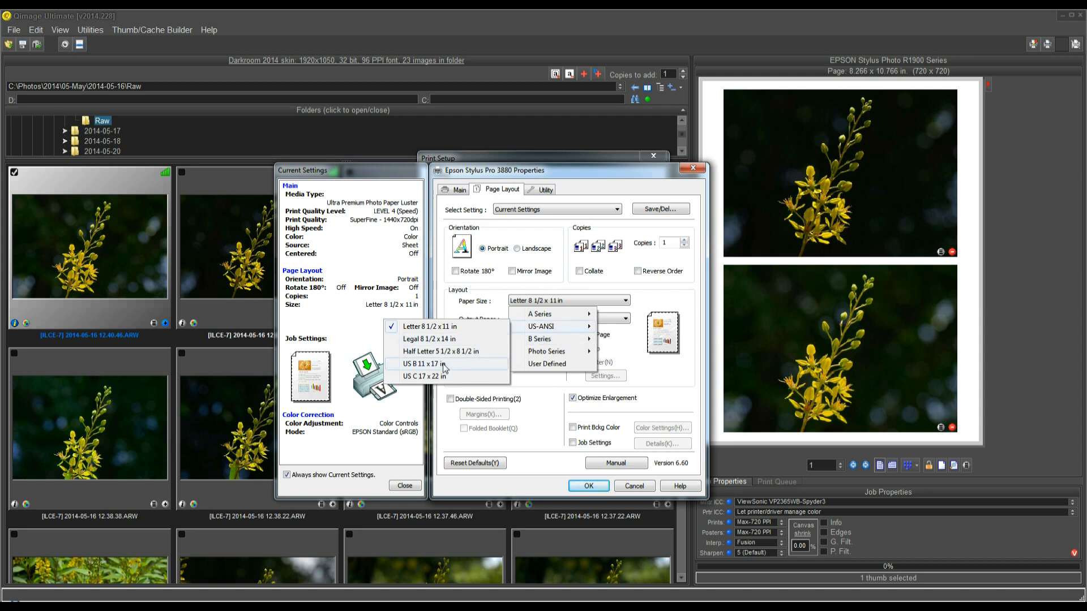
left_click(428, 364)
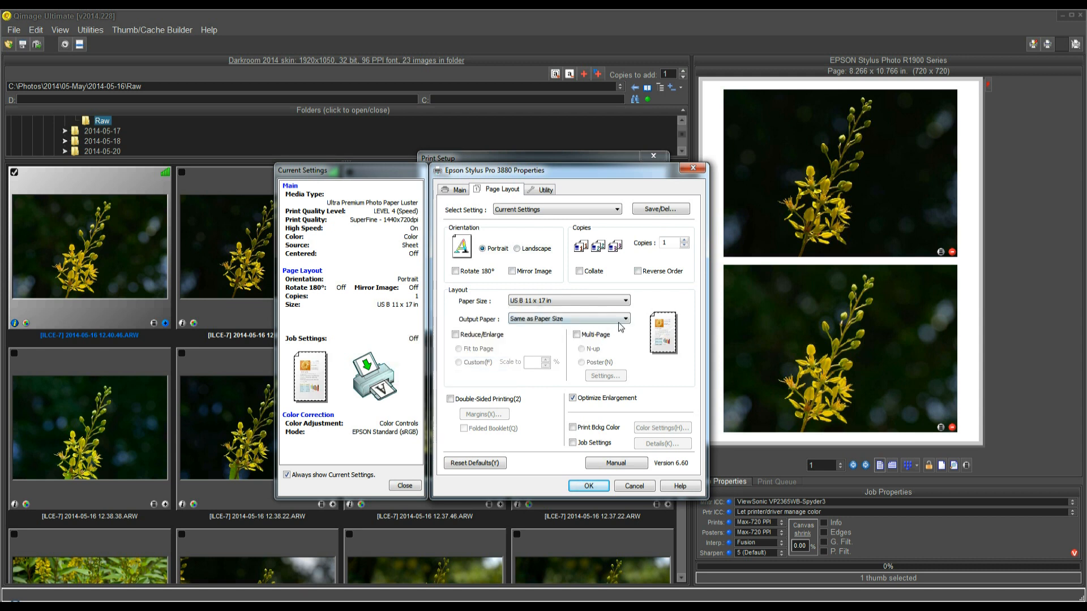
mouse_move(585, 322)
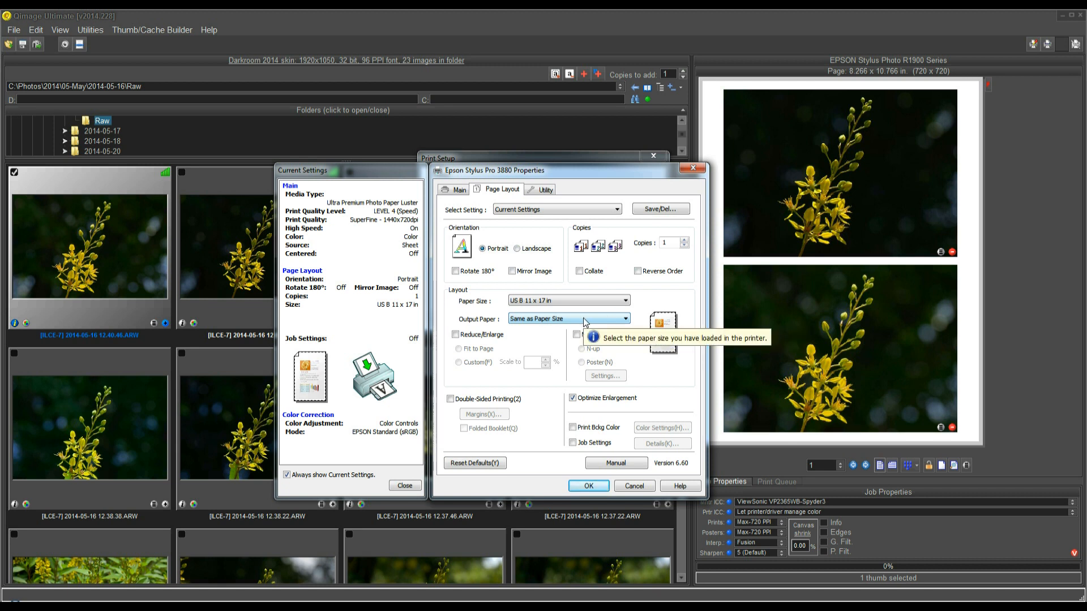
mouse_move(519, 325)
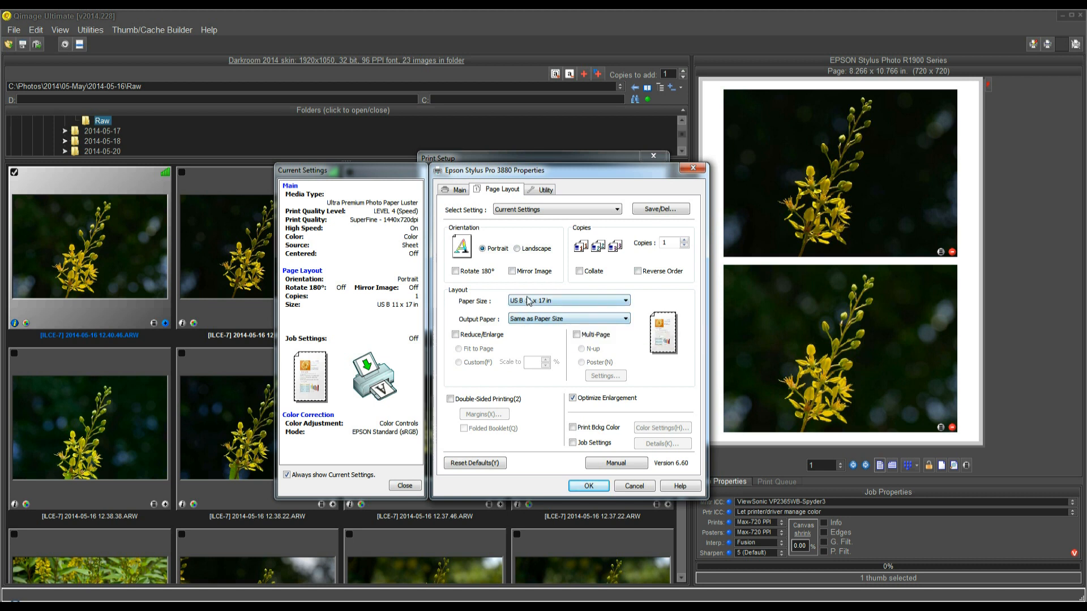
mouse_move(533, 308)
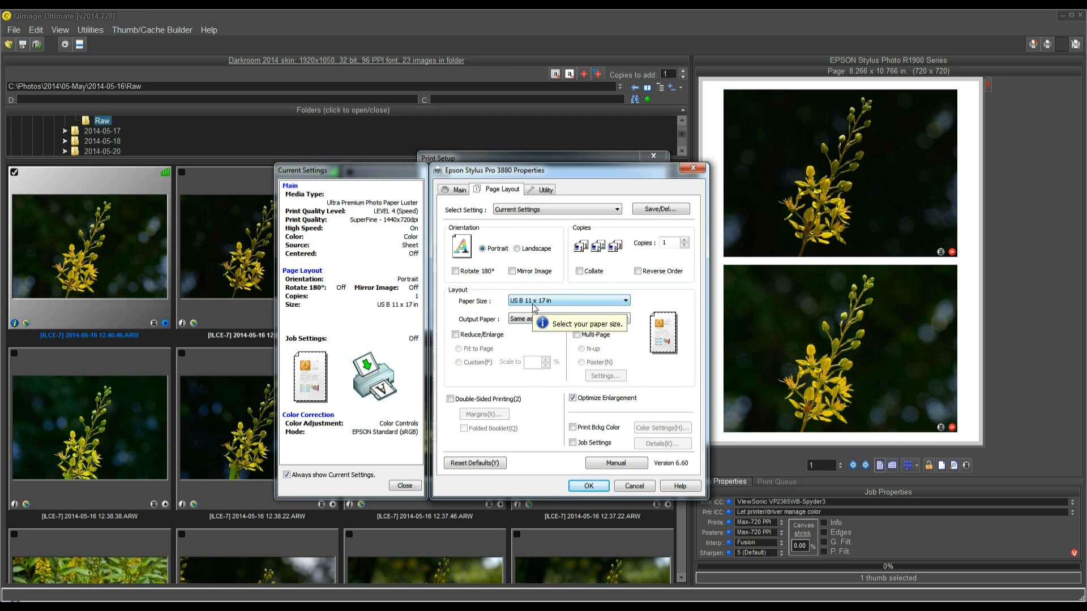
mouse_move(526, 319)
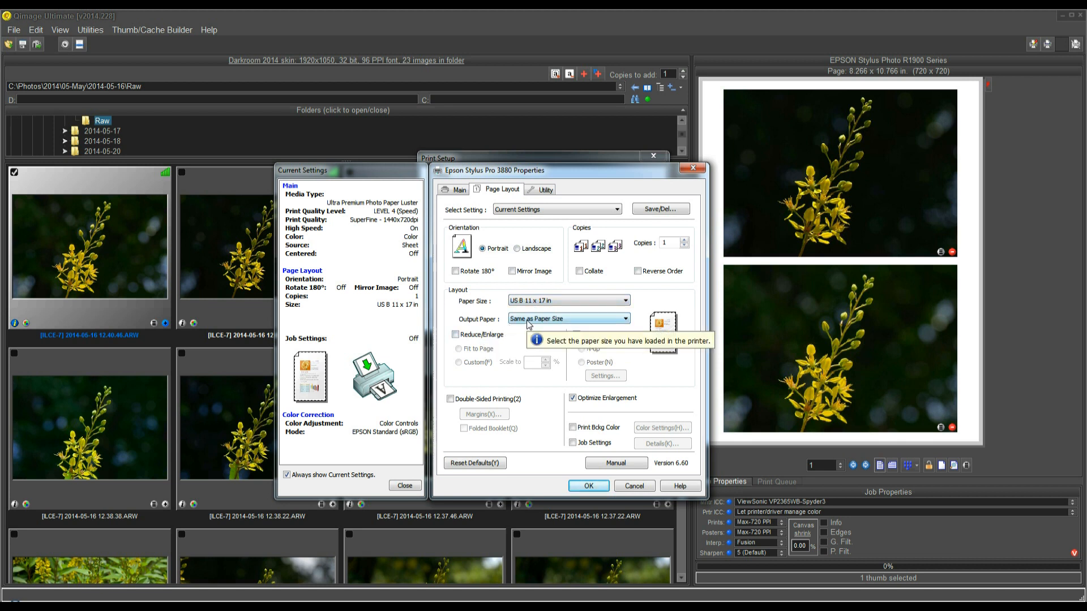
mouse_move(517, 303)
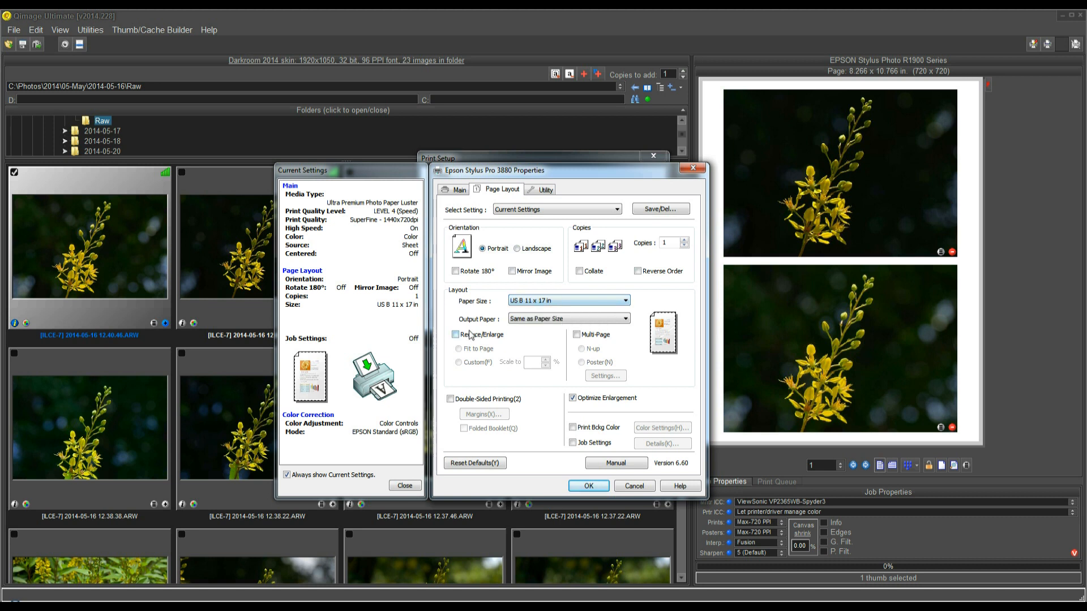
mouse_move(486, 338)
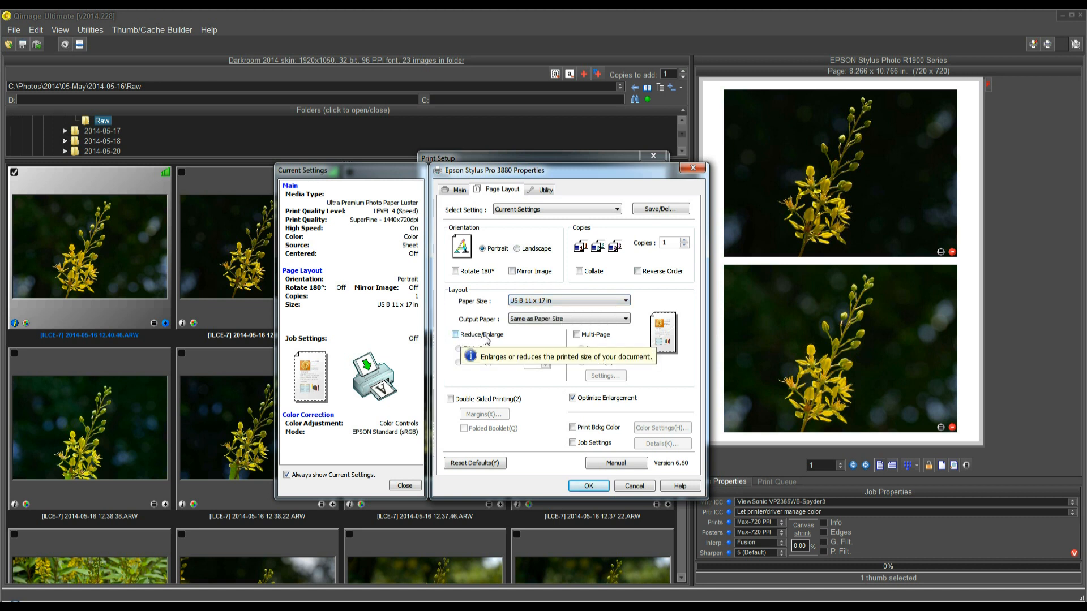
mouse_move(530, 323)
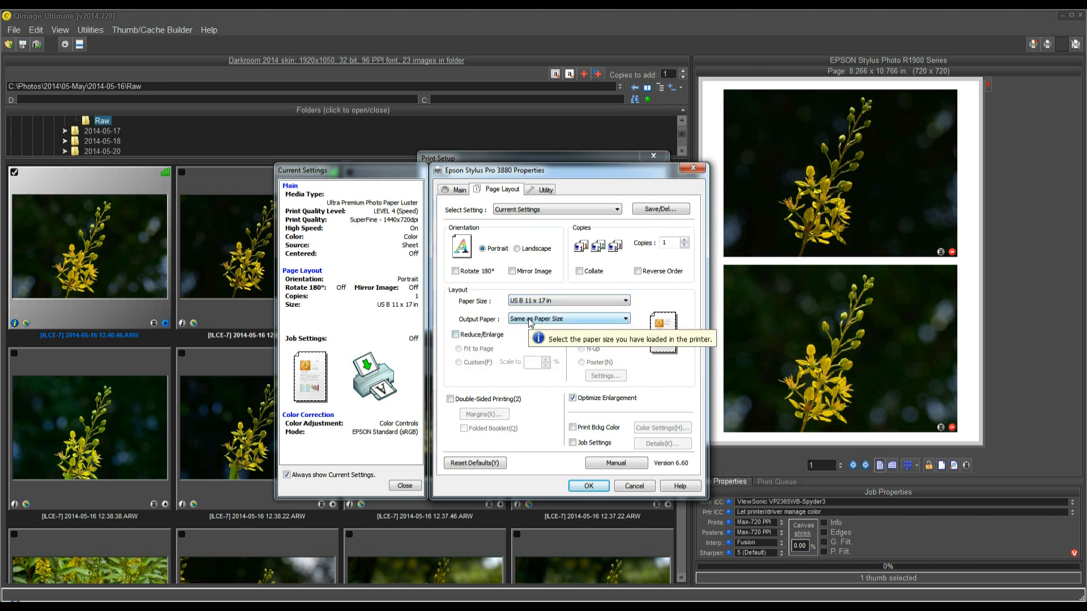
left_click(625, 318)
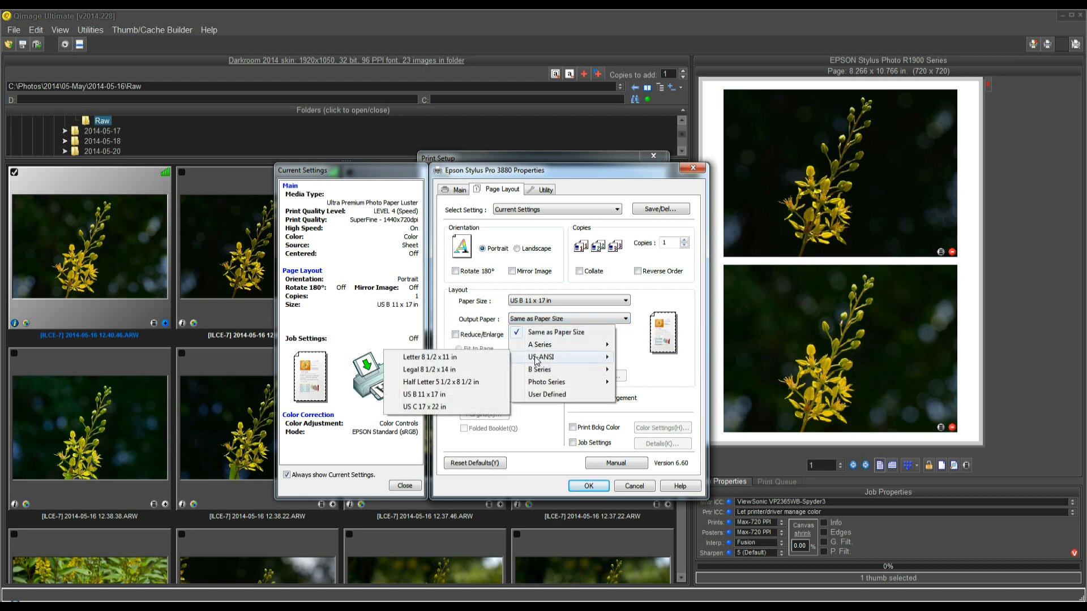
mouse_move(434, 397)
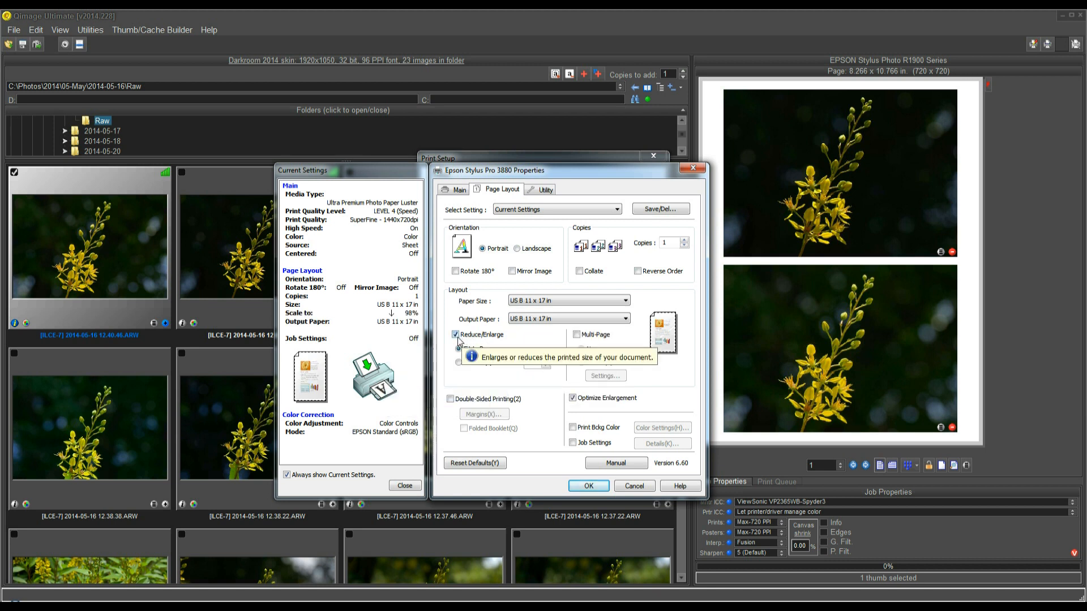
mouse_move(480, 340)
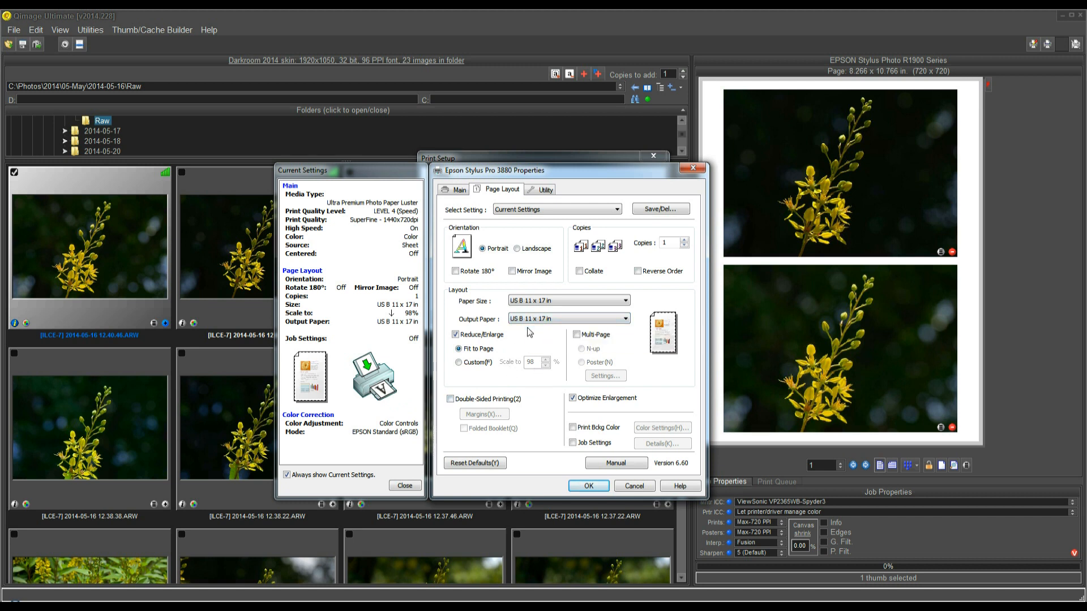
mouse_move(534, 320)
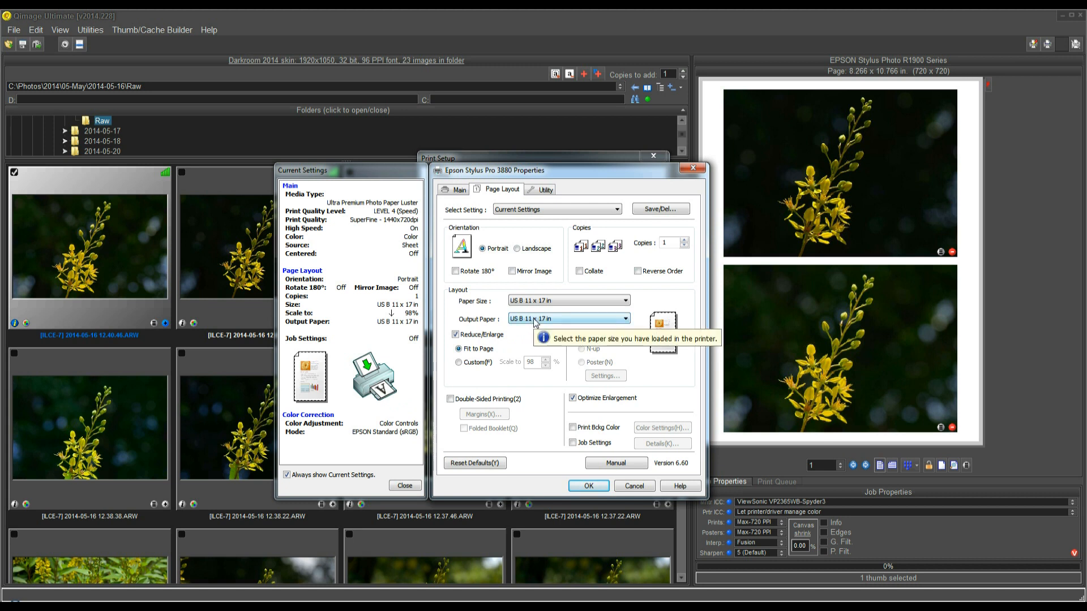
mouse_move(533, 304)
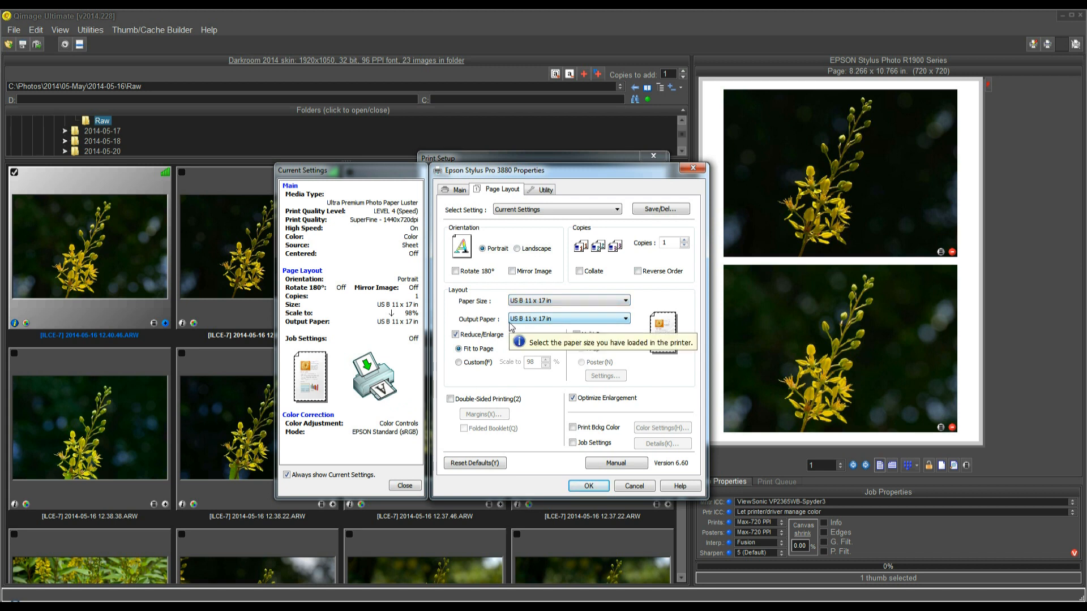
mouse_move(508, 327)
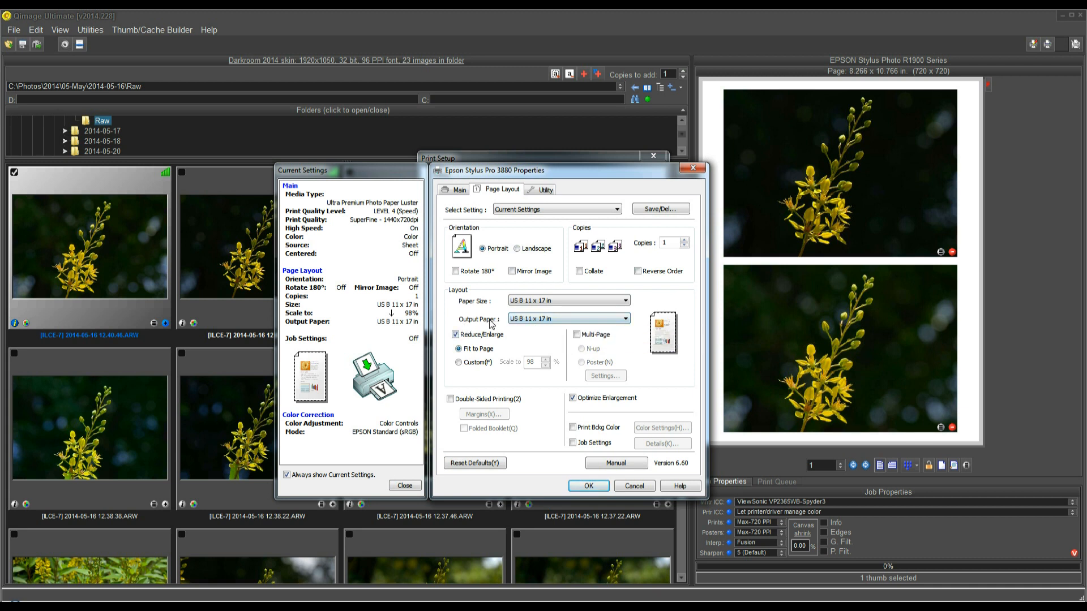
mouse_move(533, 321)
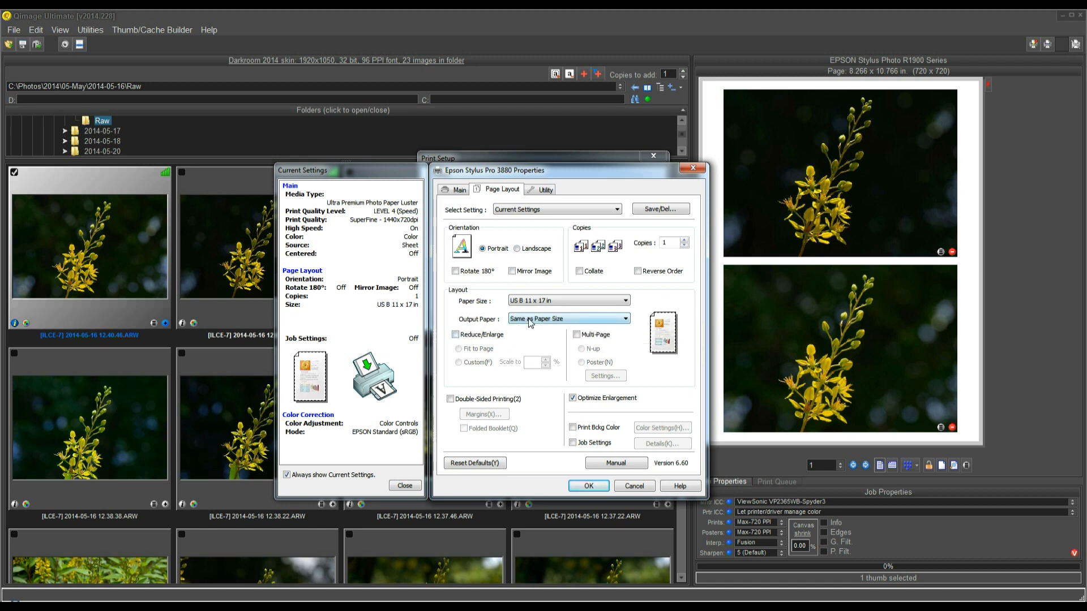
mouse_move(530, 323)
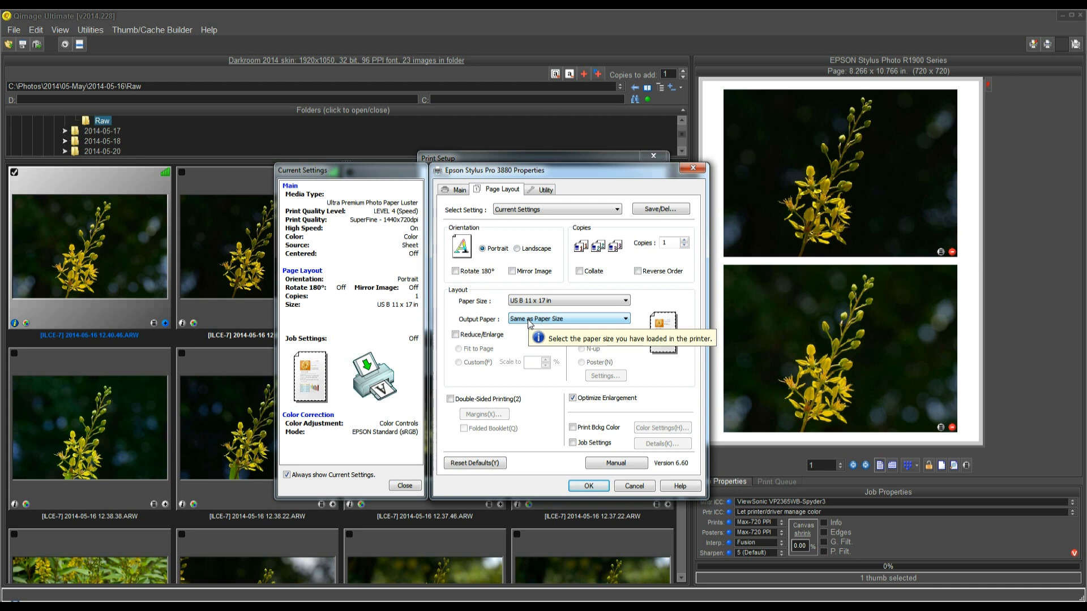
mouse_move(490, 328)
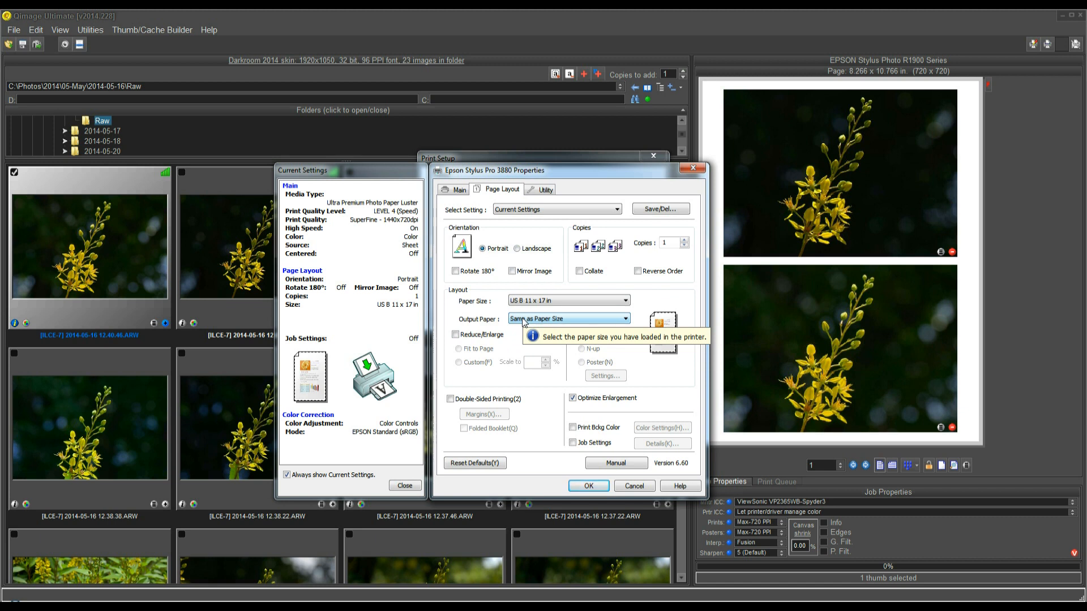
mouse_move(535, 321)
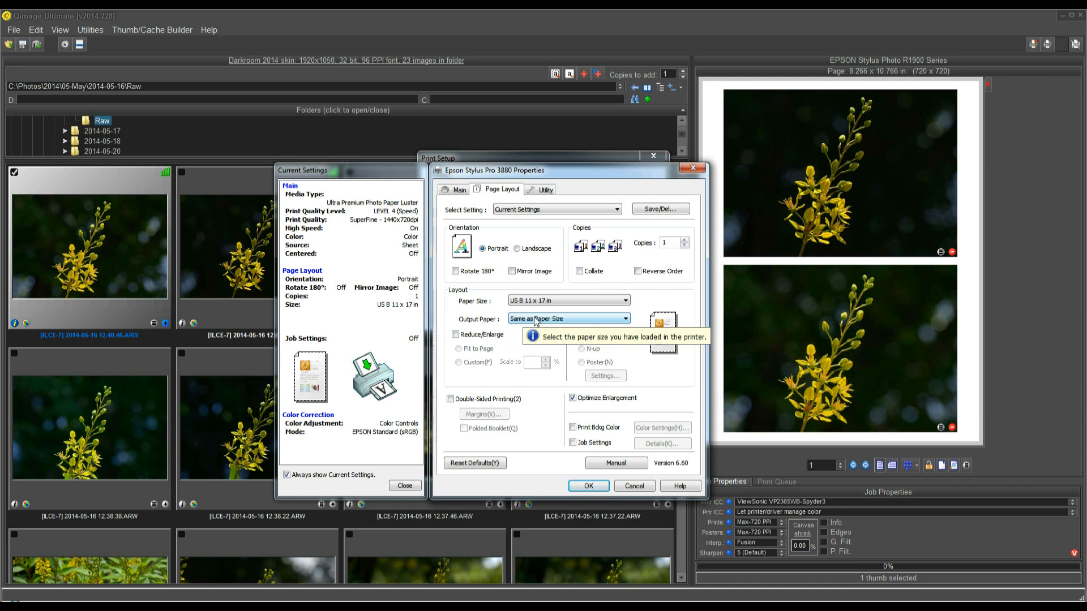
mouse_move(463, 338)
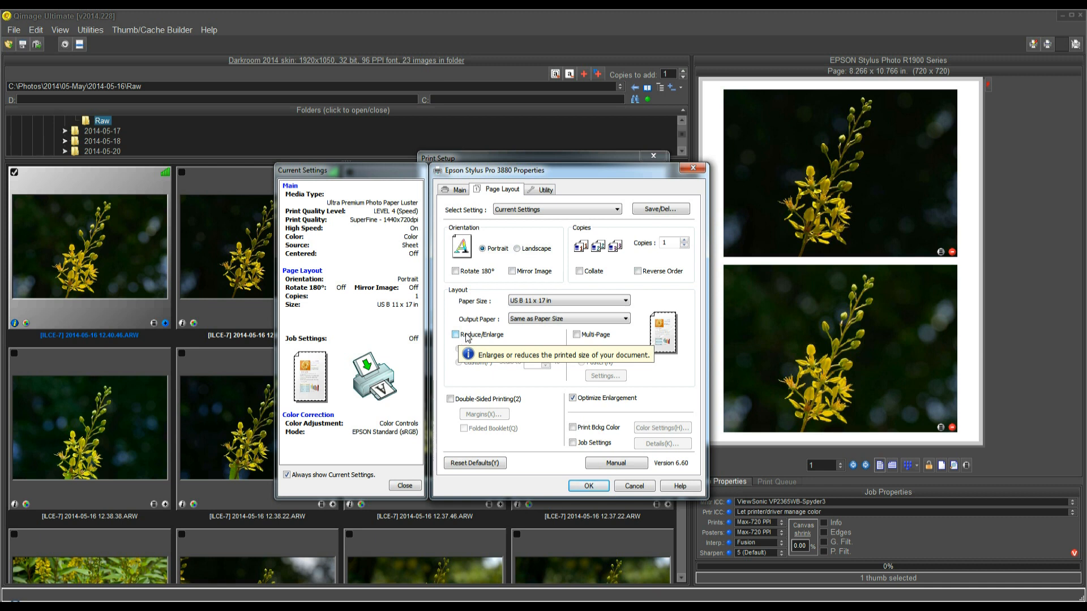
mouse_move(615, 462)
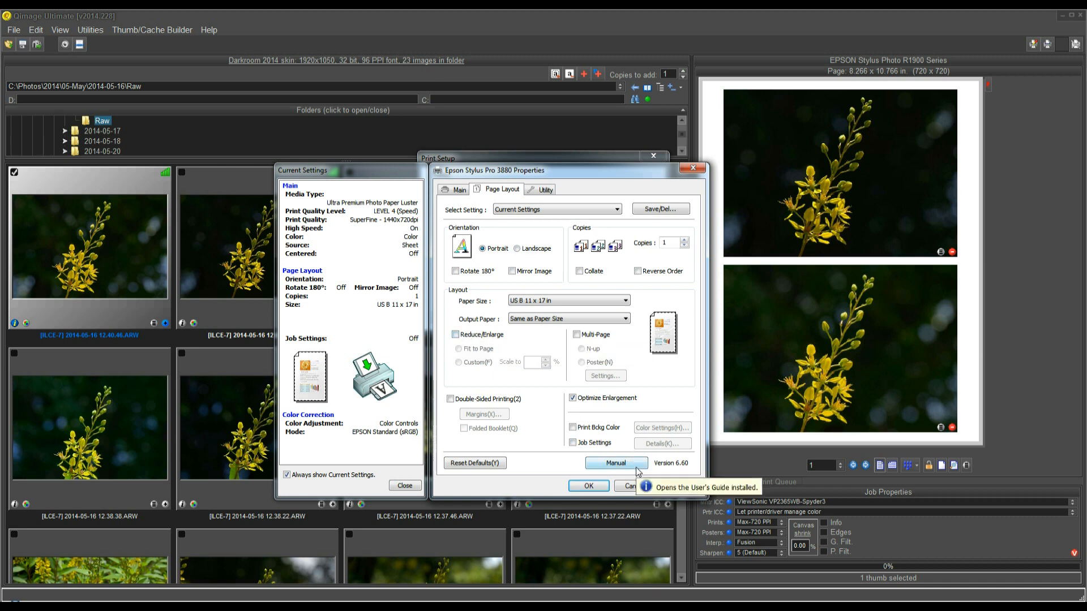
mouse_move(601, 460)
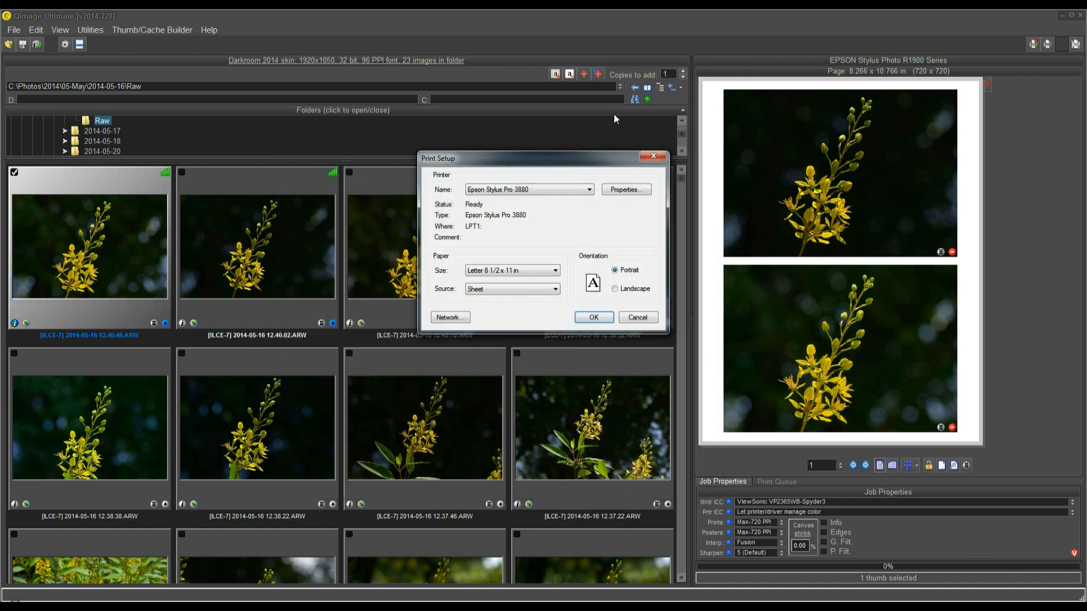
Step: Select the EPSON Stylus Photo R1900, open its driver properties and switch on PhotoEnhance
left_click(588, 189)
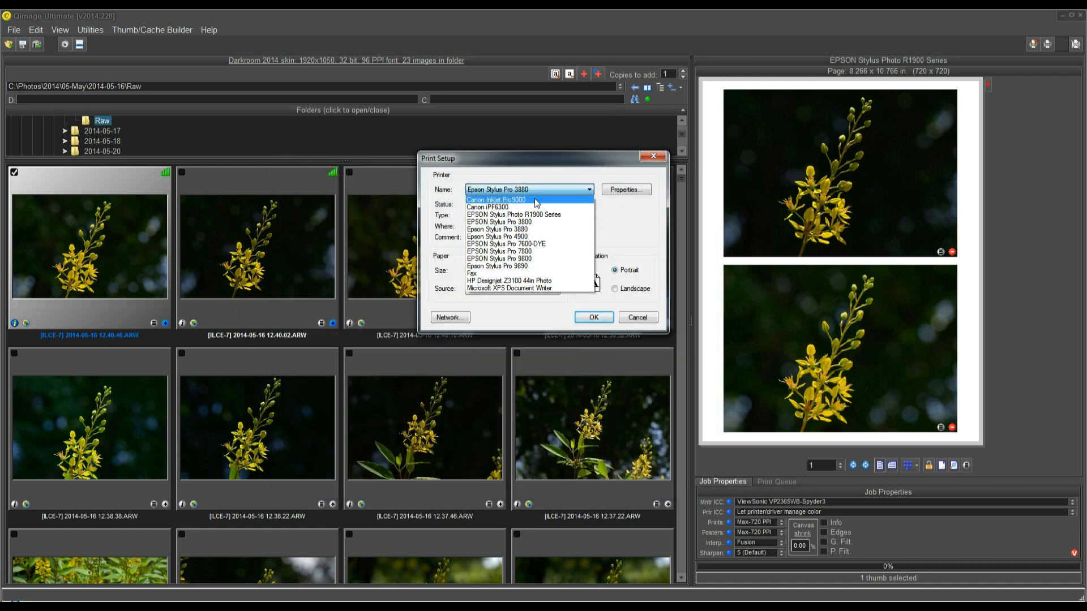
left_click(514, 214)
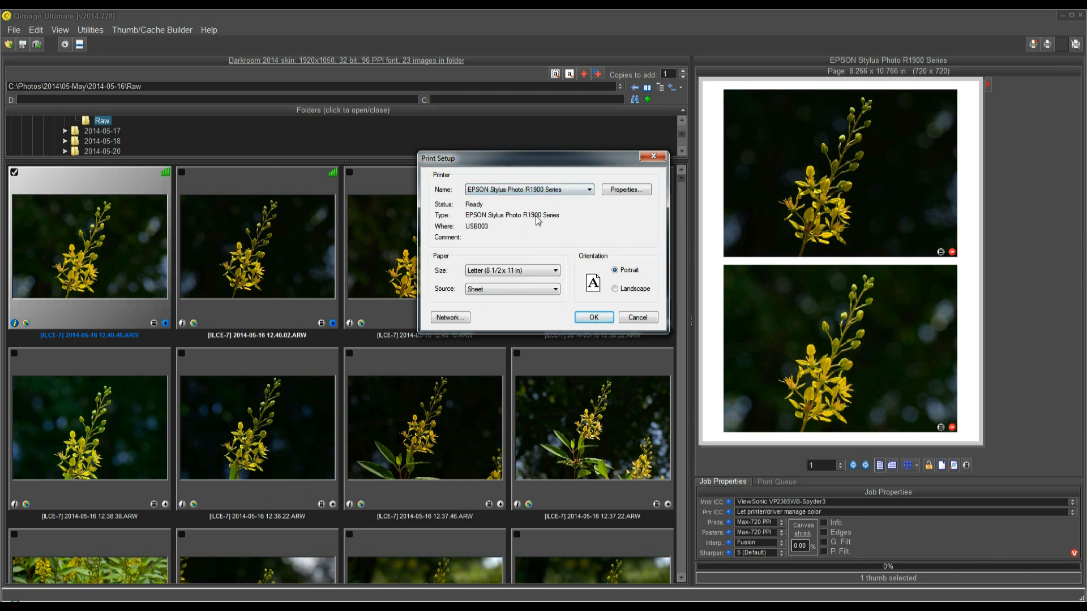
left_click(625, 189)
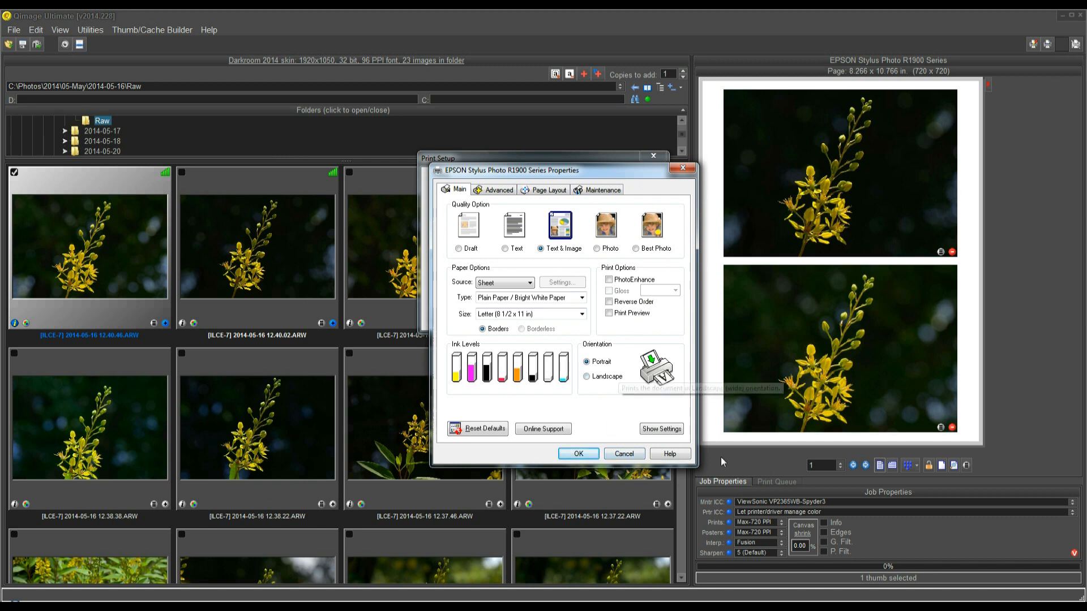
mouse_move(758, 518)
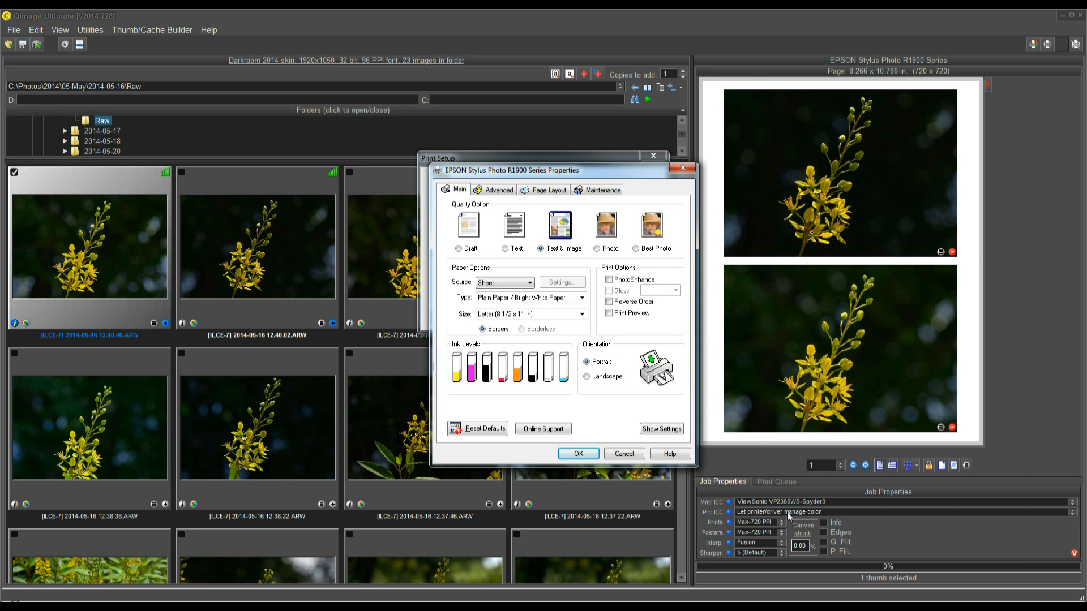
mouse_move(530, 301)
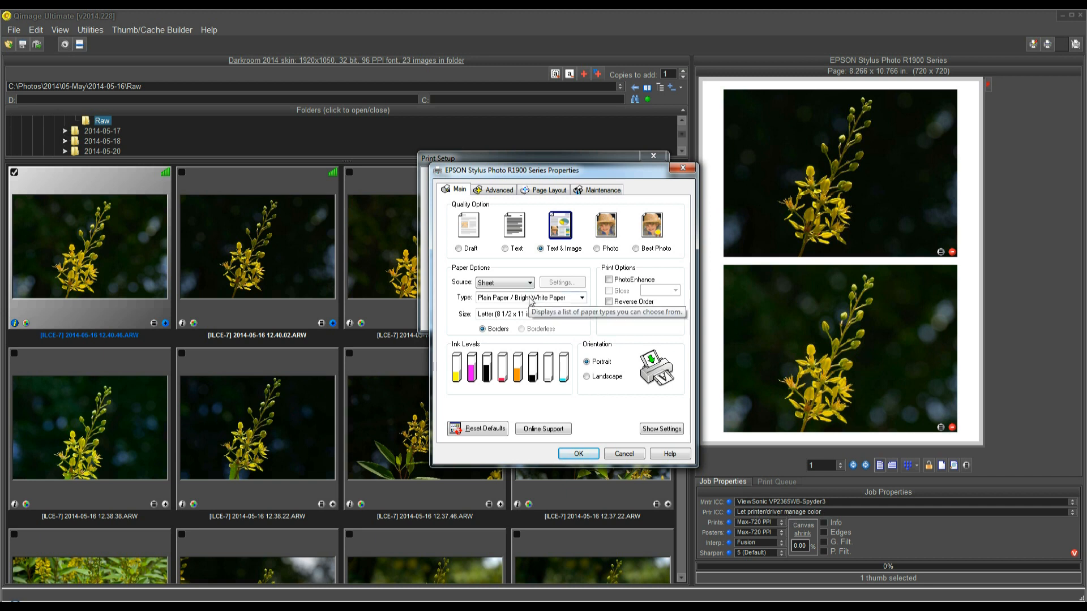
mouse_move(555, 320)
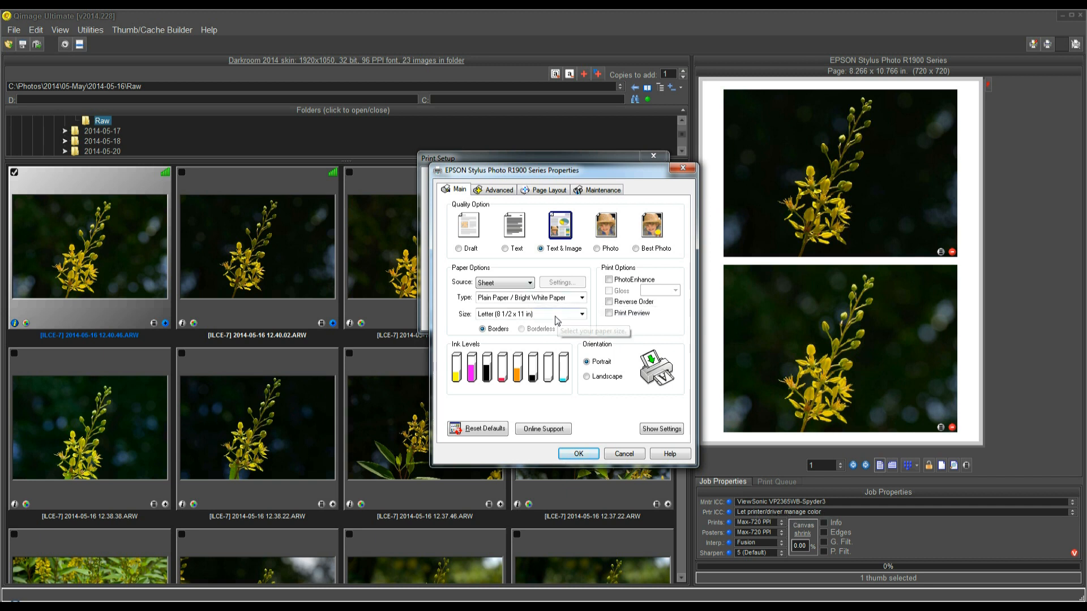
mouse_move(589, 270)
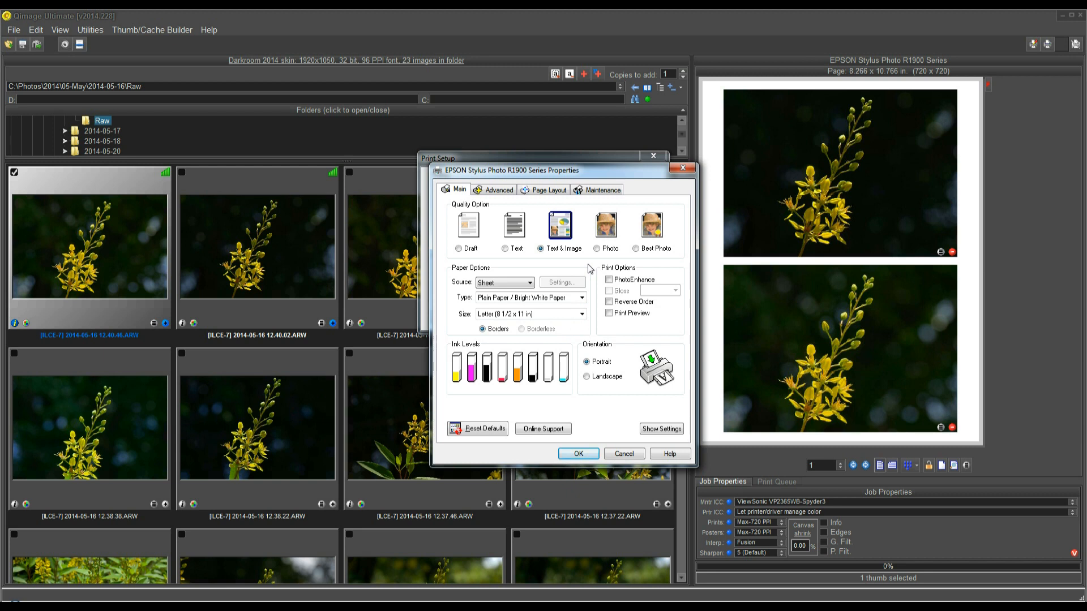
mouse_move(600, 288)
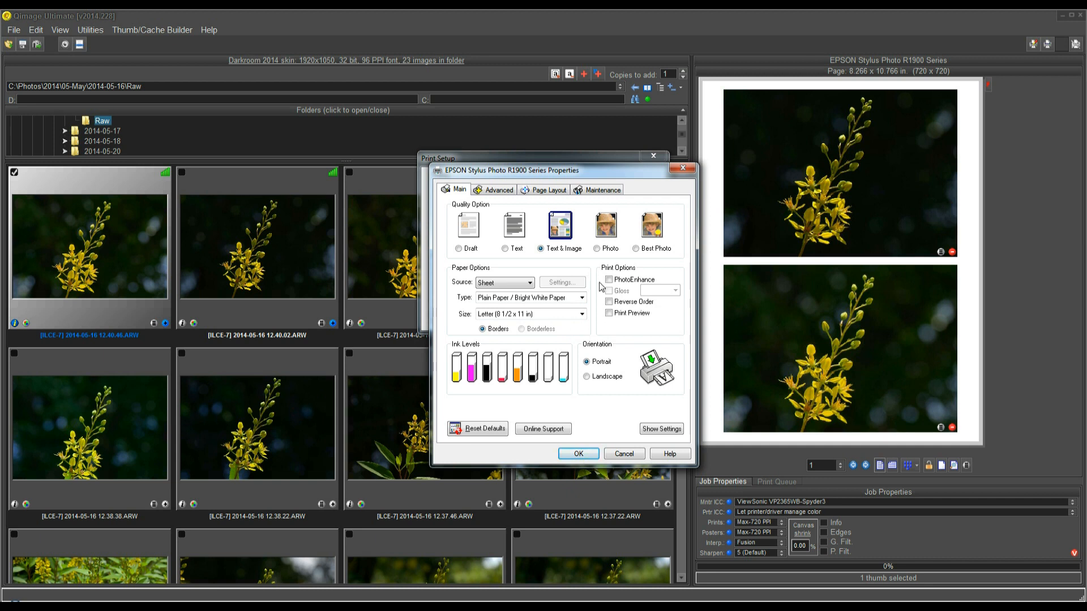
mouse_move(609, 280)
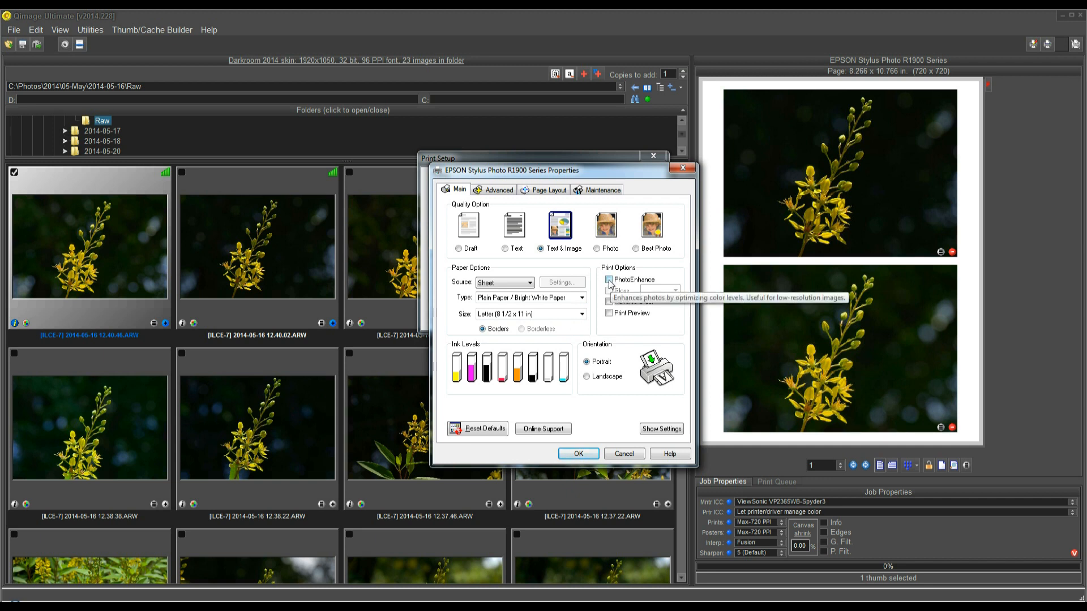
left_click(609, 279)
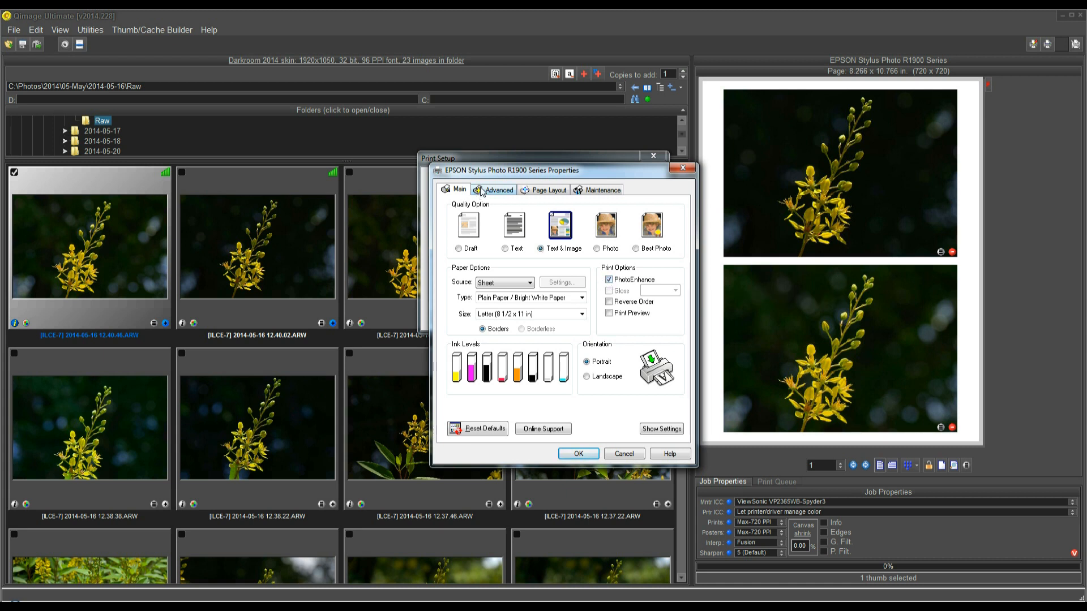
mouse_move(592, 319)
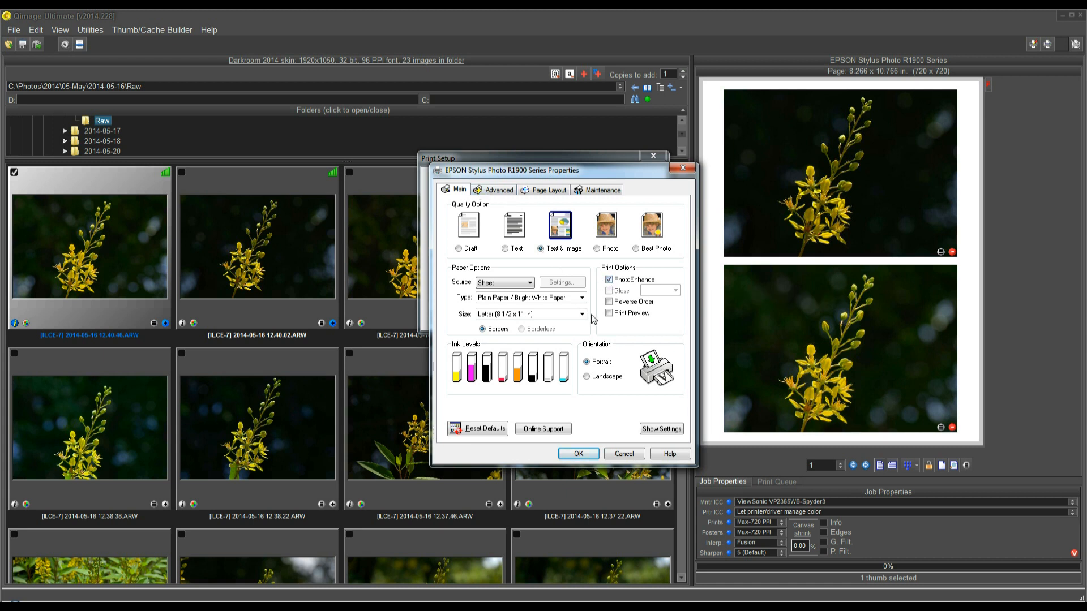
mouse_move(581, 280)
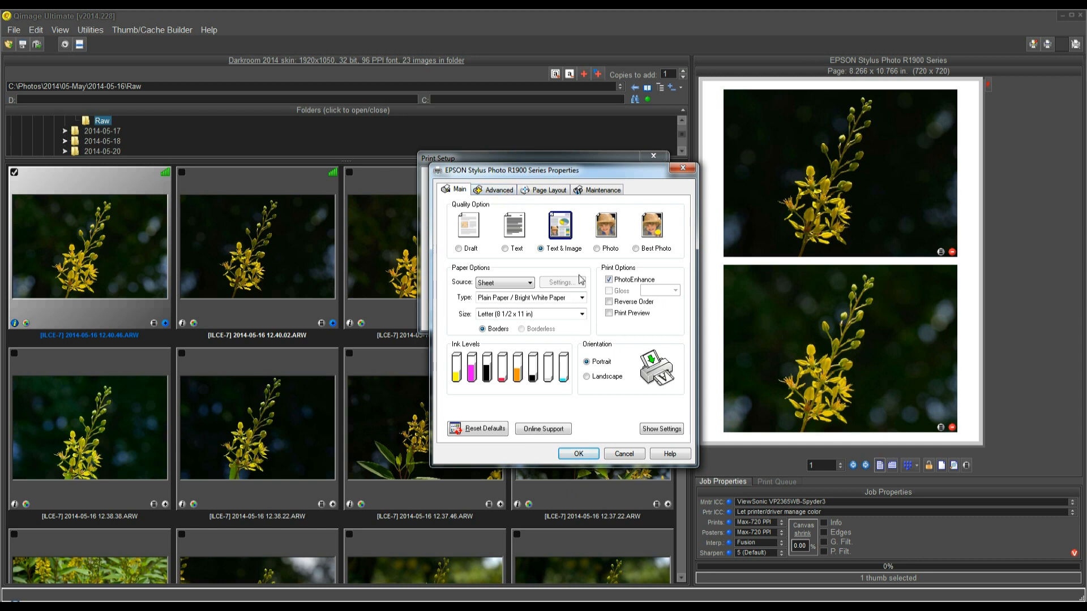
mouse_move(609, 280)
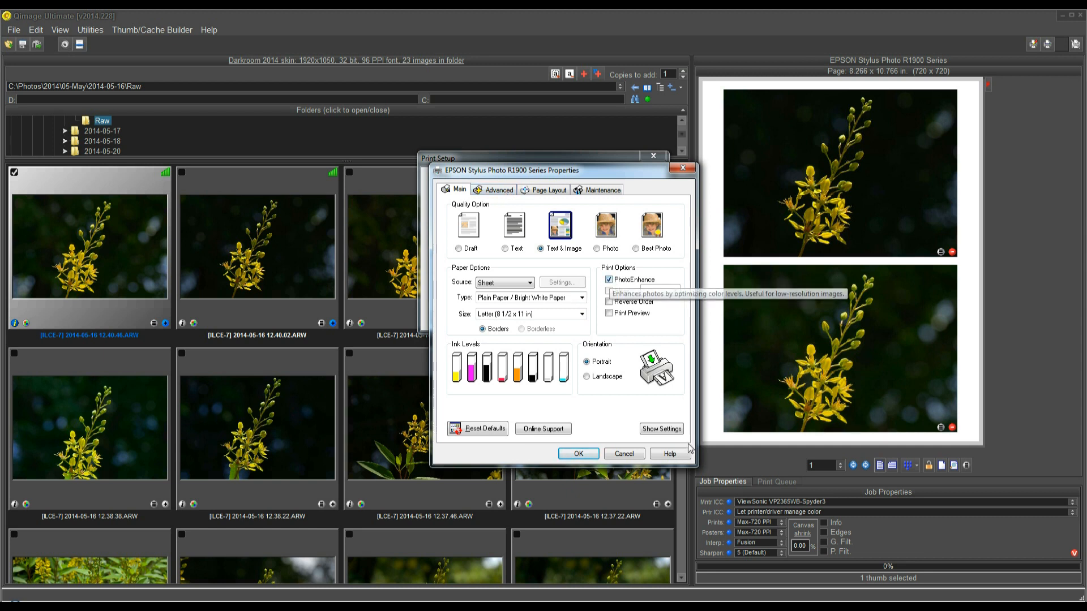
mouse_move(616, 312)
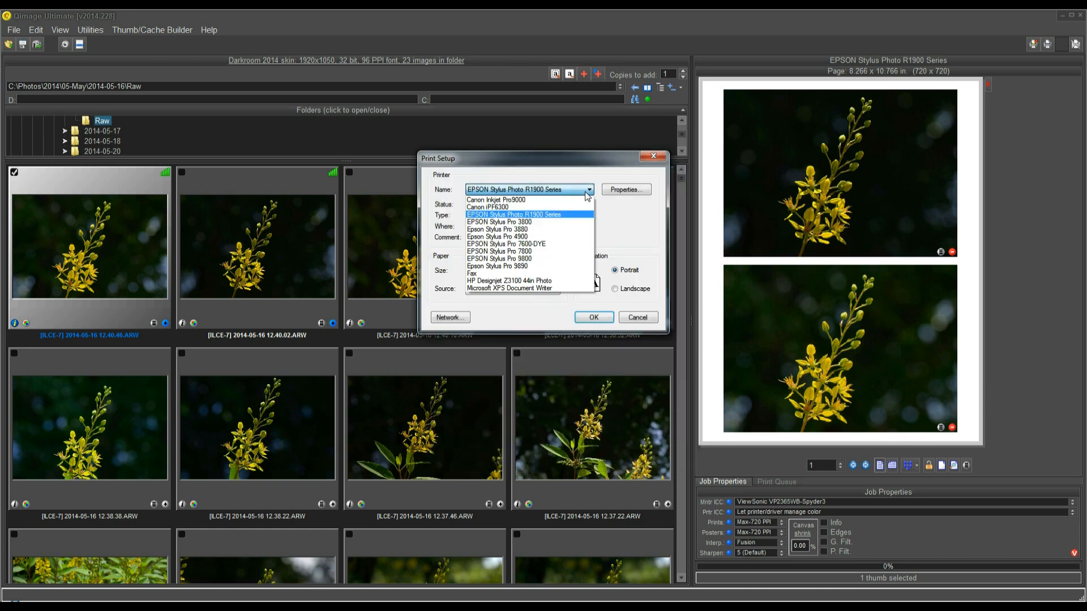
Step: Choose the Canon Inkjet Pro9000 and show its driver's Effects settings for Plain Paper, Letter
left_click(495, 200)
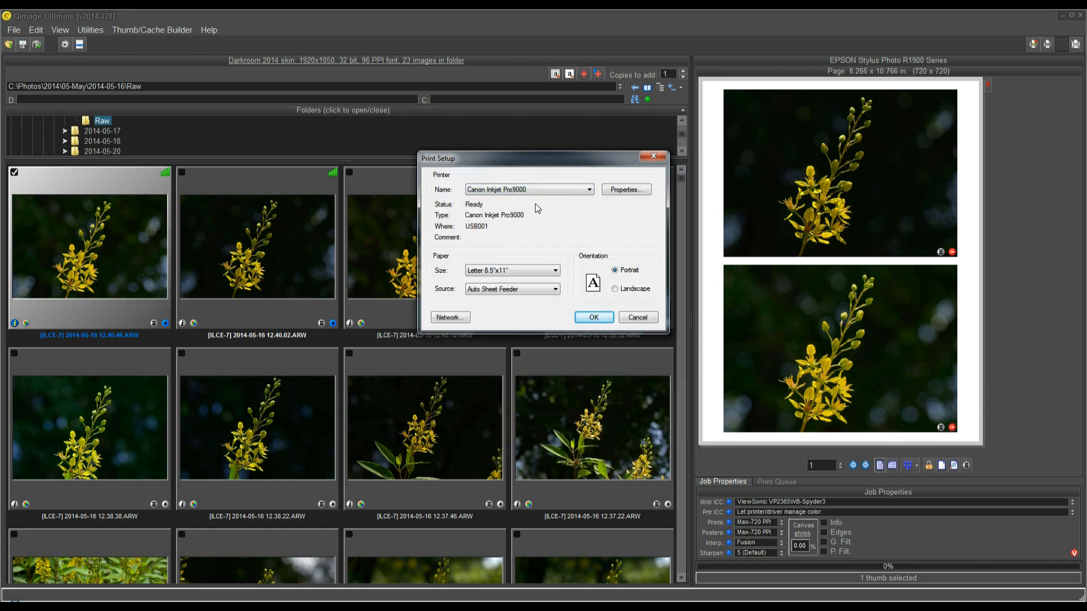
left_click(625, 189)
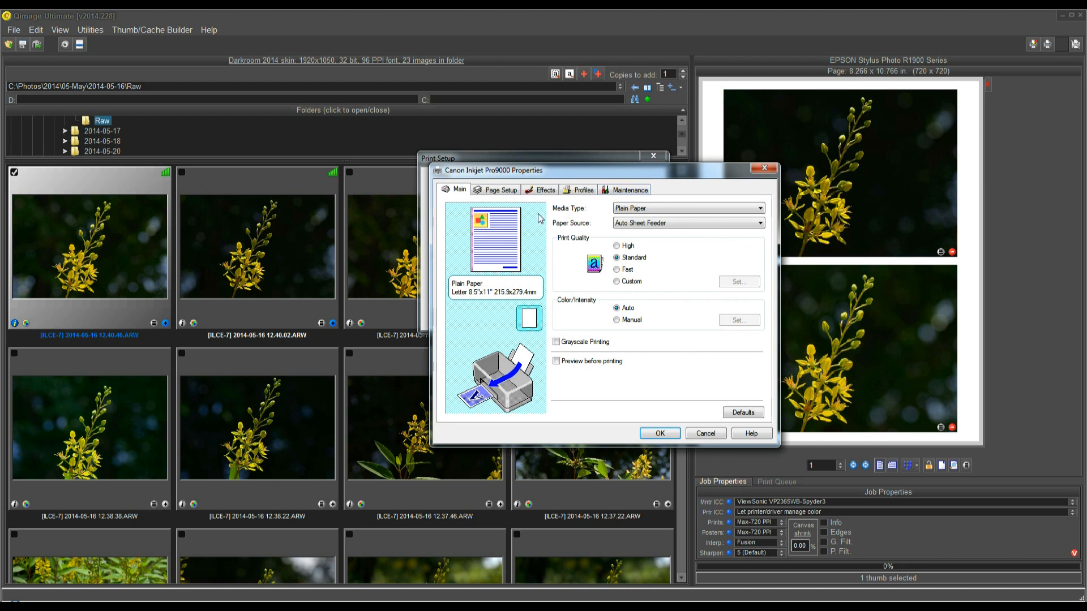
left_click(546, 189)
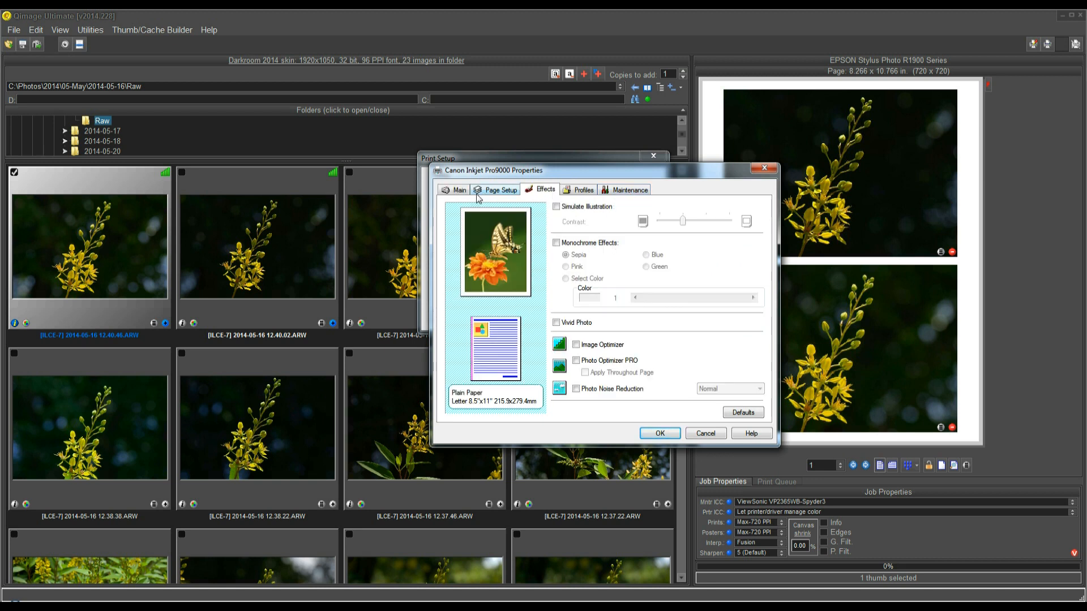
mouse_move(601, 299)
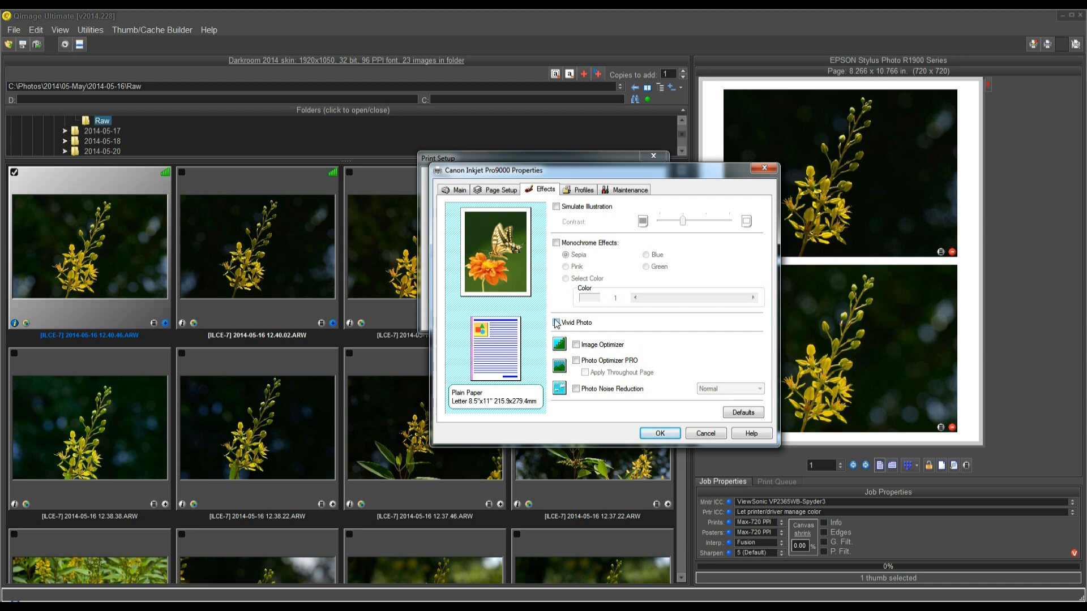
mouse_move(557, 316)
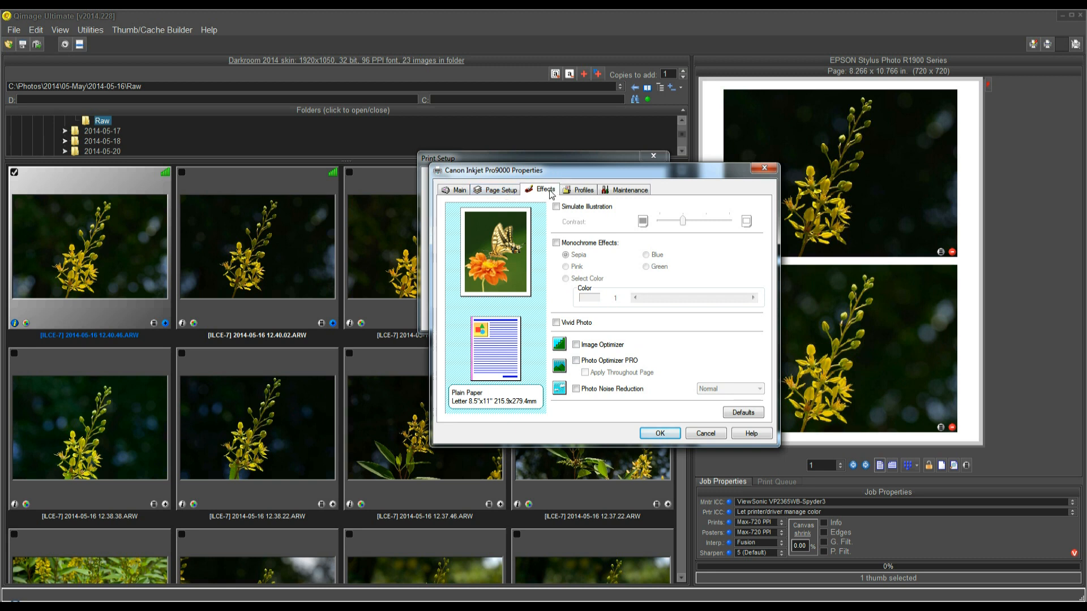
mouse_move(541, 214)
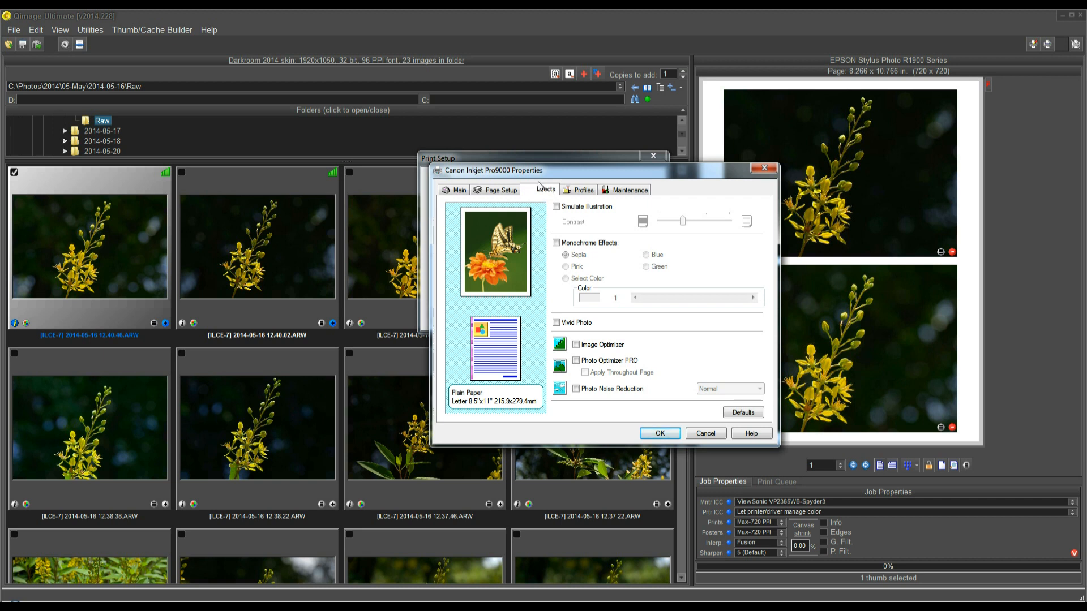
left_click(546, 189)
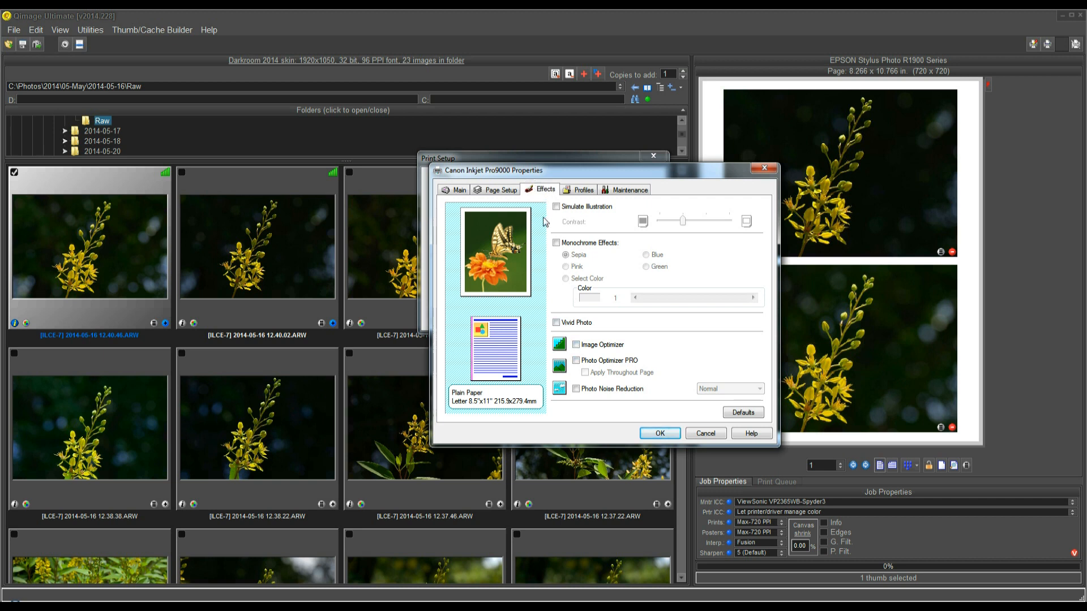
mouse_move(536, 199)
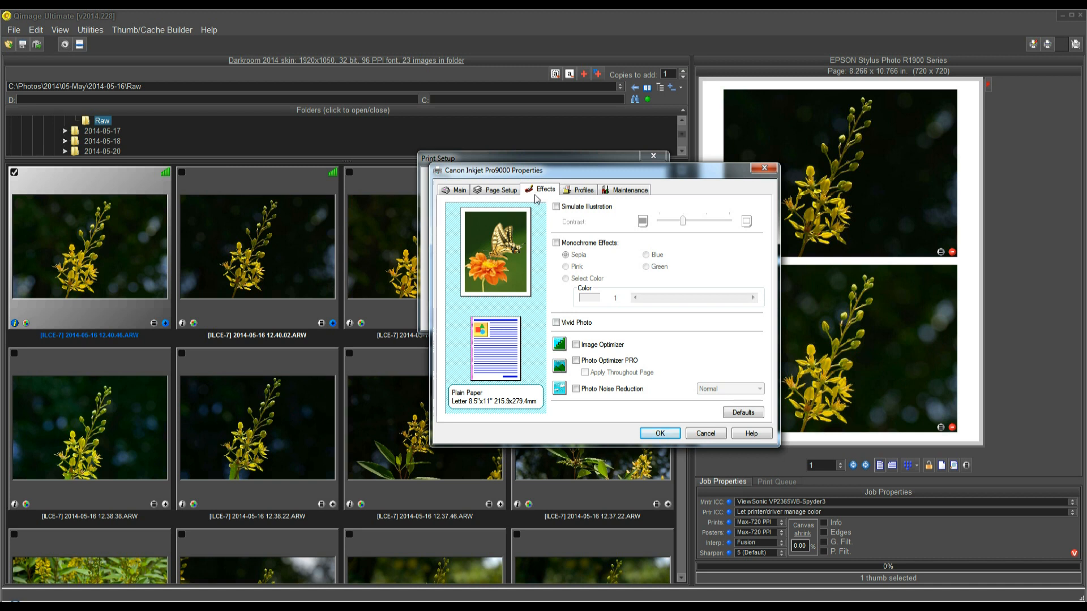
mouse_move(570, 310)
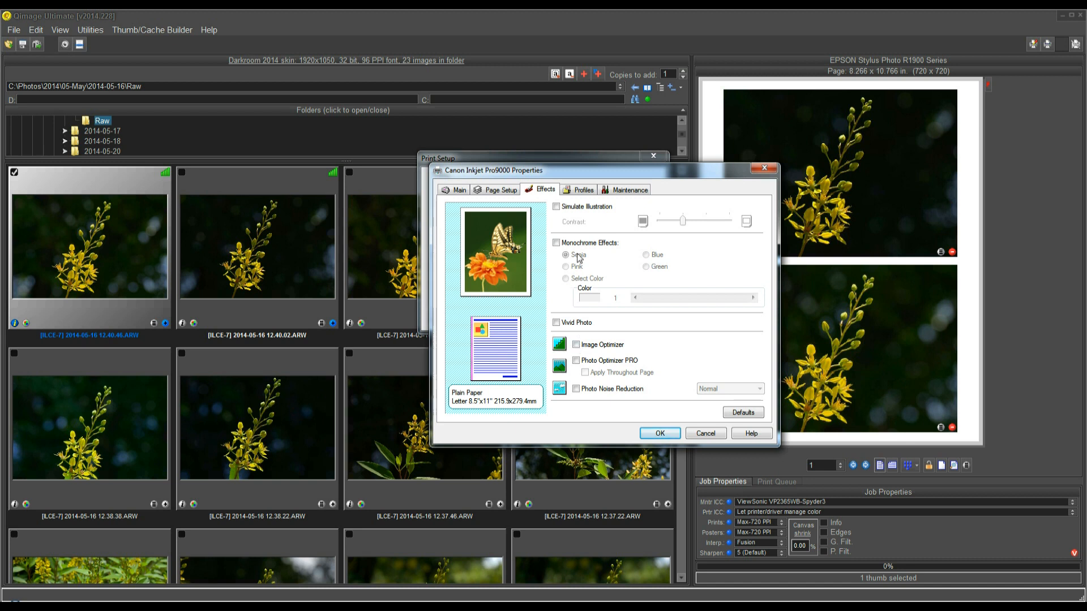
mouse_move(577, 248)
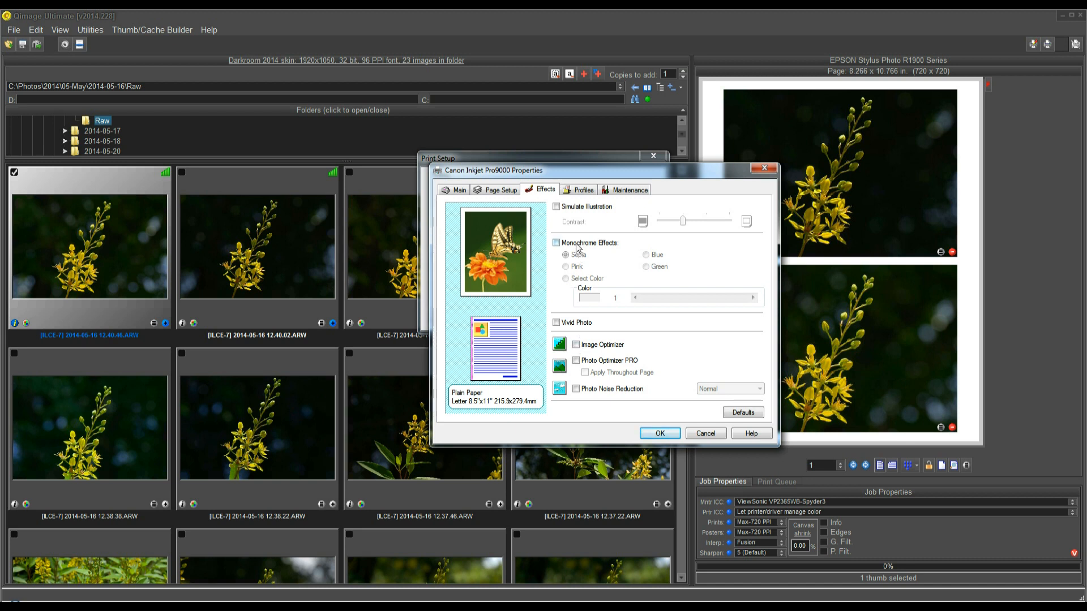
mouse_move(577, 247)
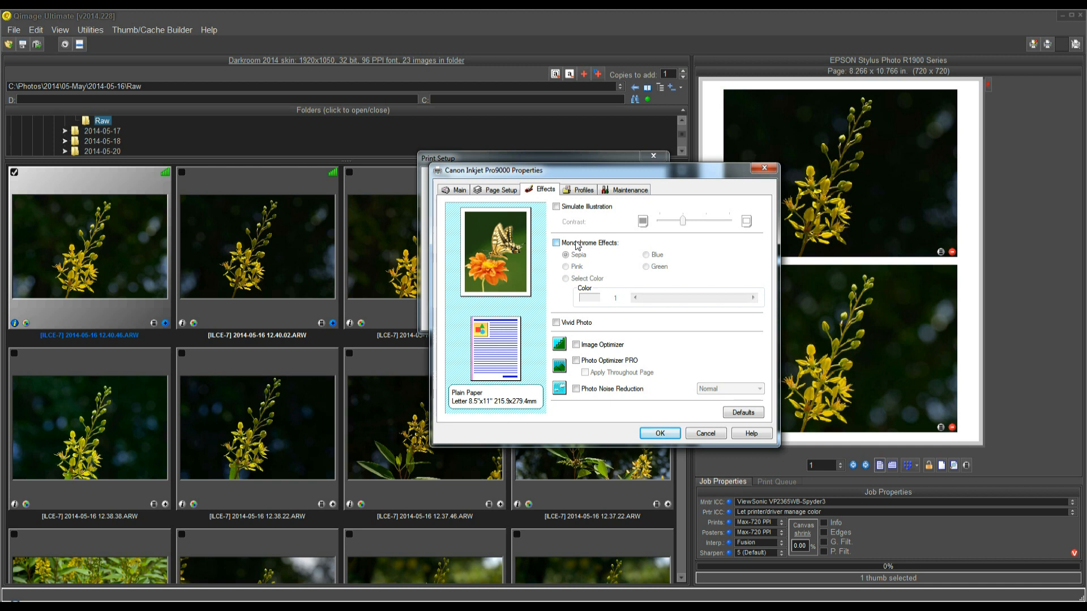
mouse_move(656, 249)
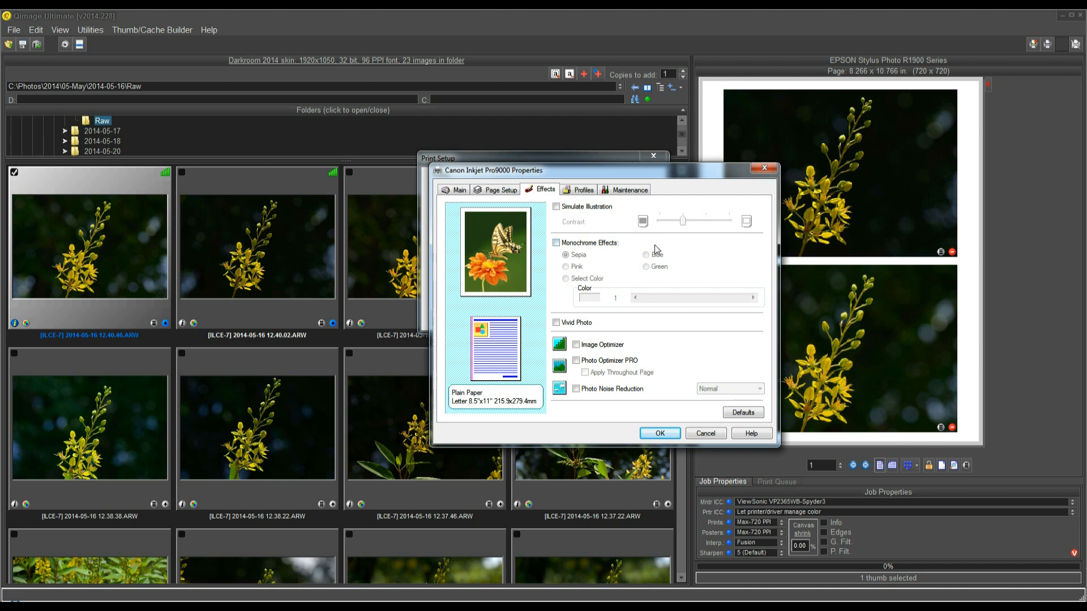
mouse_move(672, 253)
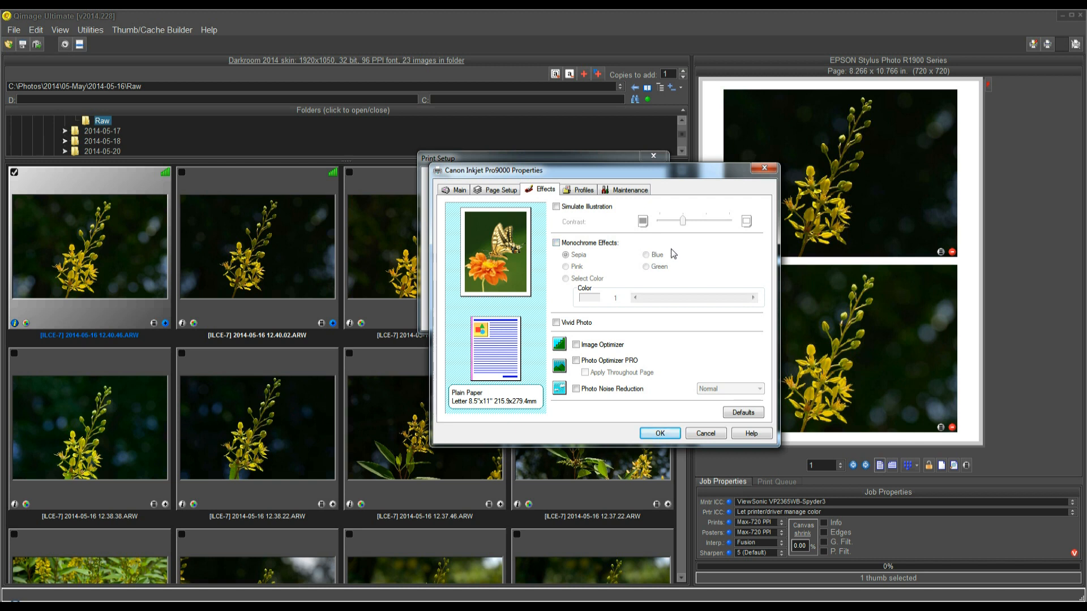
mouse_move(684, 258)
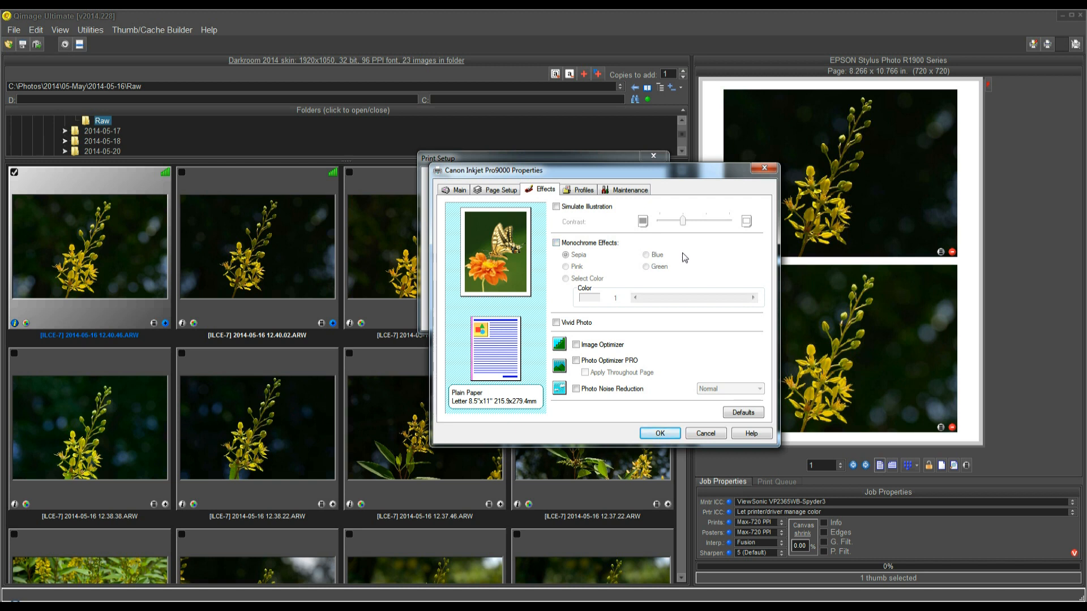